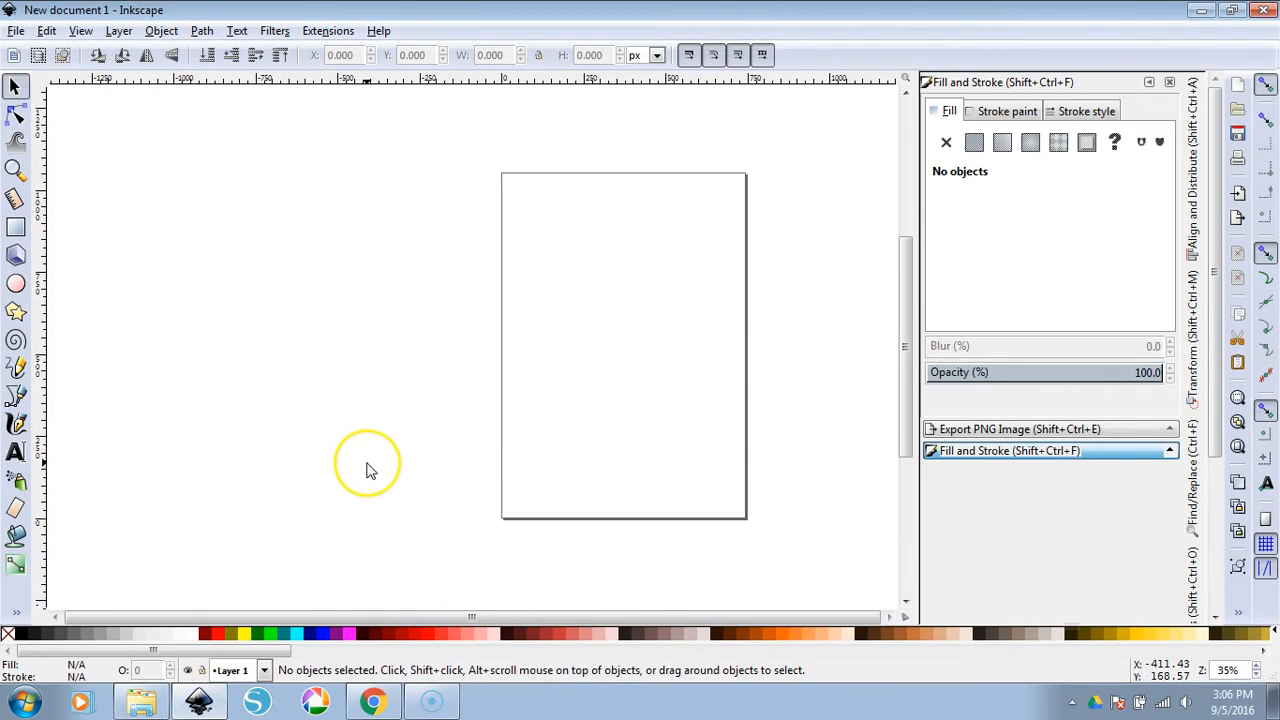
{"action": "mouse_move", "coordinate": [368, 466]}
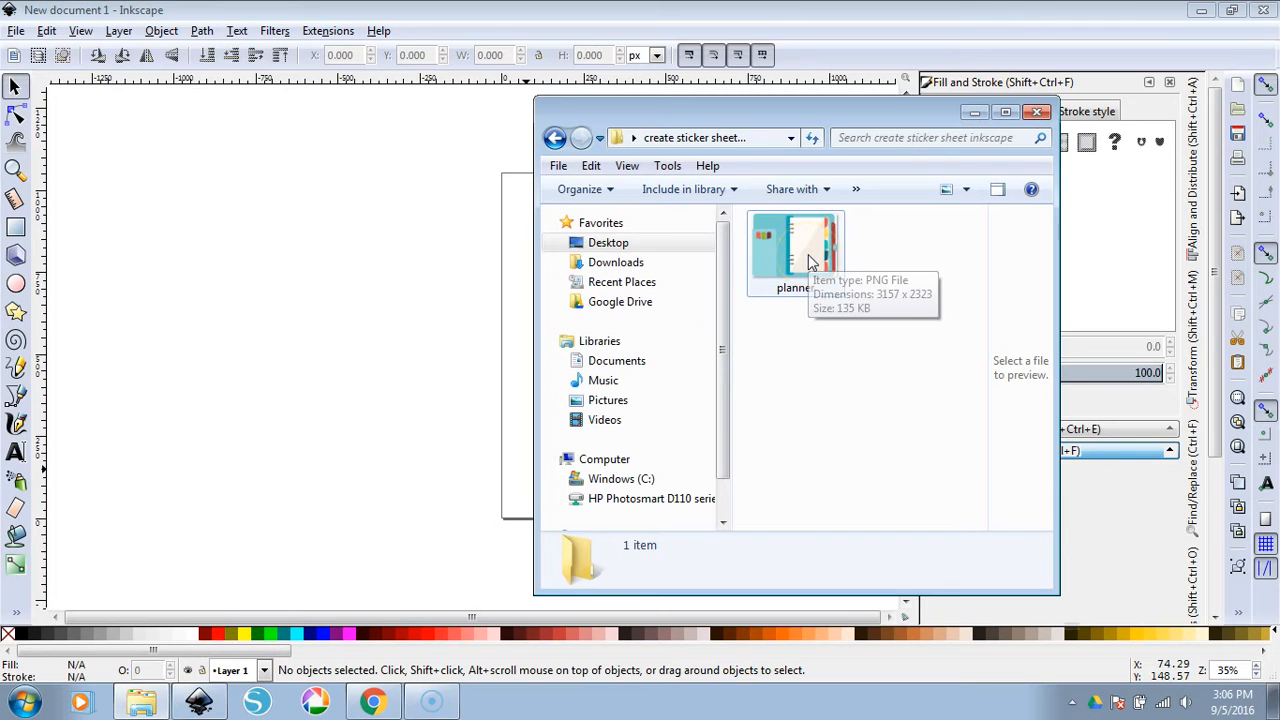
Preview planner.png in Windows Photo Viewer, then close it to return to Inkscape
{"action": "left_click", "coordinate": [796, 250]}
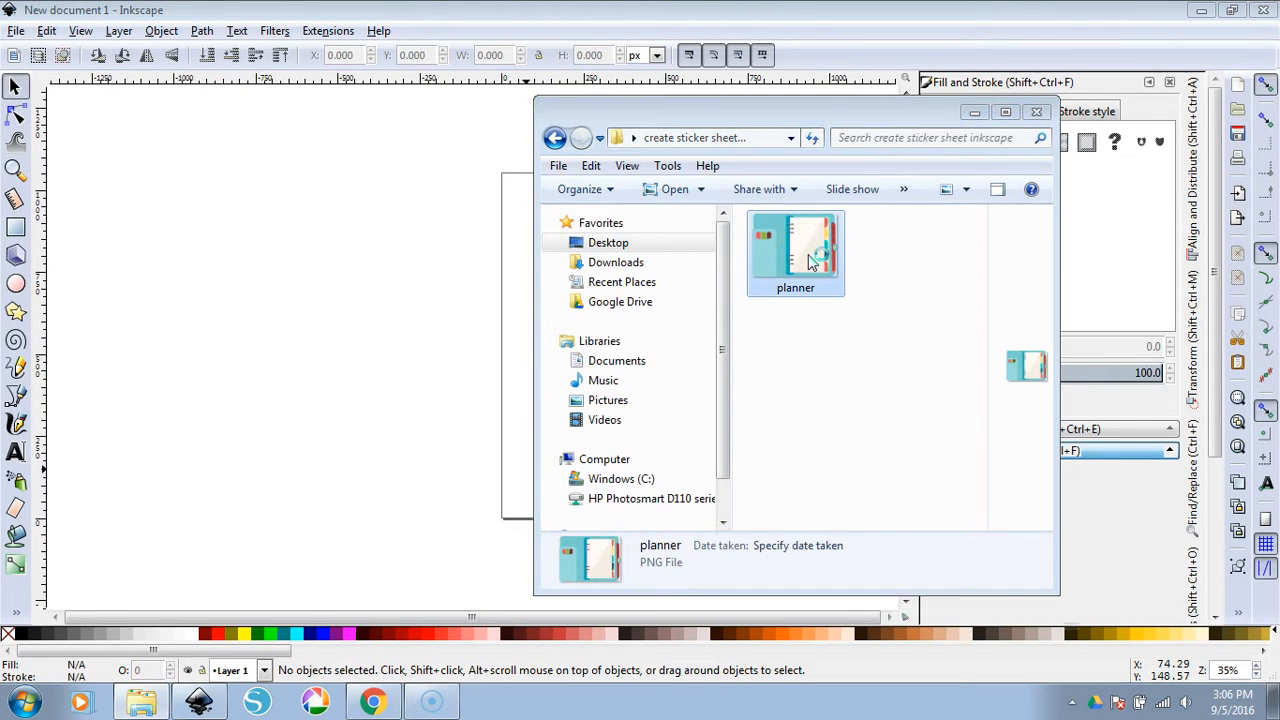
{"action": "double_click", "coordinate": [796, 250]}
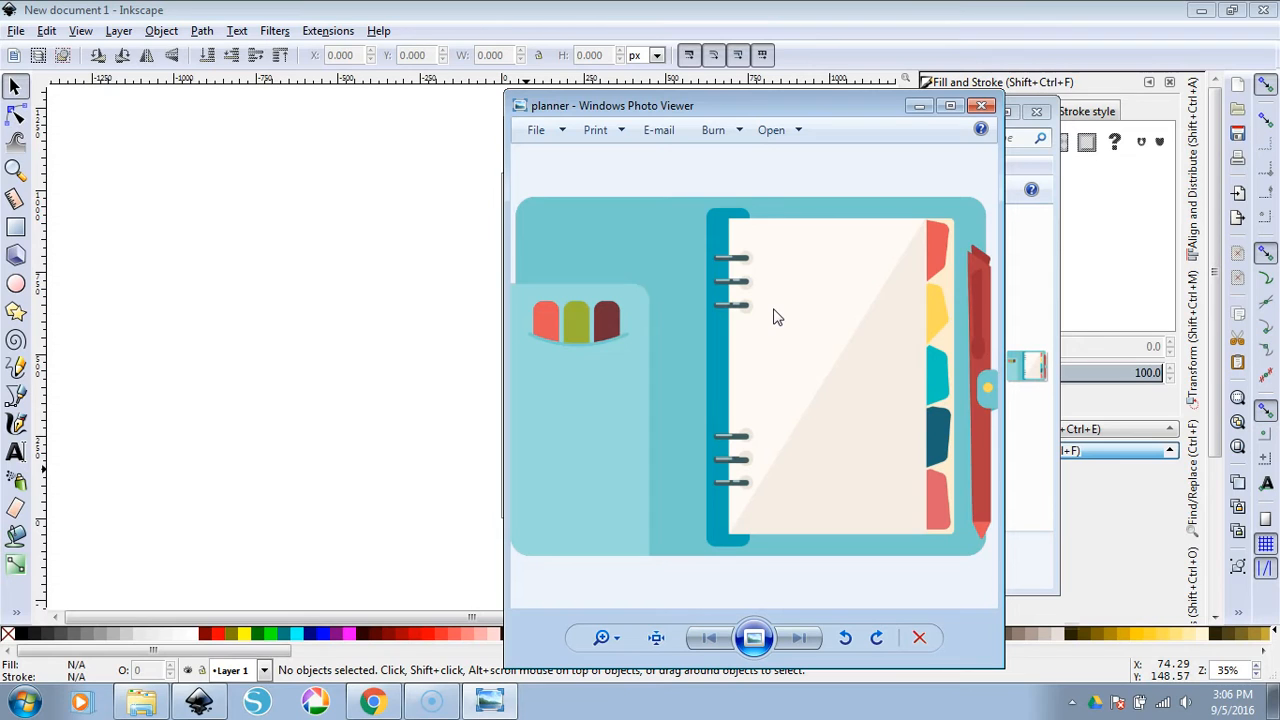
{"action": "mouse_move", "coordinate": [1028, 376]}
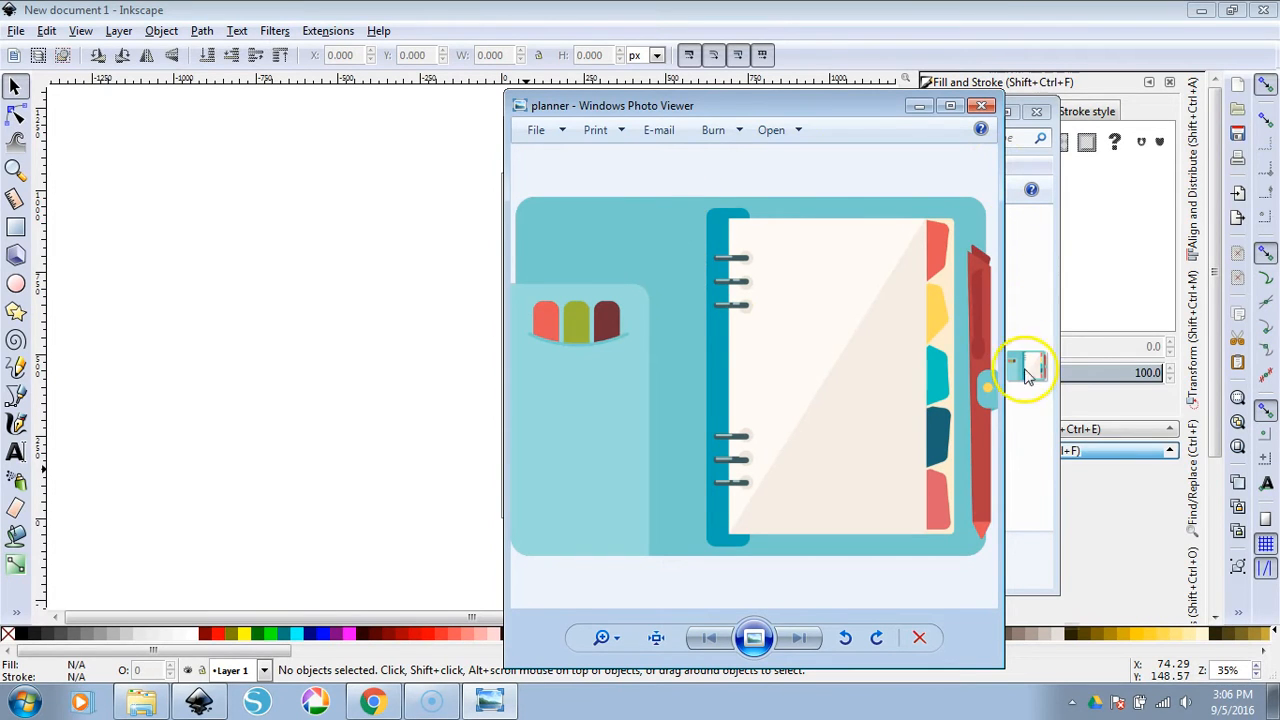
{"action": "mouse_move", "coordinate": [744, 590]}
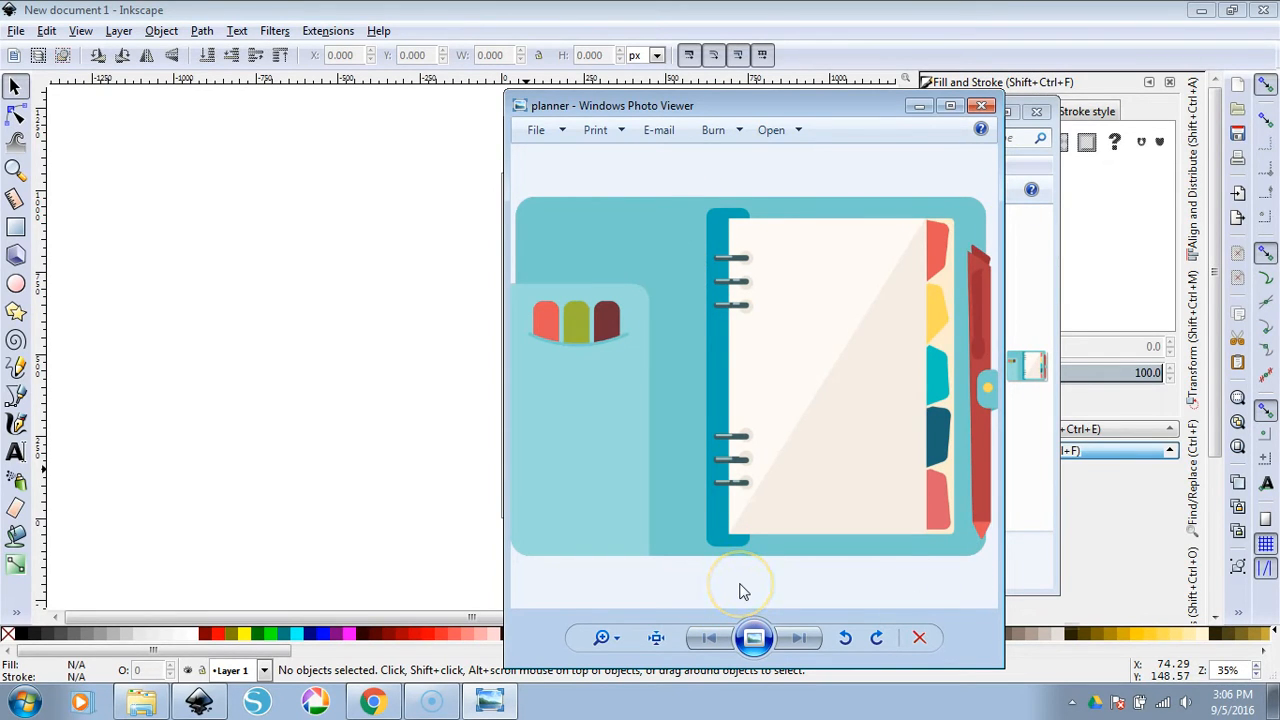
{"action": "mouse_move", "coordinate": [618, 168]}
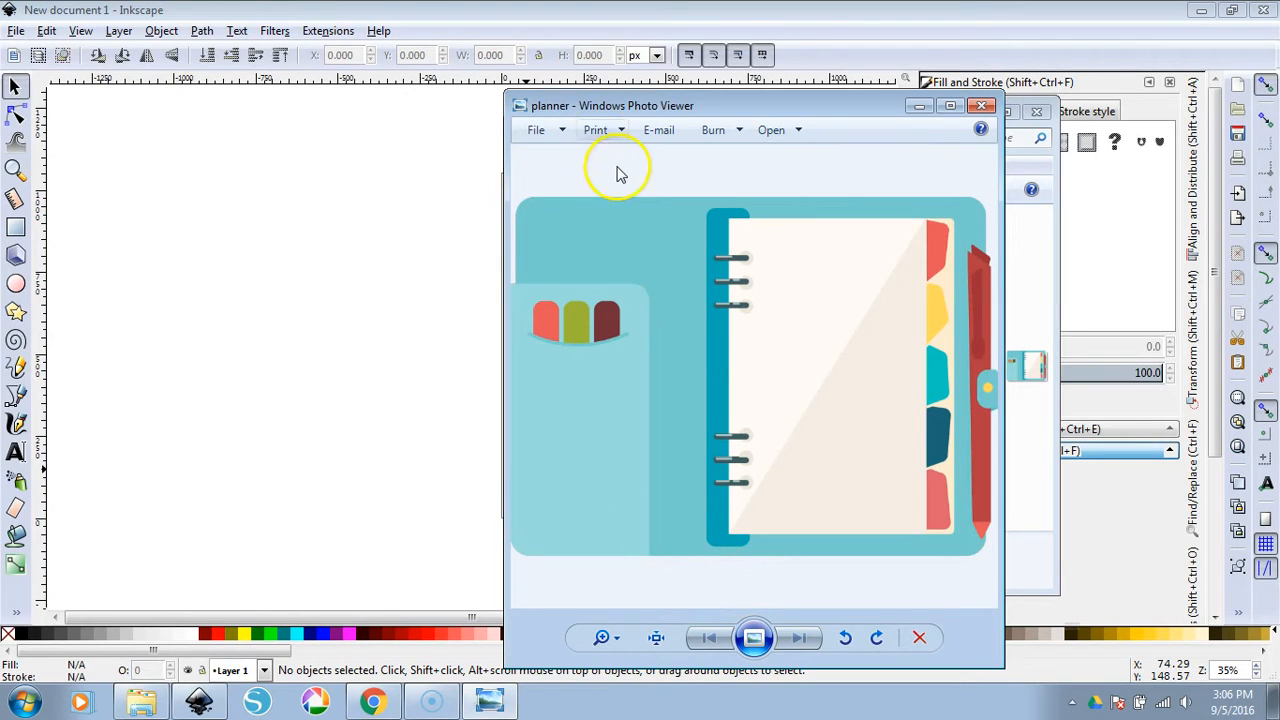
{"action": "mouse_move", "coordinate": [984, 278]}
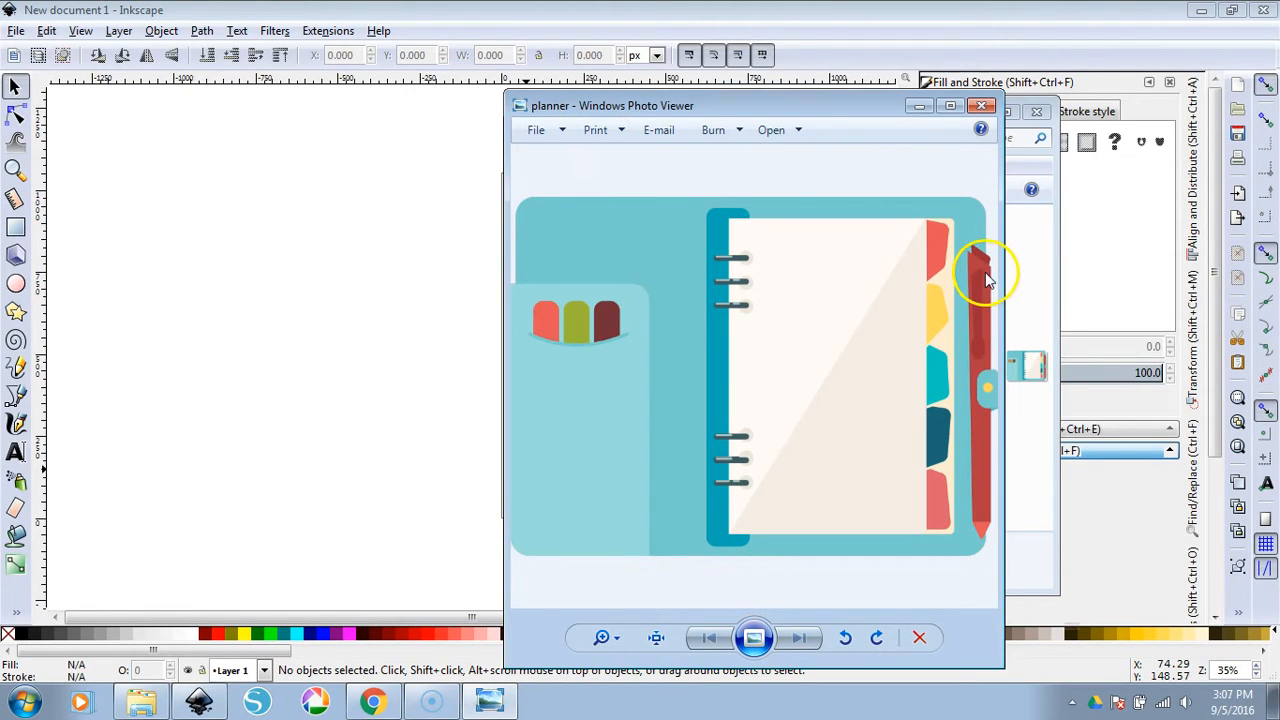
{"action": "mouse_move", "coordinate": [964, 290]}
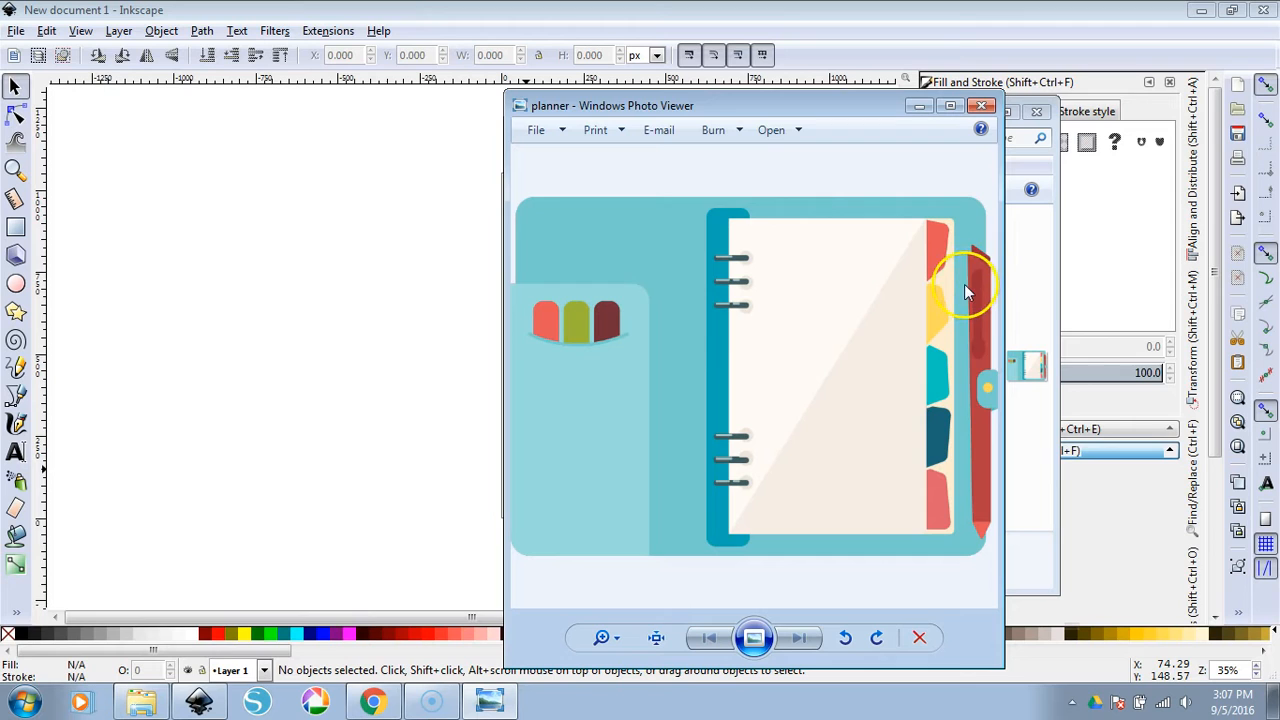
{"action": "mouse_move", "coordinate": [730, 248]}
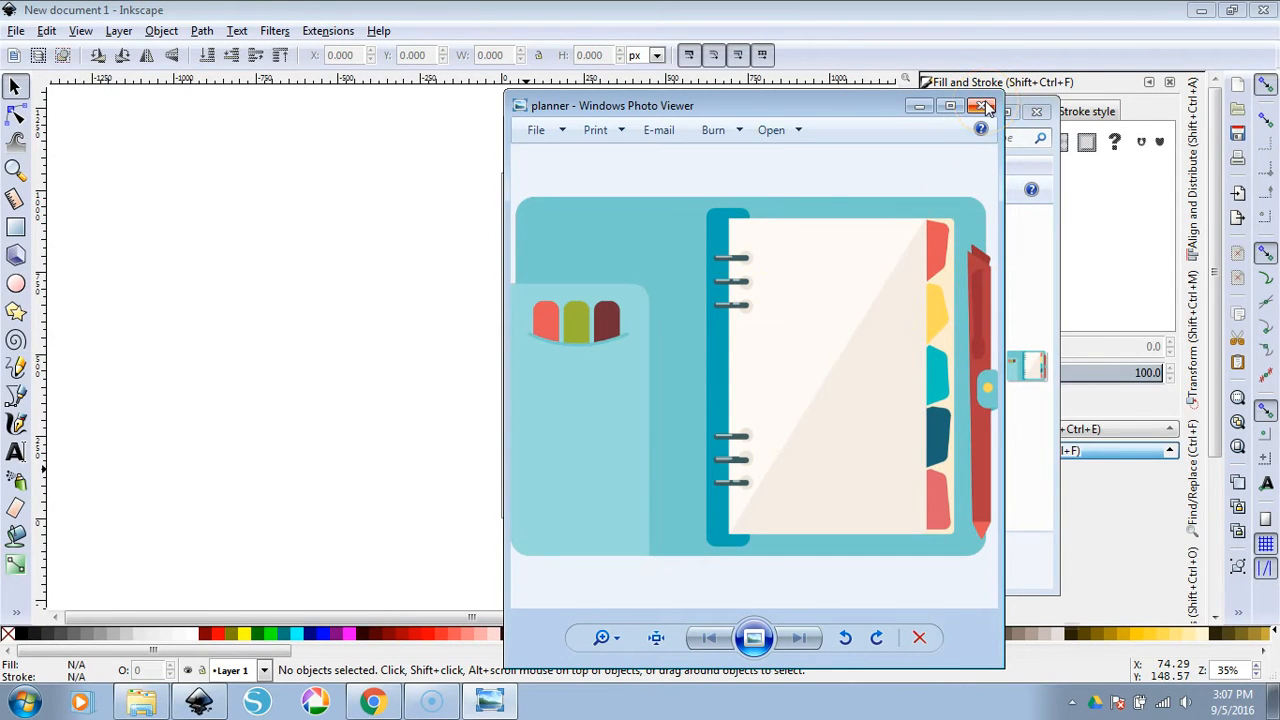
{"action": "left_click", "coordinate": [980, 106]}
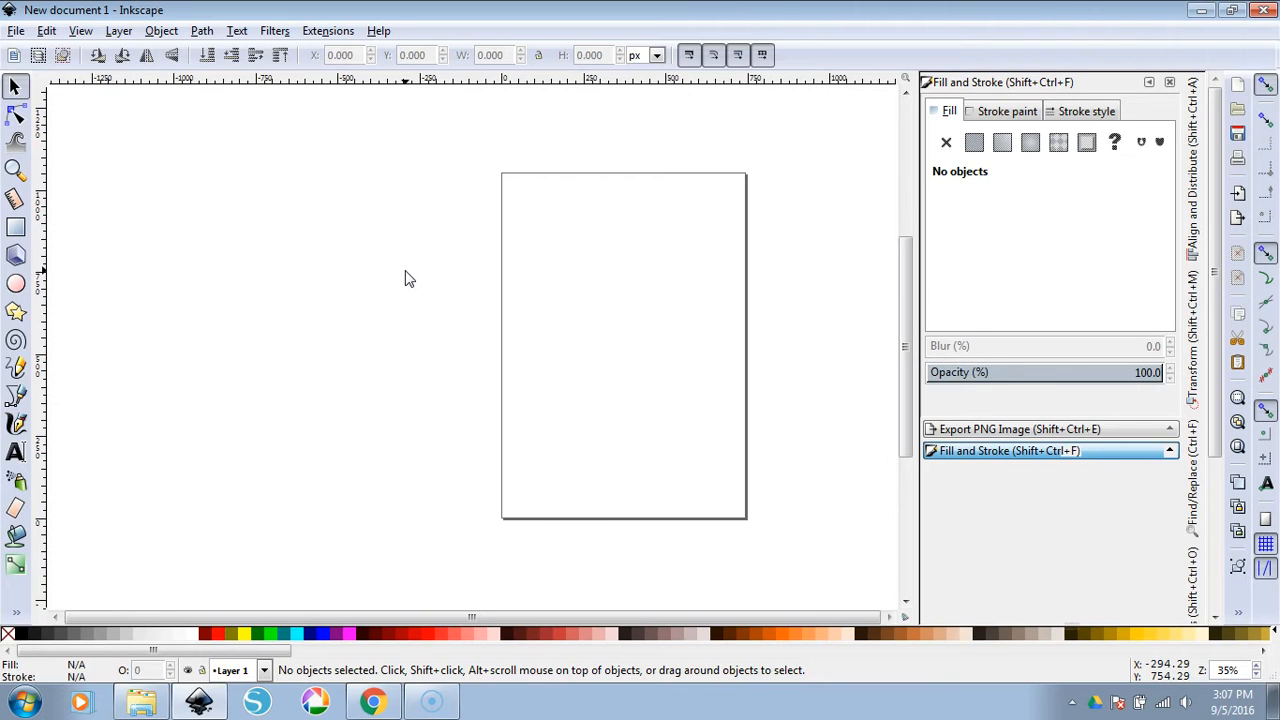
{"action": "mouse_move", "coordinate": [816, 336]}
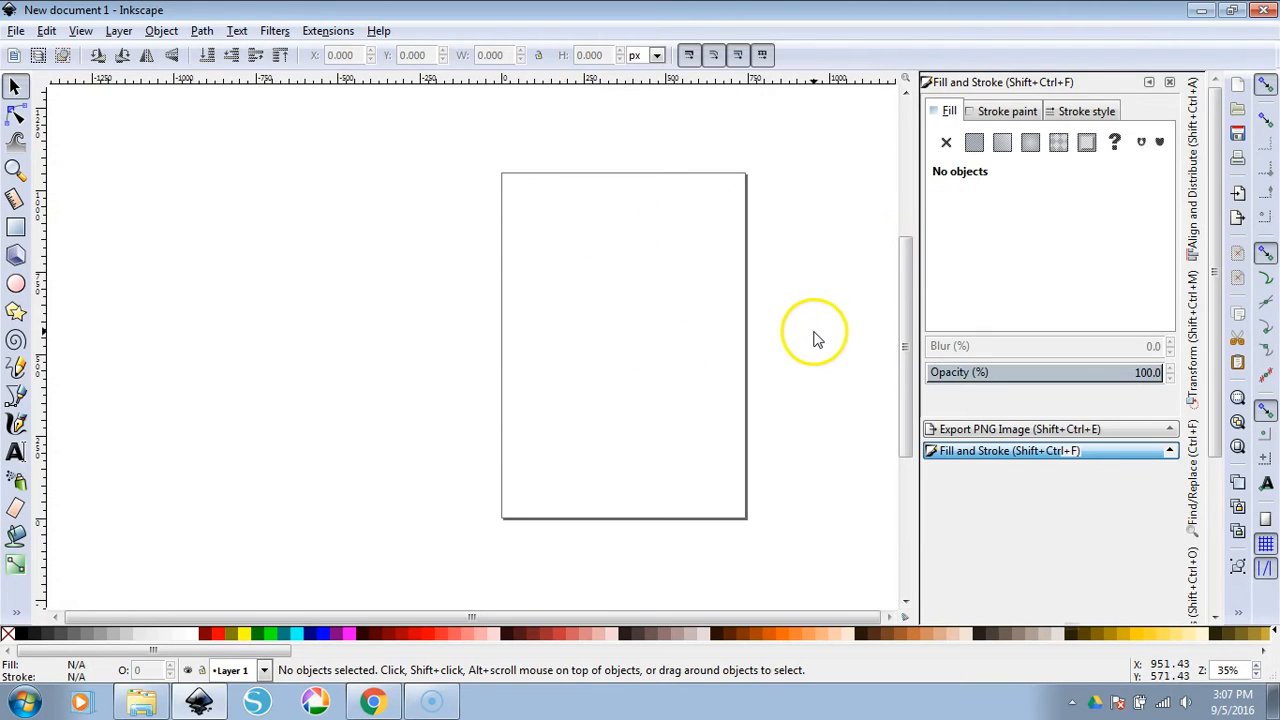
{"action": "mouse_move", "coordinate": [736, 302]}
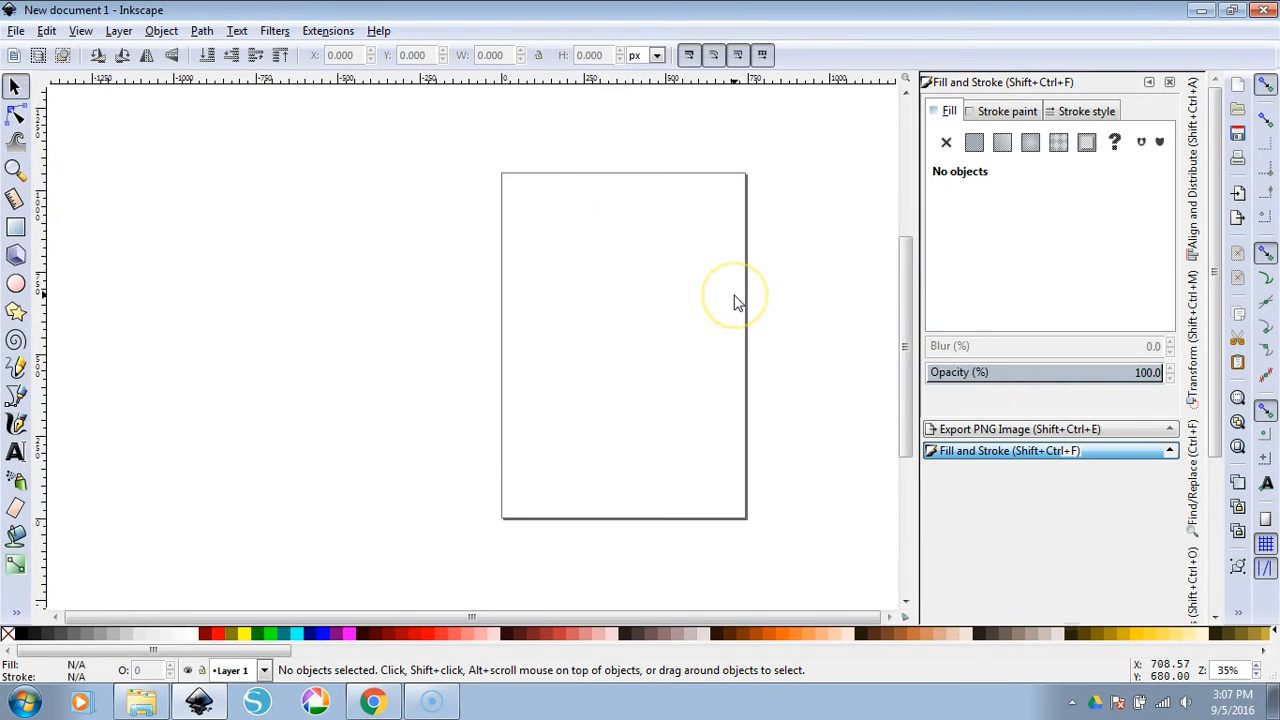
{"action": "mouse_move", "coordinate": [736, 302]}
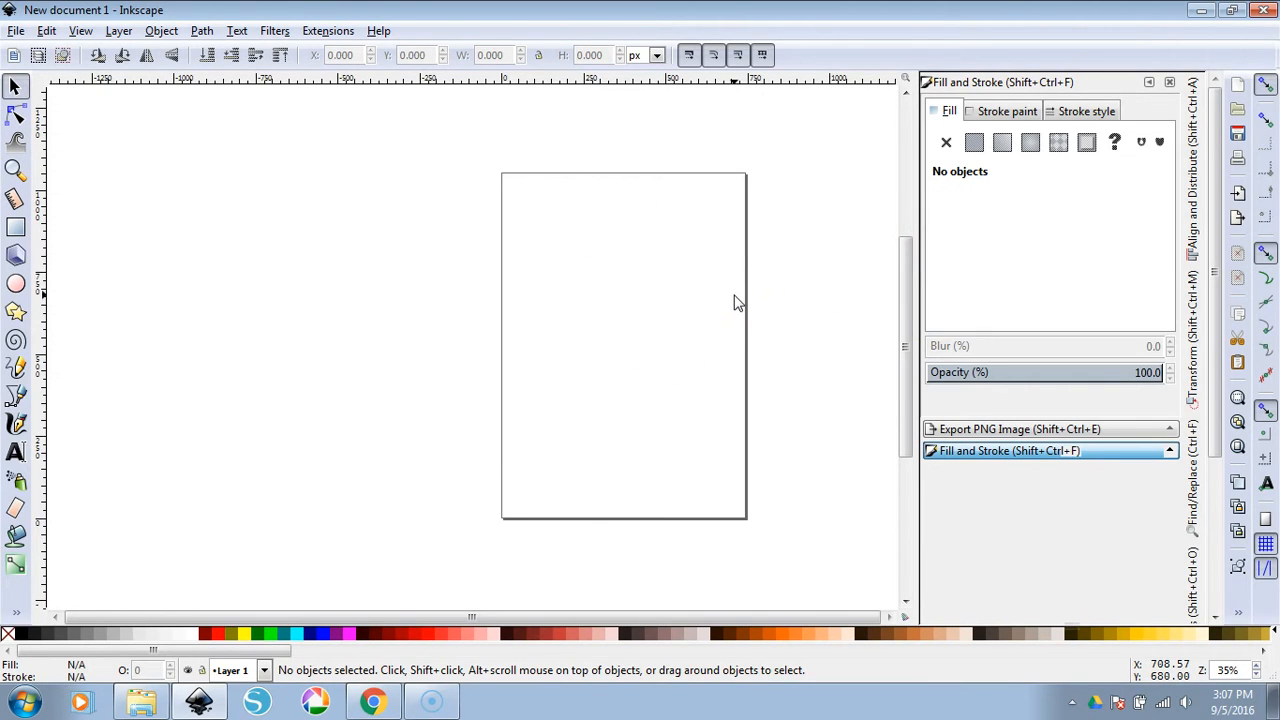
Import planner.png as an embedded image over the page and show its size in inches (10.523 × 7.743)
{"action": "left_click", "coordinate": [140, 700]}
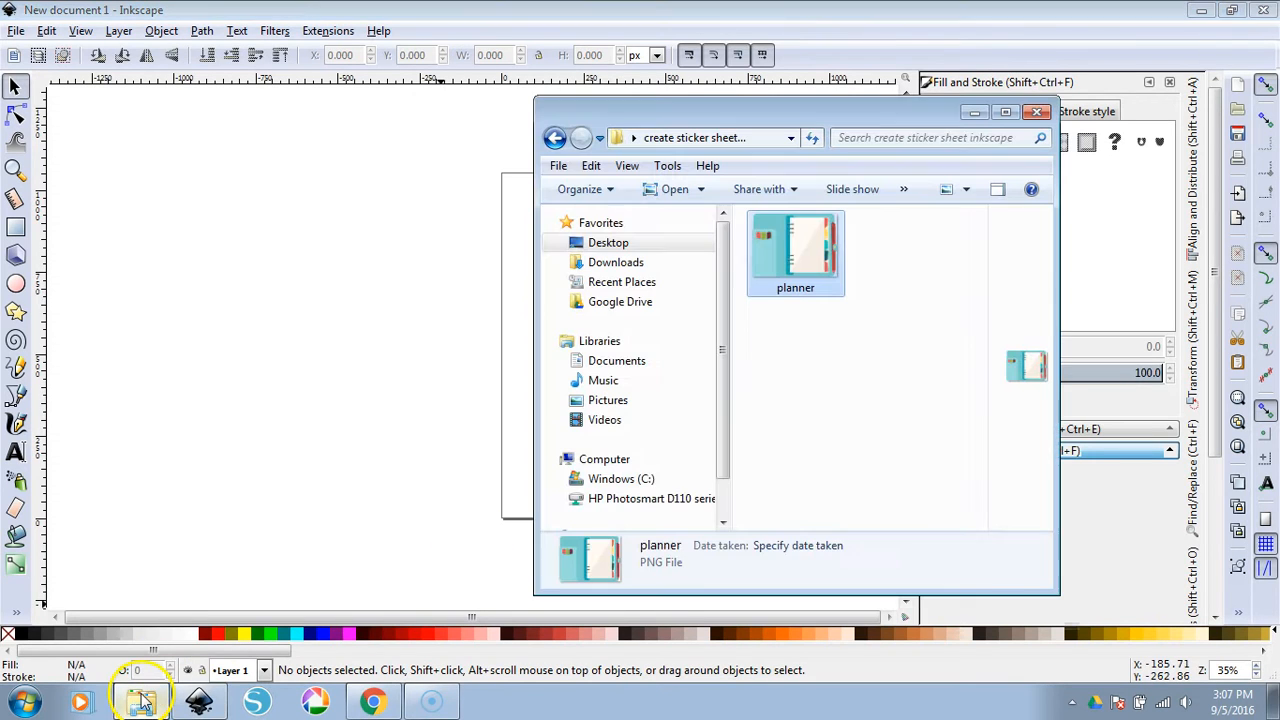
{"action": "mouse_move", "coordinate": [278, 344]}
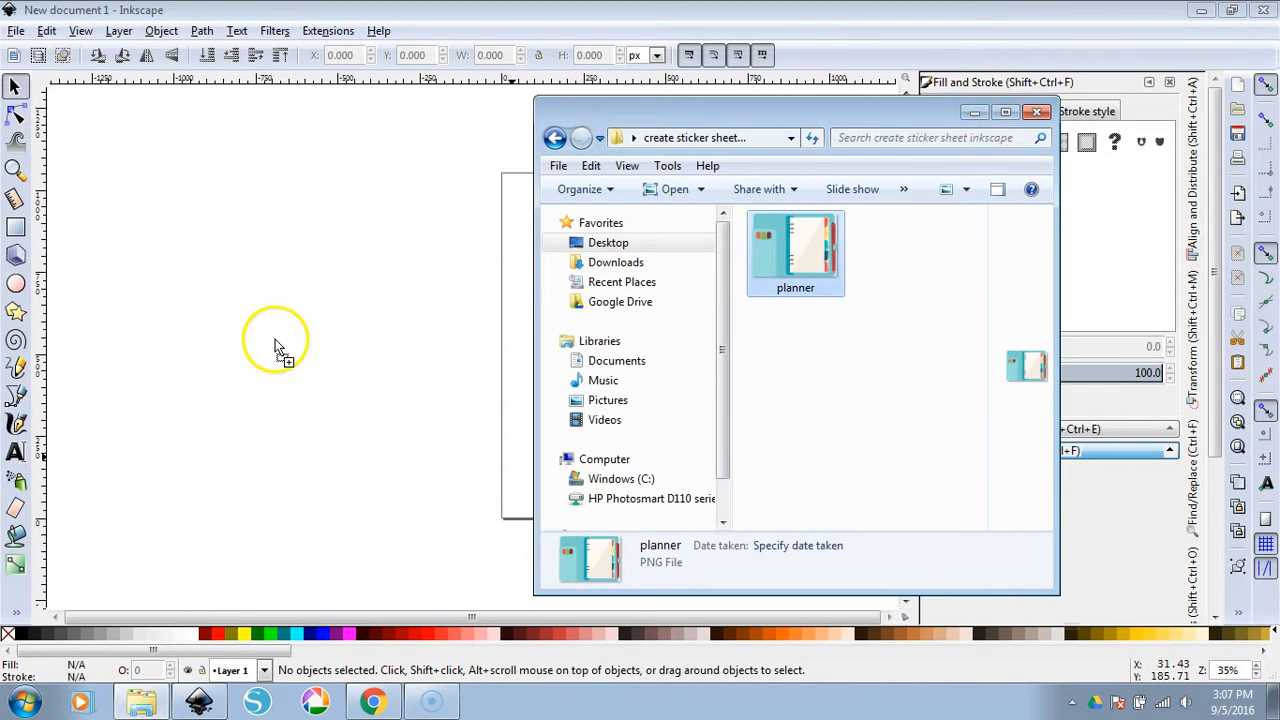
{"action": "double_click", "coordinate": [796, 250]}
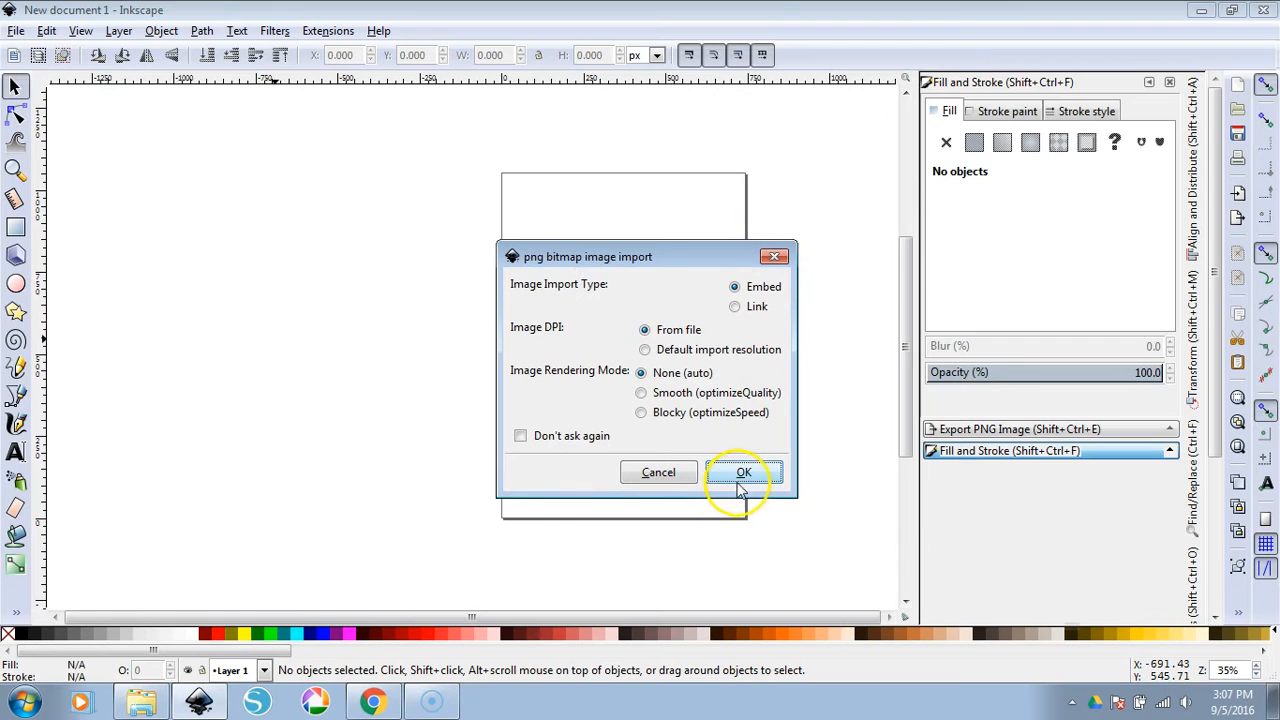
{"action": "left_click", "coordinate": [744, 472]}
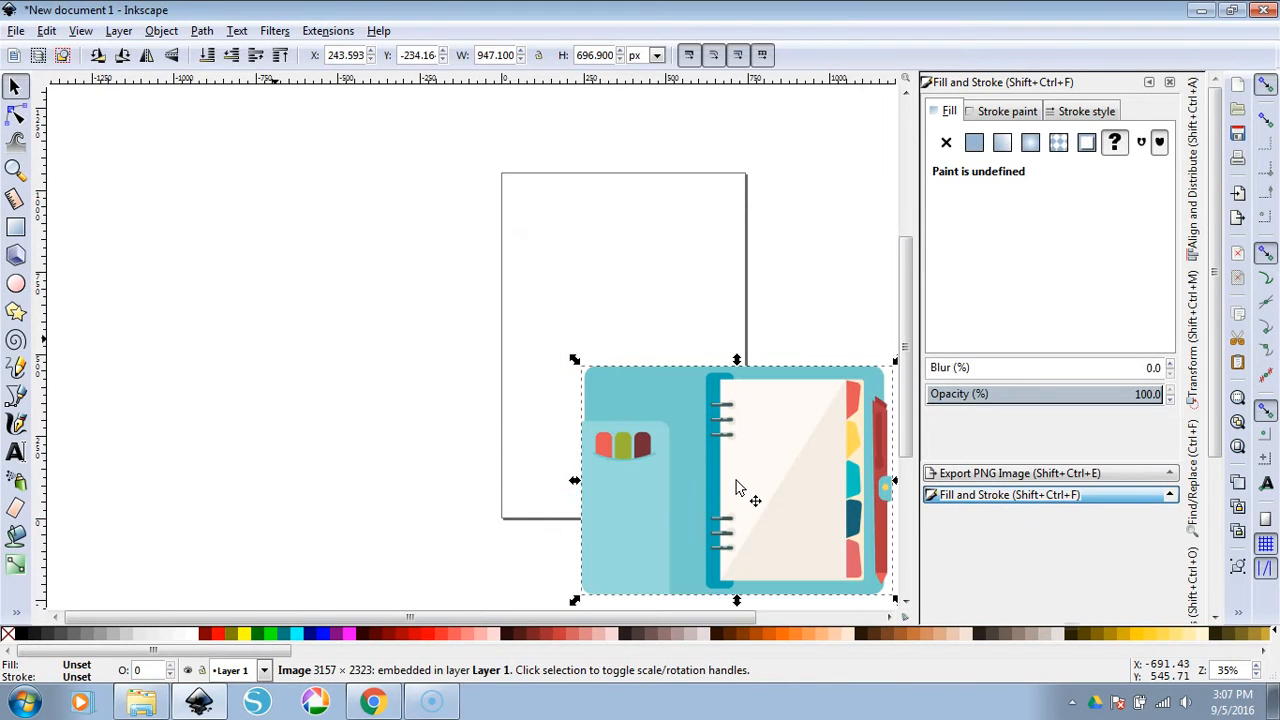
{"action": "left_click_drag", "start_coordinate": [736, 488], "coordinate": [500, 380]}
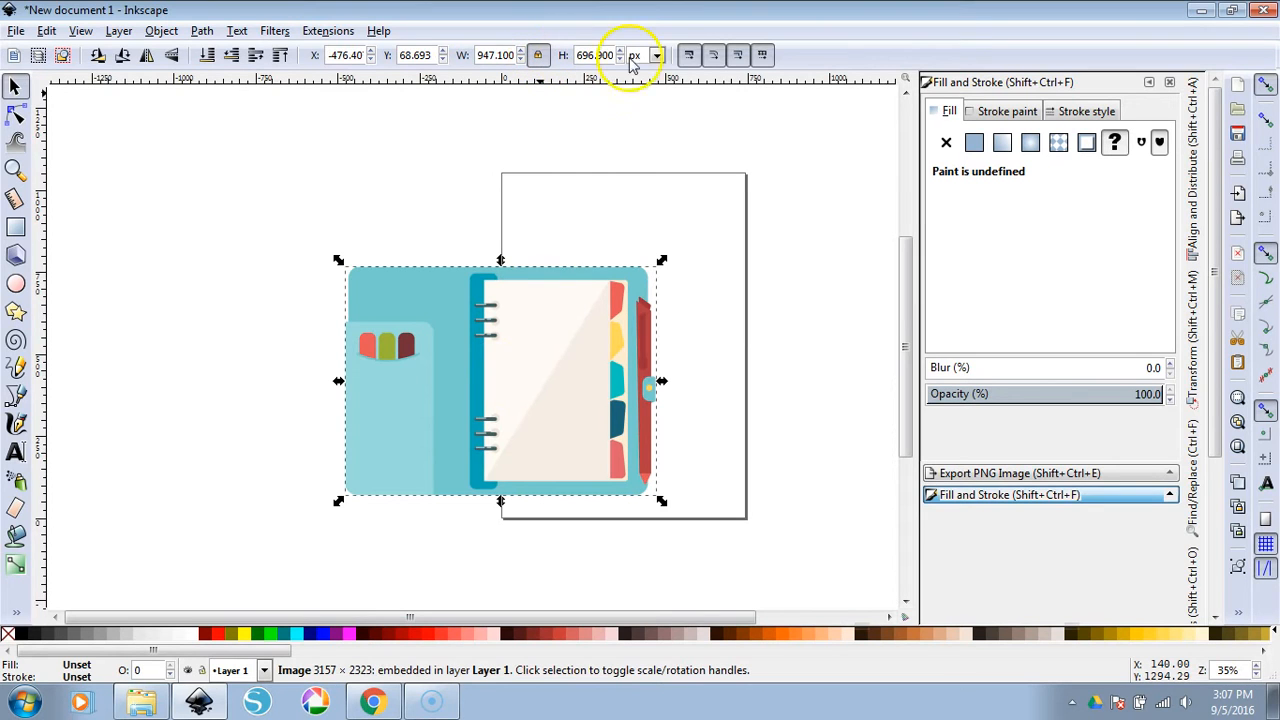
{"action": "left_click", "coordinate": [656, 56]}
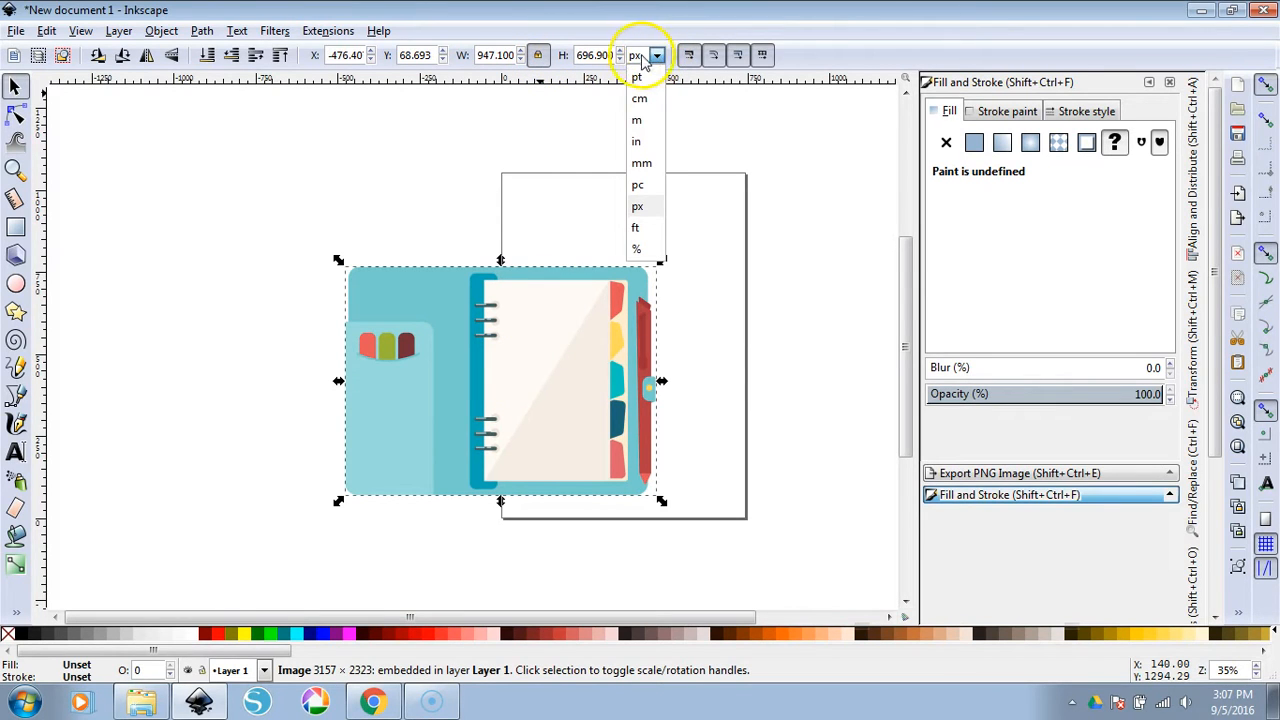
{"action": "left_click", "coordinate": [636, 140]}
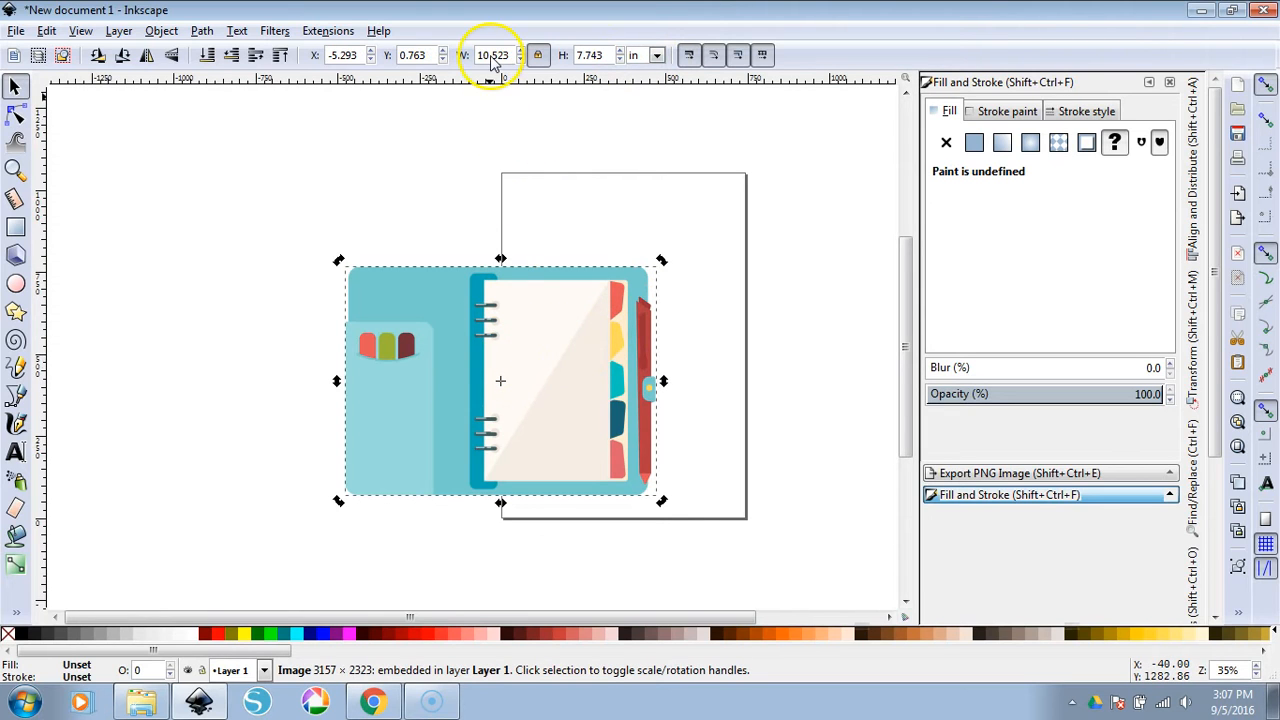
{"action": "mouse_move", "coordinate": [580, 56]}
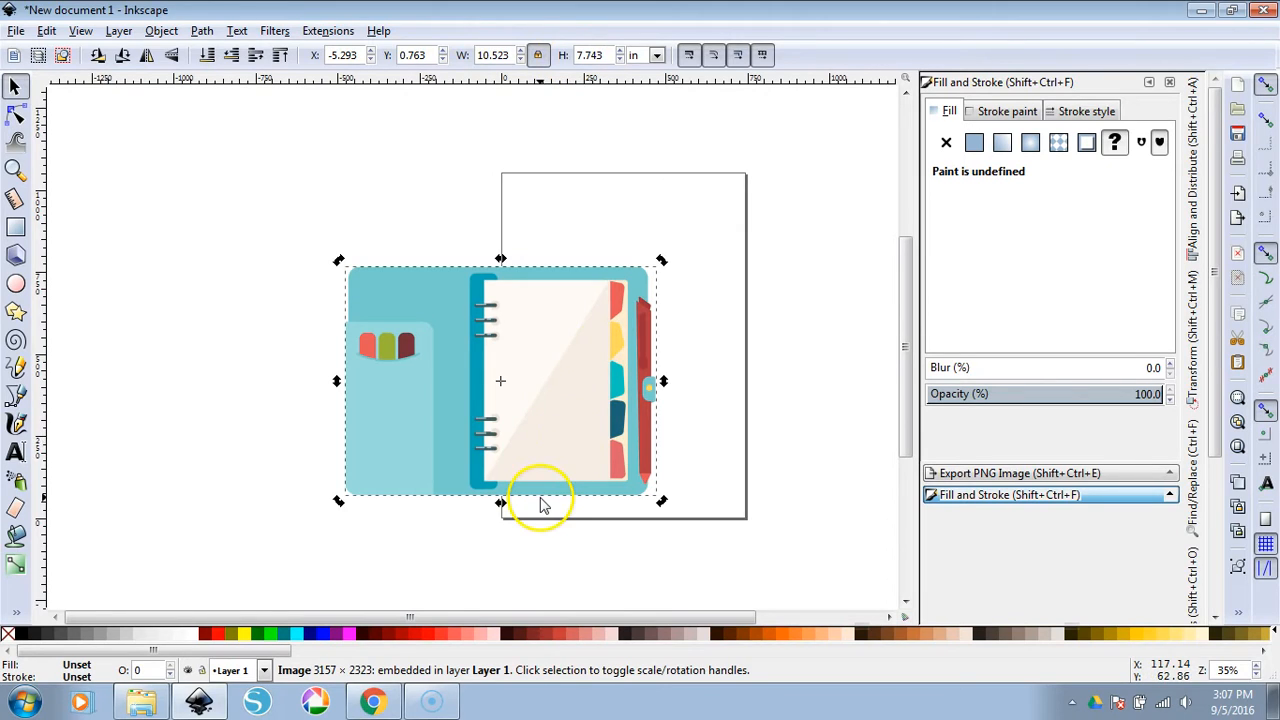
{"action": "mouse_move", "coordinate": [548, 410]}
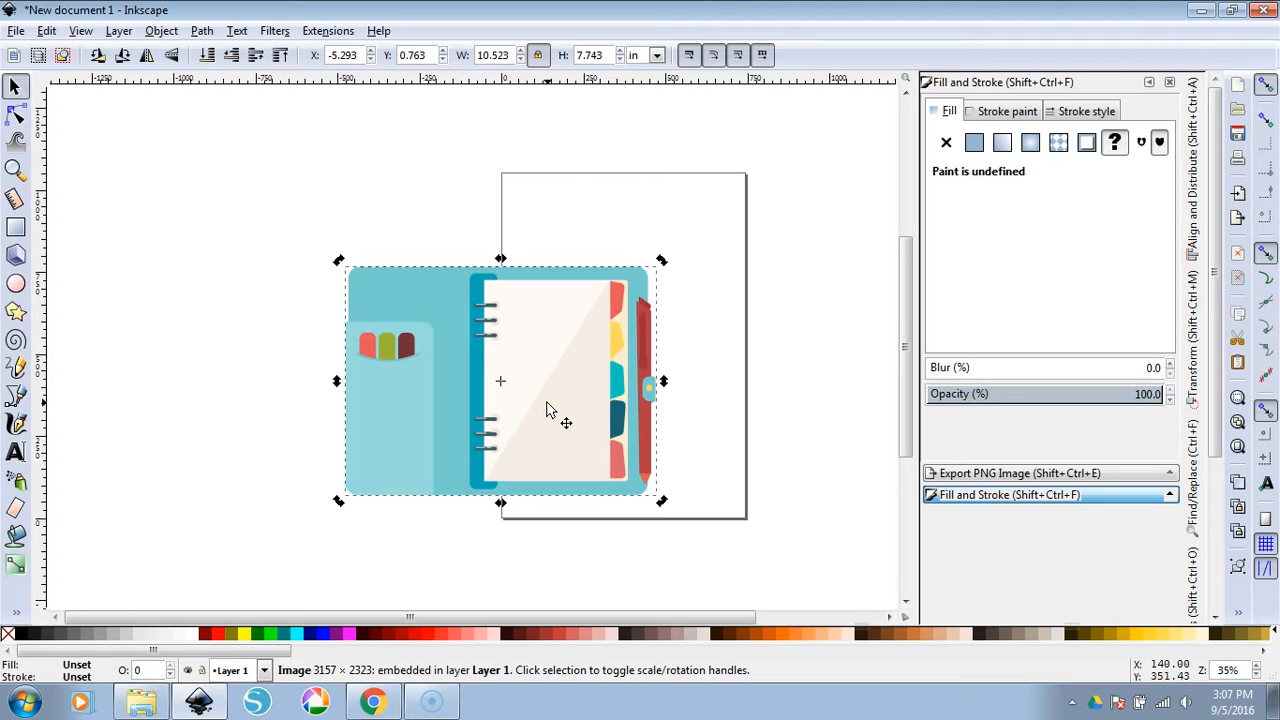
{"action": "mouse_move", "coordinate": [556, 410]}
{"action": "type", "text": "0.800"}
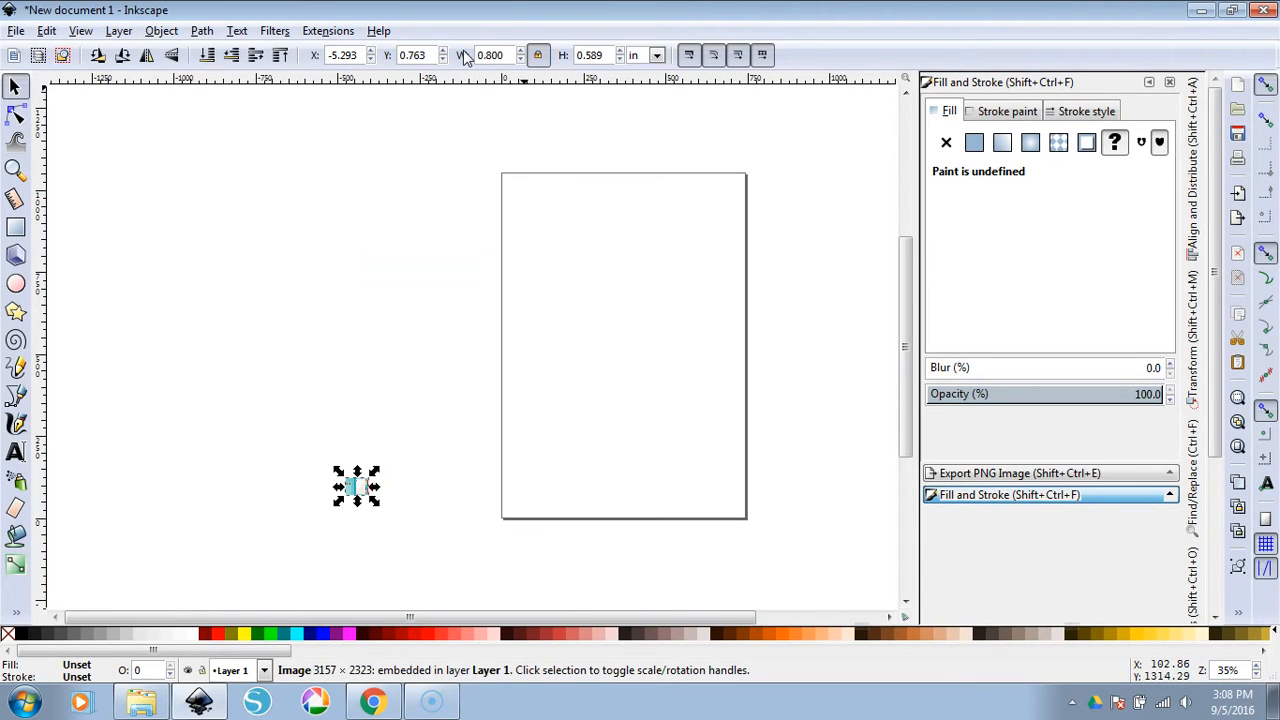
Move the shrunken 0.800 × 0.589 in planner image onto the page's upper left
{"action": "left_click_drag", "start_coordinate": [356, 488], "coordinate": [452, 414]}
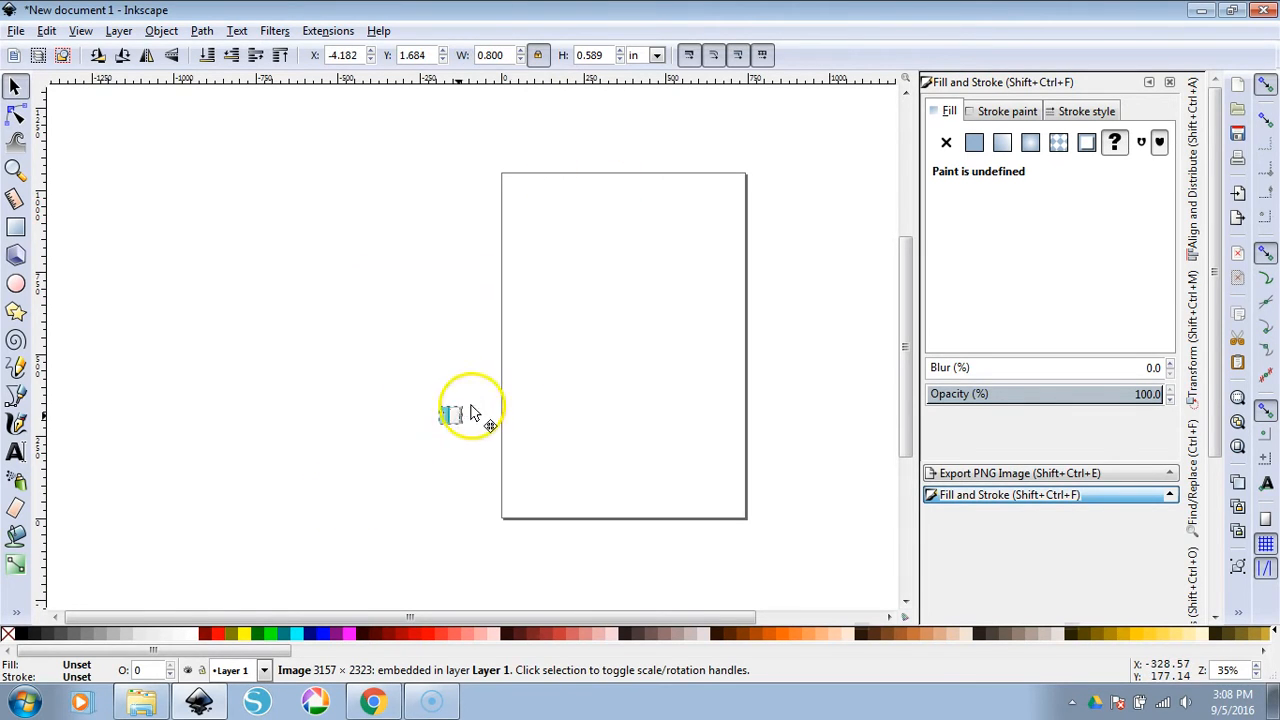
{"action": "left_click_drag", "start_coordinate": [450, 414], "coordinate": [544, 310]}
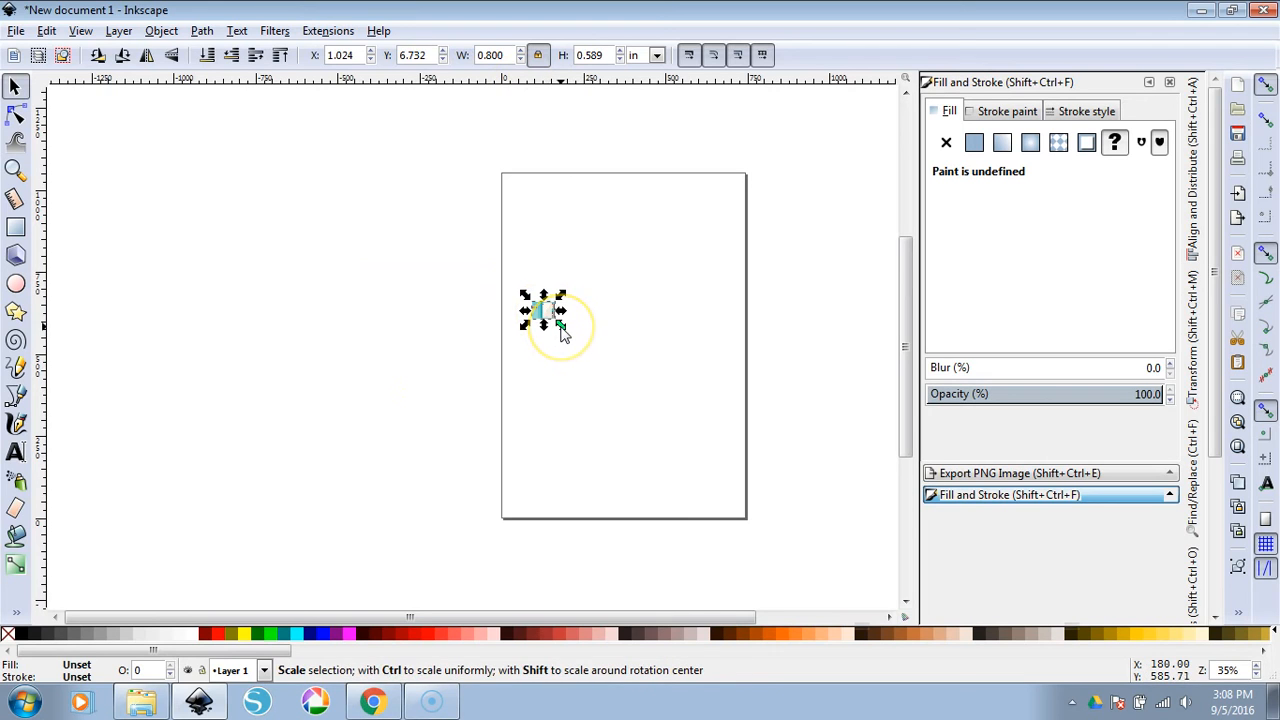
{"action": "mouse_move", "coordinate": [570, 356]}
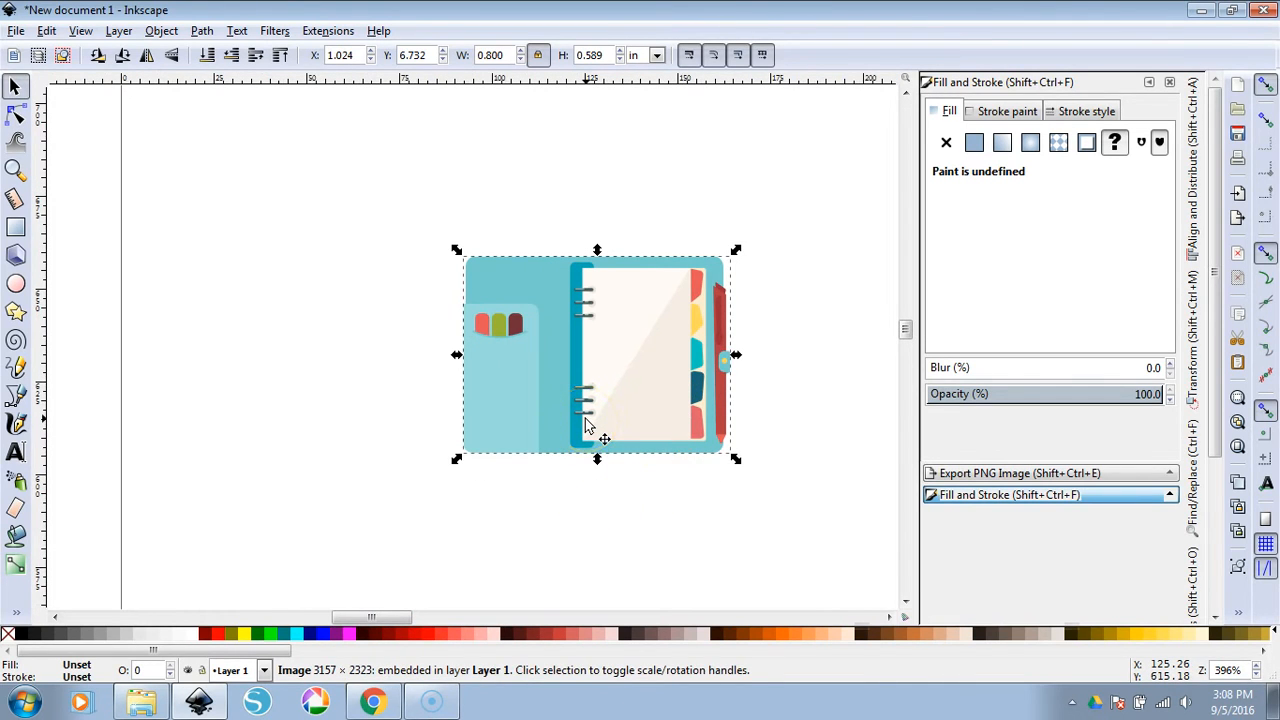
{"action": "mouse_move", "coordinate": [100, 524]}
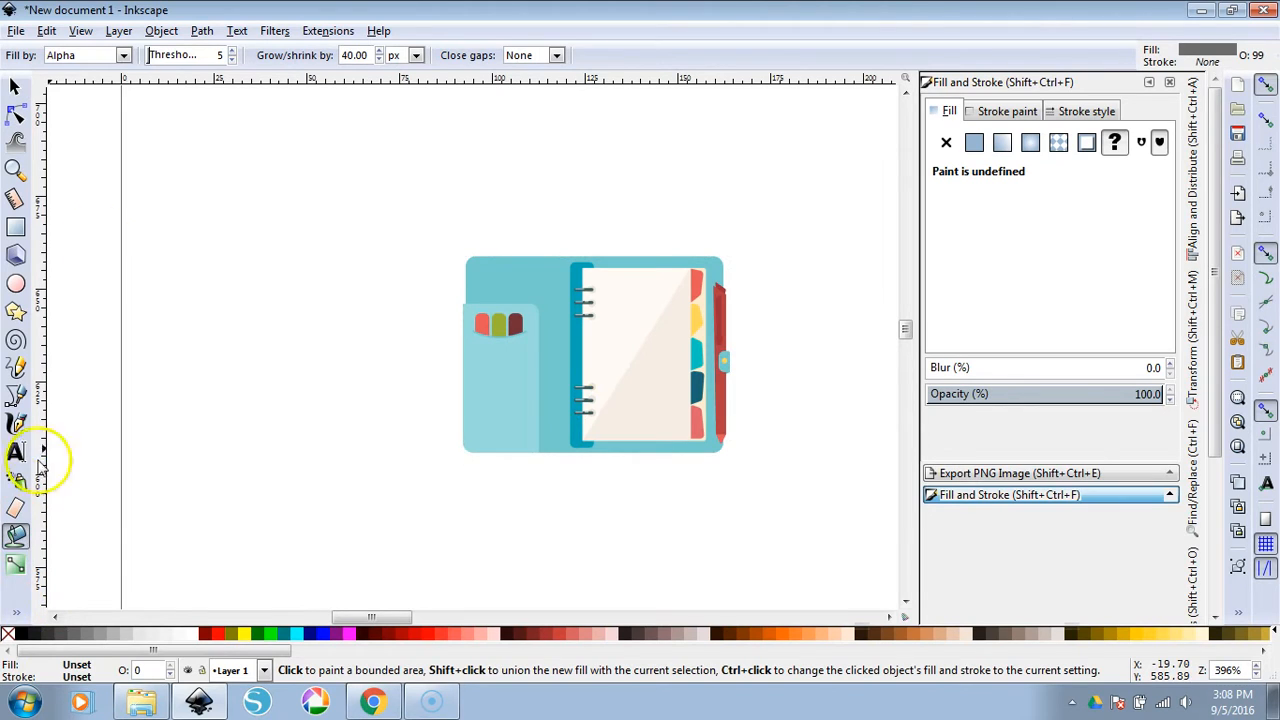
Bucket-fill around the planner with Fill by Alpha and a 15 px grow to make a gray offset shape
{"action": "left_click", "coordinate": [84, 56]}
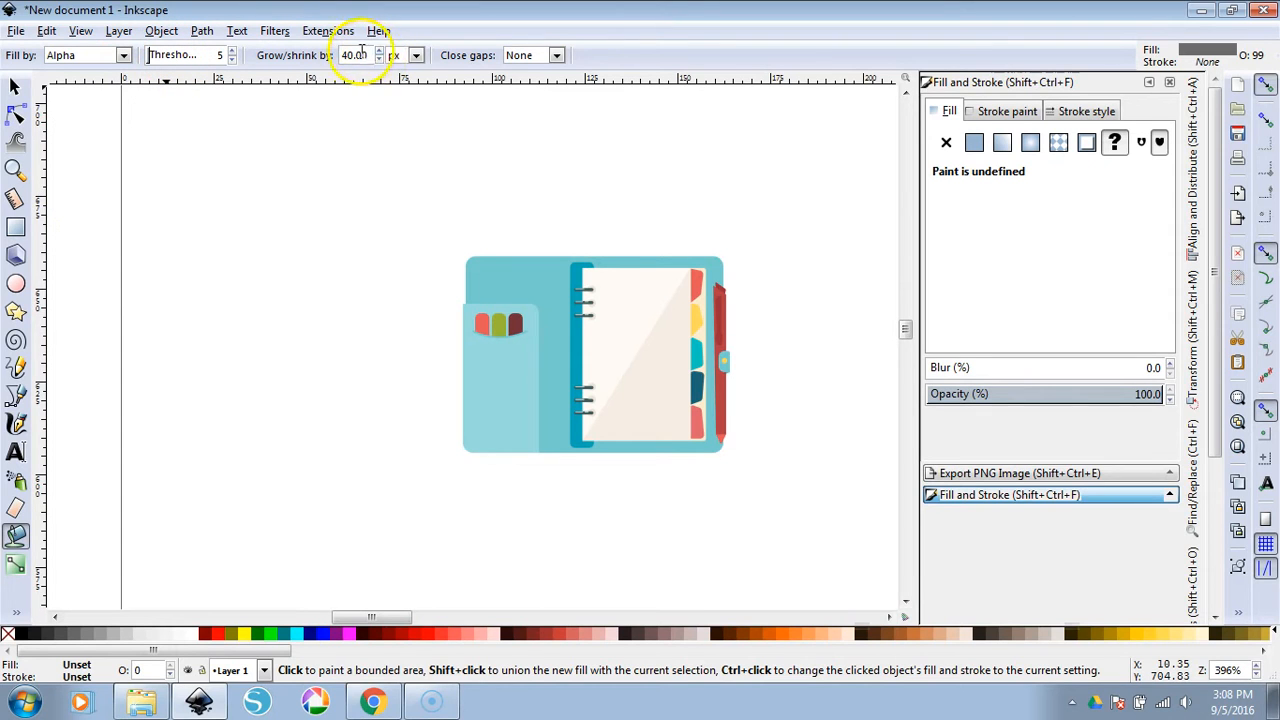
{"action": "mouse_move", "coordinate": [564, 290]}
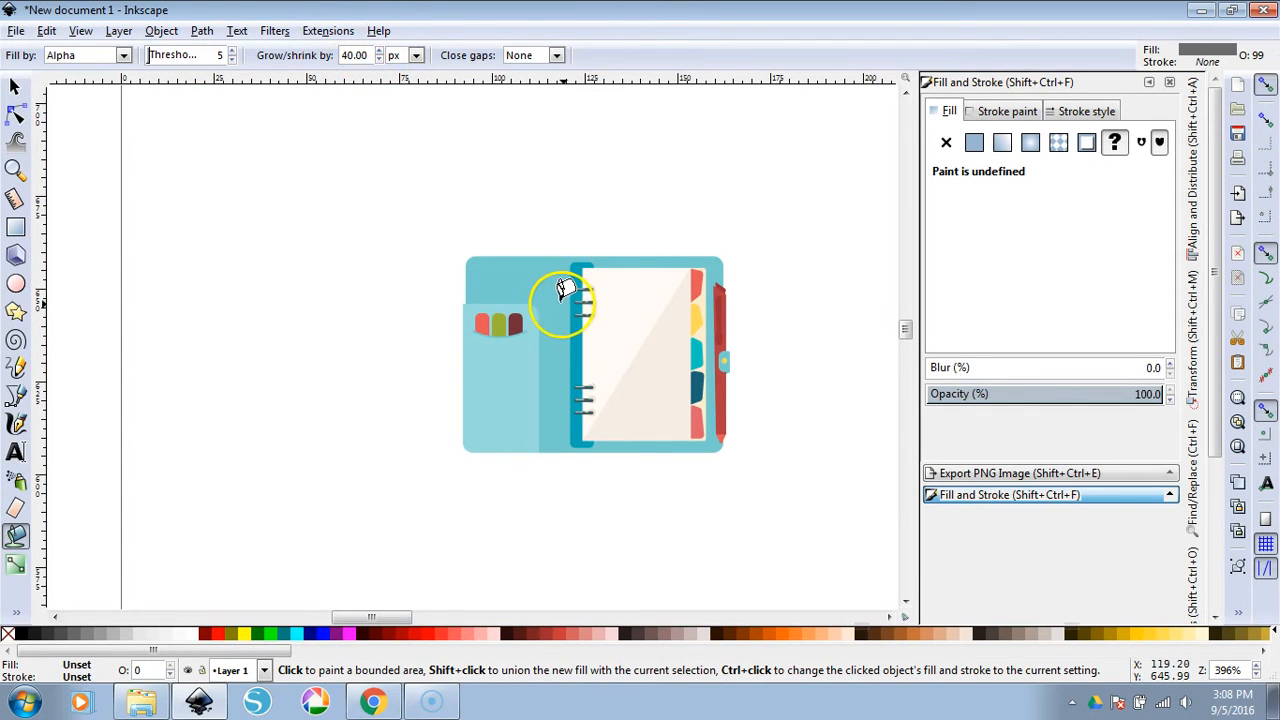
{"action": "left_click", "coordinate": [564, 290]}
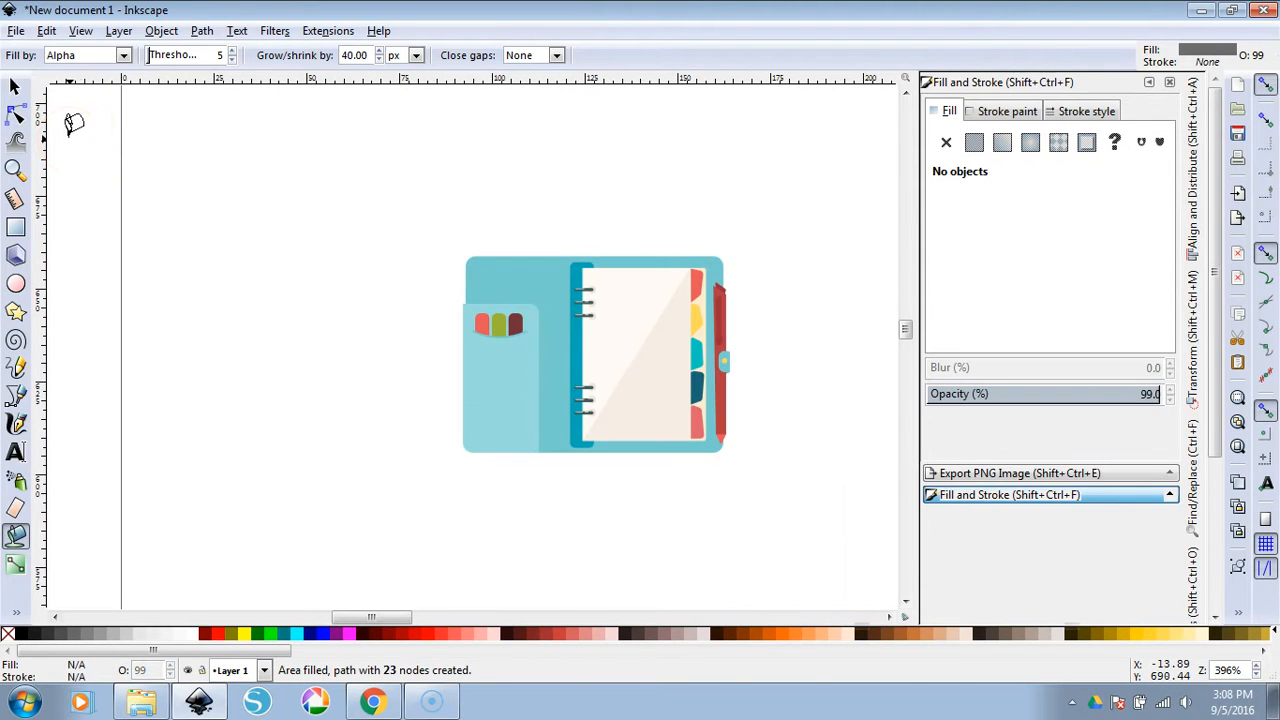
{"action": "triple_click", "coordinate": [356, 56]}
{"action": "type", "text": "2"}
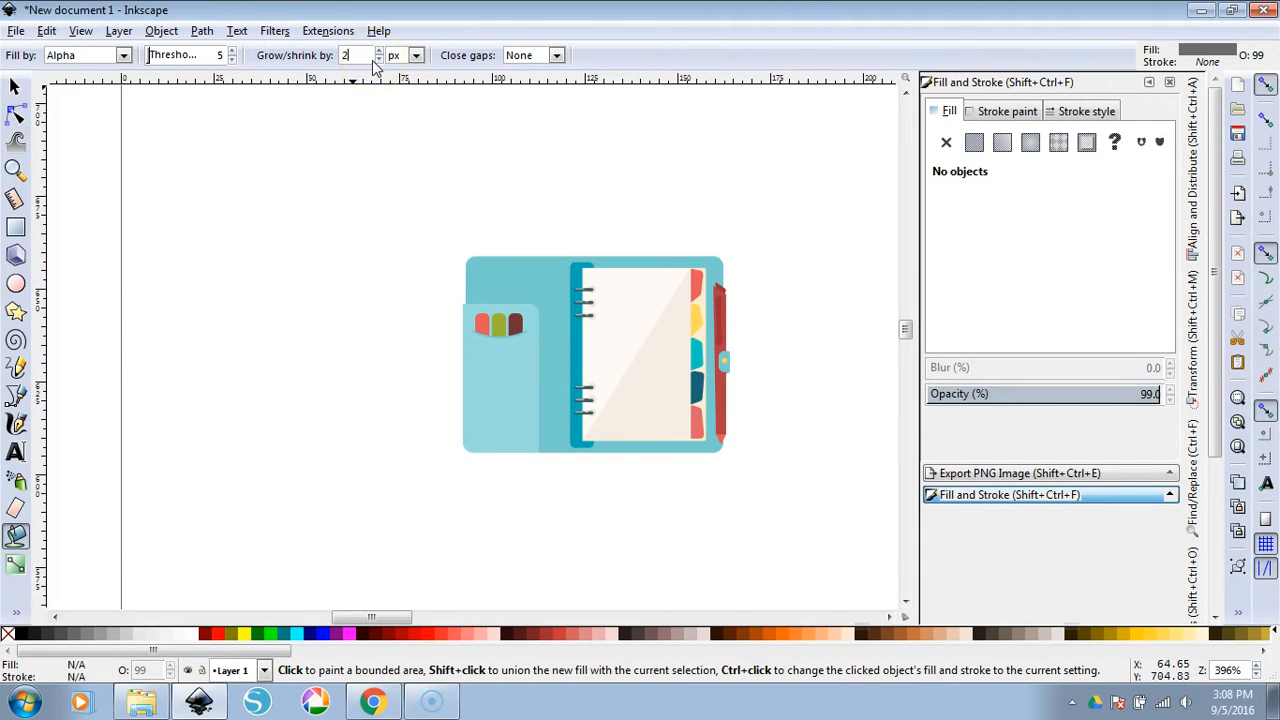
{"action": "left_click", "coordinate": [510, 320]}
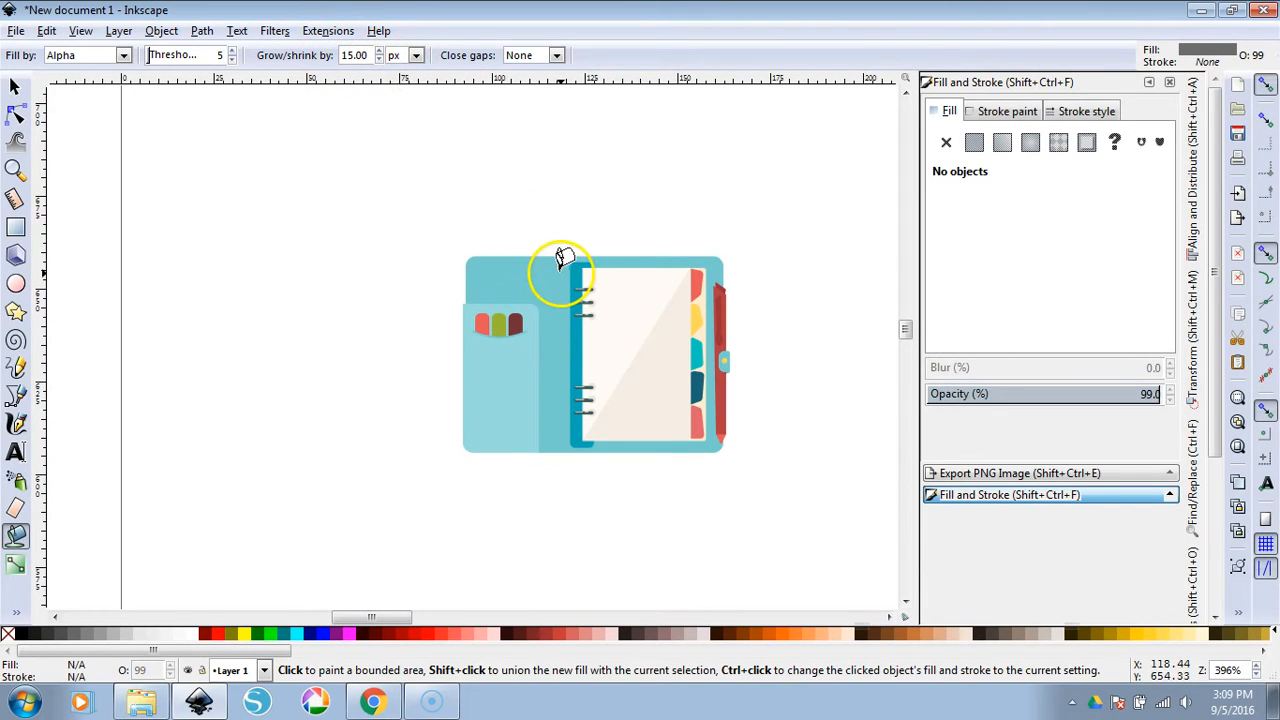
{"action": "mouse_move", "coordinate": [550, 268]}
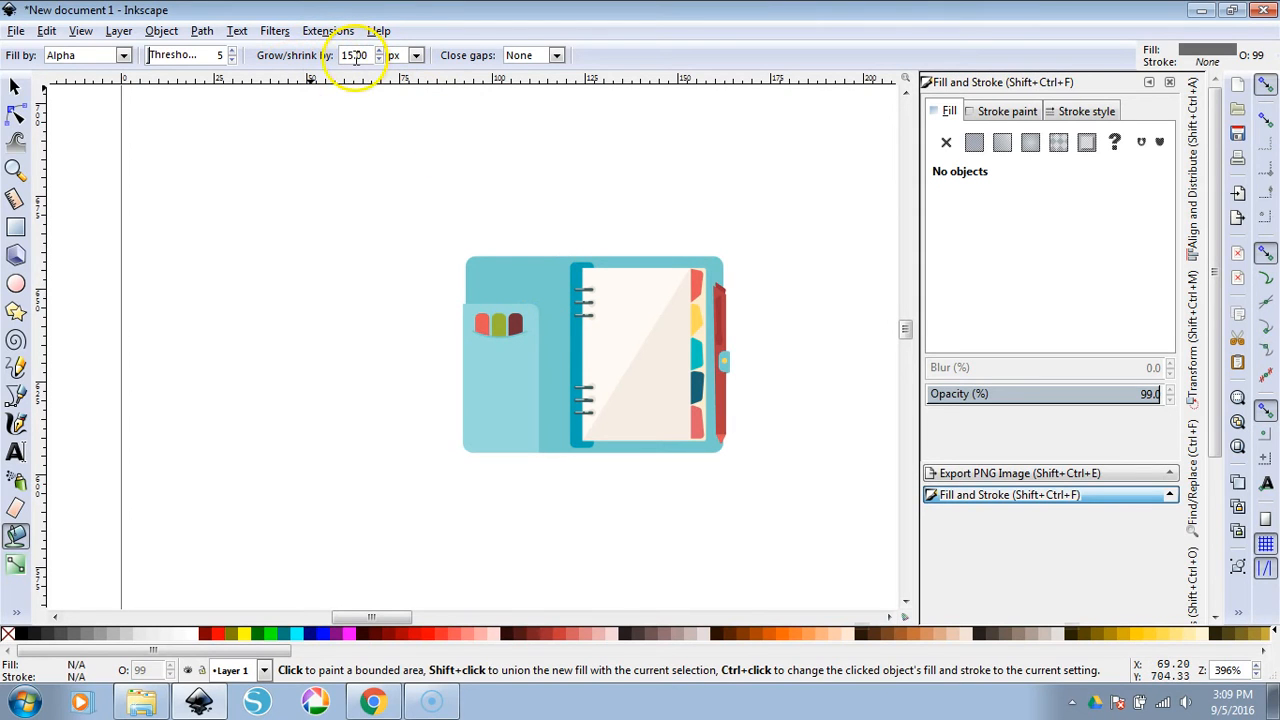
{"action": "left_click", "coordinate": [548, 268]}
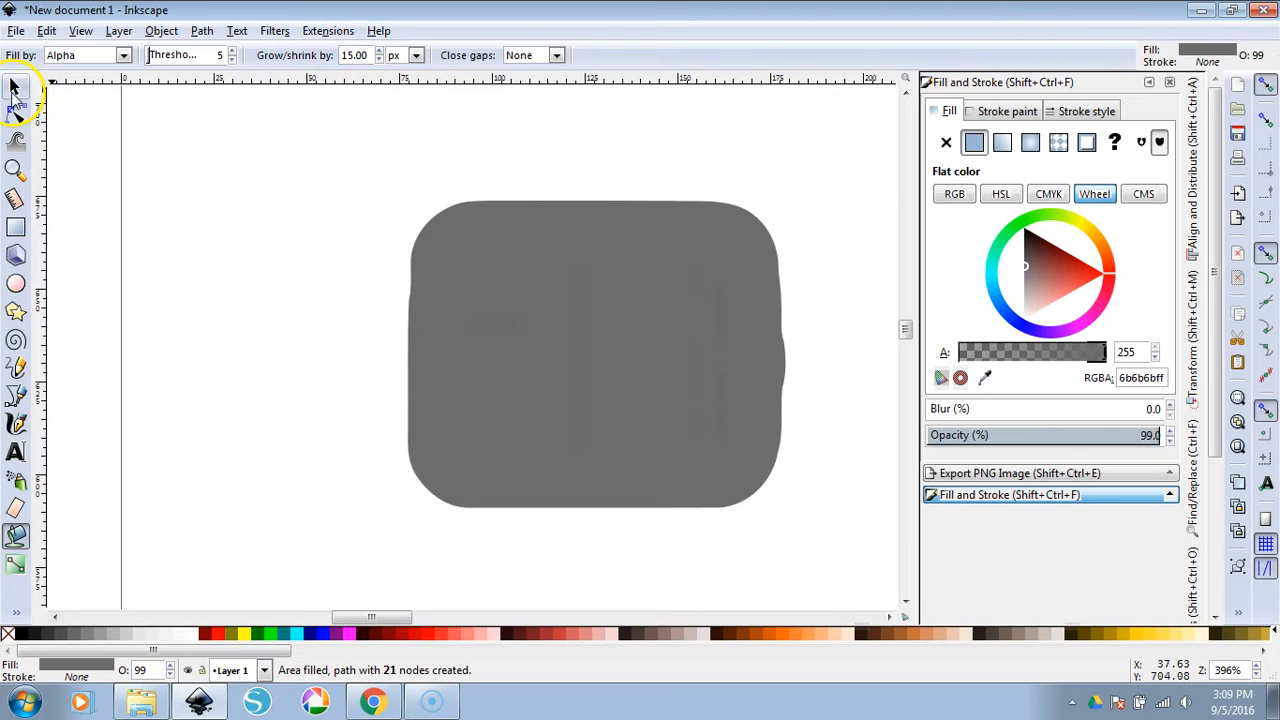
Send the gray shape behind the planner and redo the bucket fill with a snugger 8 px grow
{"action": "left_click", "coordinate": [16, 90]}
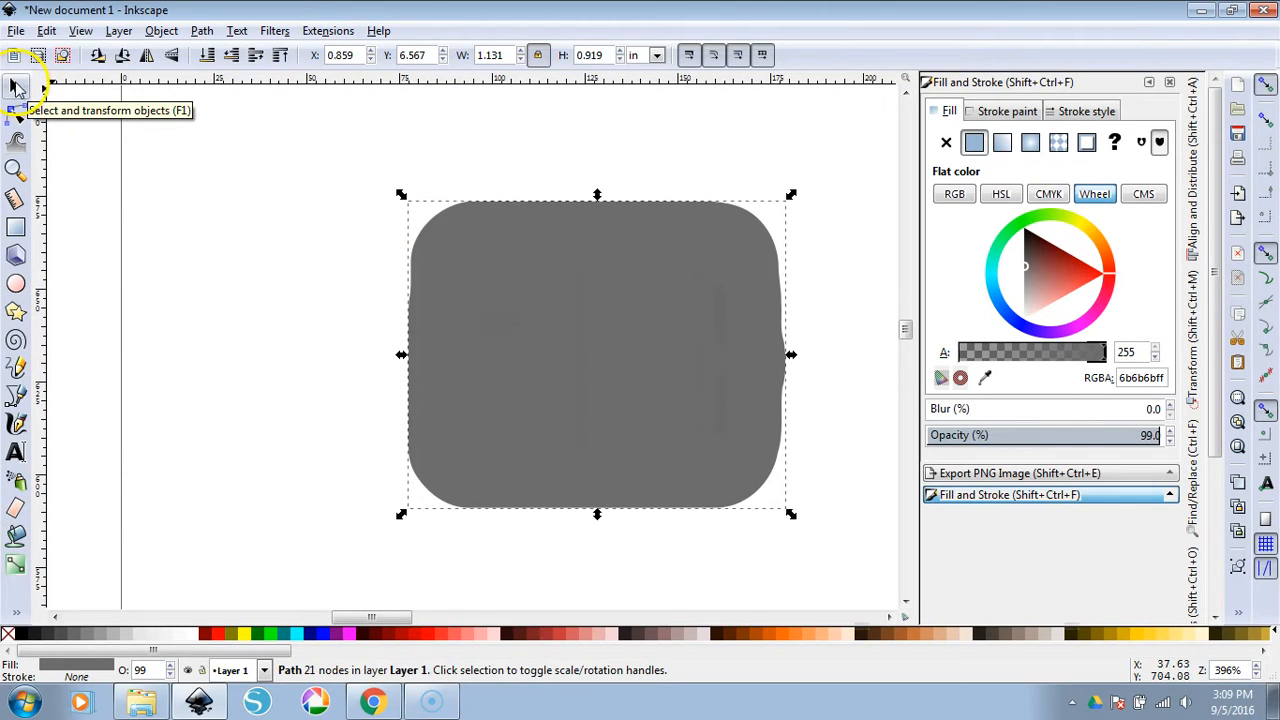
{"action": "mouse_move", "coordinate": [208, 56]}
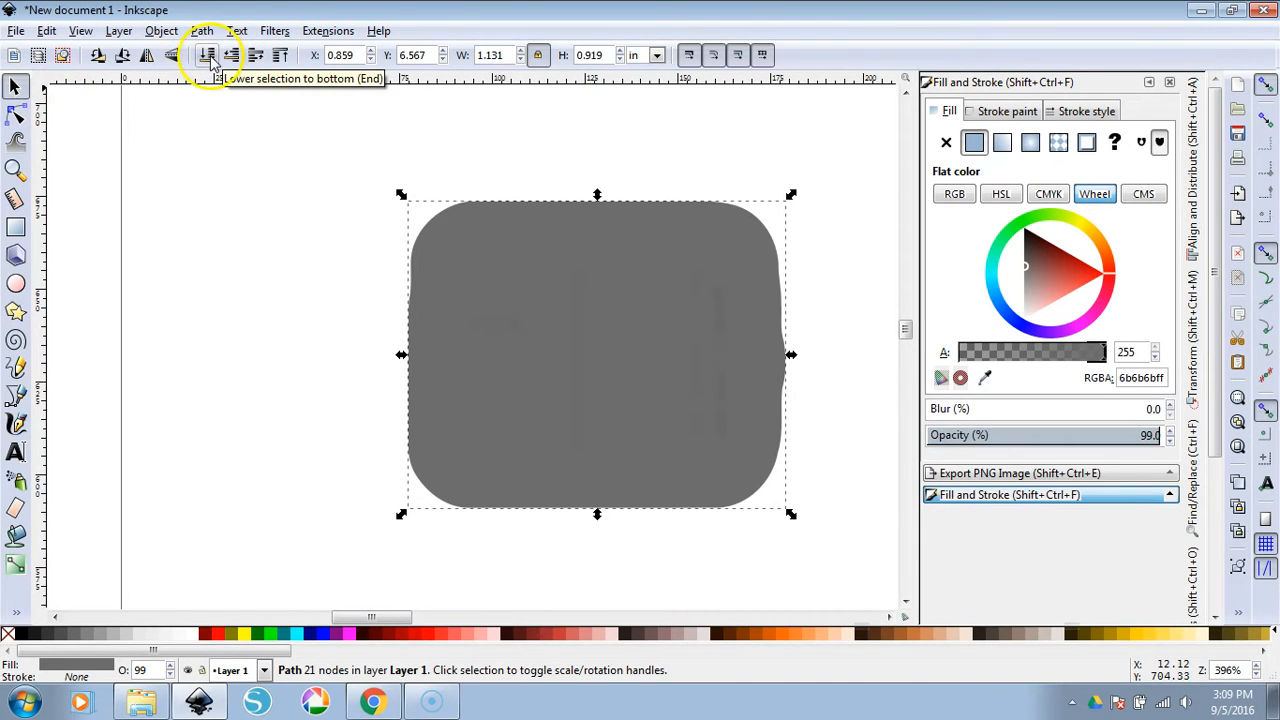
{"action": "left_click", "coordinate": [208, 56]}
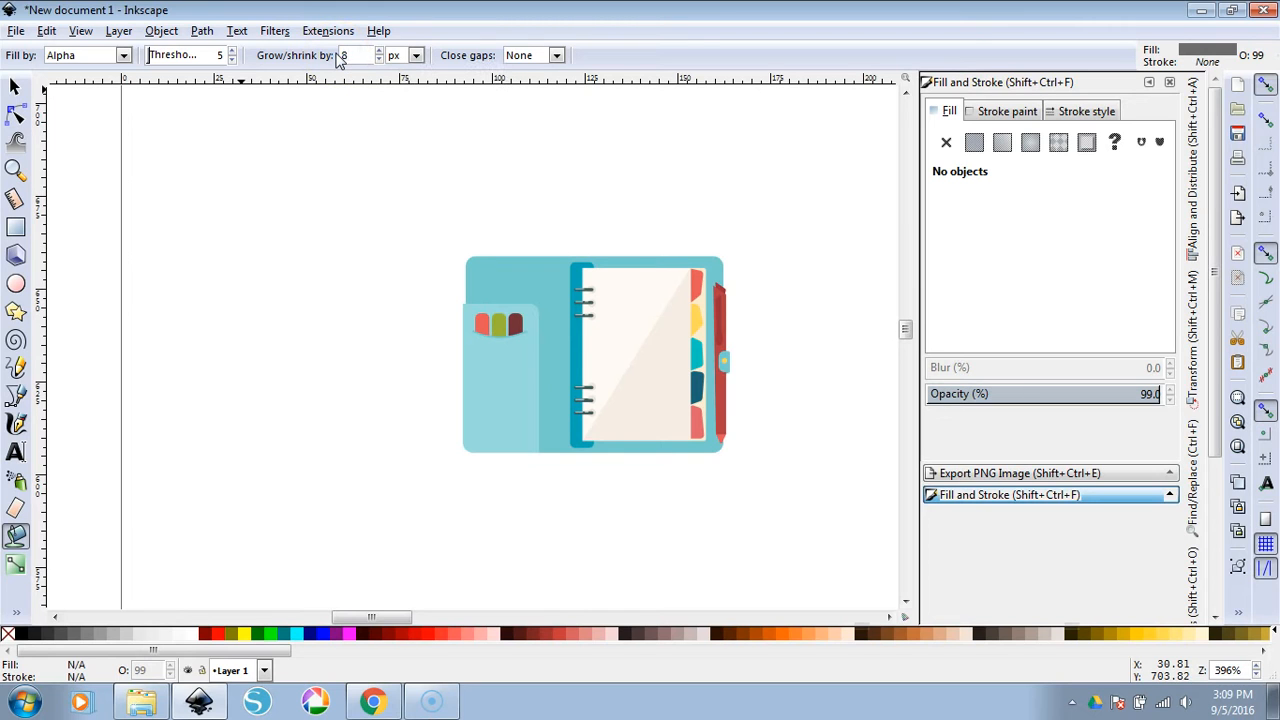
{"action": "left_click", "coordinate": [592, 350]}
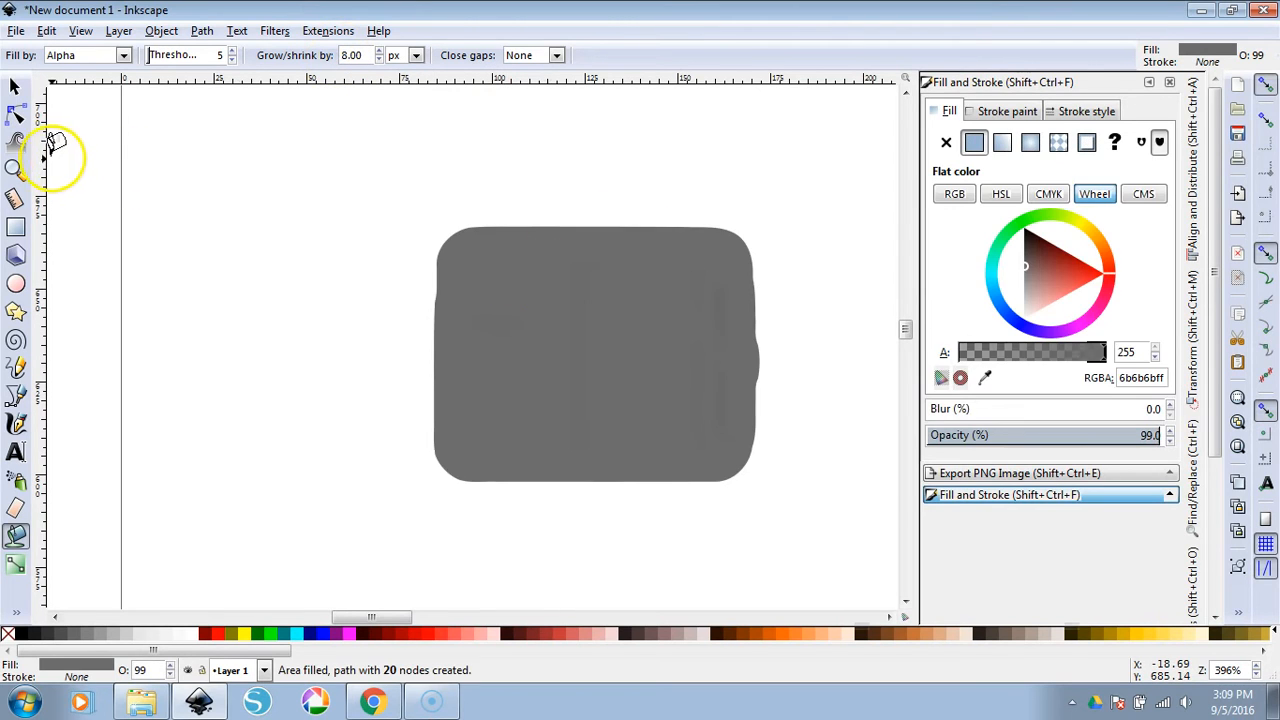
{"action": "left_click", "coordinate": [16, 88]}
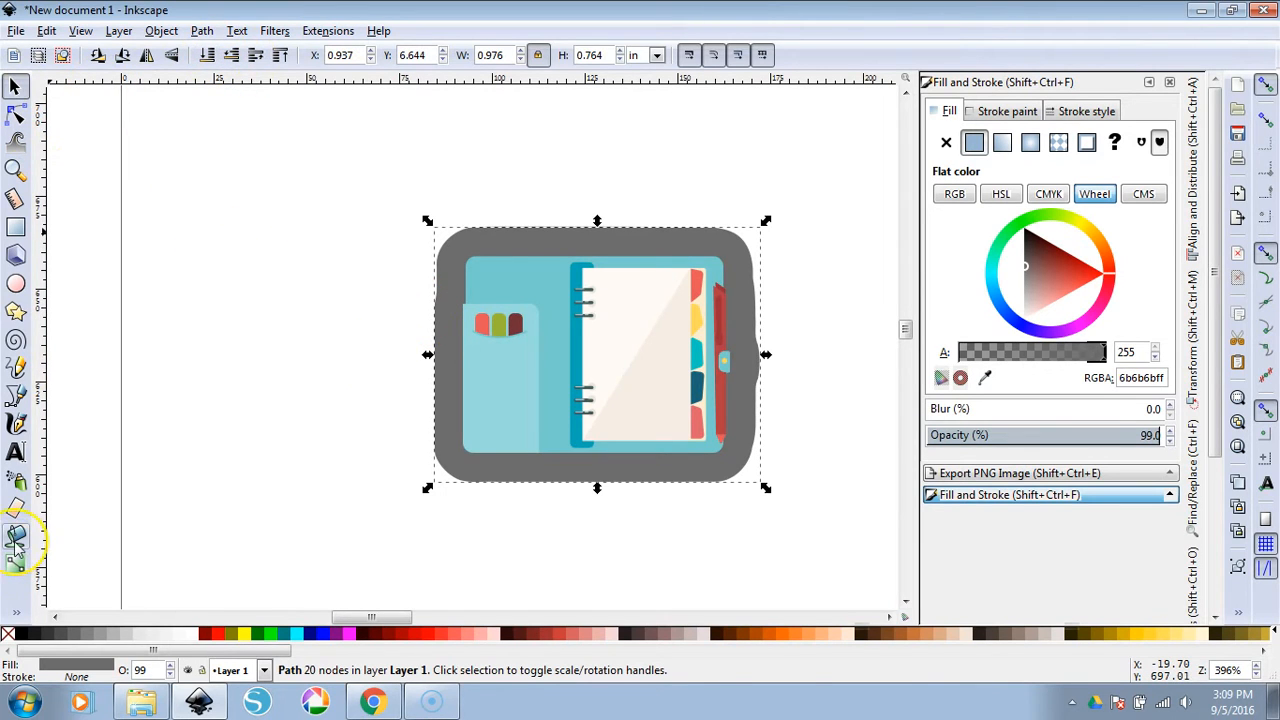
{"action": "mouse_move", "coordinate": [178, 144]}
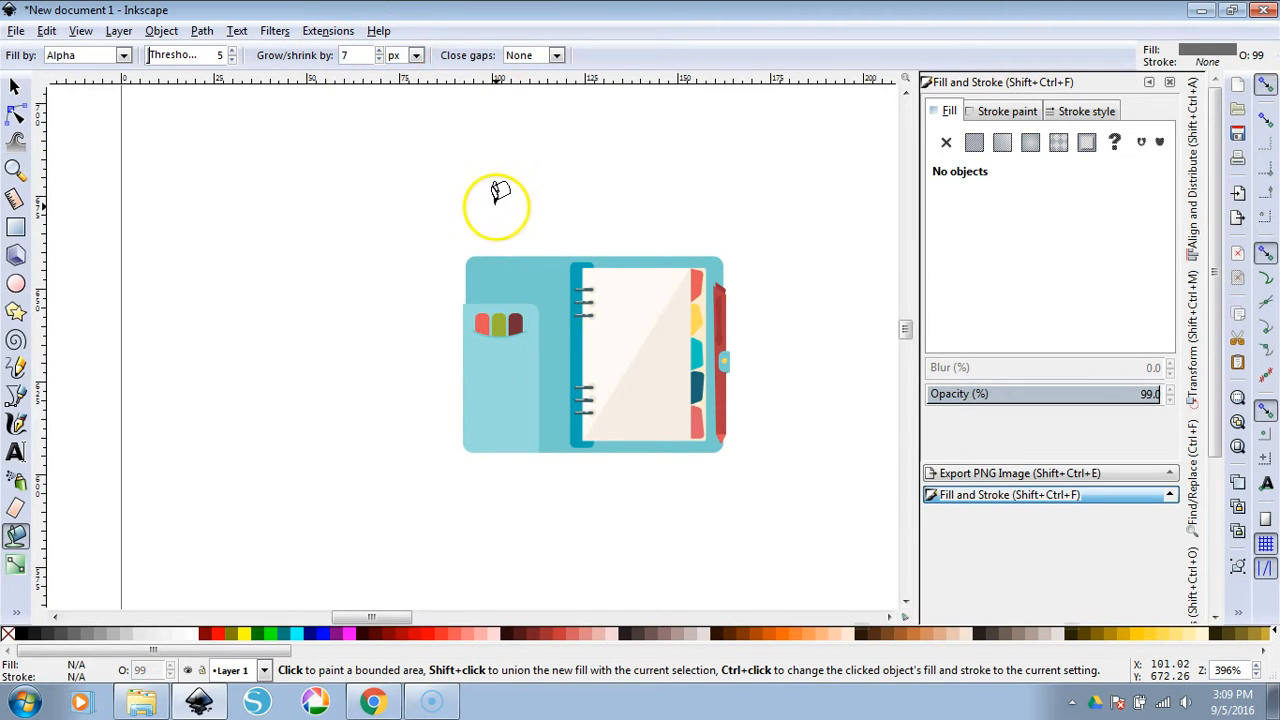
{"action": "mouse_move", "coordinate": [540, 290]}
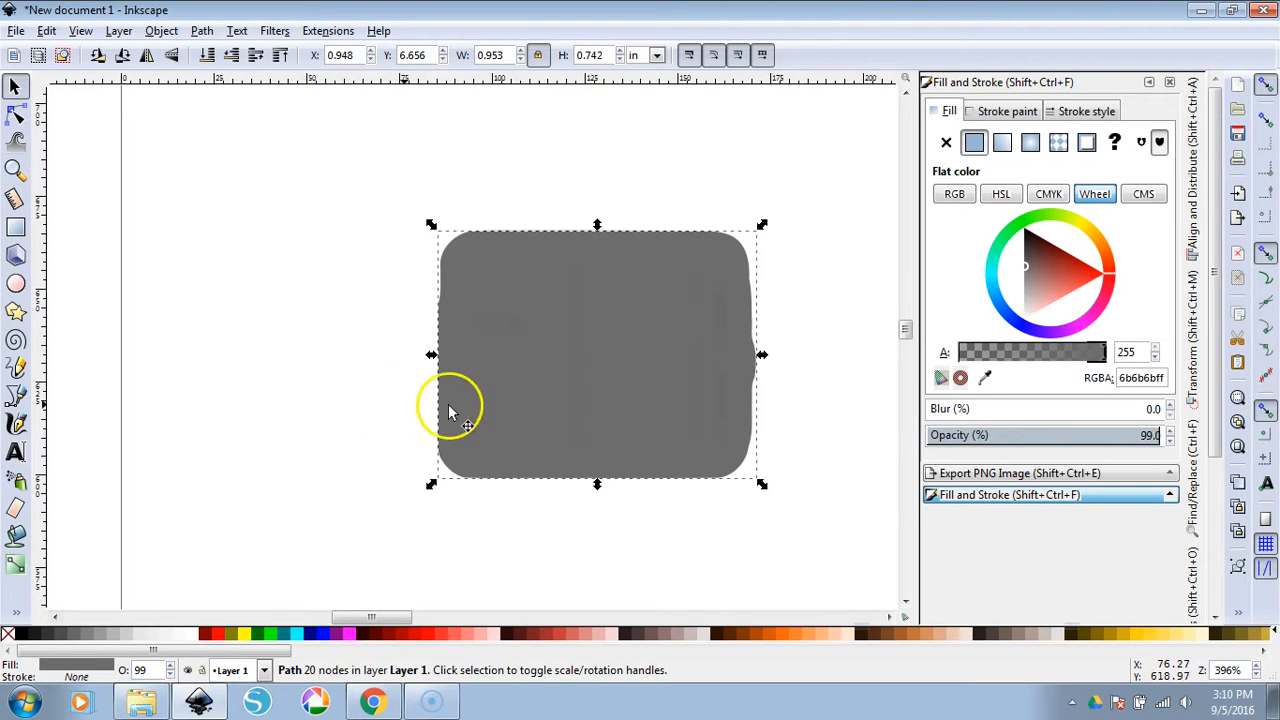
{"action": "mouse_move", "coordinate": [136, 124]}
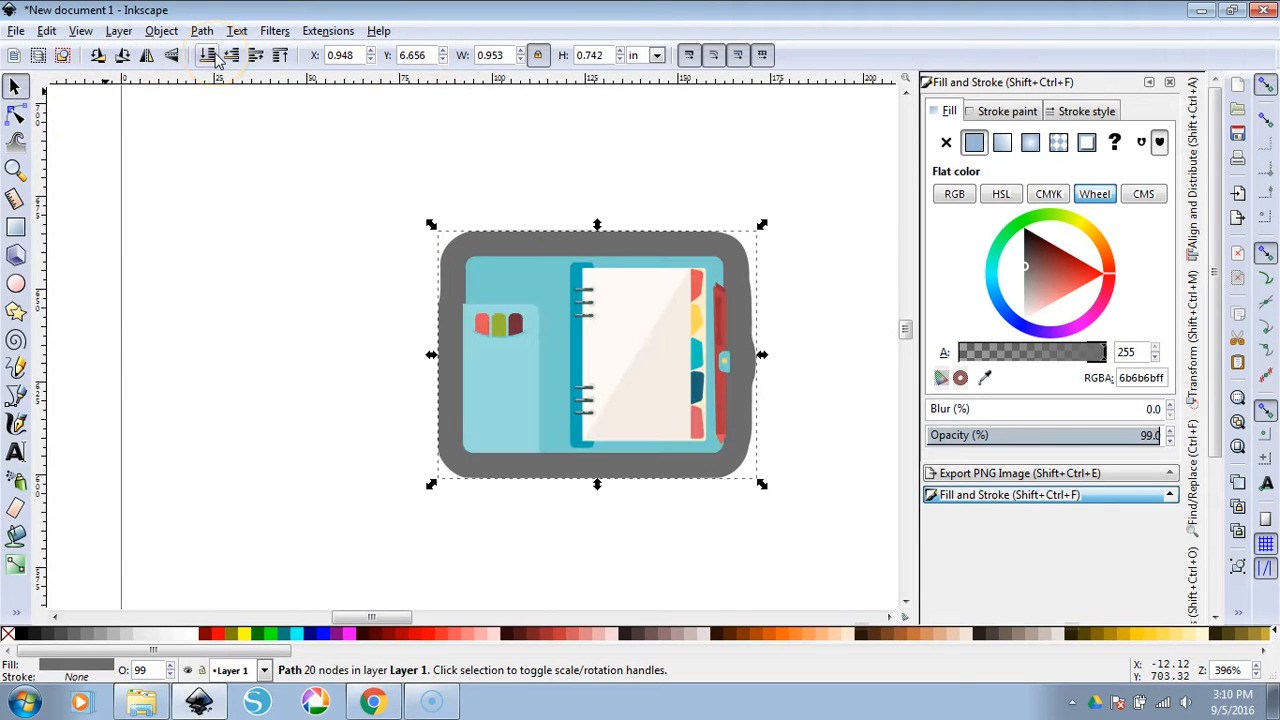
{"action": "mouse_move", "coordinate": [90, 360]}
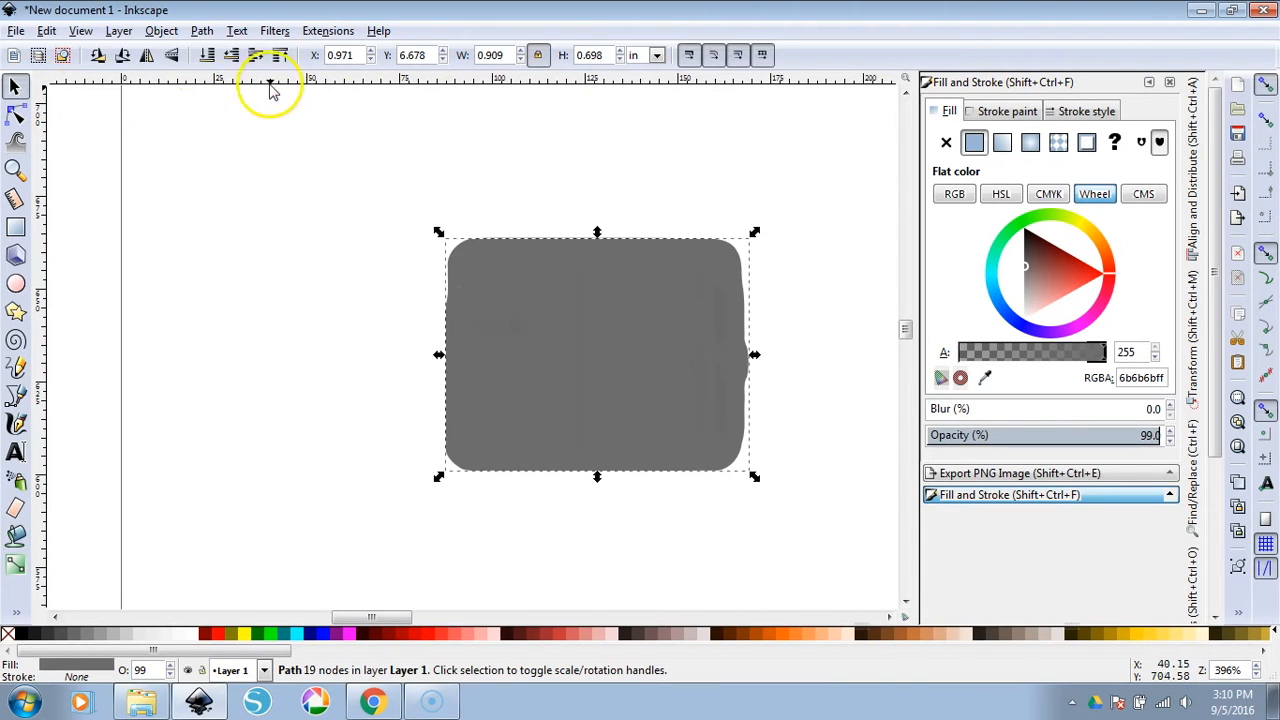
Group the planner image with its gray border into one sticker object
{"action": "left_click", "coordinate": [630, 540]}
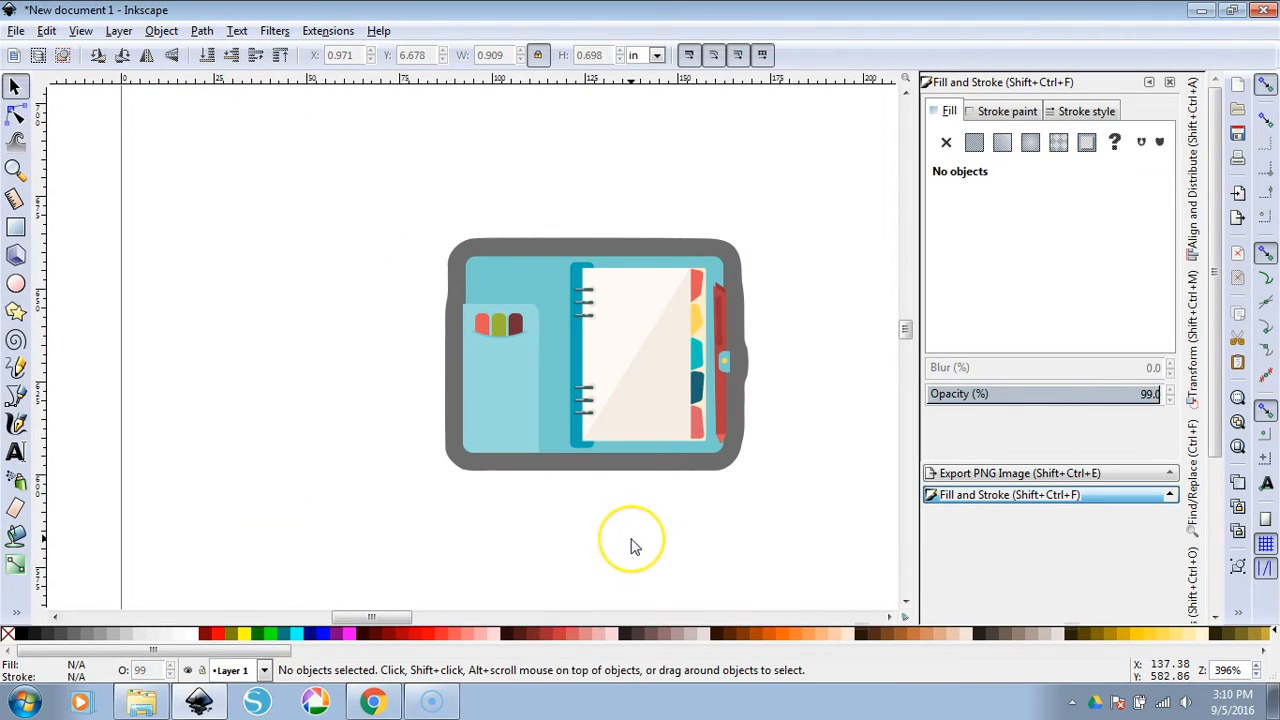
{"action": "mouse_move", "coordinate": [696, 480]}
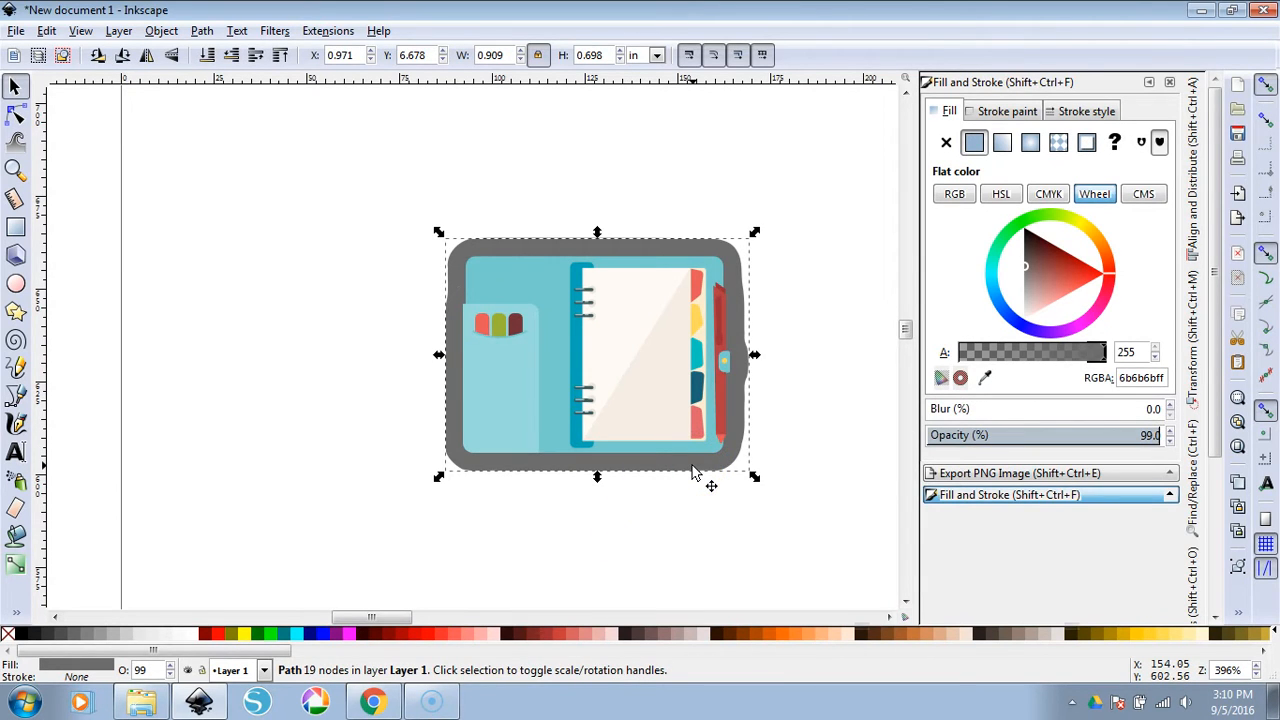
{"action": "left_click", "coordinate": [378, 180]}
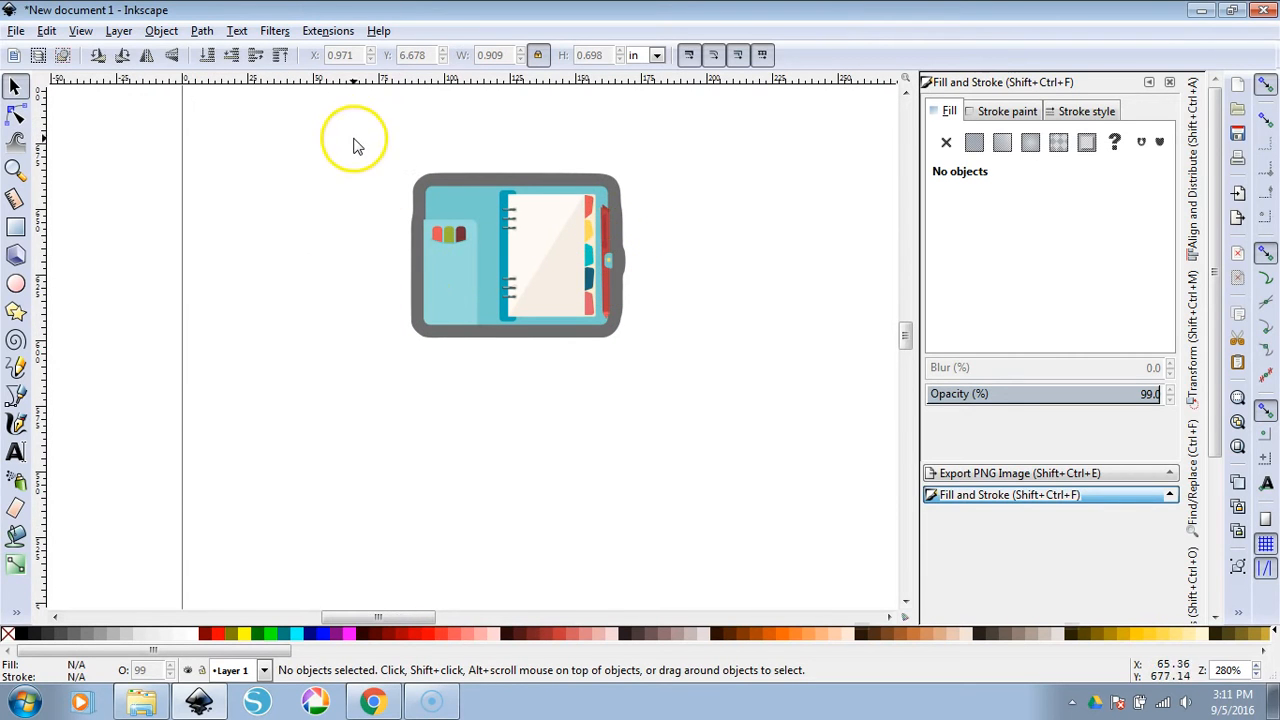
{"action": "mouse_move", "coordinate": [368, 144]}
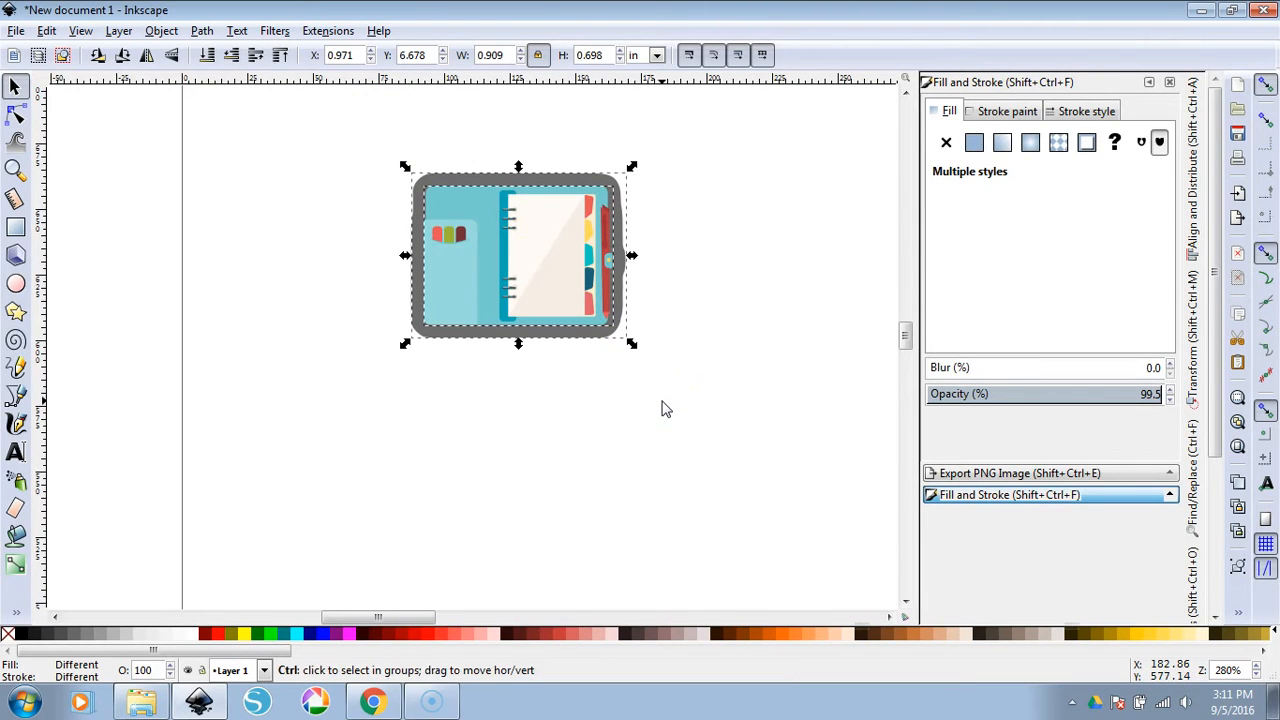
{"action": "left_click", "coordinate": [390, 316]}
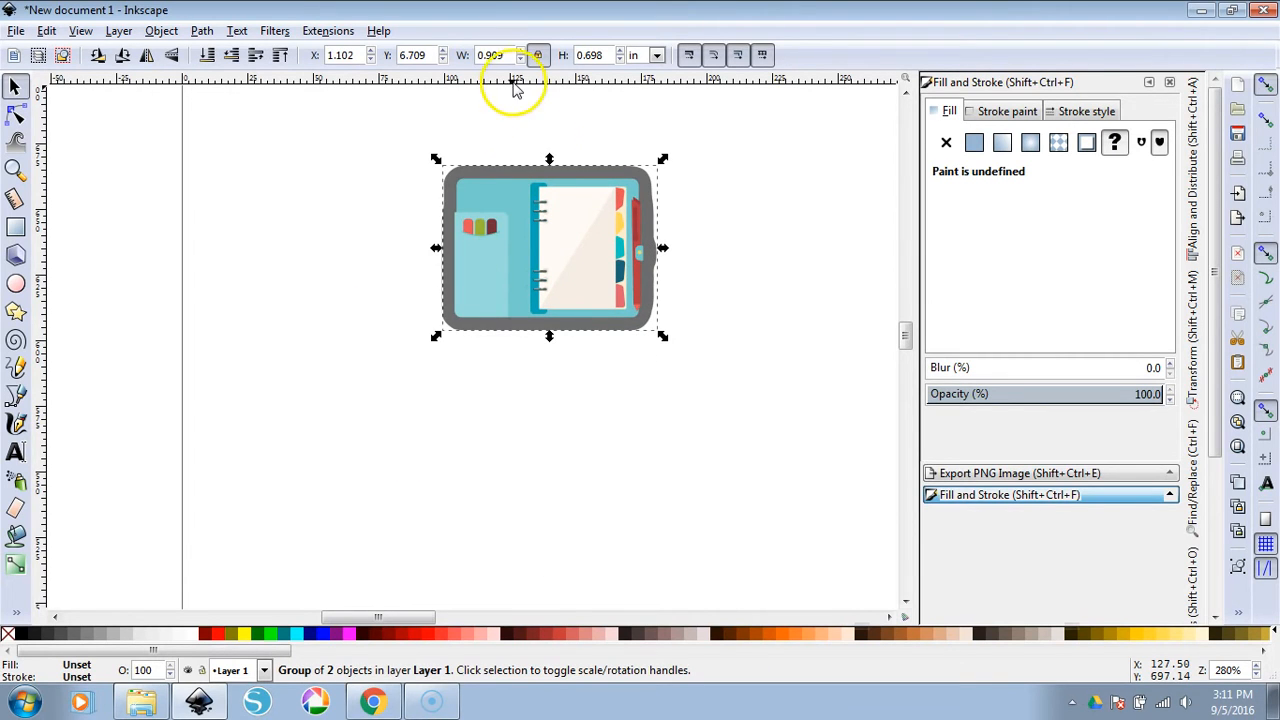
{"action": "mouse_move", "coordinate": [510, 56]}
{"action": "type", "text": "0.800"}
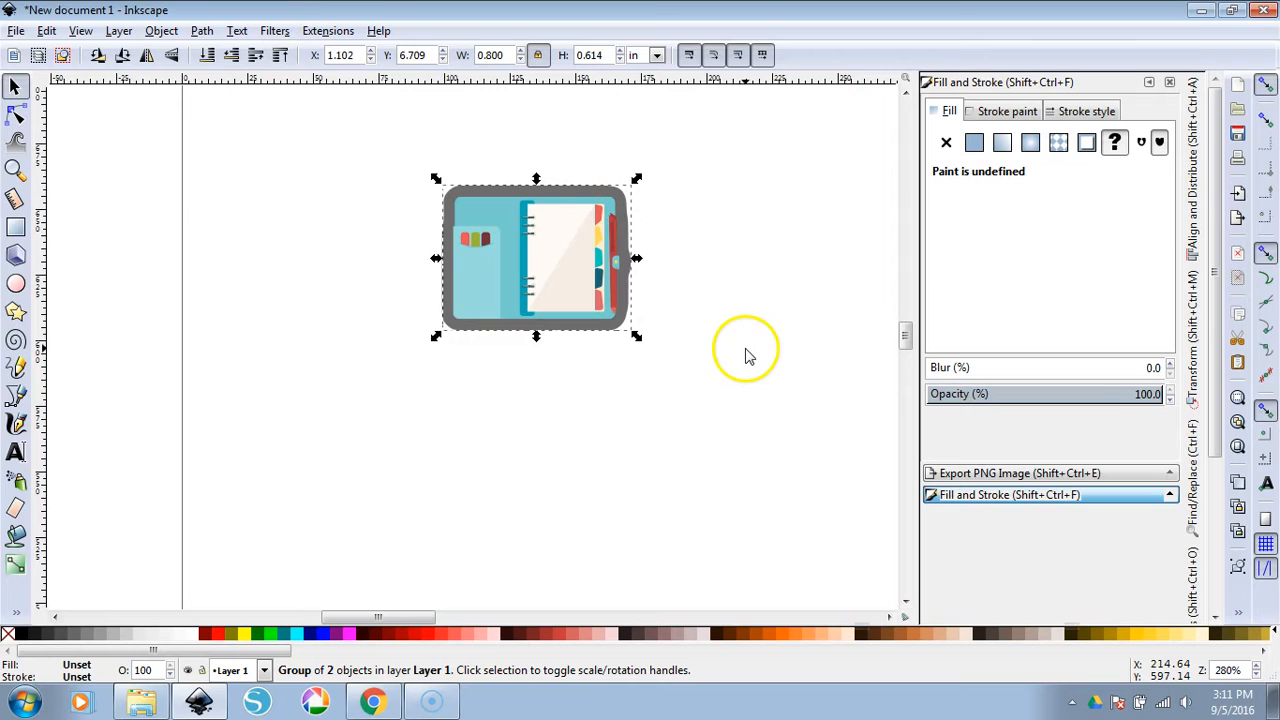
{"action": "mouse_move", "coordinate": [536, 70]}
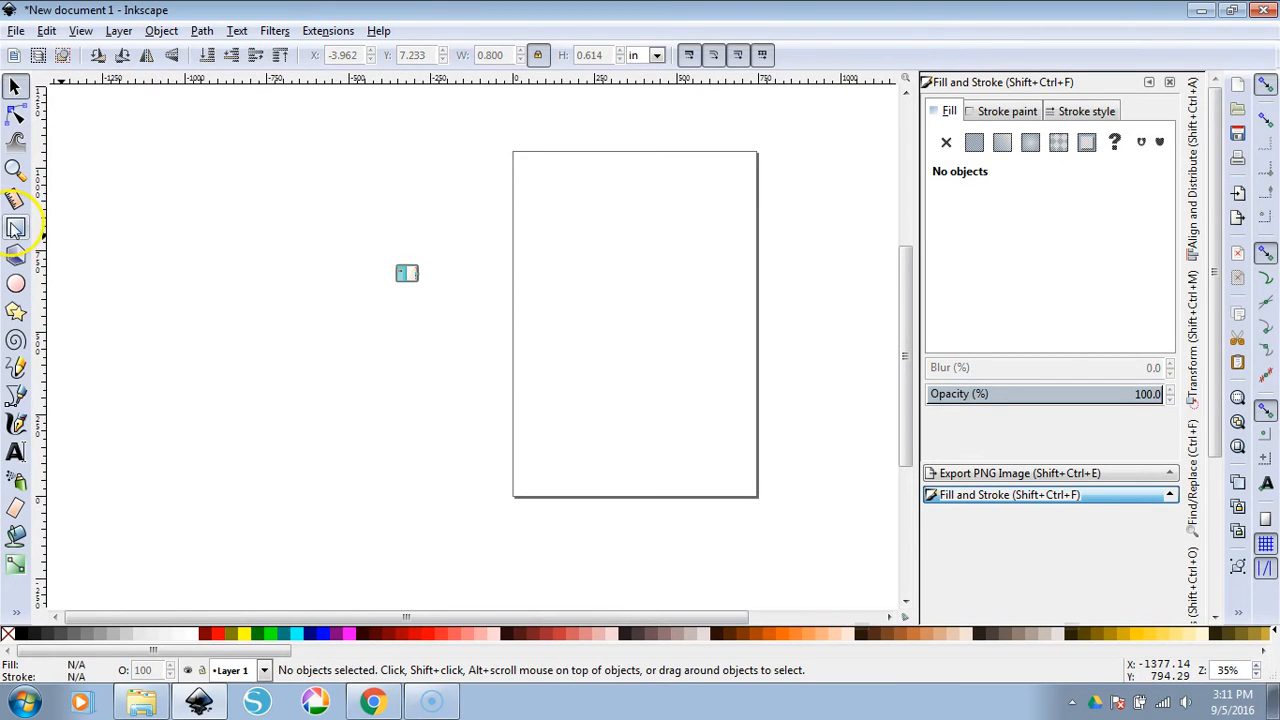
Draw a large gray rectangle over the page as the sticker sheet area
{"action": "left_click_drag", "start_coordinate": [512, 152], "coordinate": [756, 456]}
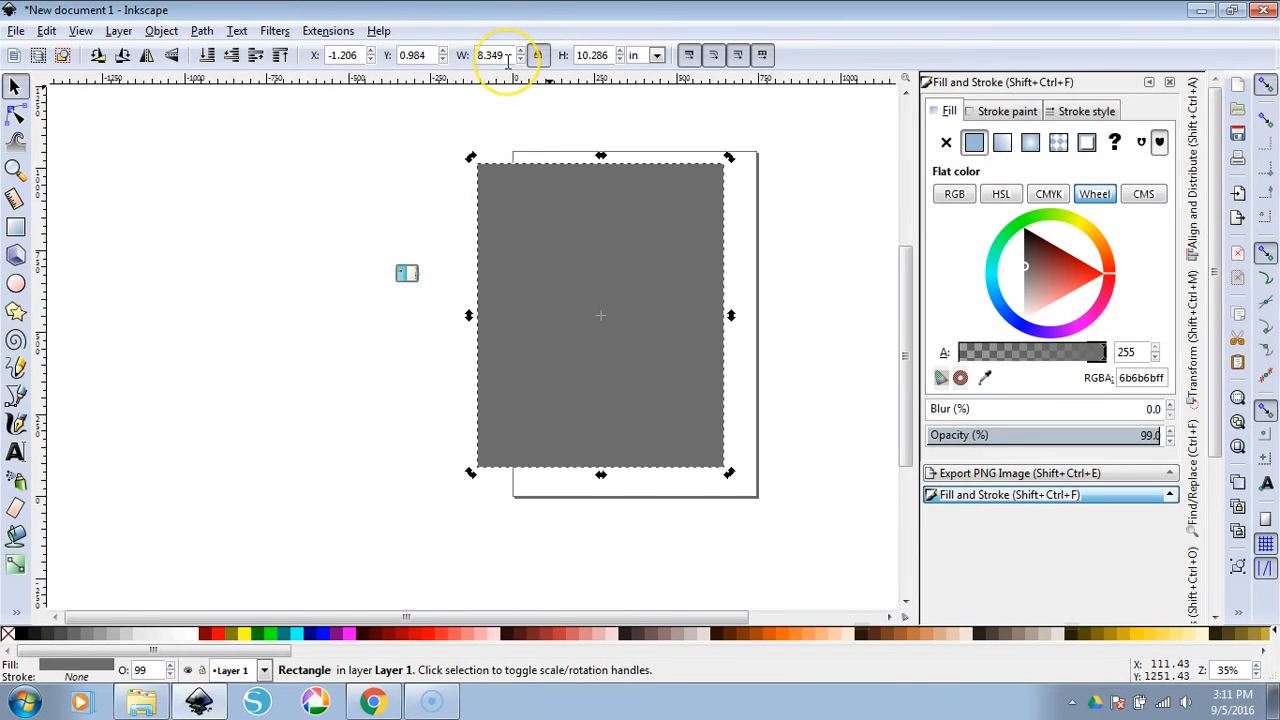
{"action": "mouse_move", "coordinate": [508, 56]}
{"action": "type", "text": "5.500"}
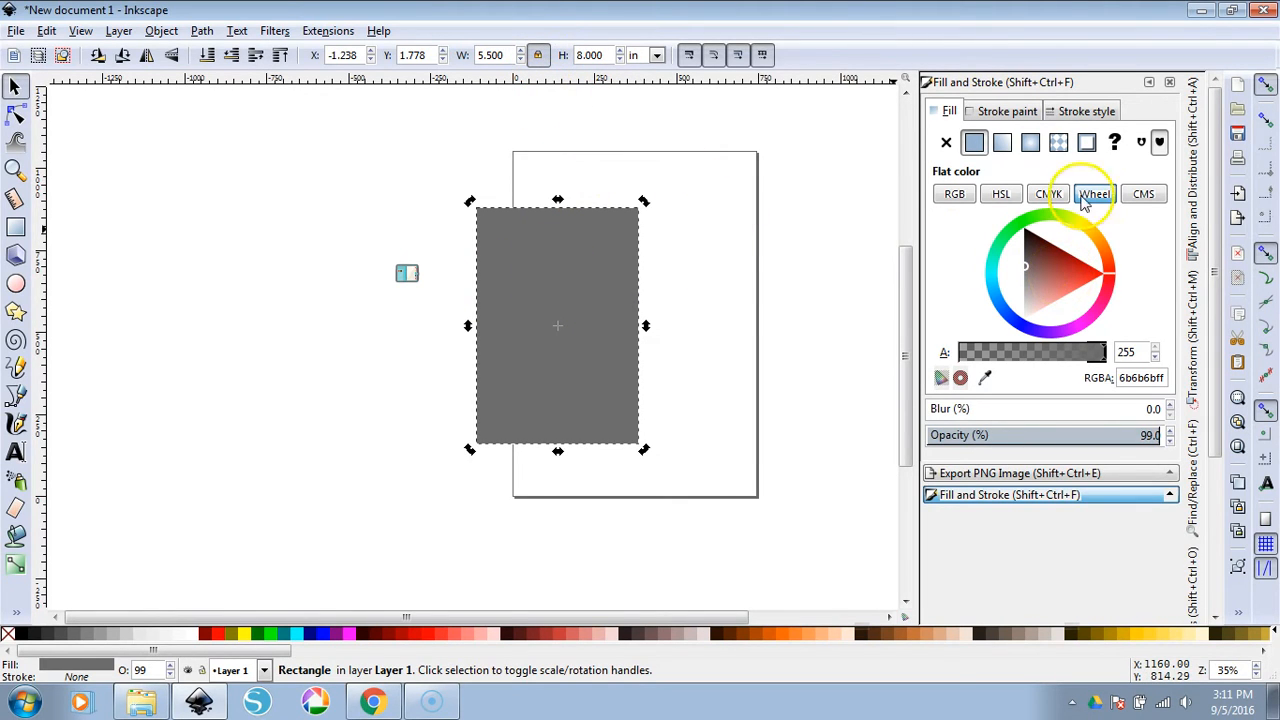
Fill the 5.500 × 8.000 in sheet rectangle with a red colour from the Fill and Stroke wheel
{"action": "left_click", "coordinate": [80, 30]}
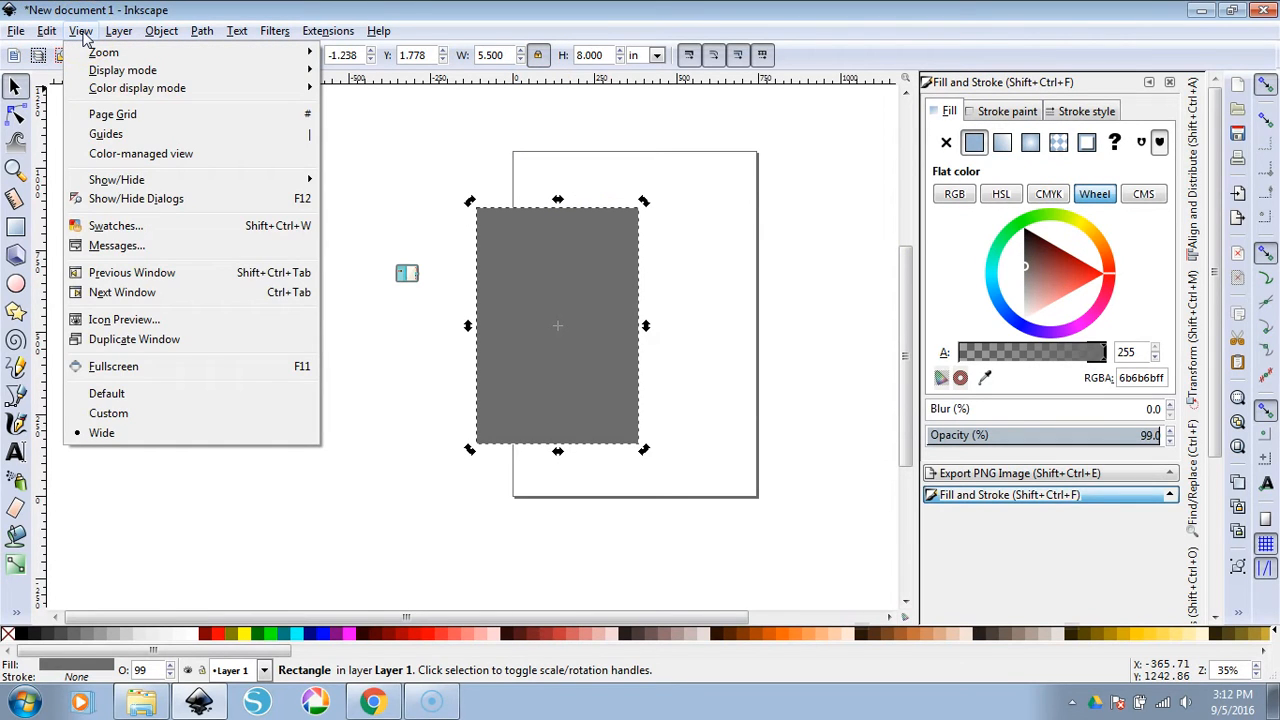
{"action": "mouse_move", "coordinate": [104, 36]}
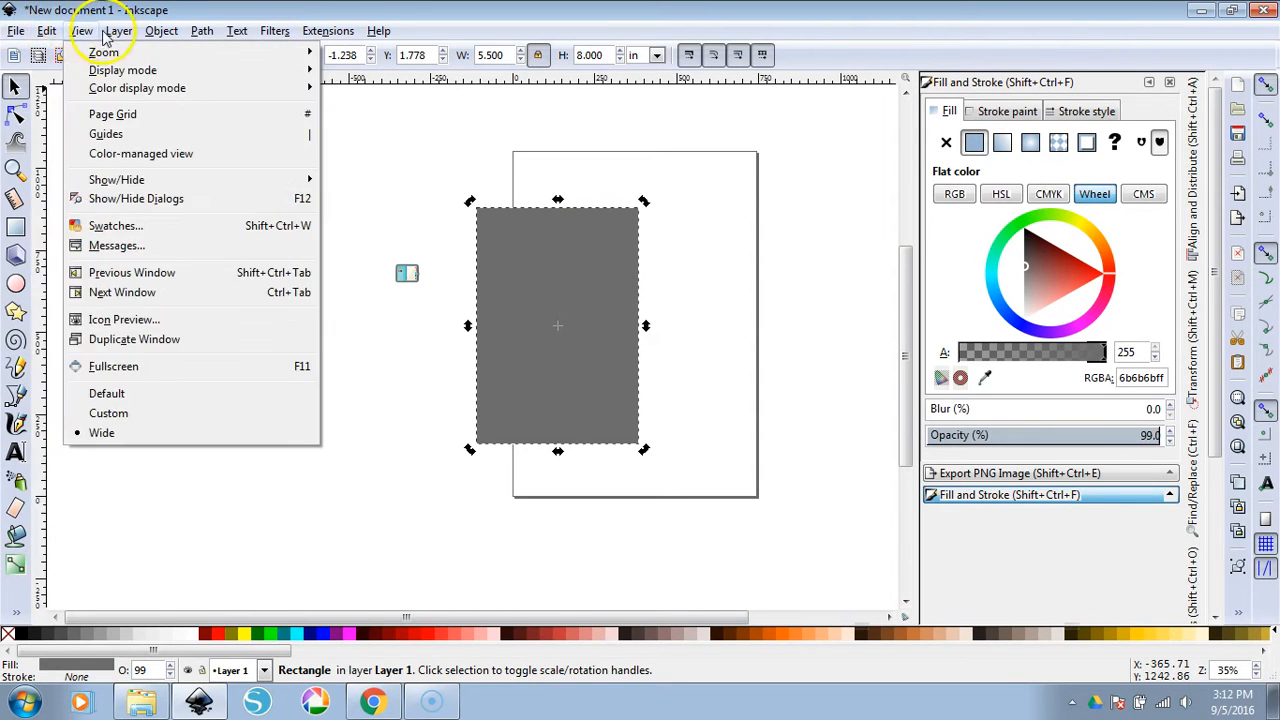
{"action": "left_click", "coordinate": [160, 30]}
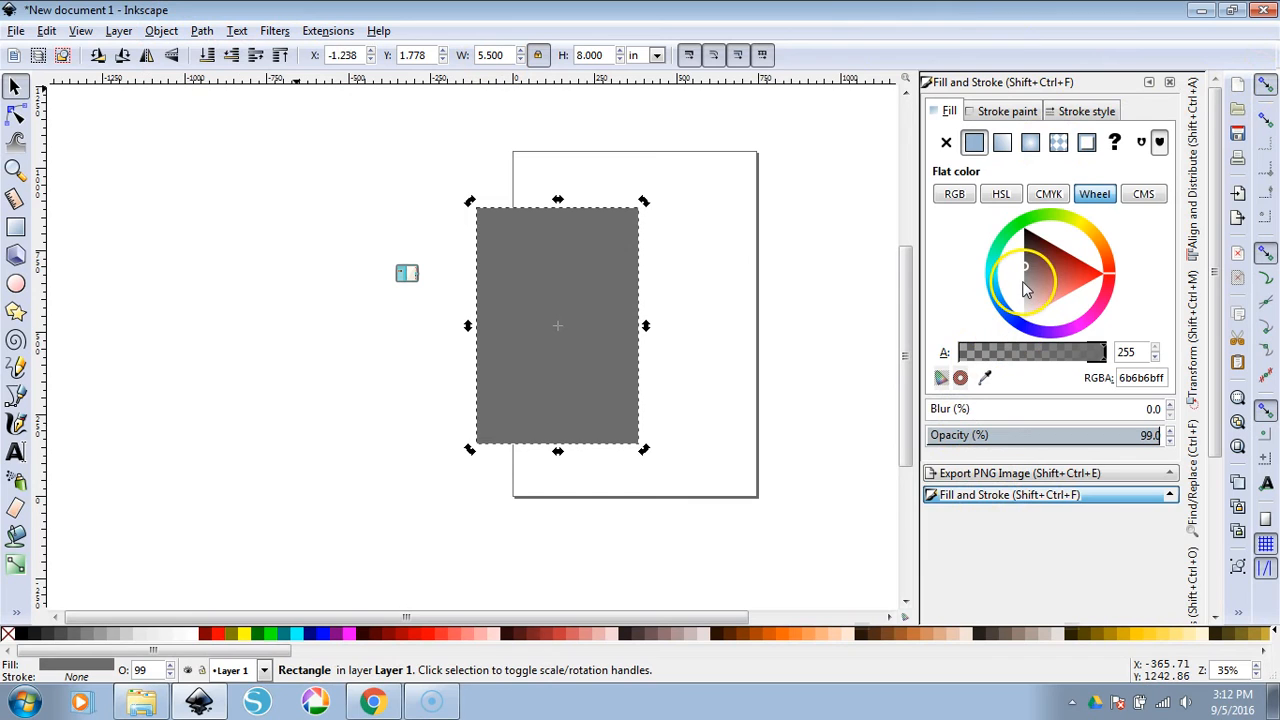
{"action": "left_click", "coordinate": [1068, 272]}
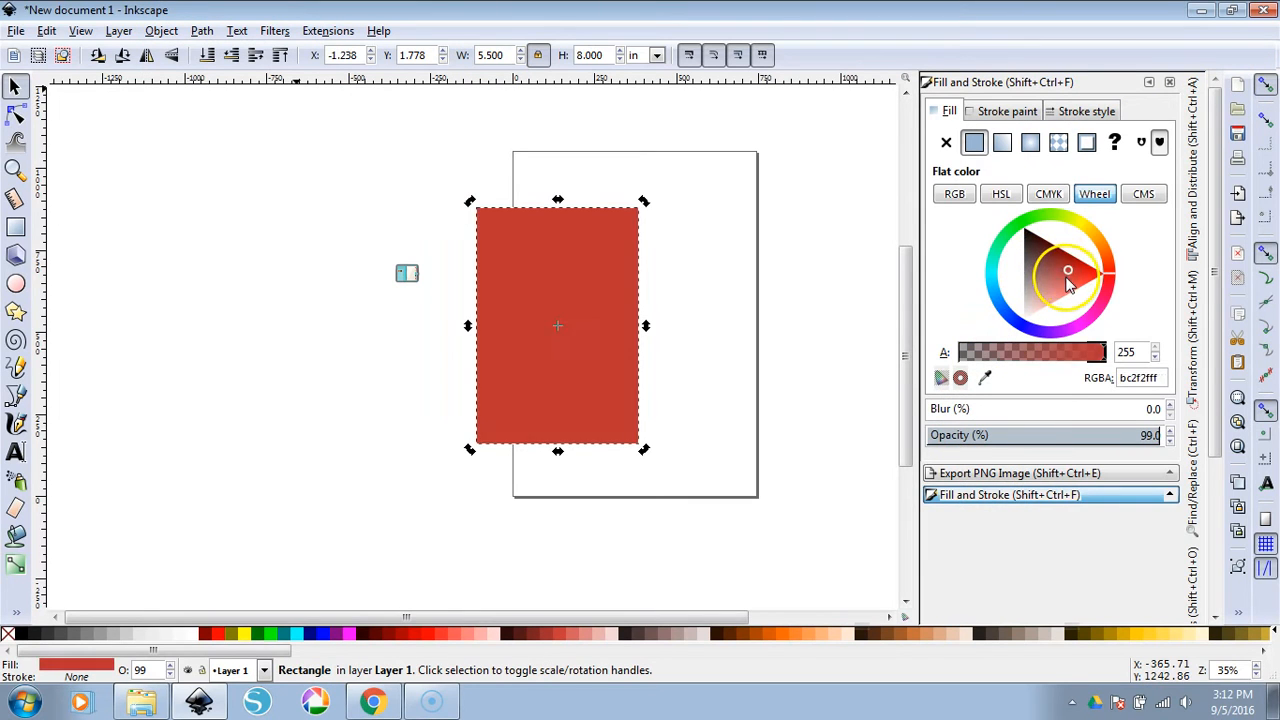
{"action": "left_click", "coordinate": [690, 350]}
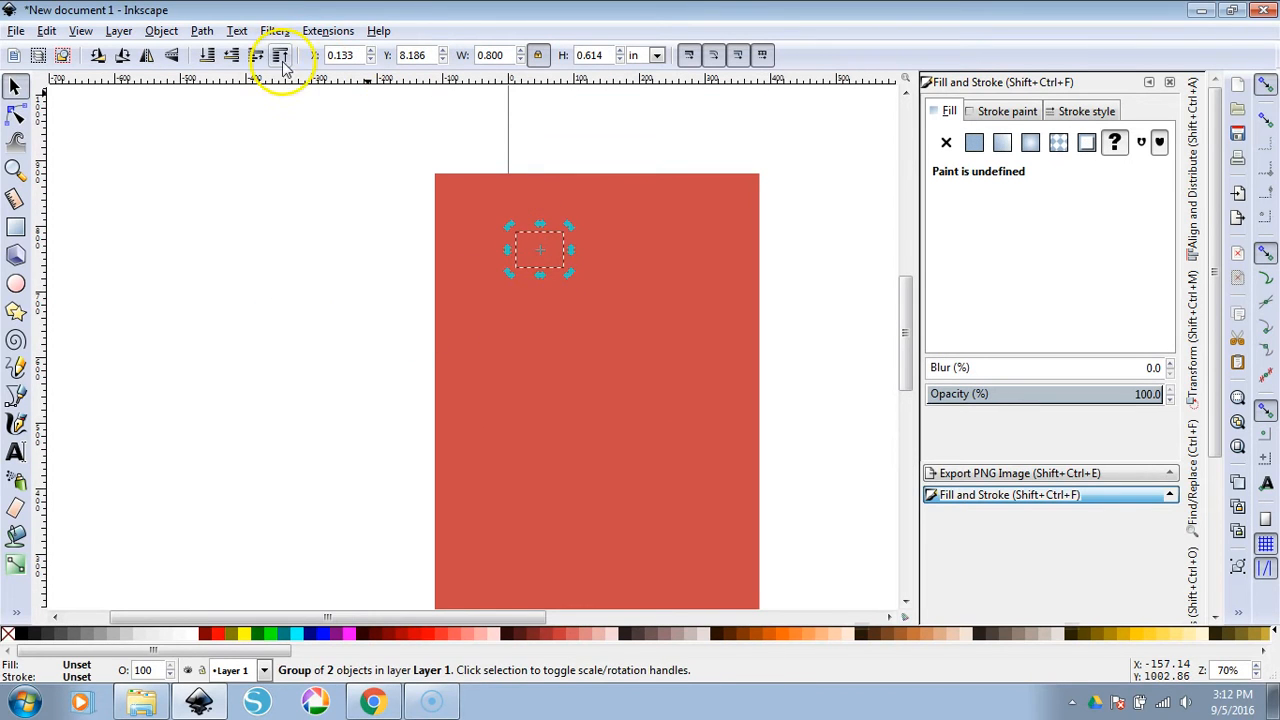
{"action": "mouse_move", "coordinate": [284, 76]}
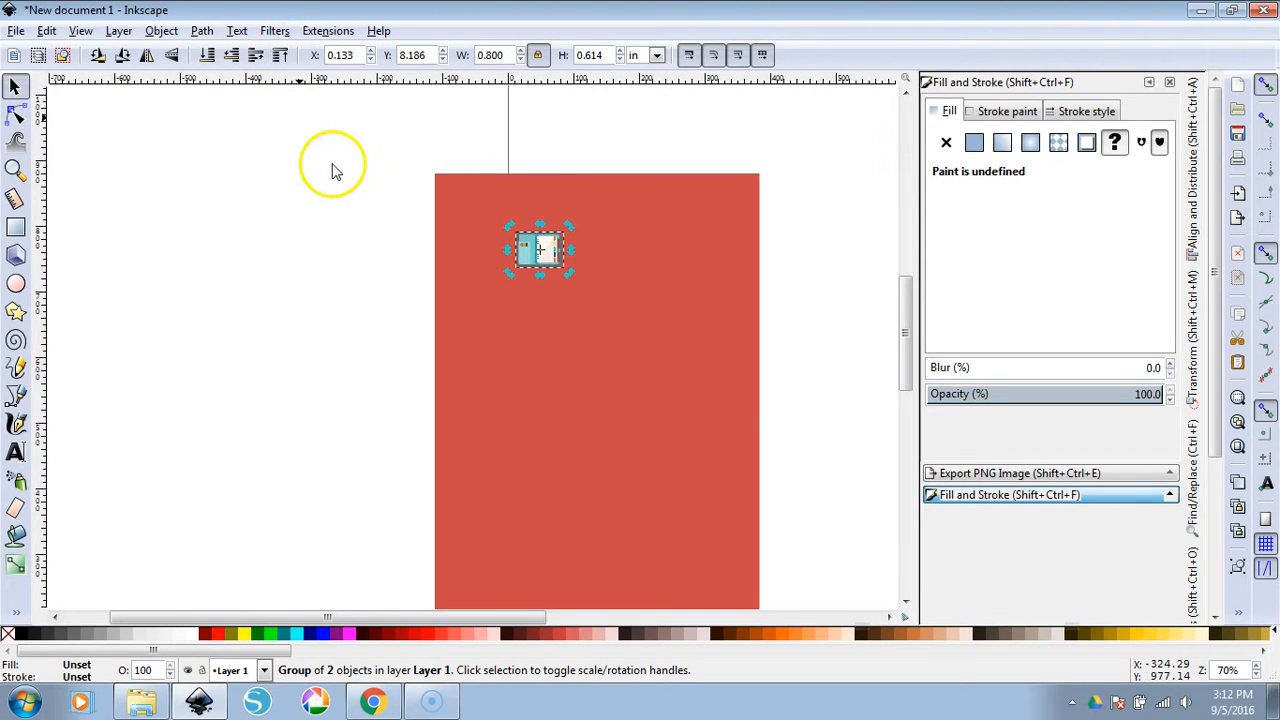
Move the planner sticker group into the red rectangle's top-left corner
{"action": "left_click_drag", "start_coordinate": [540, 250], "coordinate": [504, 224]}
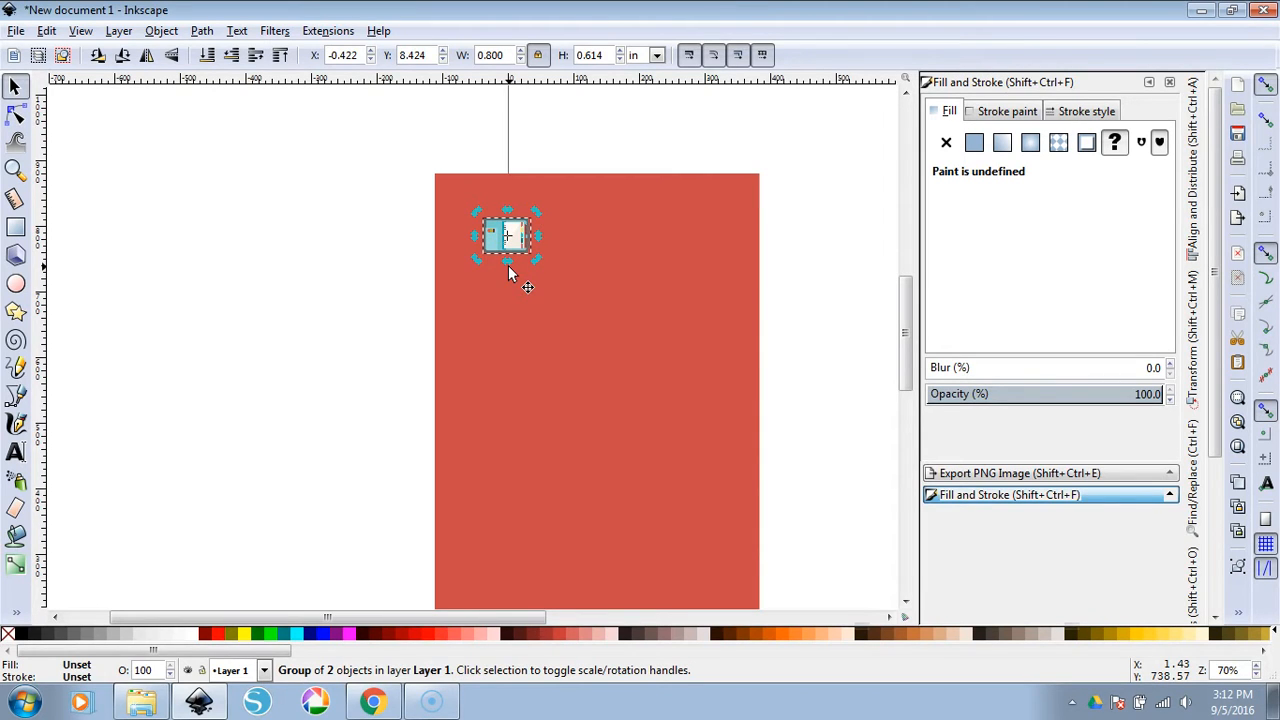
{"action": "left_click_drag", "start_coordinate": [508, 236], "coordinate": [484, 212]}
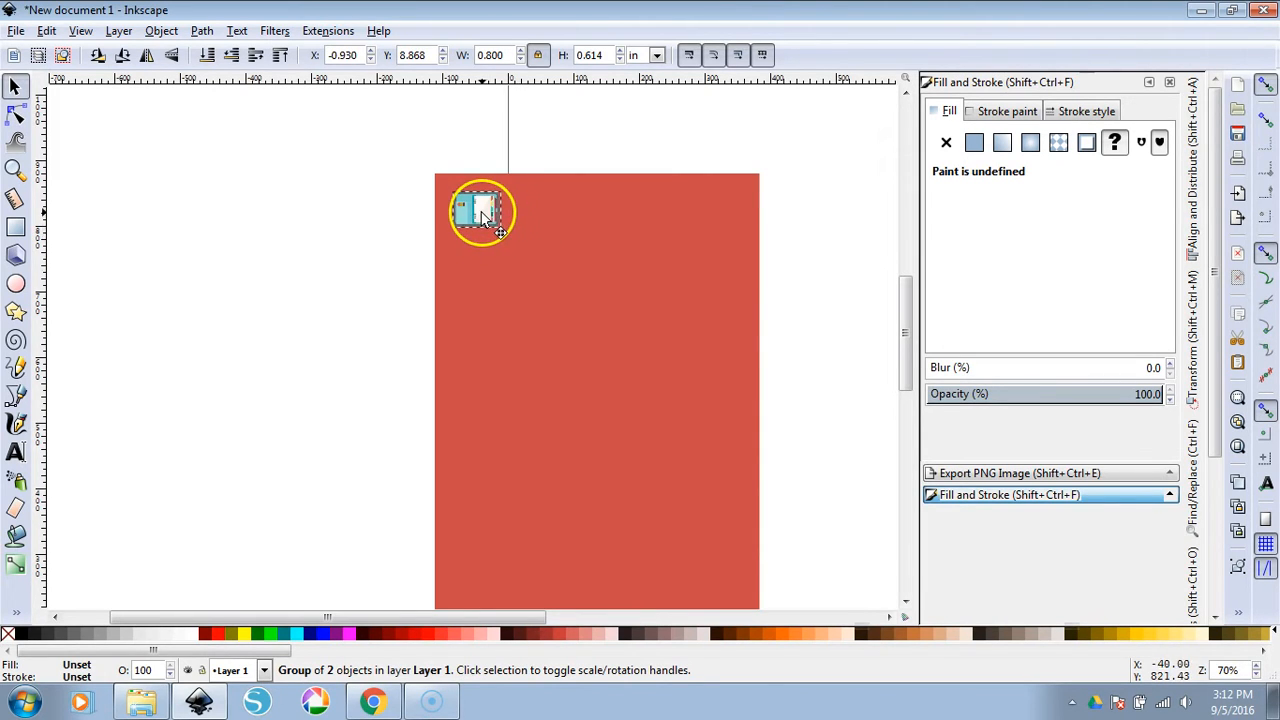
{"action": "left_click", "coordinate": [484, 212]}
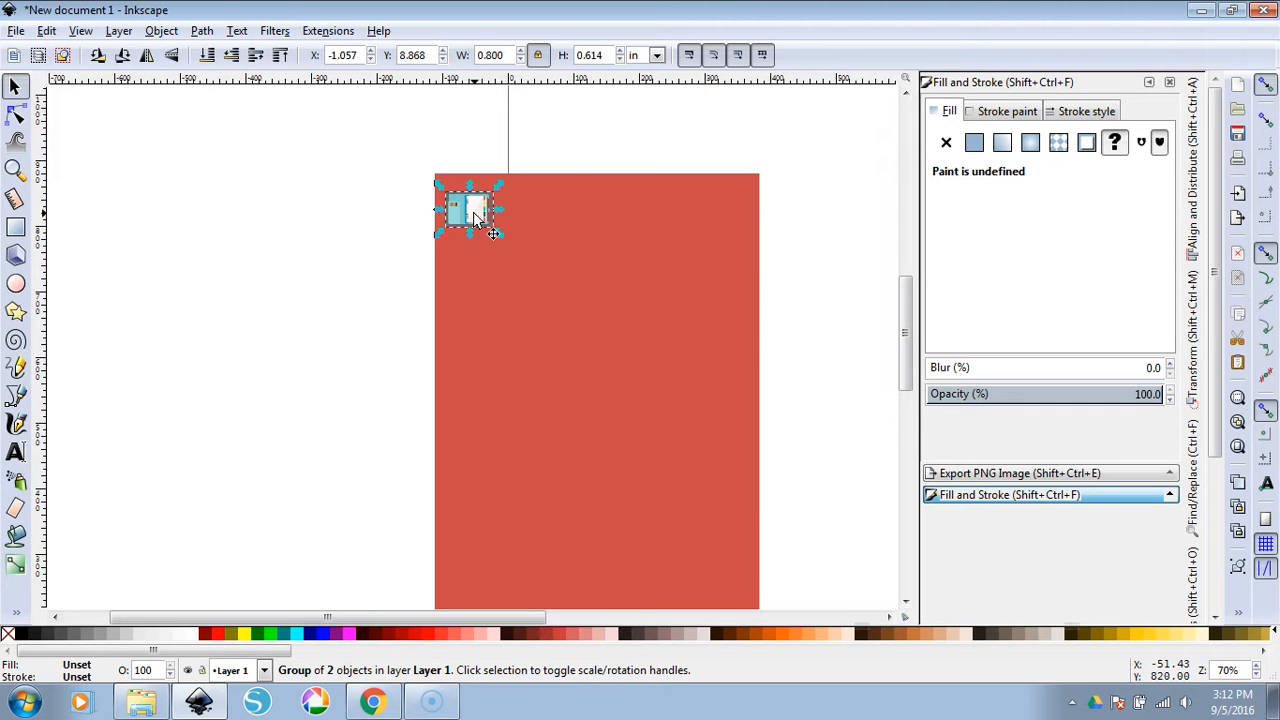
{"action": "mouse_move", "coordinate": [530, 256]}
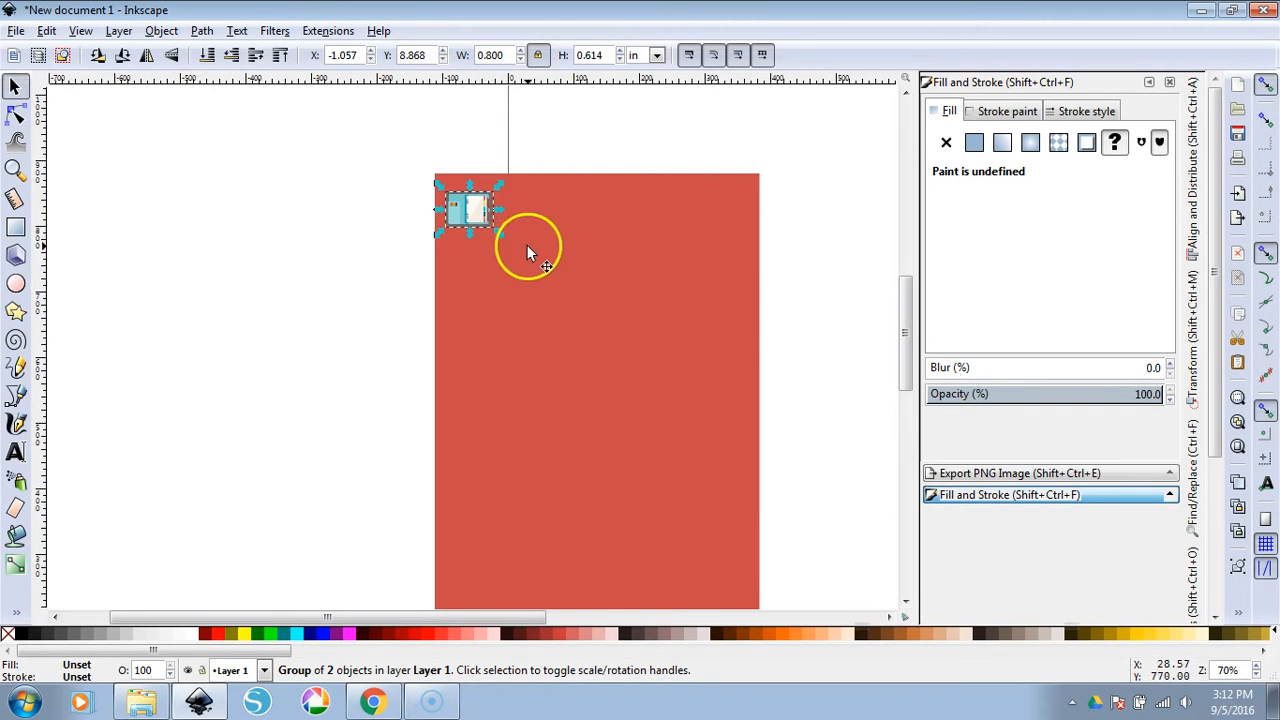
{"action": "mouse_move", "coordinate": [564, 276]}
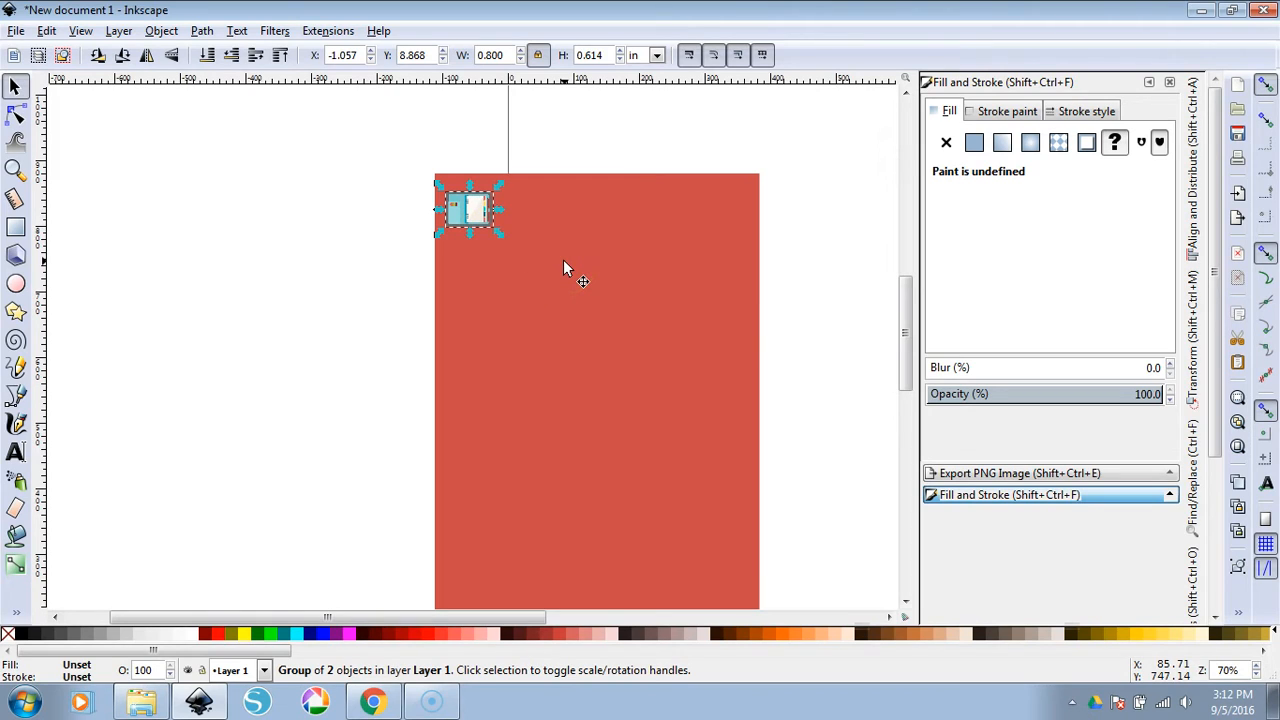
{"action": "left_click", "coordinate": [280, 248]}
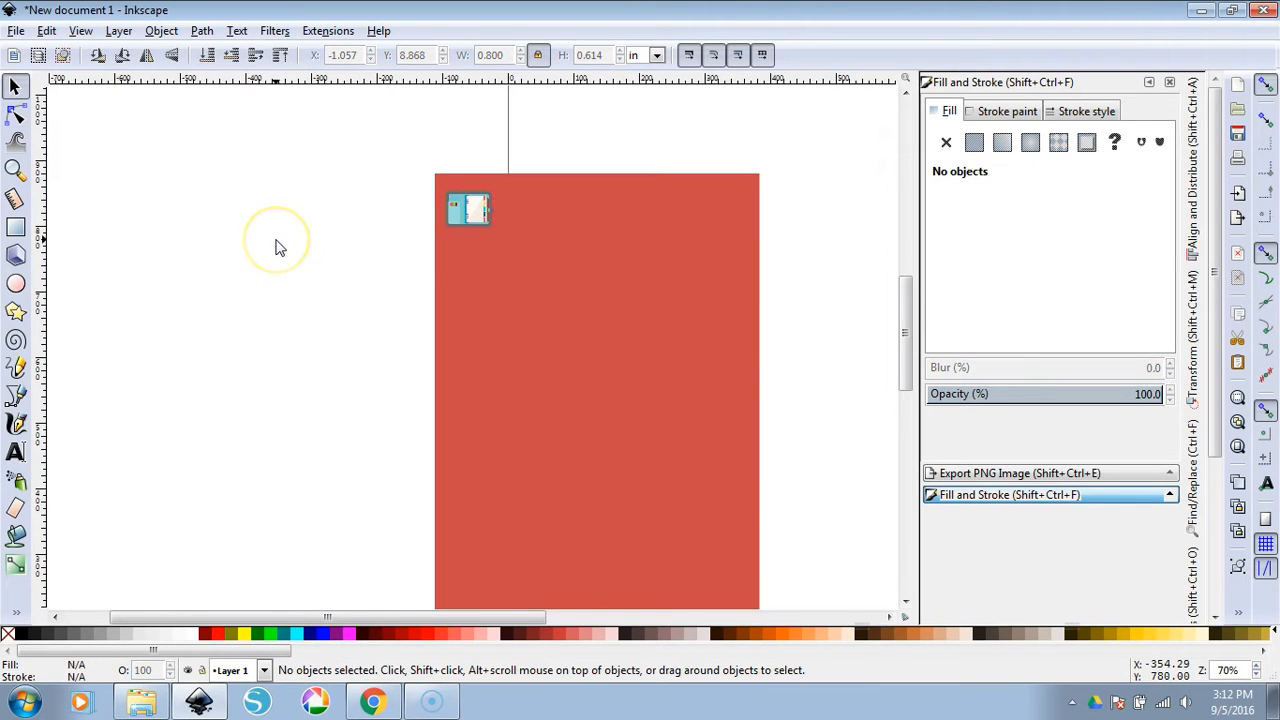
{"action": "mouse_move", "coordinate": [280, 248]}
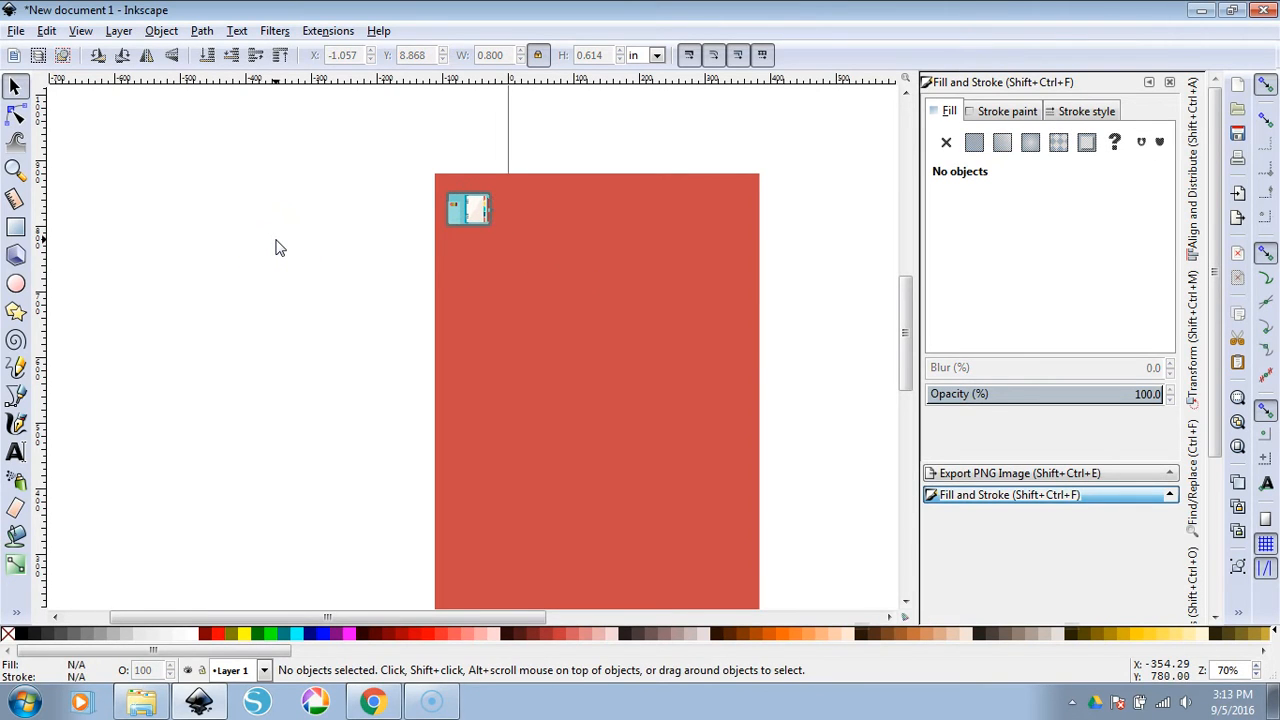
{"action": "mouse_move", "coordinate": [480, 210]}
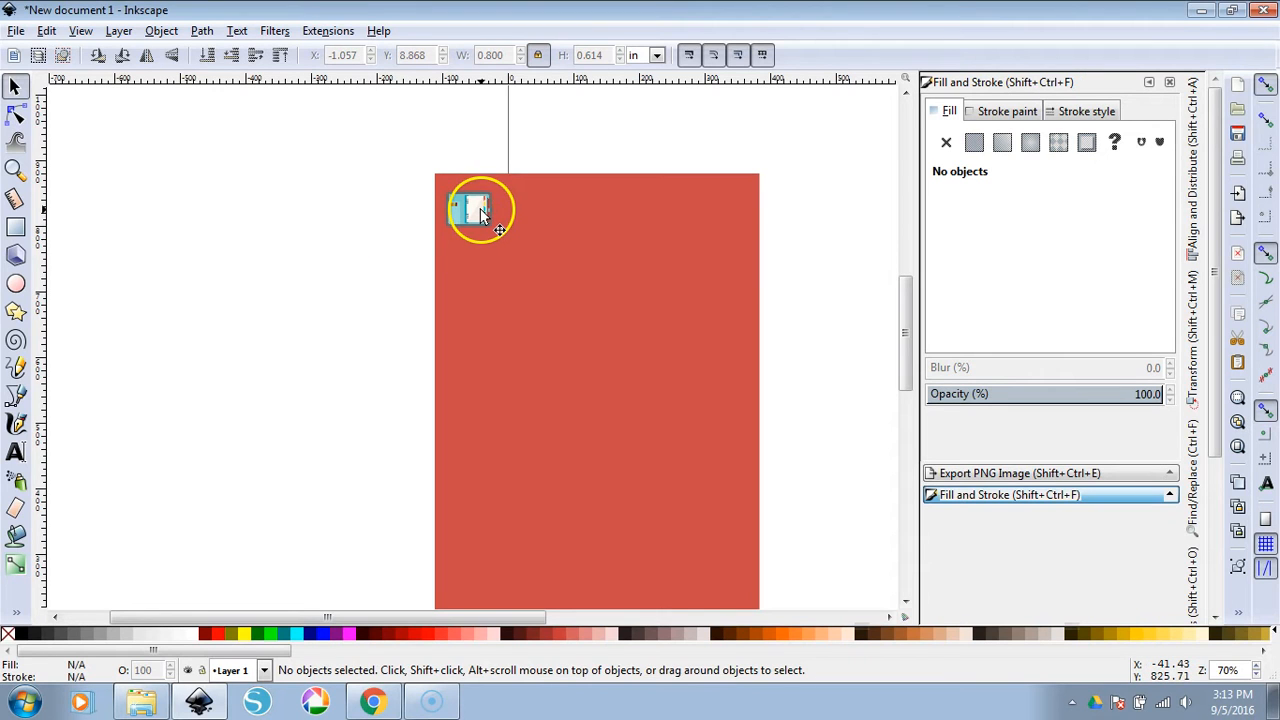
Select the sticker group together with the red rectangle for alignment
{"action": "left_click", "coordinate": [476, 210]}
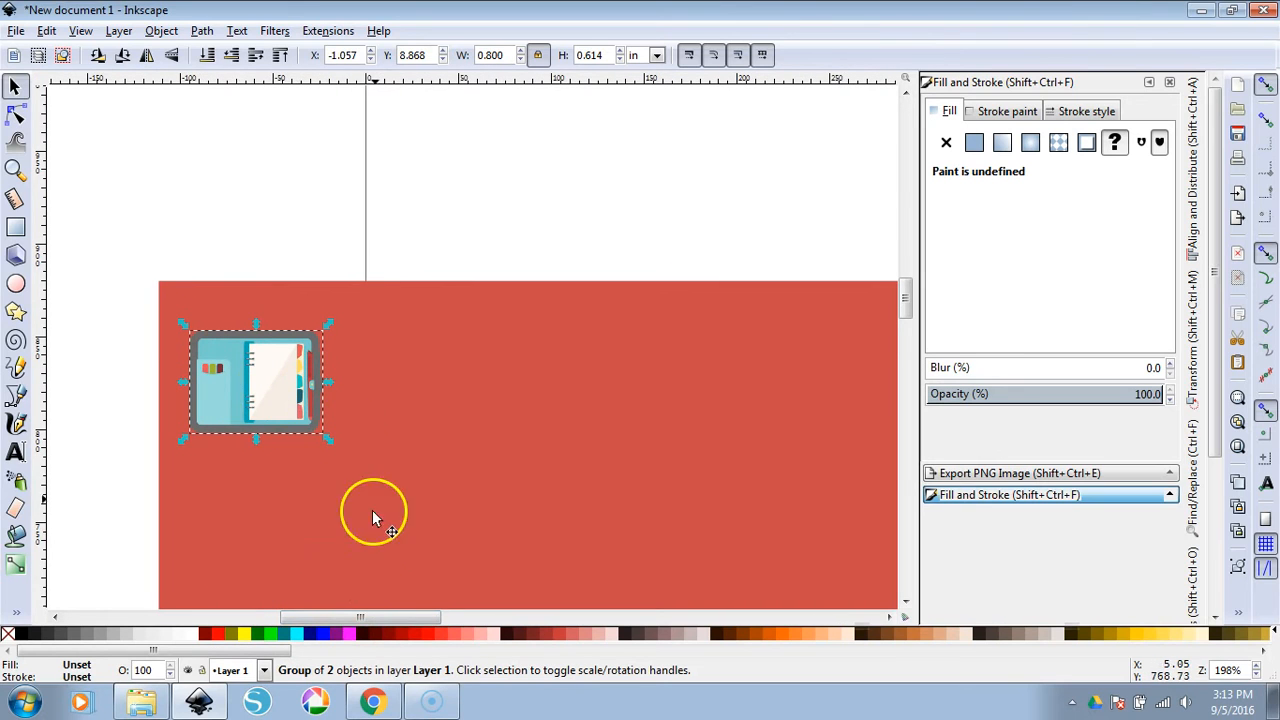
{"action": "scroll", "scroll_direction": "down", "scroll_amount": 3}
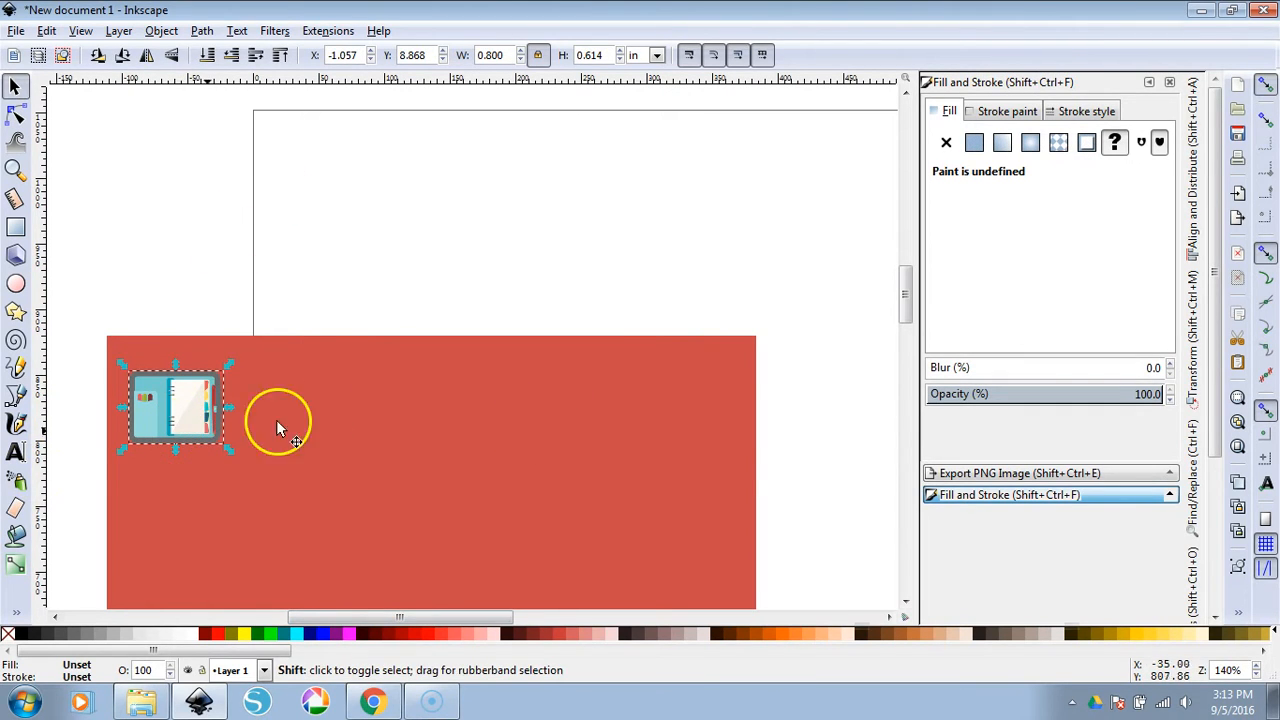
{"action": "left_click", "coordinate": [340, 420]}
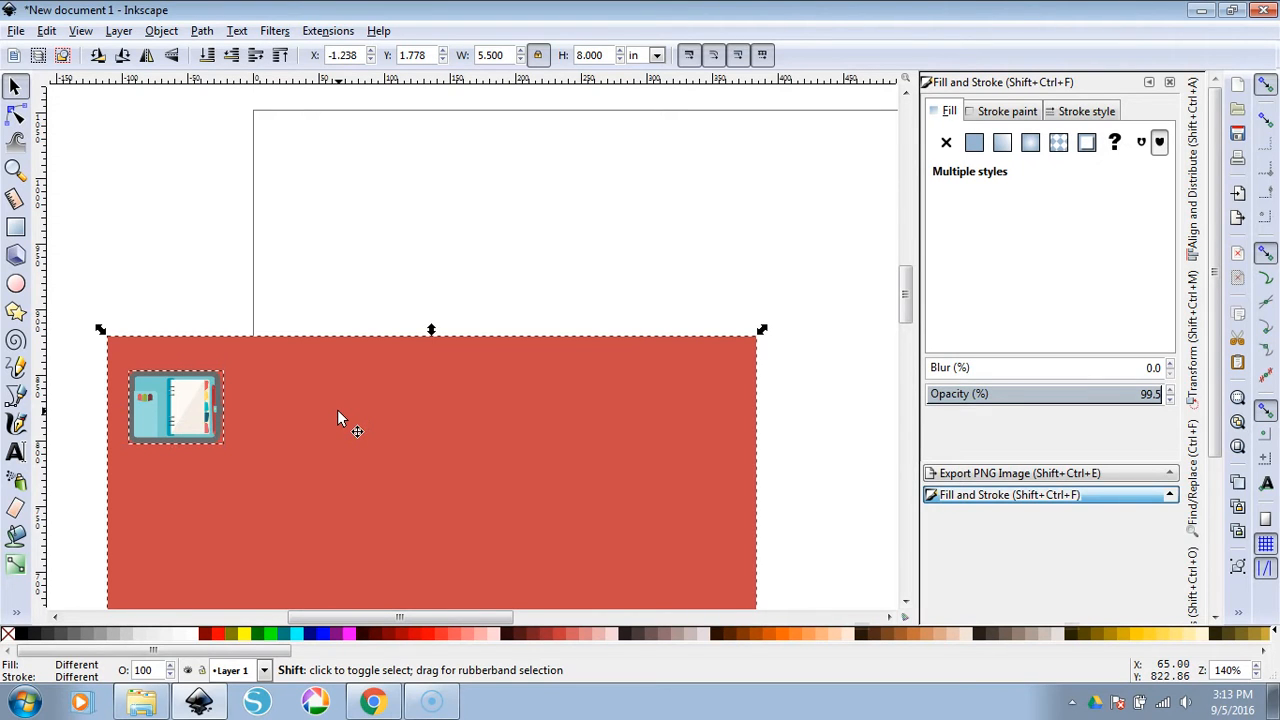
Align the first sticker with the rectangle's top edge using Align and Distribute
{"action": "left_click", "coordinate": [160, 30]}
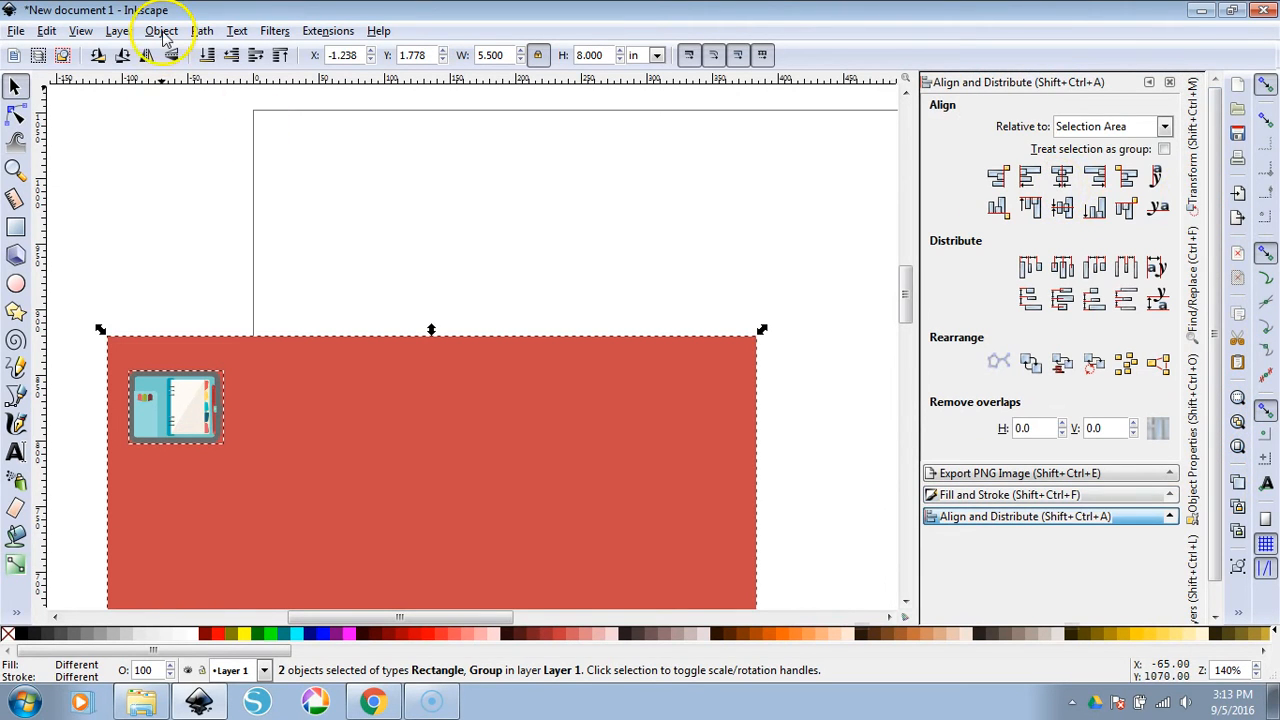
{"action": "left_click", "coordinate": [160, 30]}
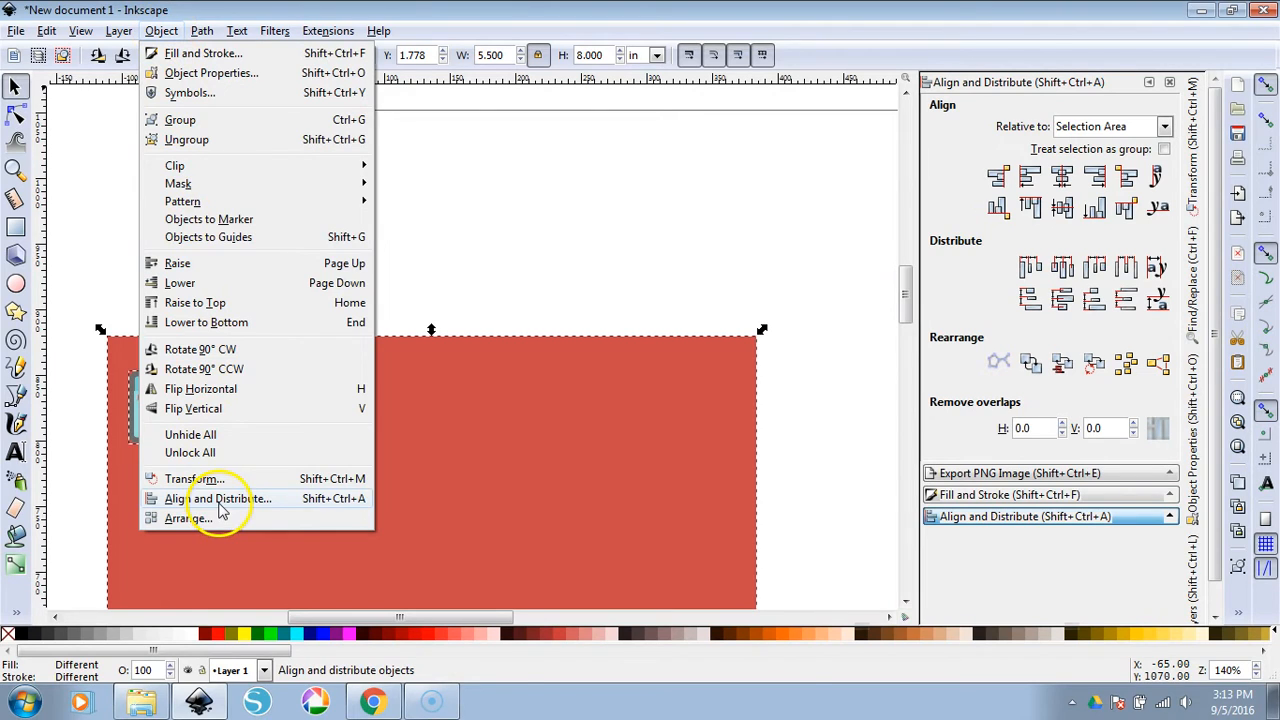
{"action": "left_click", "coordinate": [218, 498]}
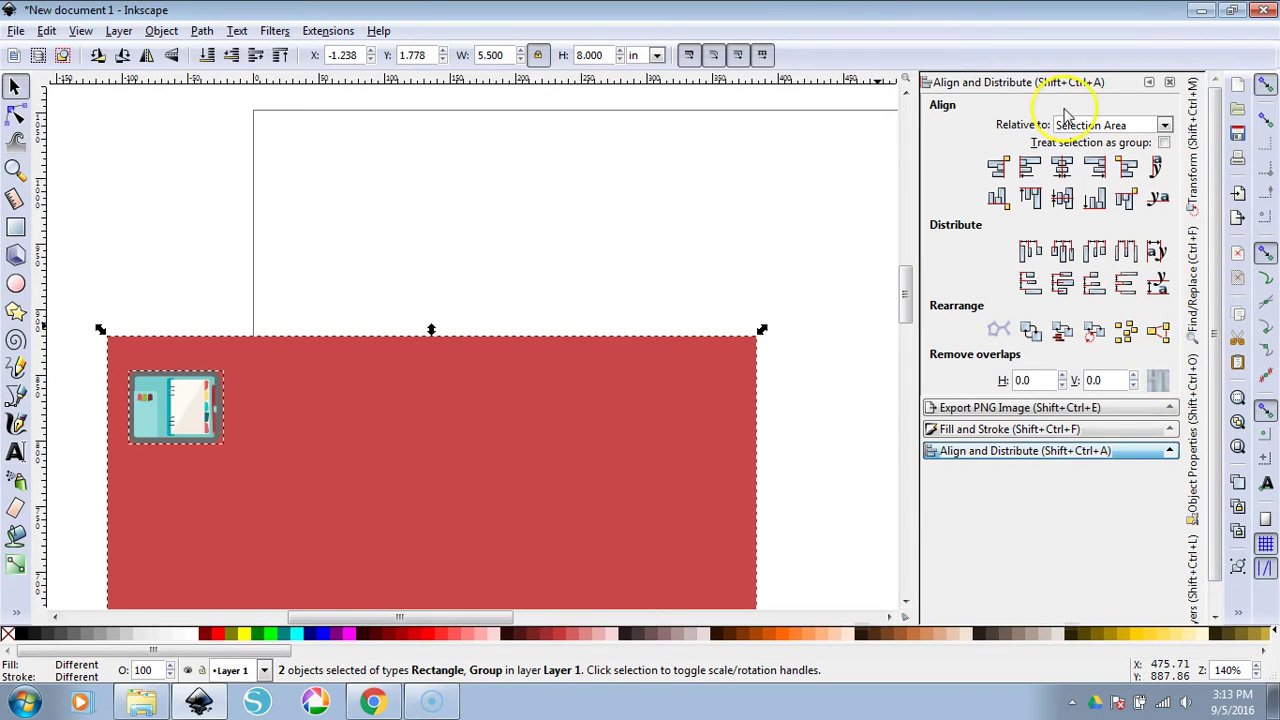
{"action": "mouse_move", "coordinate": [1128, 132]}
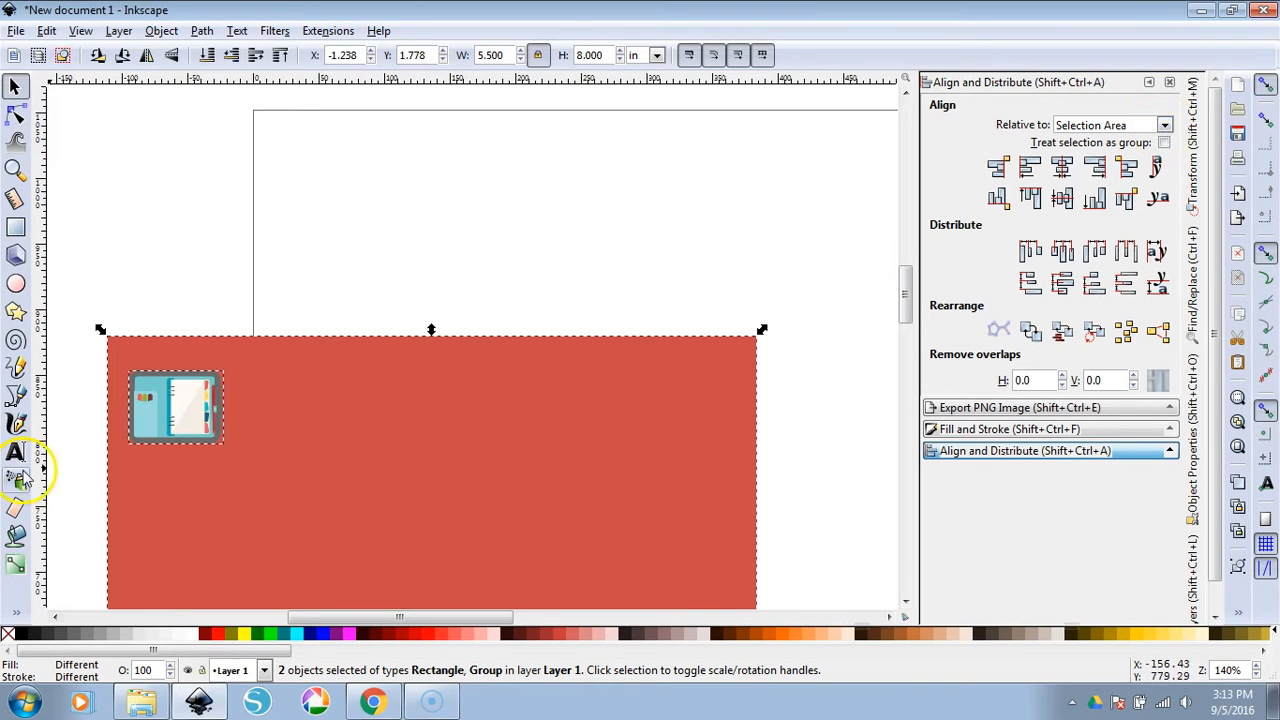
{"action": "mouse_move", "coordinate": [300, 460]}
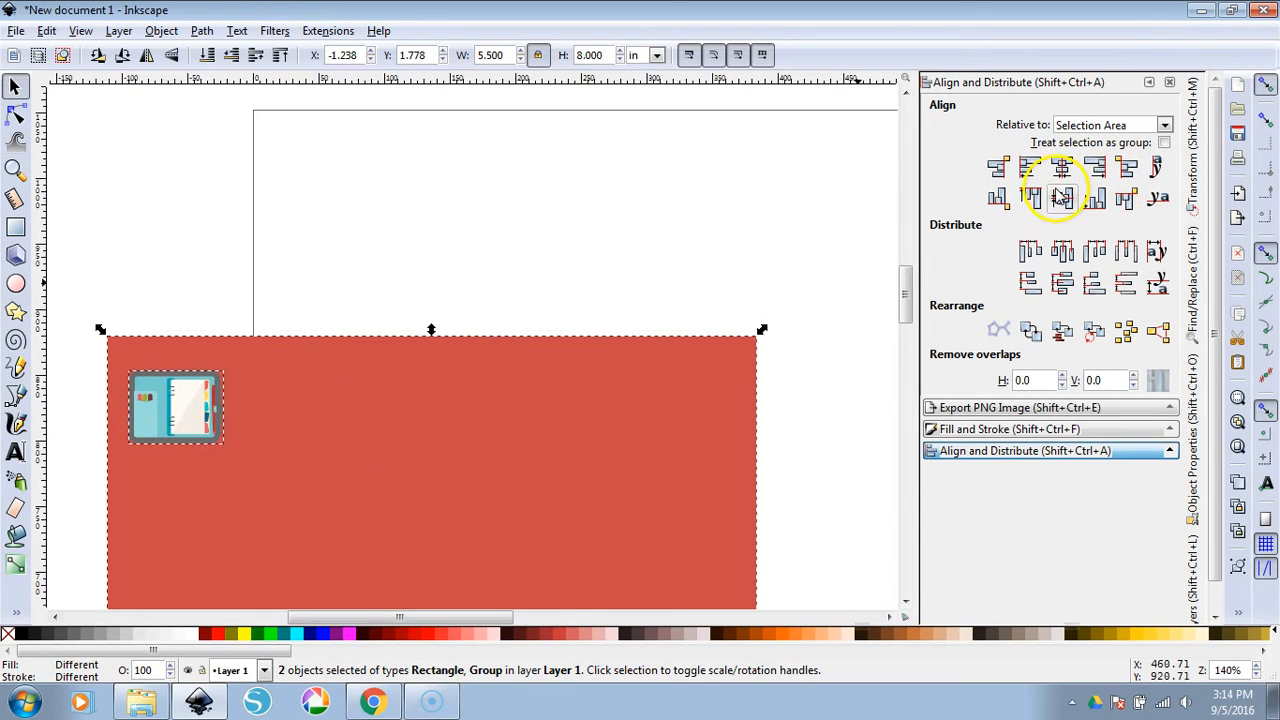
{"action": "left_click", "coordinate": [1030, 204]}
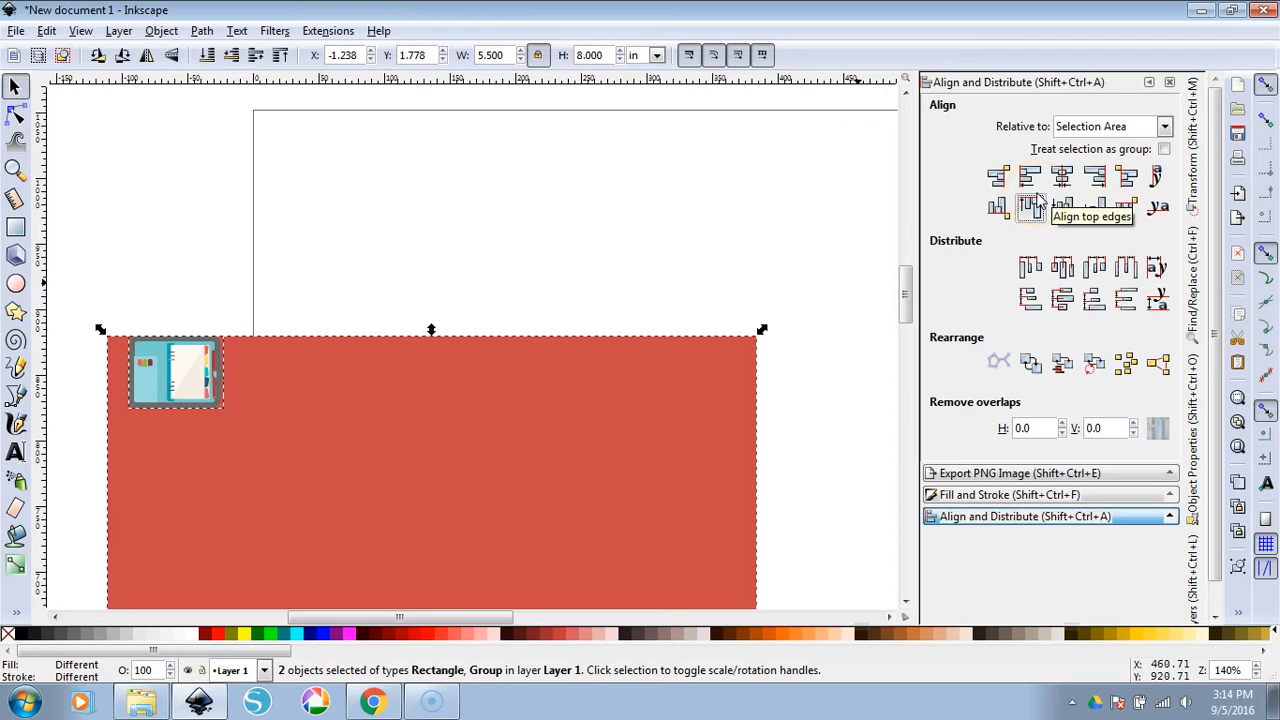
{"action": "left_click", "coordinate": [1030, 176]}
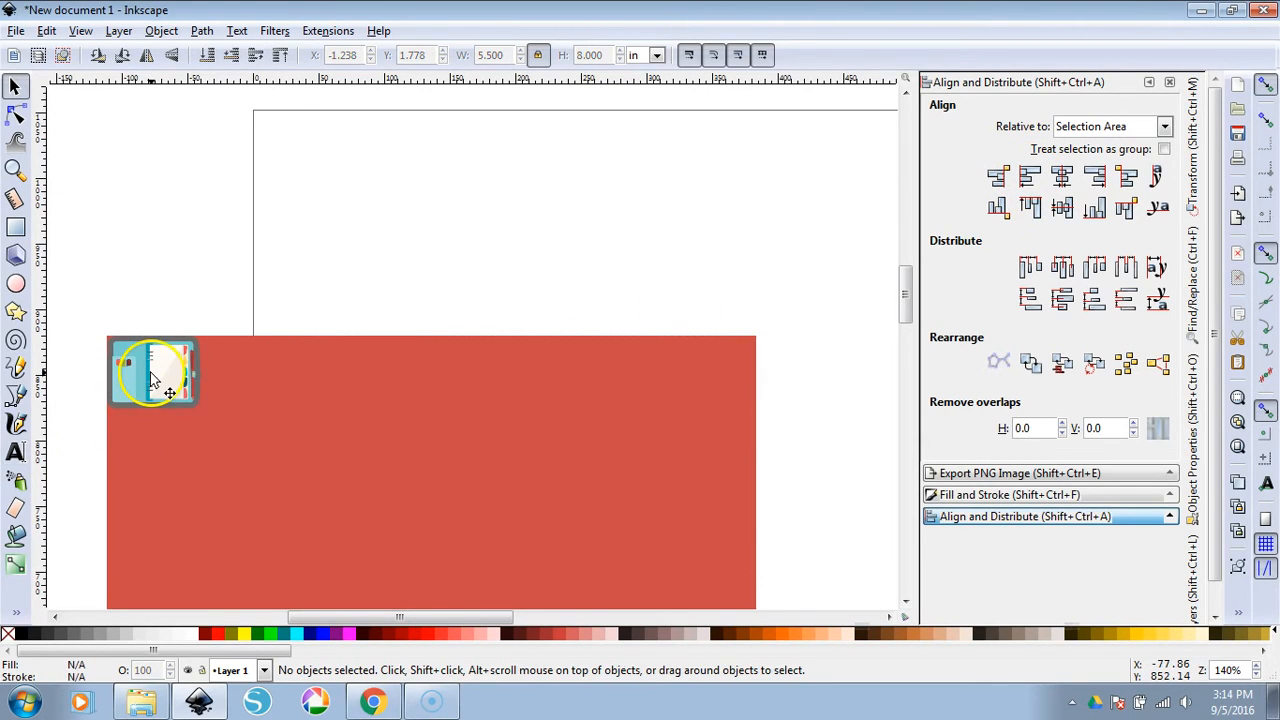
Place sticker copies along the row and align the last one with the rectangle's right edge
{"action": "left_click", "coordinate": [152, 374]}
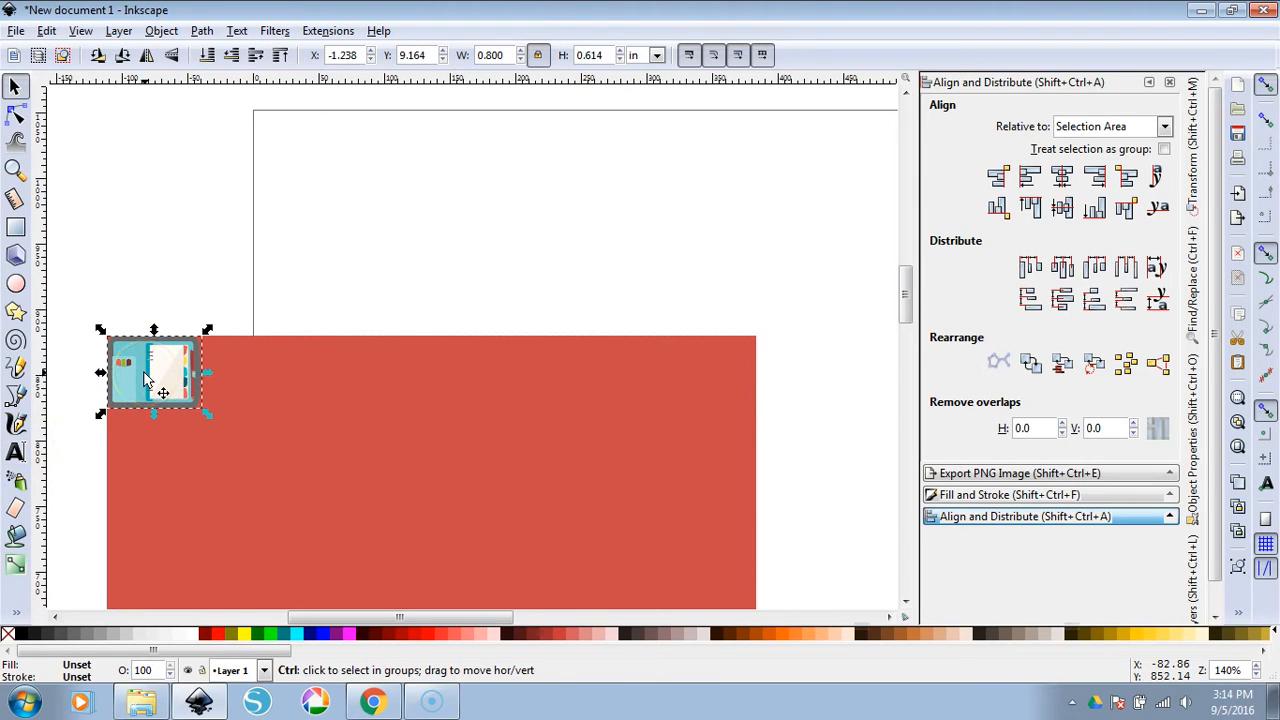
{"action": "left_click_drag", "start_coordinate": [156, 376], "coordinate": [244, 436]}
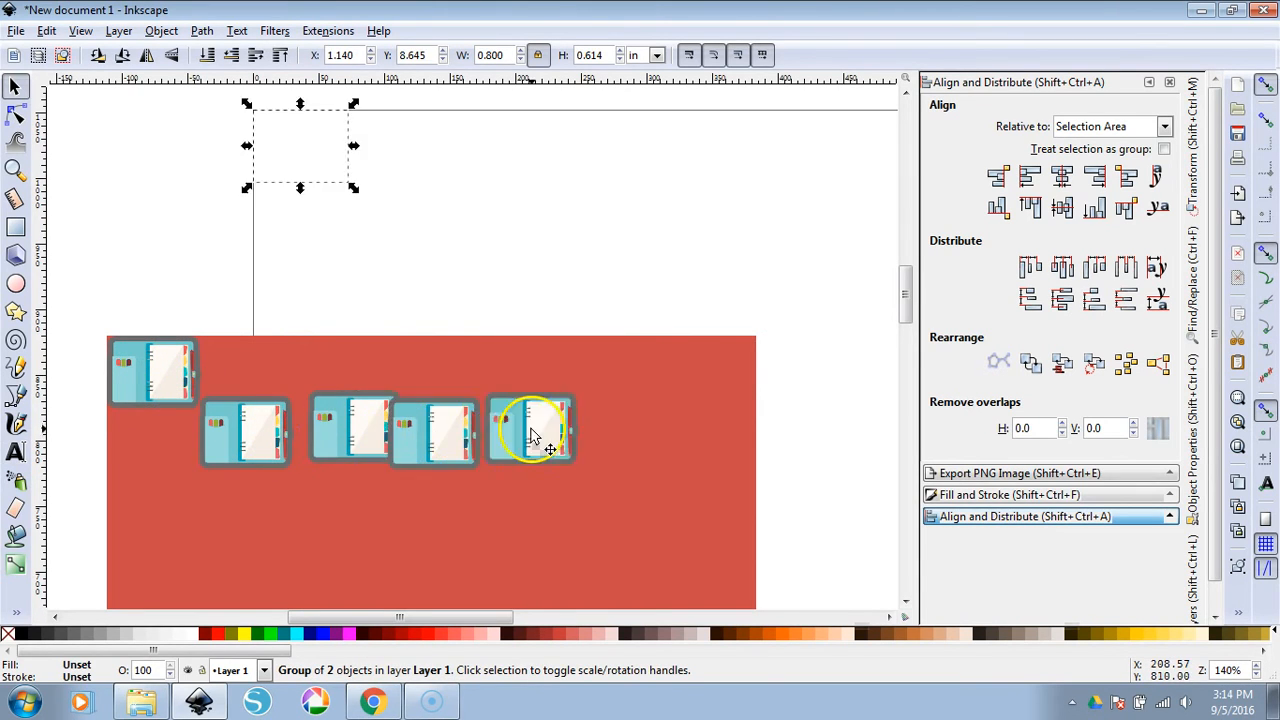
{"action": "left_click_drag", "start_coordinate": [530, 430], "coordinate": [604, 440]}
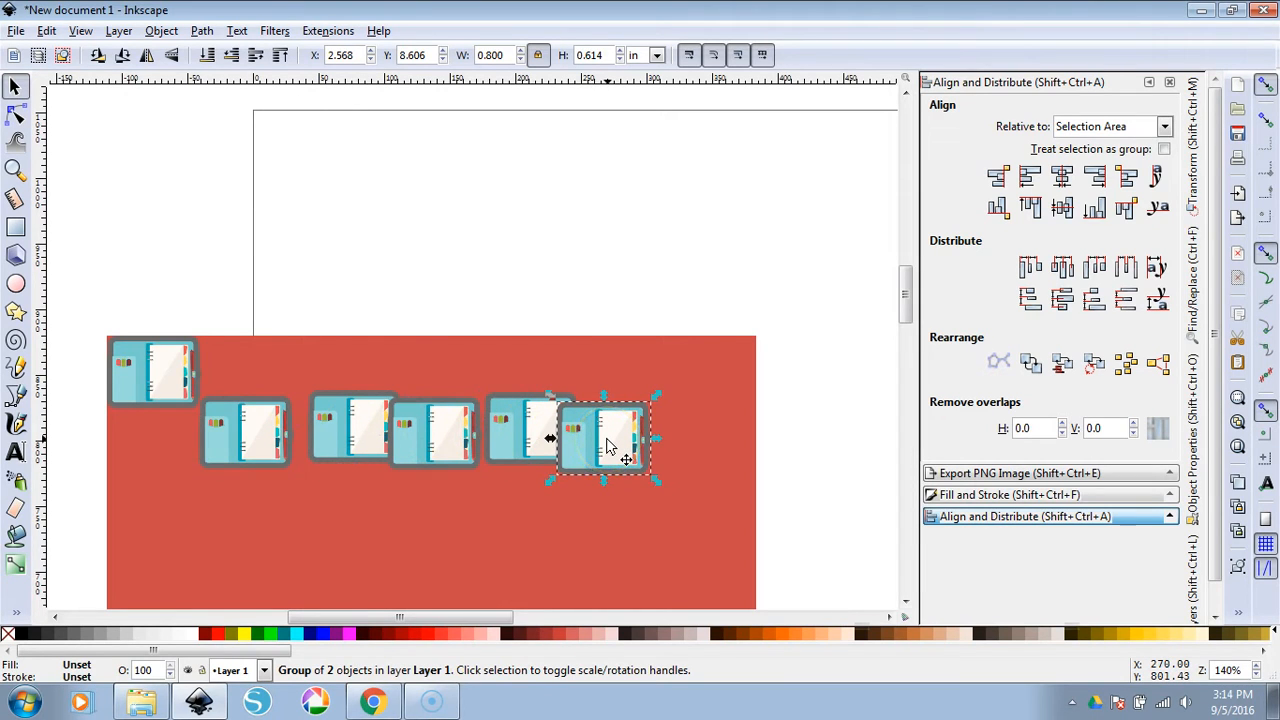
{"action": "mouse_move", "coordinate": [630, 548]}
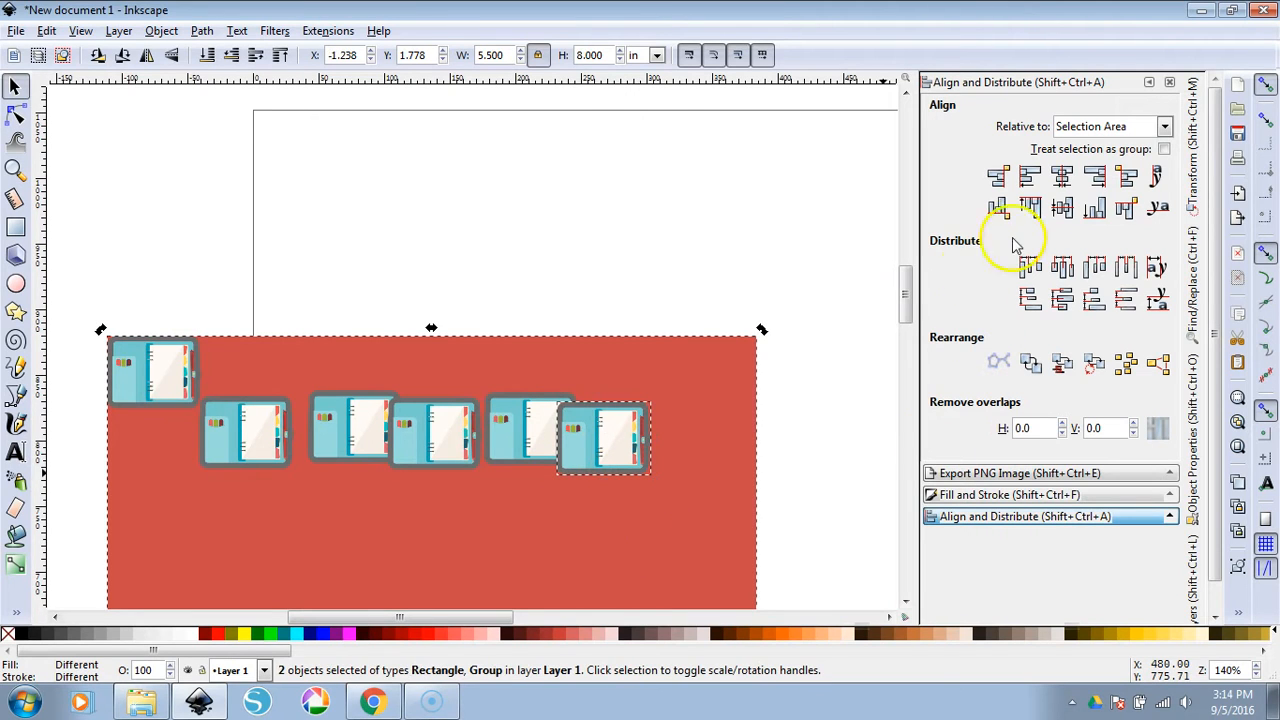
{"action": "left_click", "coordinate": [1094, 176]}
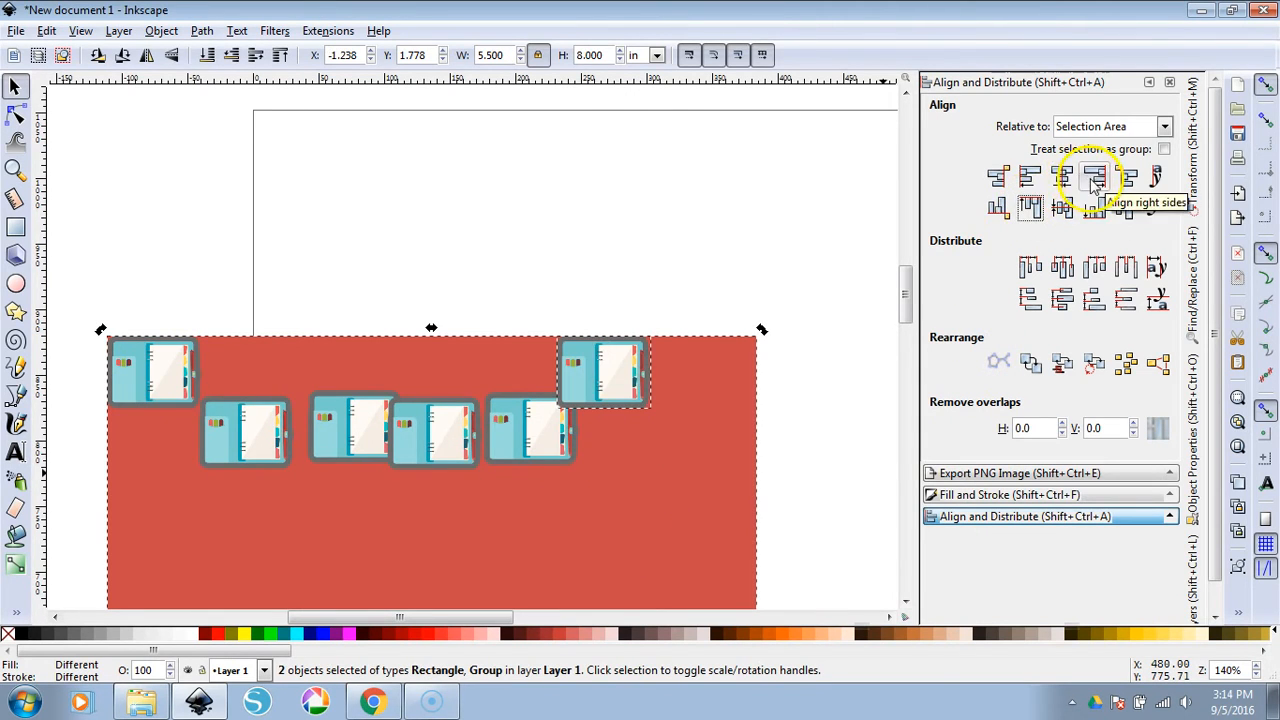
{"action": "left_click", "coordinate": [1092, 176]}
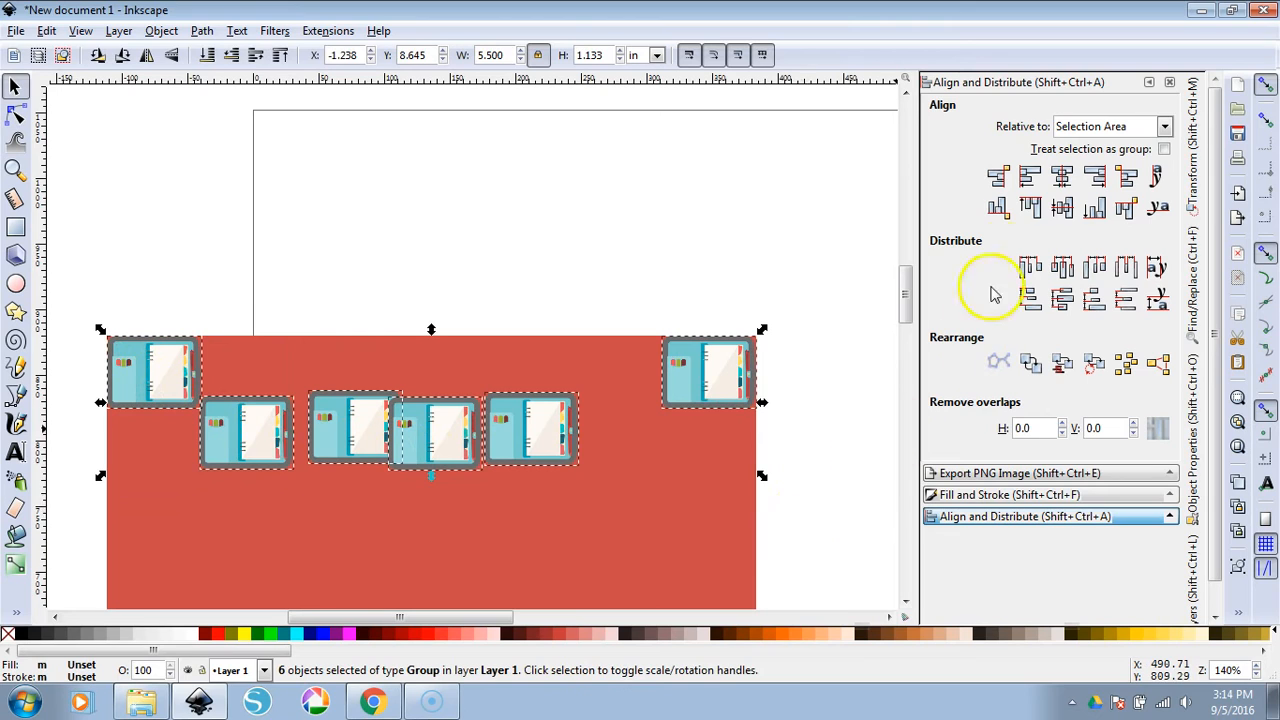
Align all six stickers to the top edge and make their horizontal gaps equal
{"action": "left_click", "coordinate": [1030, 208]}
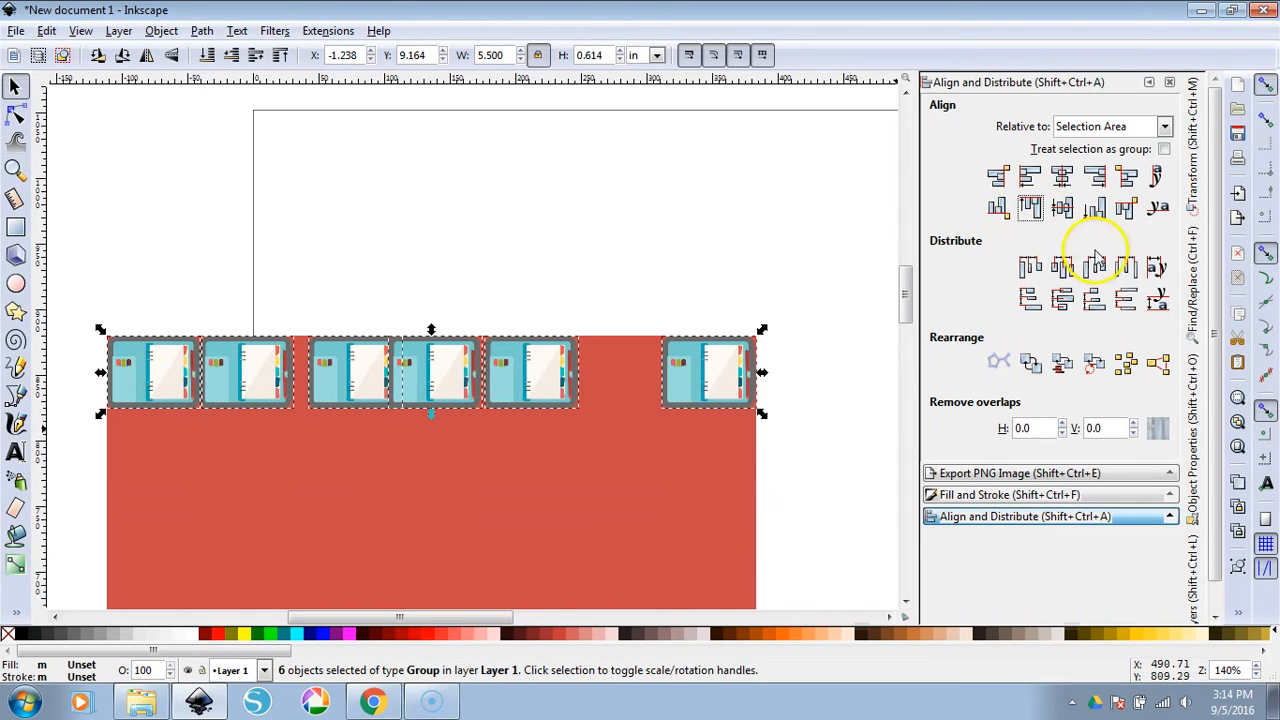
{"action": "mouse_move", "coordinate": [1126, 268]}
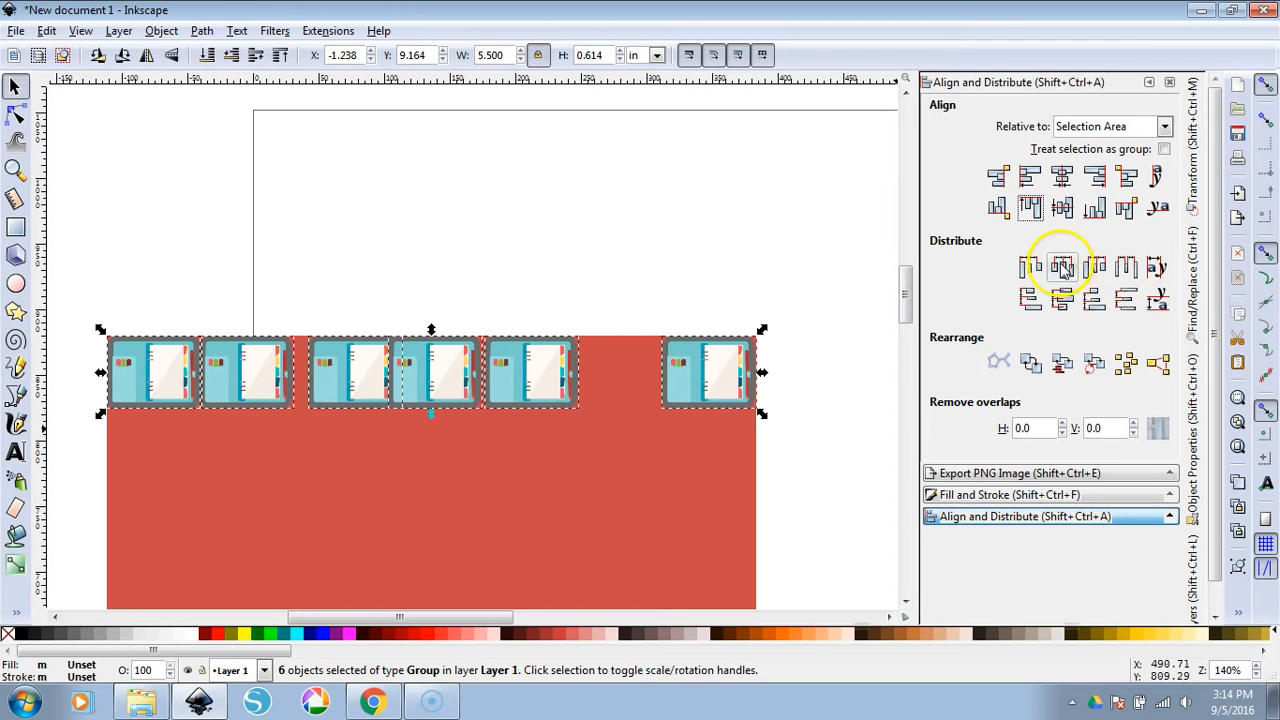
{"action": "mouse_move", "coordinate": [1060, 268]}
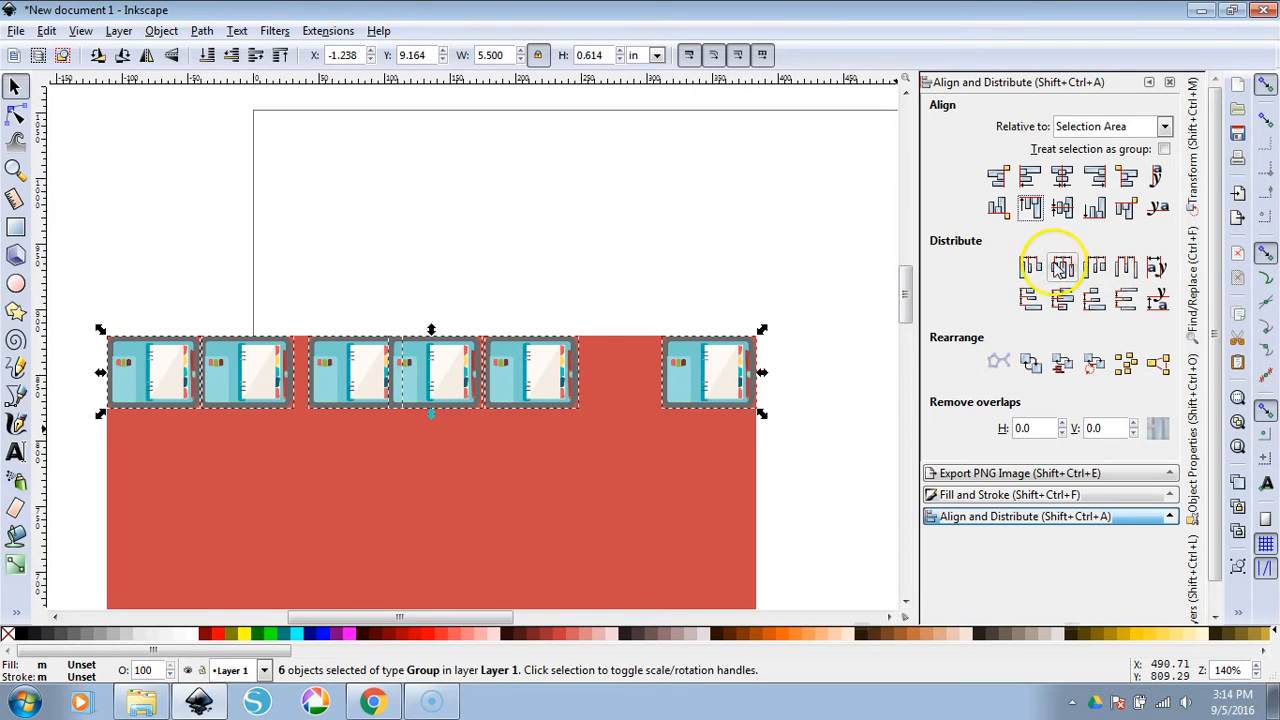
{"action": "mouse_move", "coordinate": [1094, 270]}
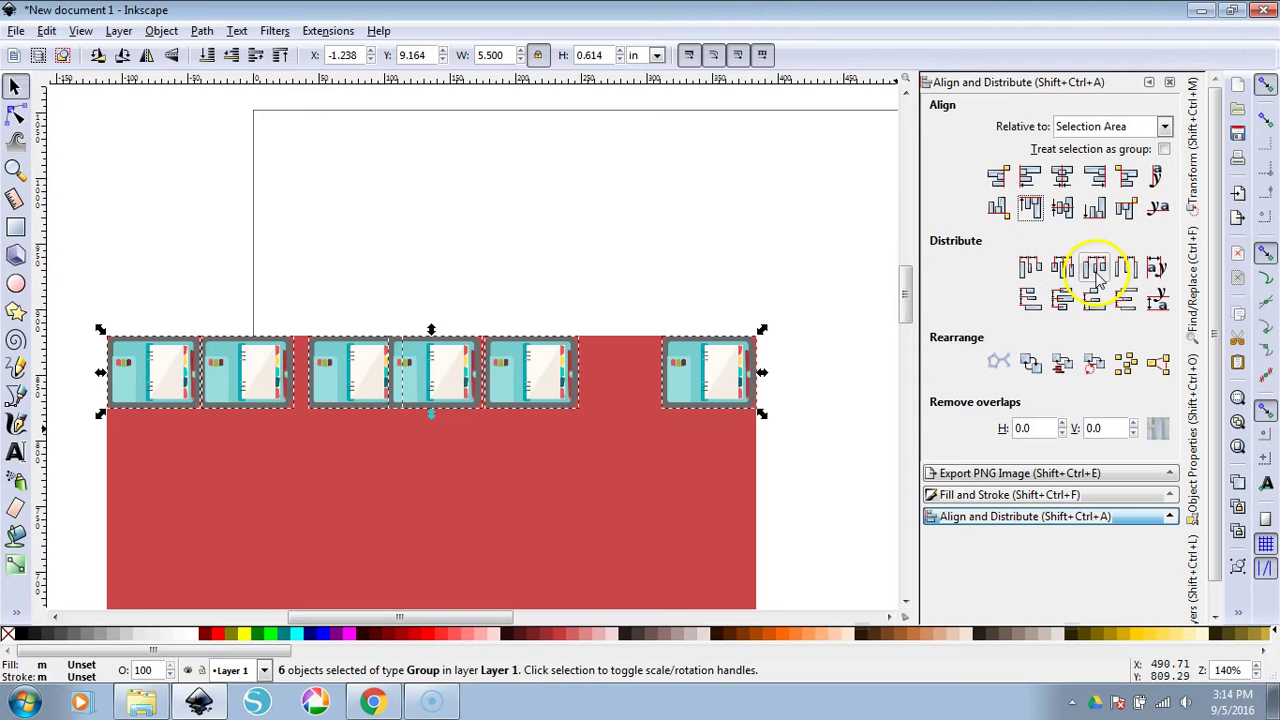
{"action": "left_click", "coordinate": [1094, 266]}
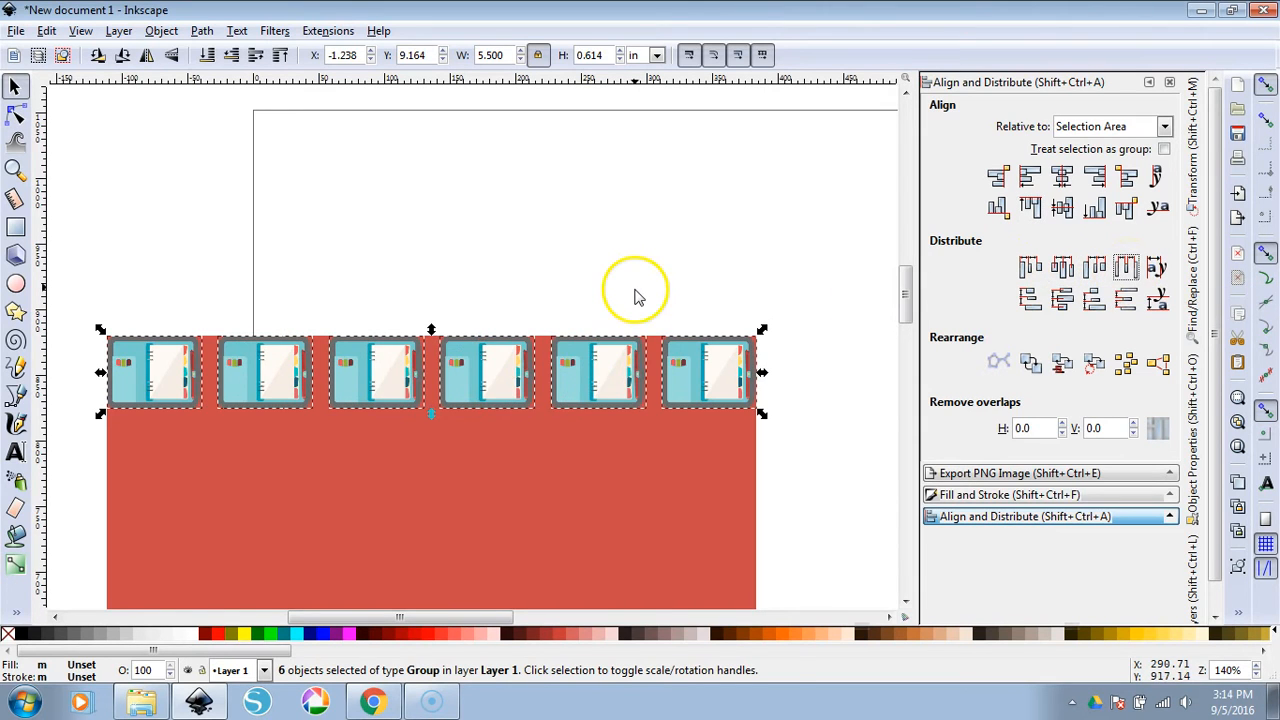
{"action": "left_click", "coordinate": [640, 292]}
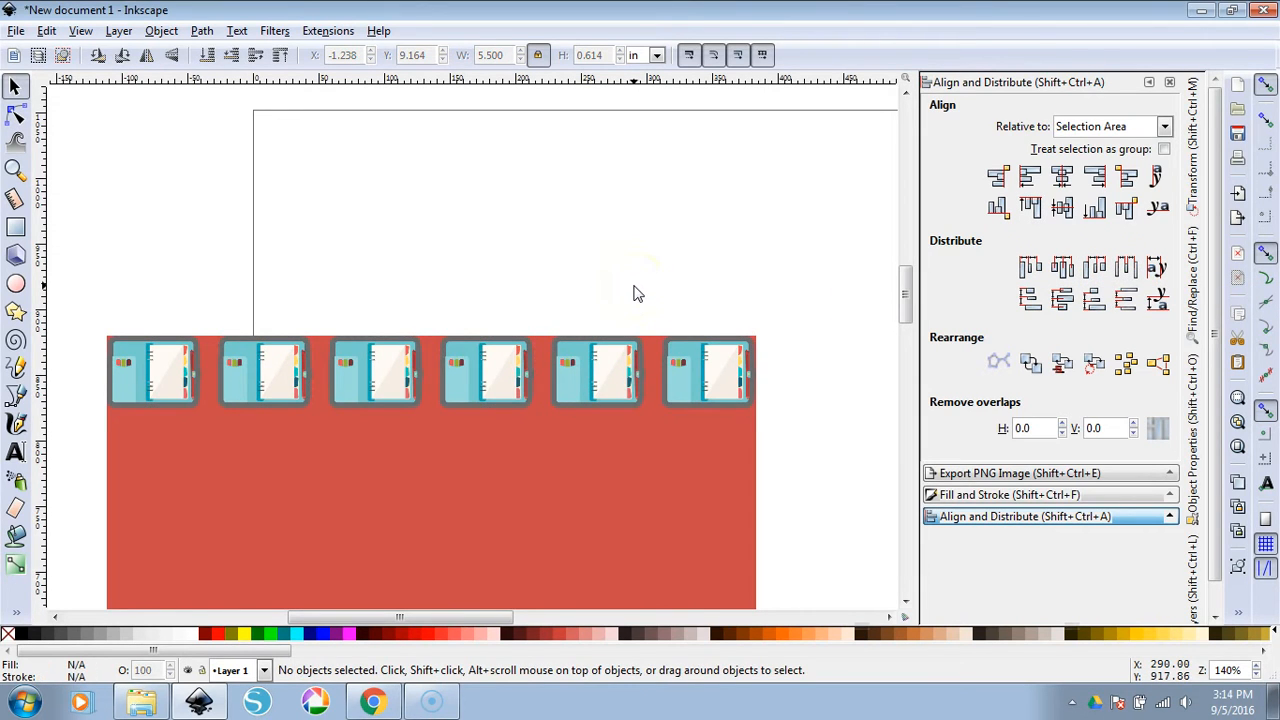
{"action": "mouse_move", "coordinate": [760, 456]}
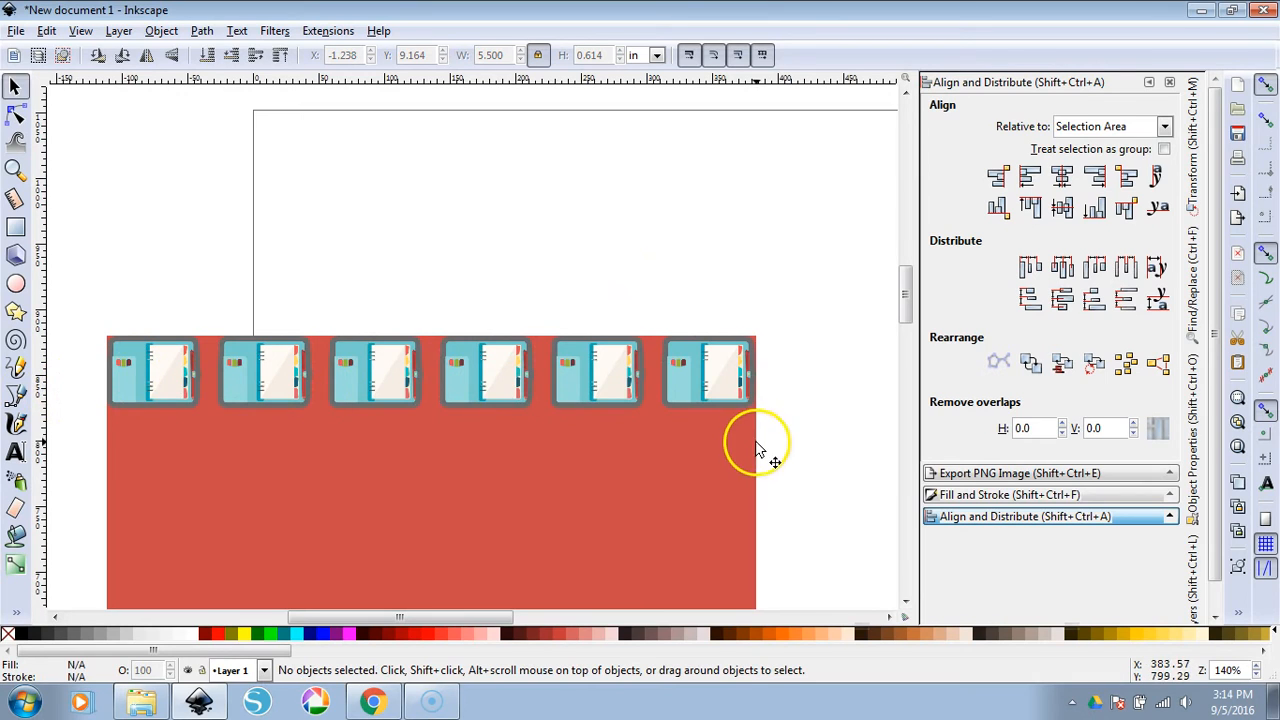
{"action": "mouse_move", "coordinate": [70, 284]}
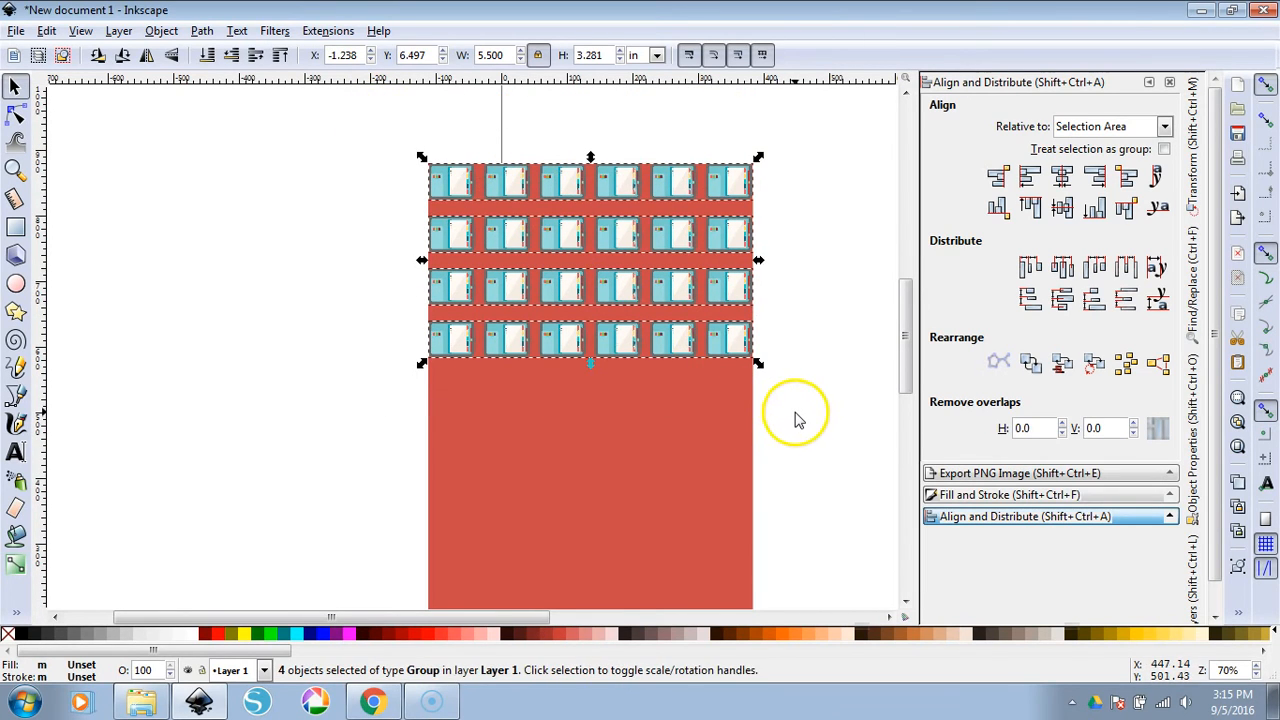
{"action": "mouse_move", "coordinate": [800, 420]}
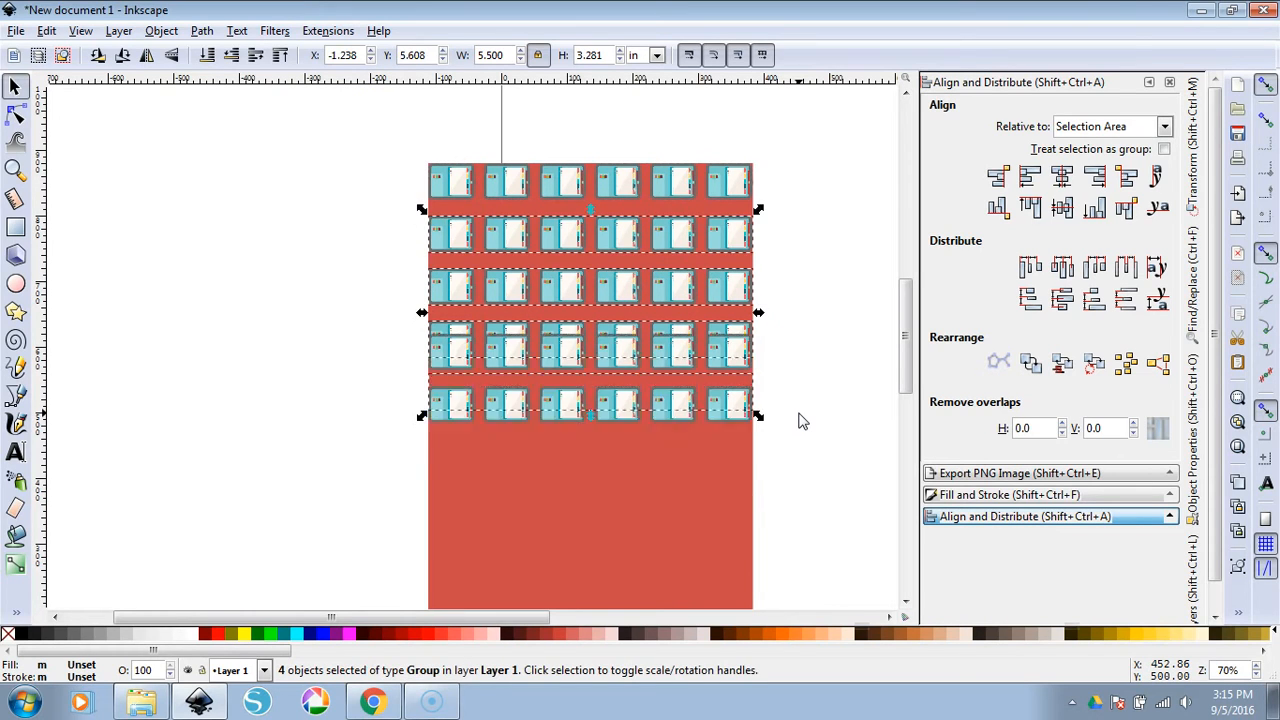
Drag the duplicated sticker rows downward below the existing rows on the red rectangle
{"action": "left_click_drag", "start_coordinate": [590, 310], "coordinate": [590, 440]}
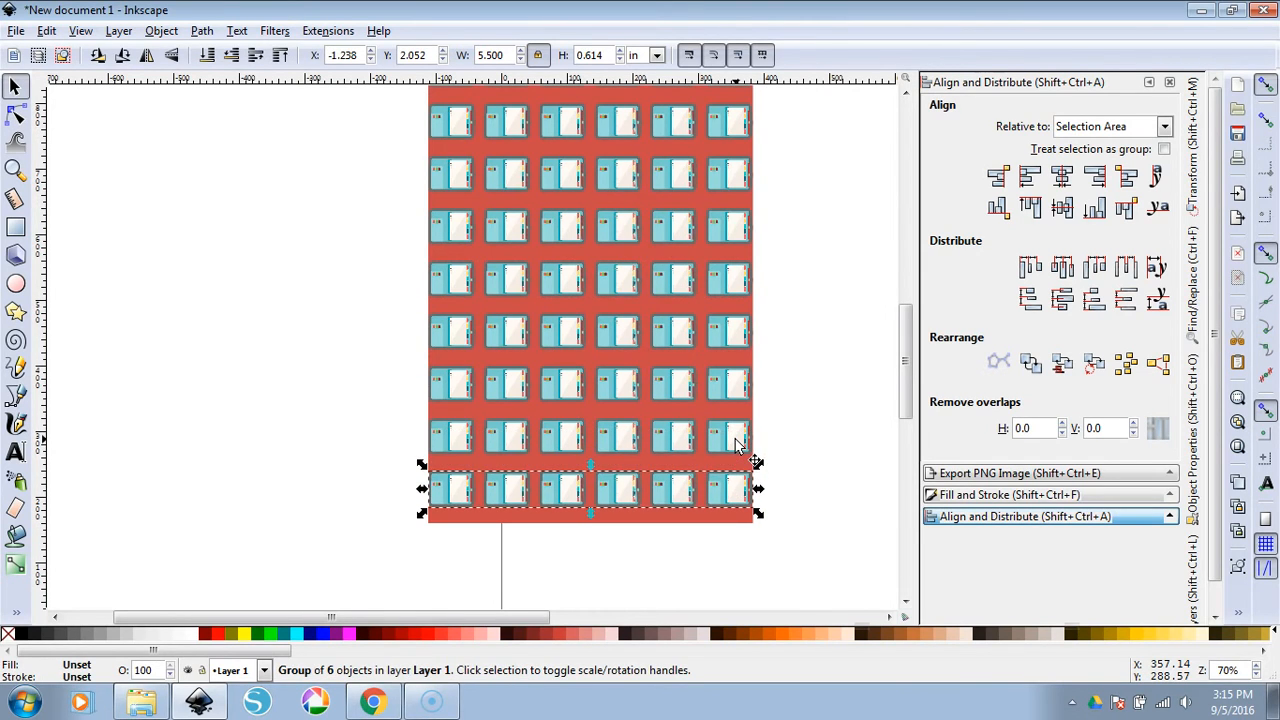
{"action": "mouse_move", "coordinate": [510, 504]}
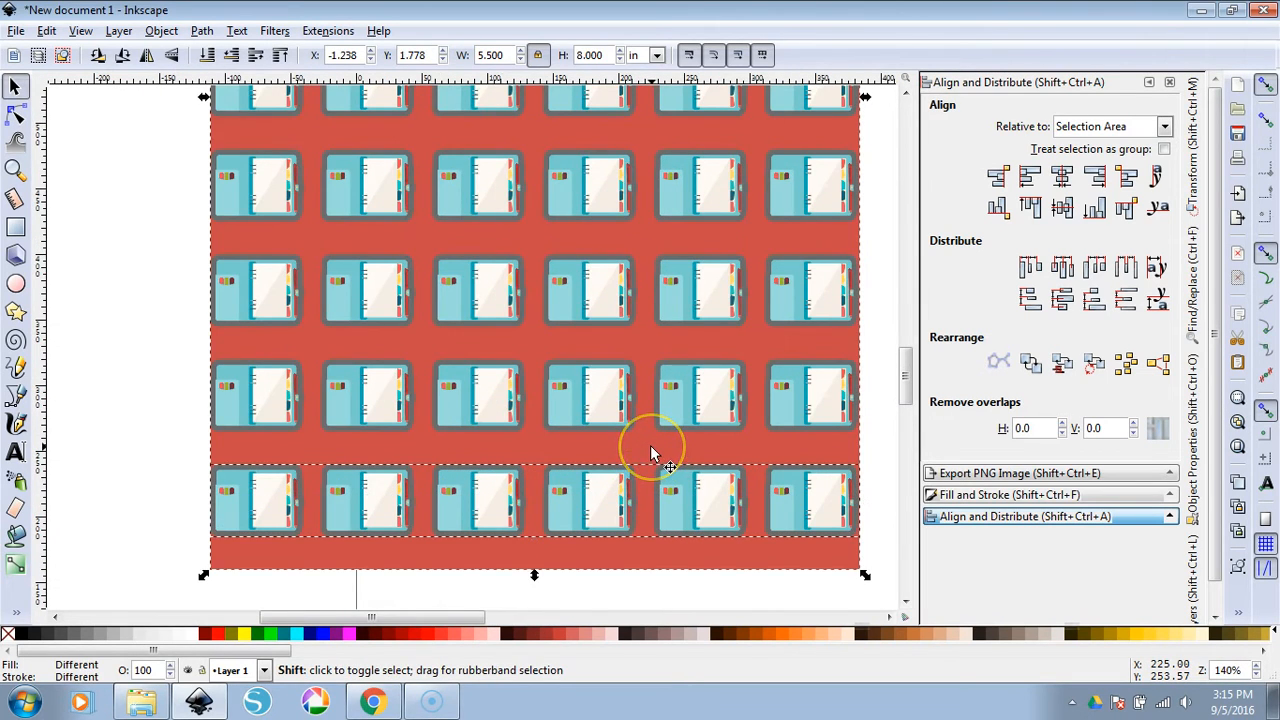
{"action": "mouse_move", "coordinate": [684, 480]}
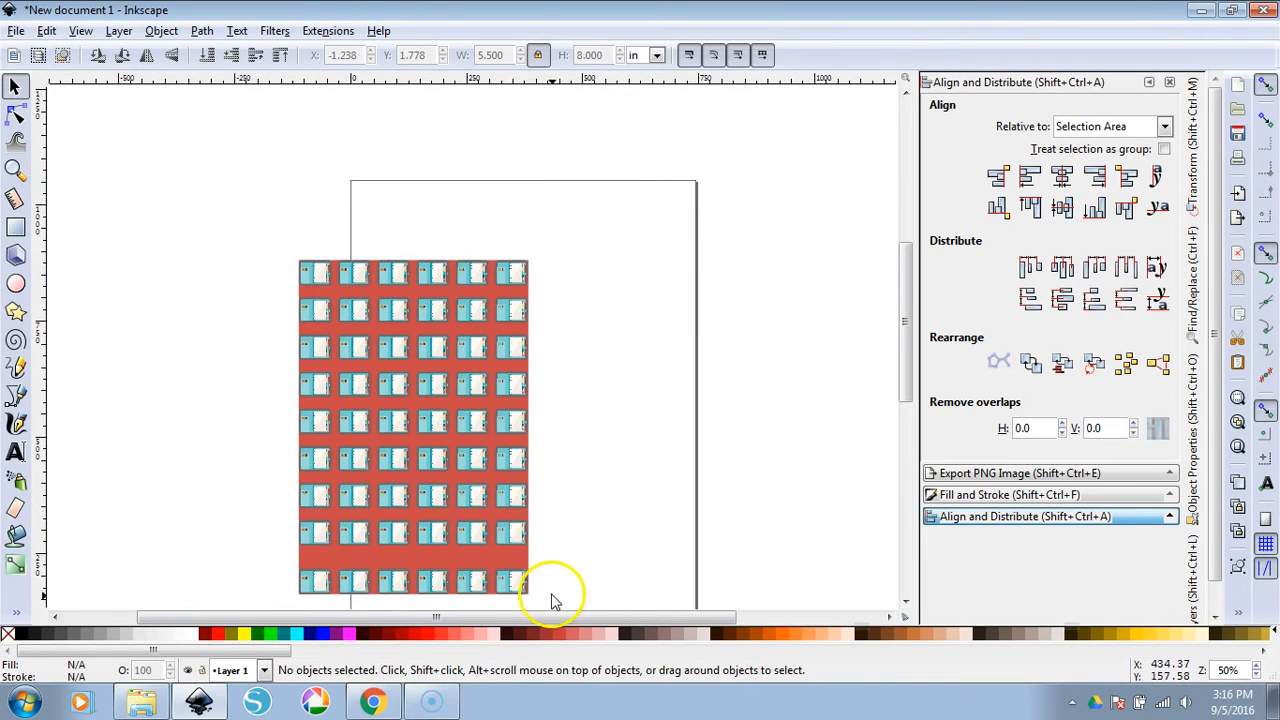
Distribute the nine selected sticker rows with equal vertical gaps, then clear the selection
{"action": "left_click", "coordinate": [412, 420]}
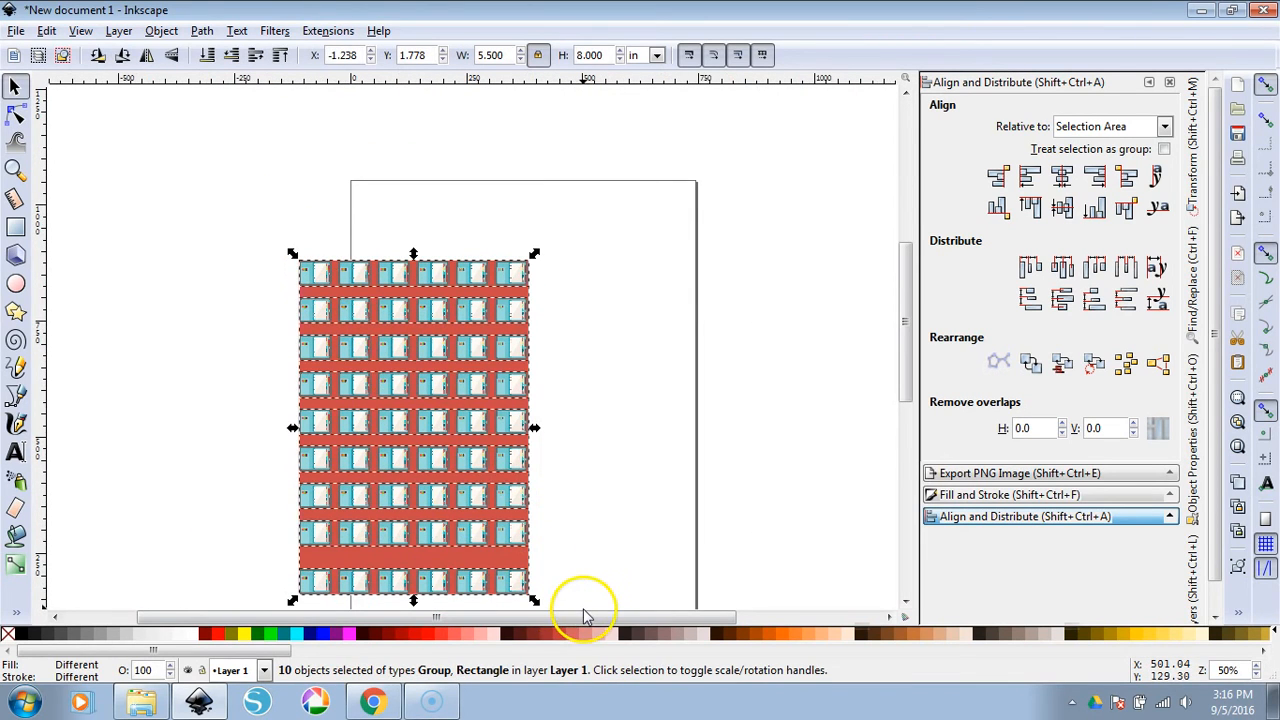
{"action": "mouse_move", "coordinate": [530, 564]}
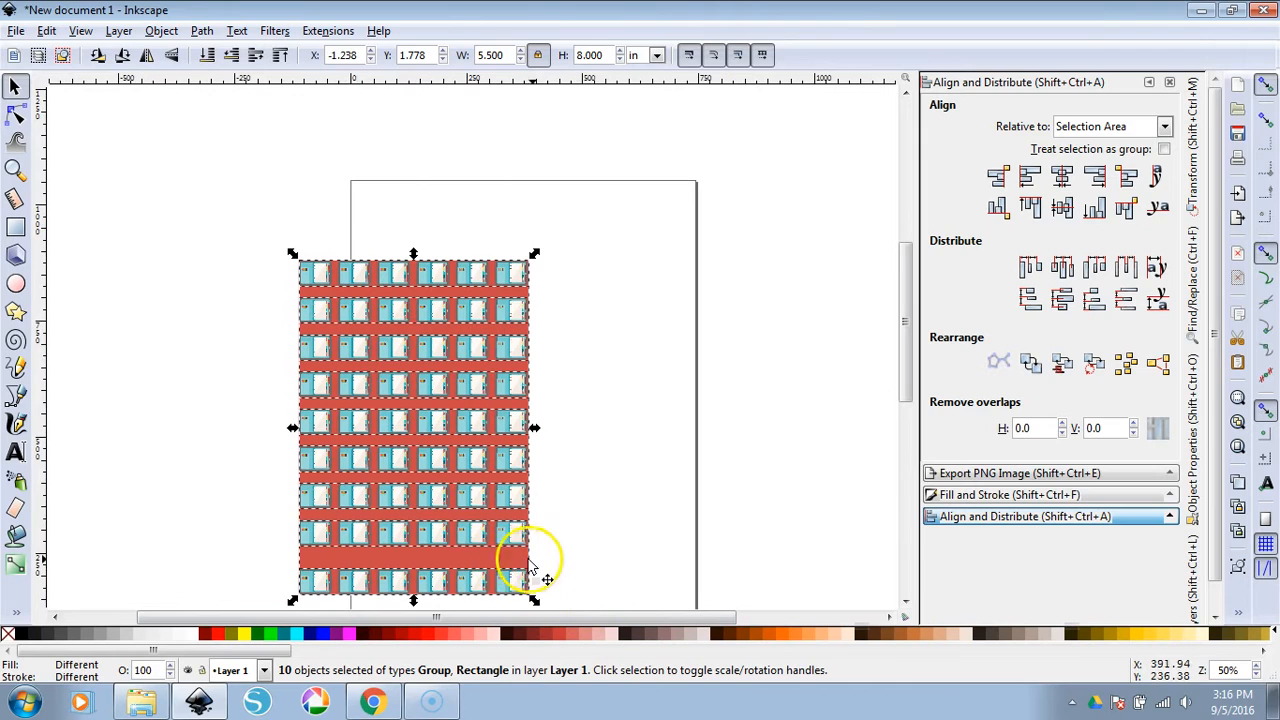
{"action": "mouse_move", "coordinate": [576, 544]}
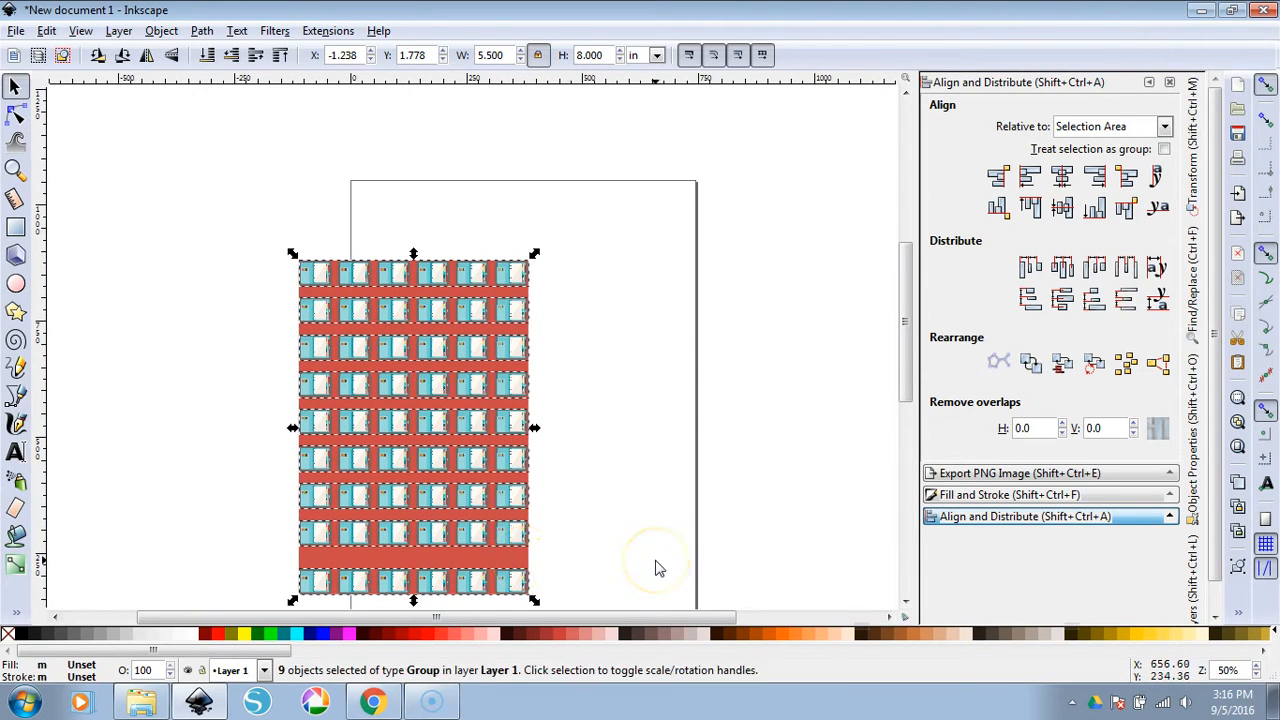
{"action": "mouse_move", "coordinate": [658, 568]}
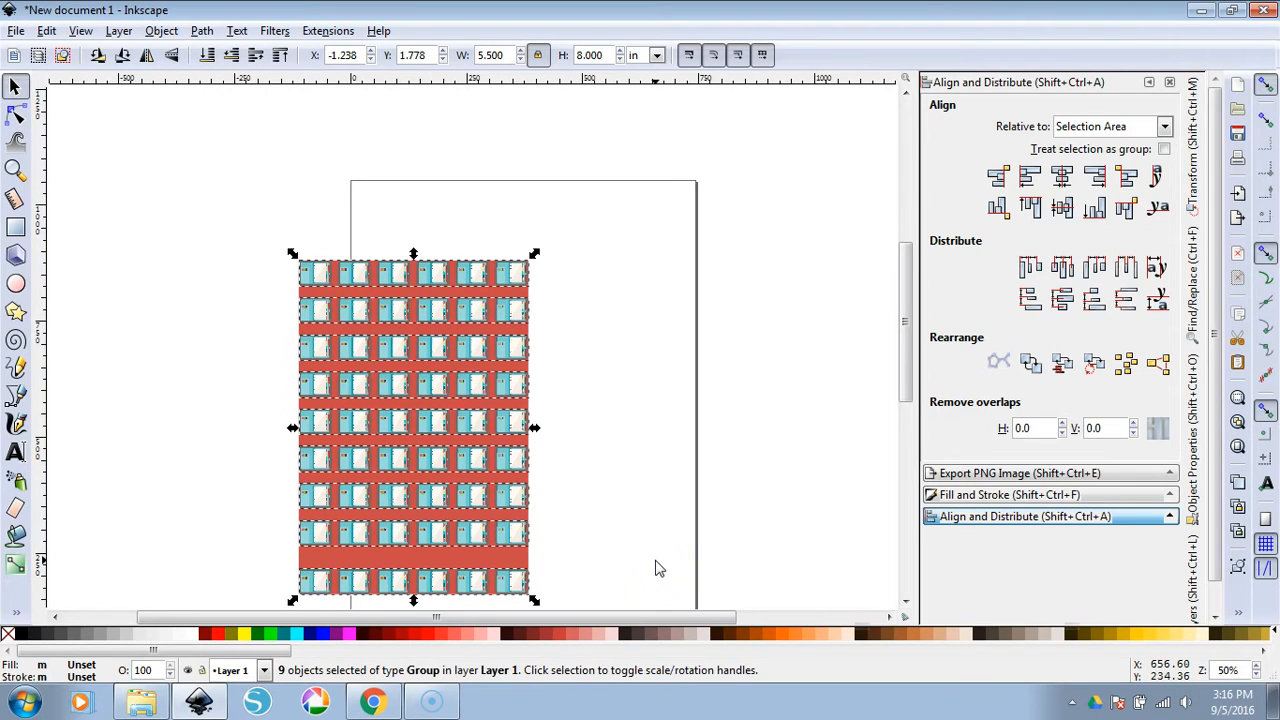
{"action": "mouse_move", "coordinate": [1128, 300]}
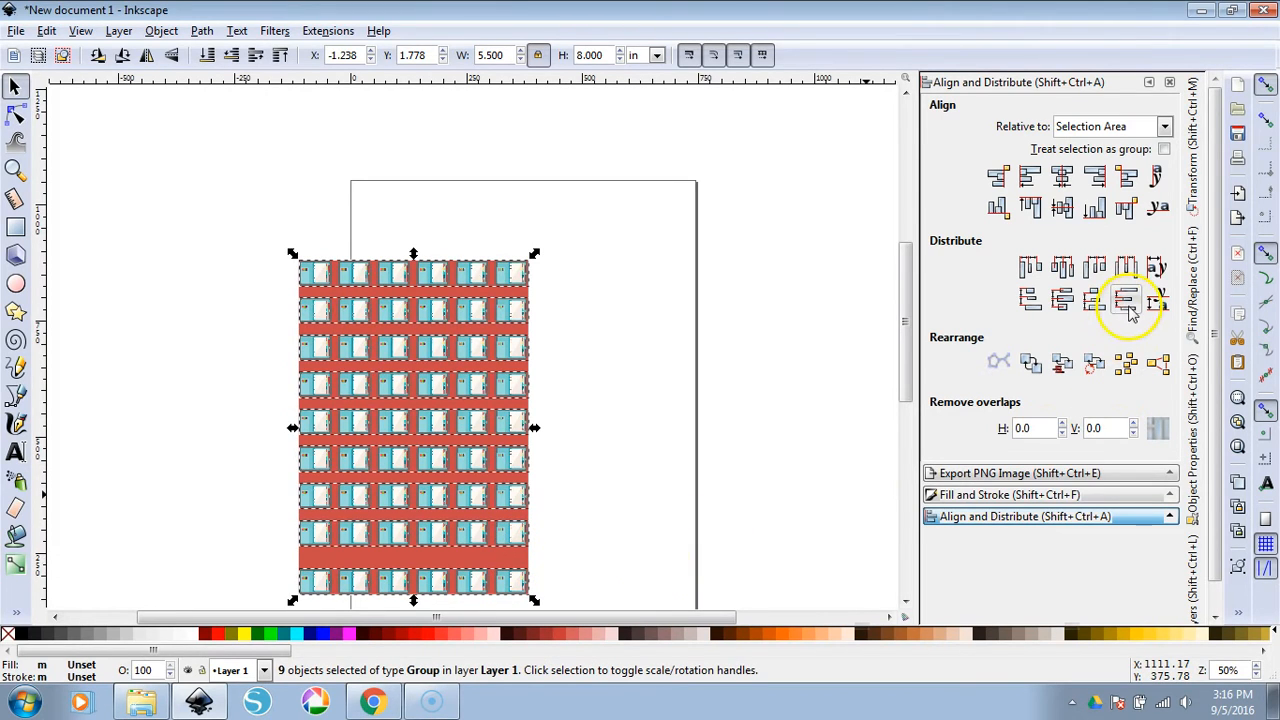
{"action": "mouse_move", "coordinate": [1126, 300]}
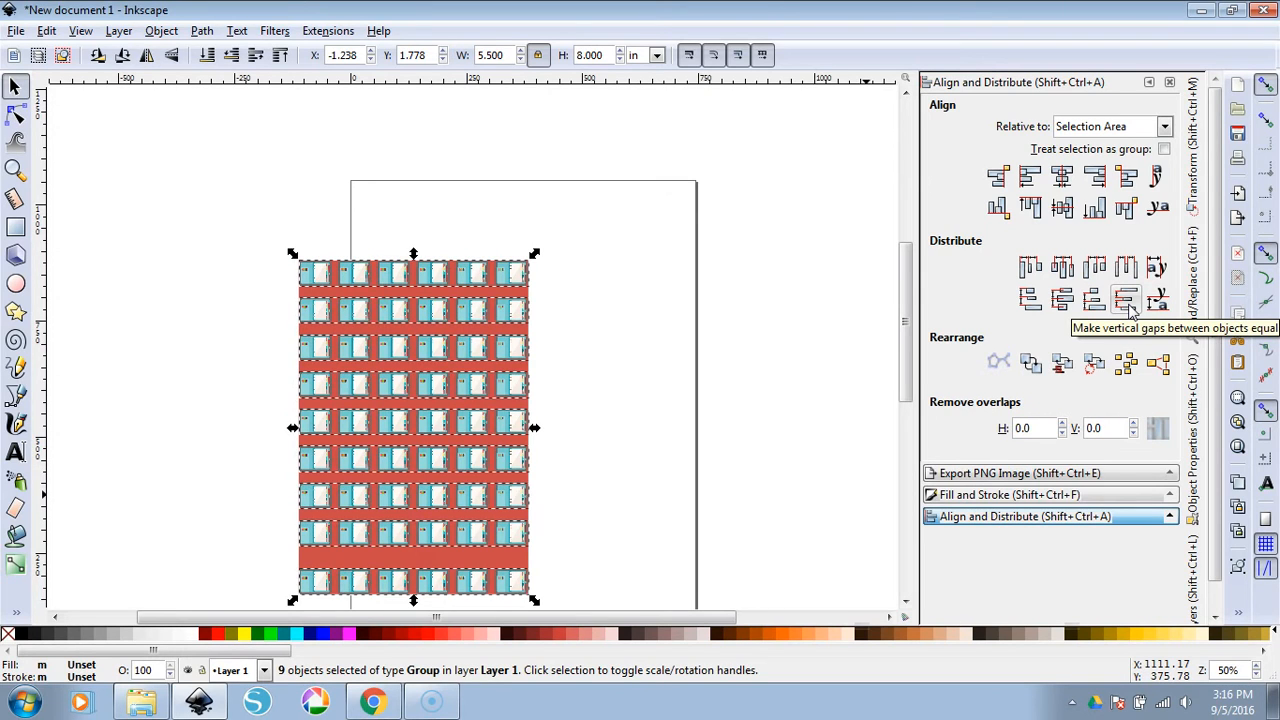
{"action": "left_click", "coordinate": [1126, 300]}
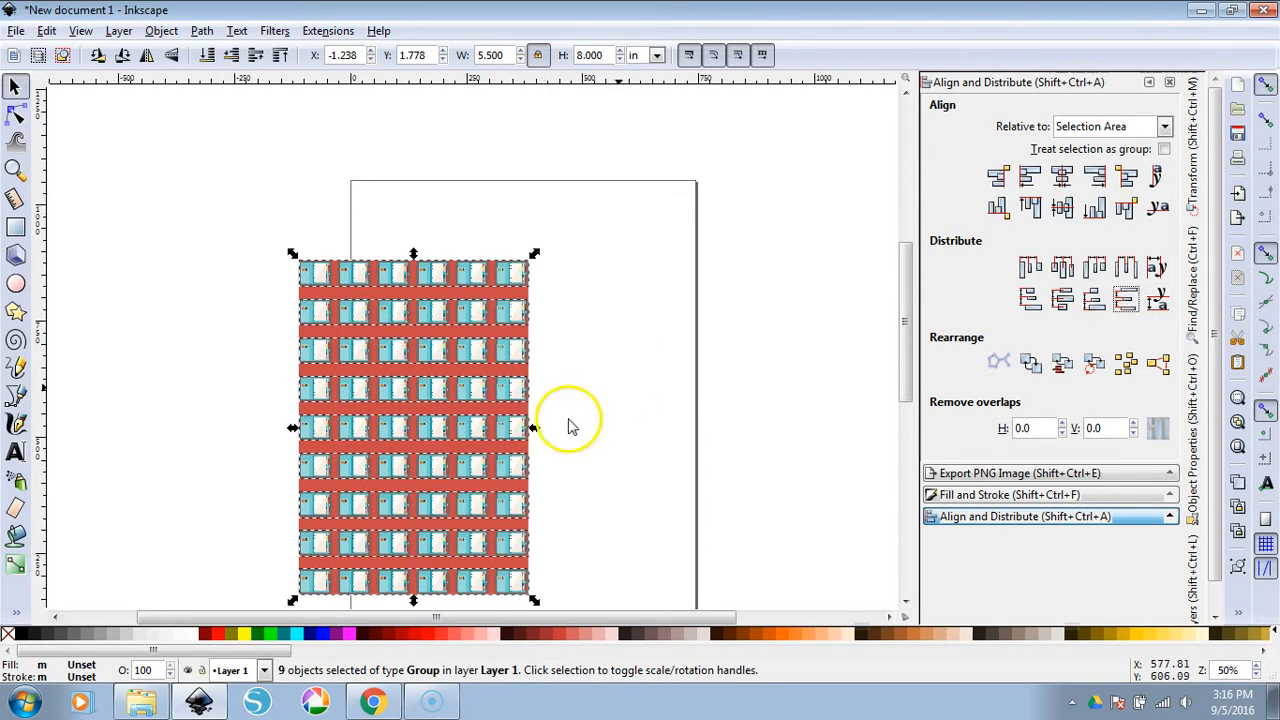
{"action": "left_click", "coordinate": [584, 444]}
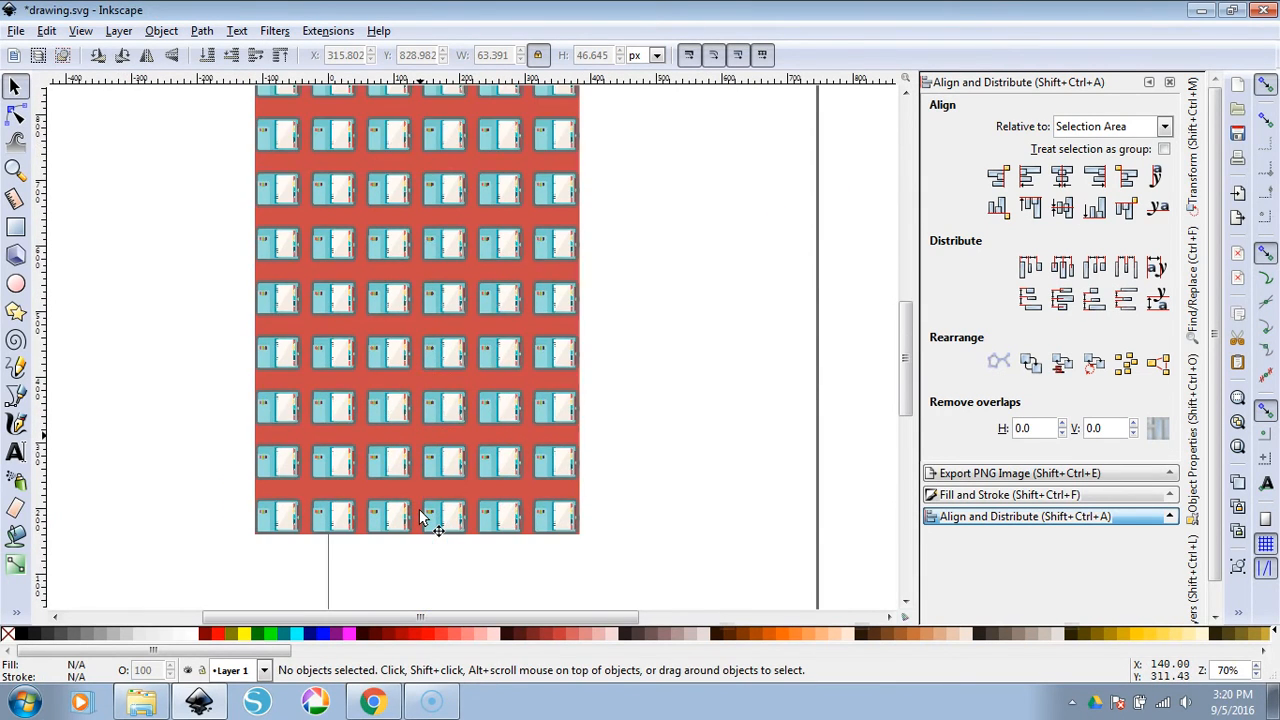
Drag the 495 × 720 px red background rectangle off to the right of the sticker grid
{"action": "left_click", "coordinate": [424, 486]}
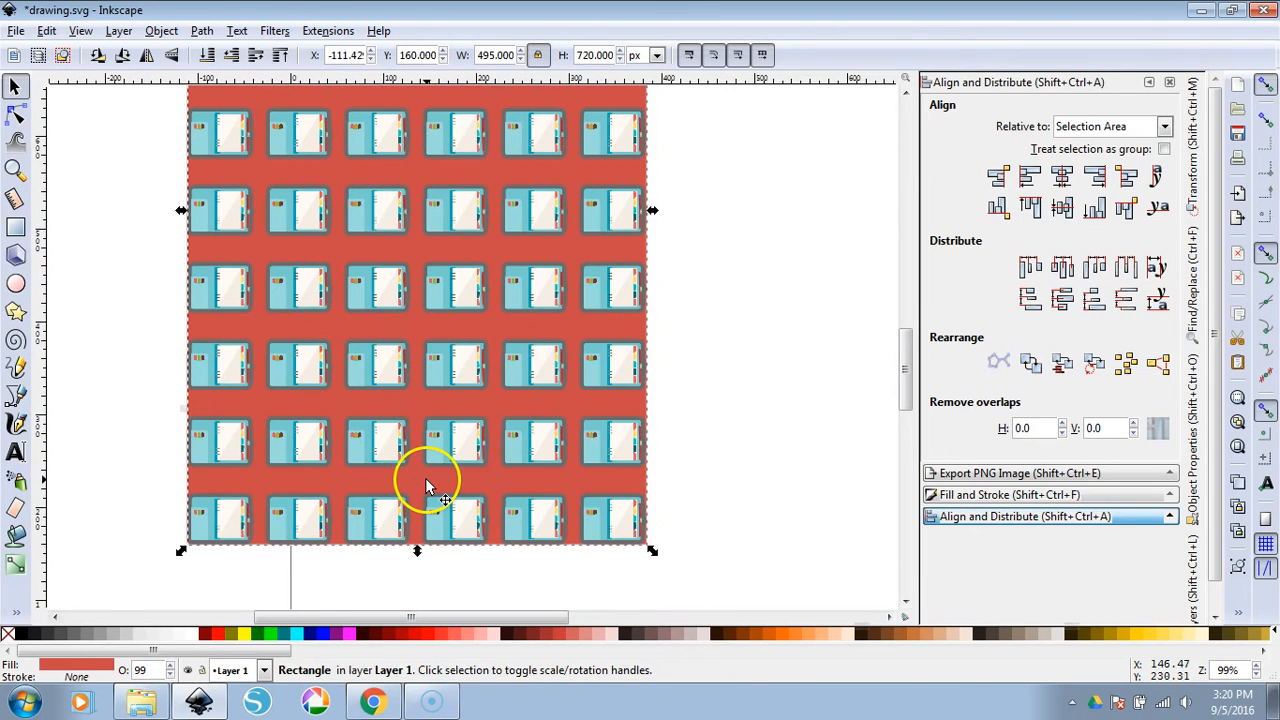
{"action": "left_click_drag", "start_coordinate": [424, 480], "coordinate": [896, 390]}
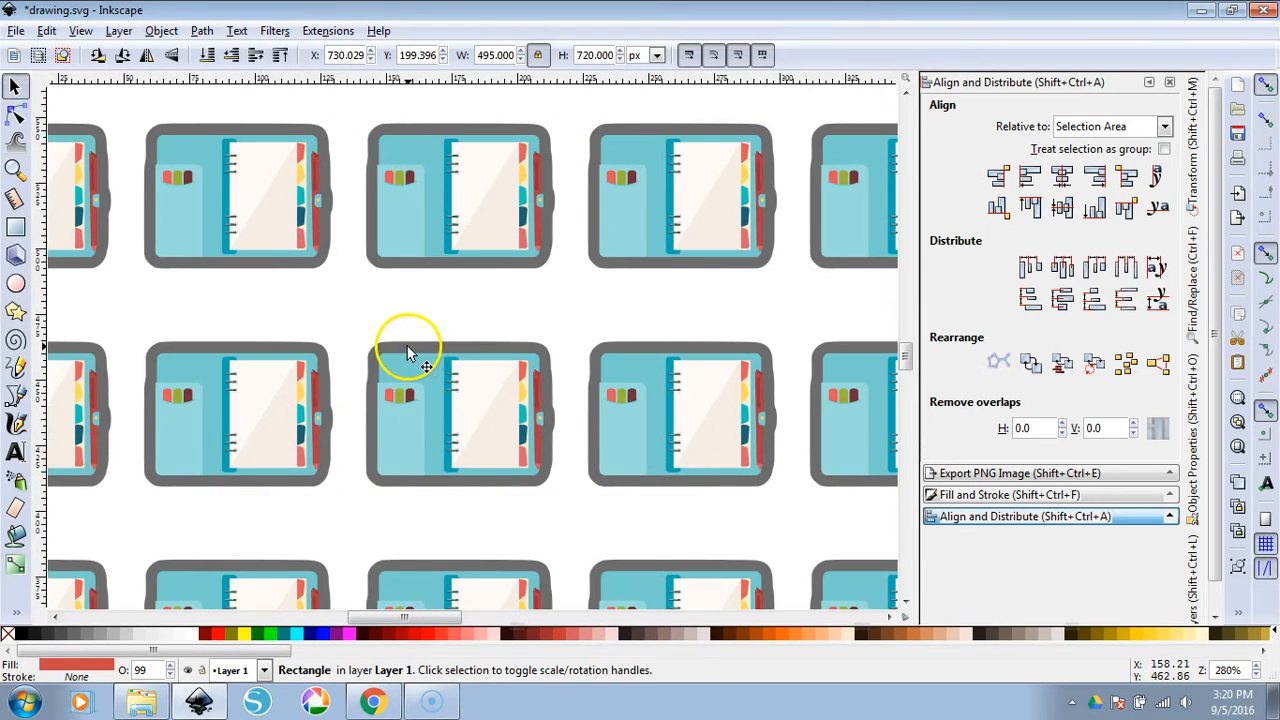
{"action": "mouse_move", "coordinate": [460, 420]}
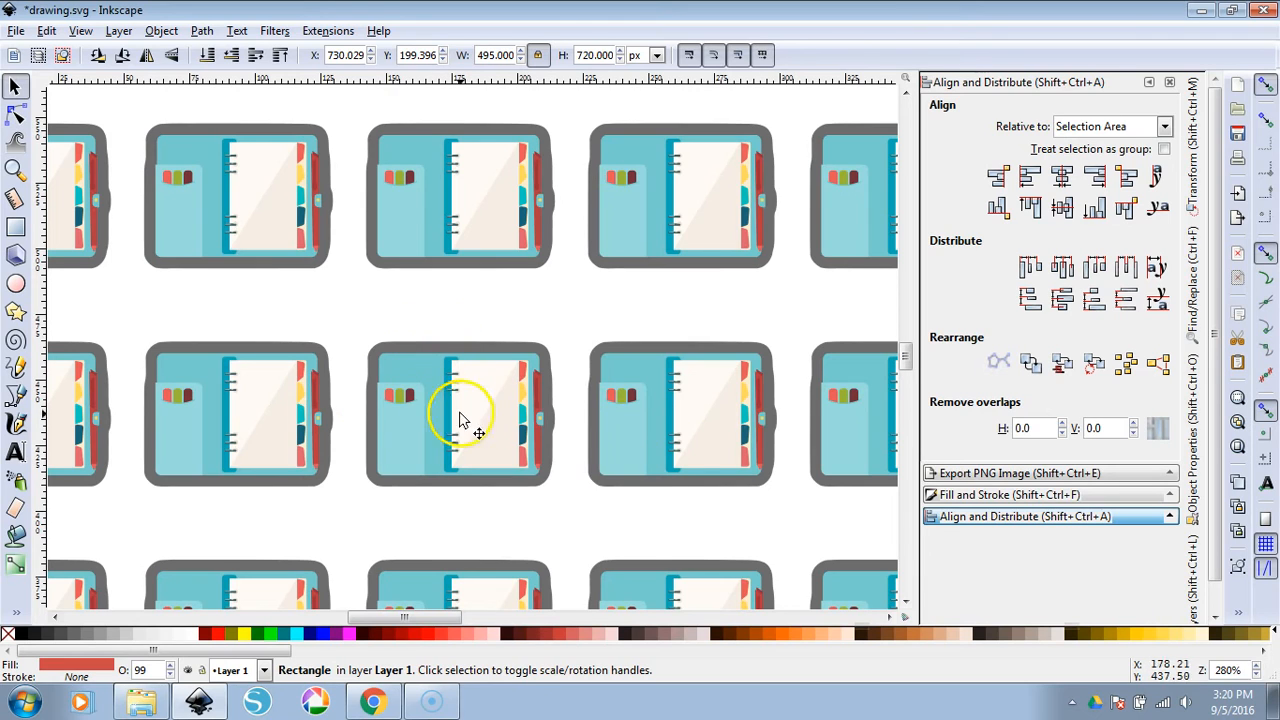
{"action": "mouse_move", "coordinate": [530, 420]}
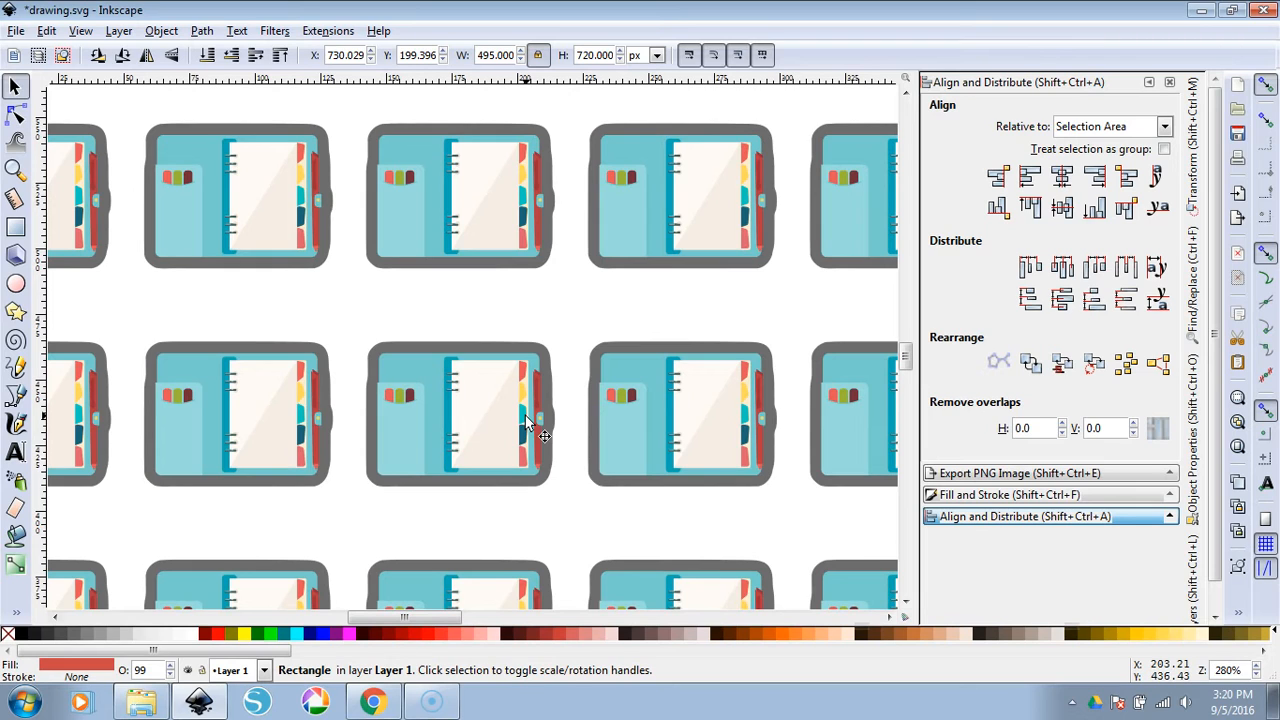
{"action": "mouse_move", "coordinate": [376, 390]}
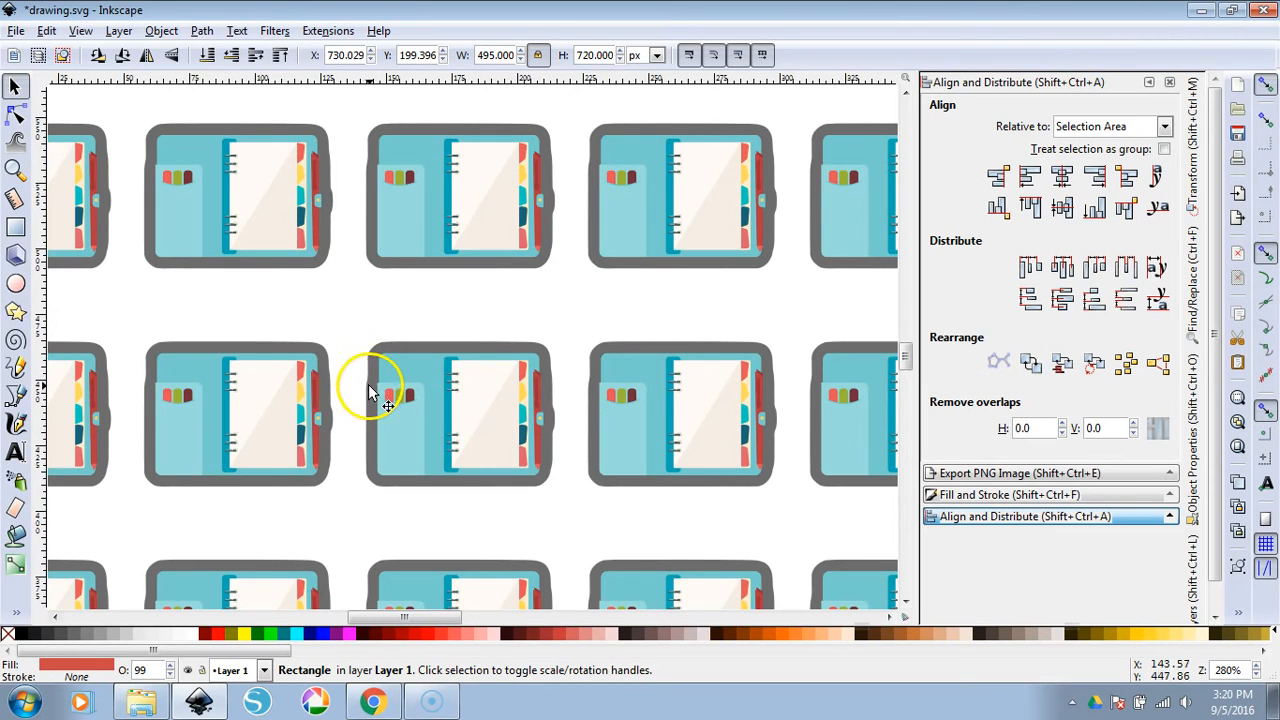
{"action": "mouse_move", "coordinate": [560, 368]}
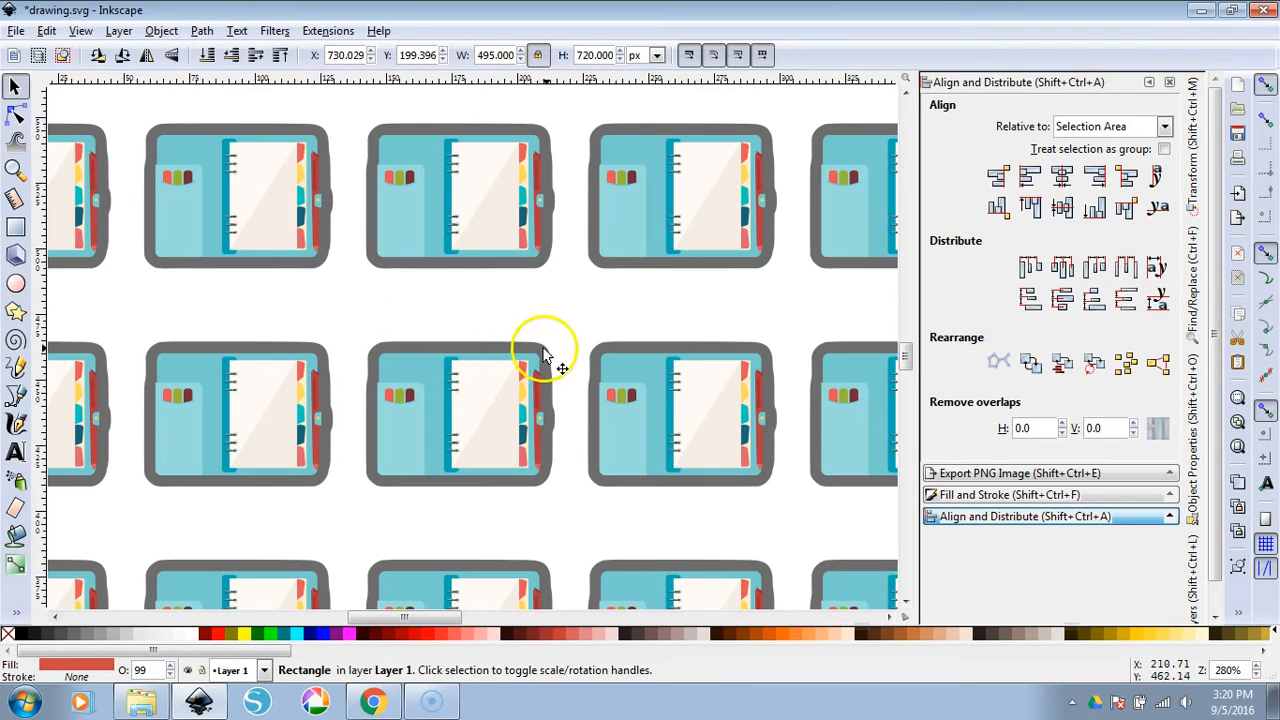
{"action": "mouse_move", "coordinate": [576, 414]}
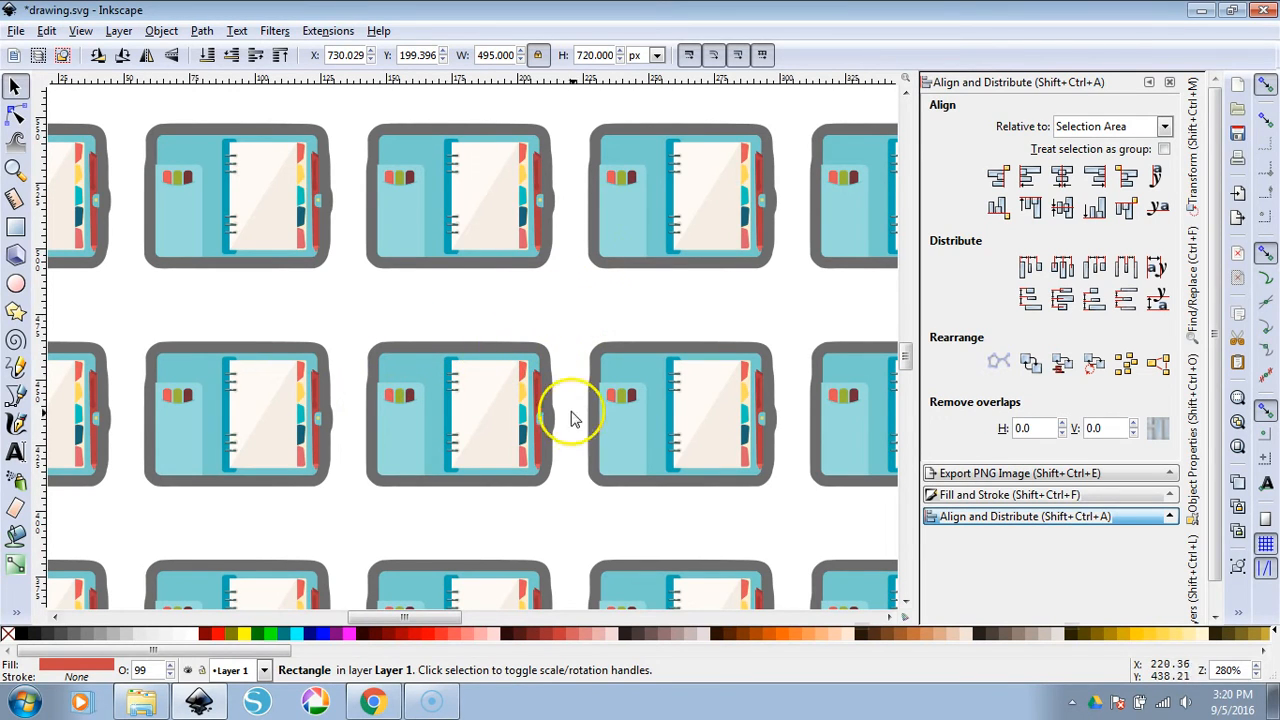
{"action": "mouse_move", "coordinate": [430, 310]}
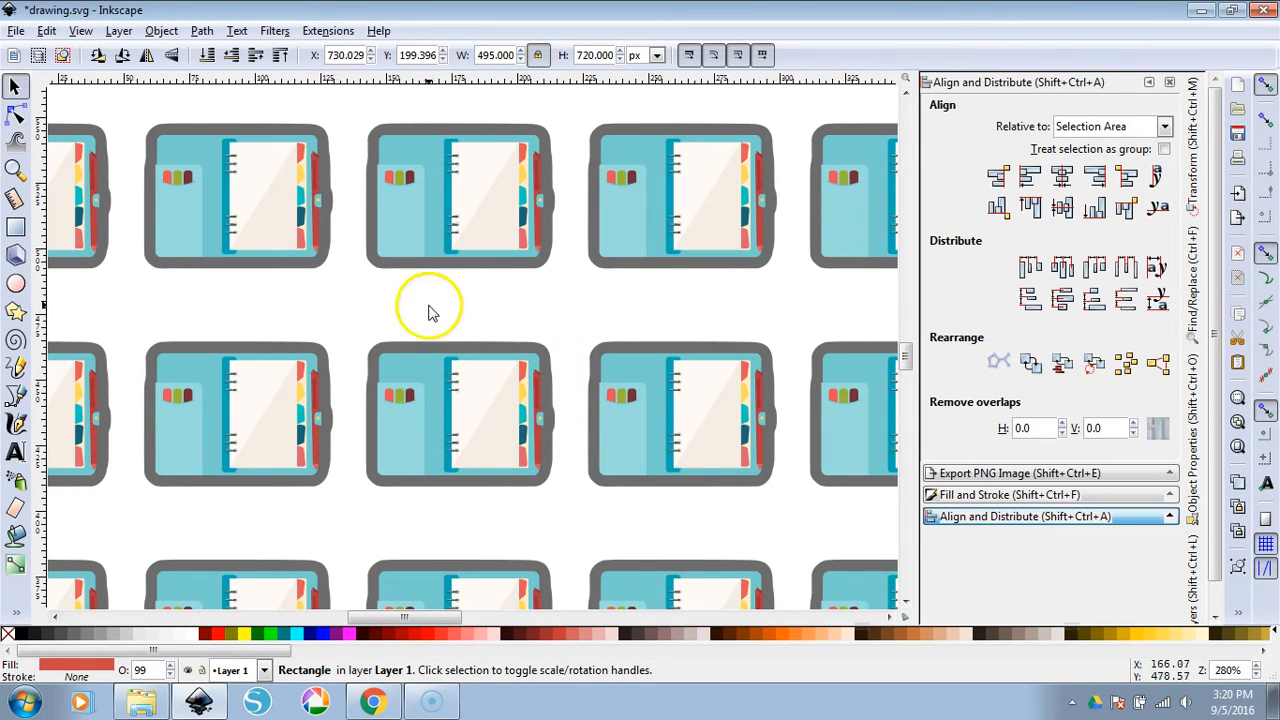
{"action": "mouse_move", "coordinate": [490, 364]}
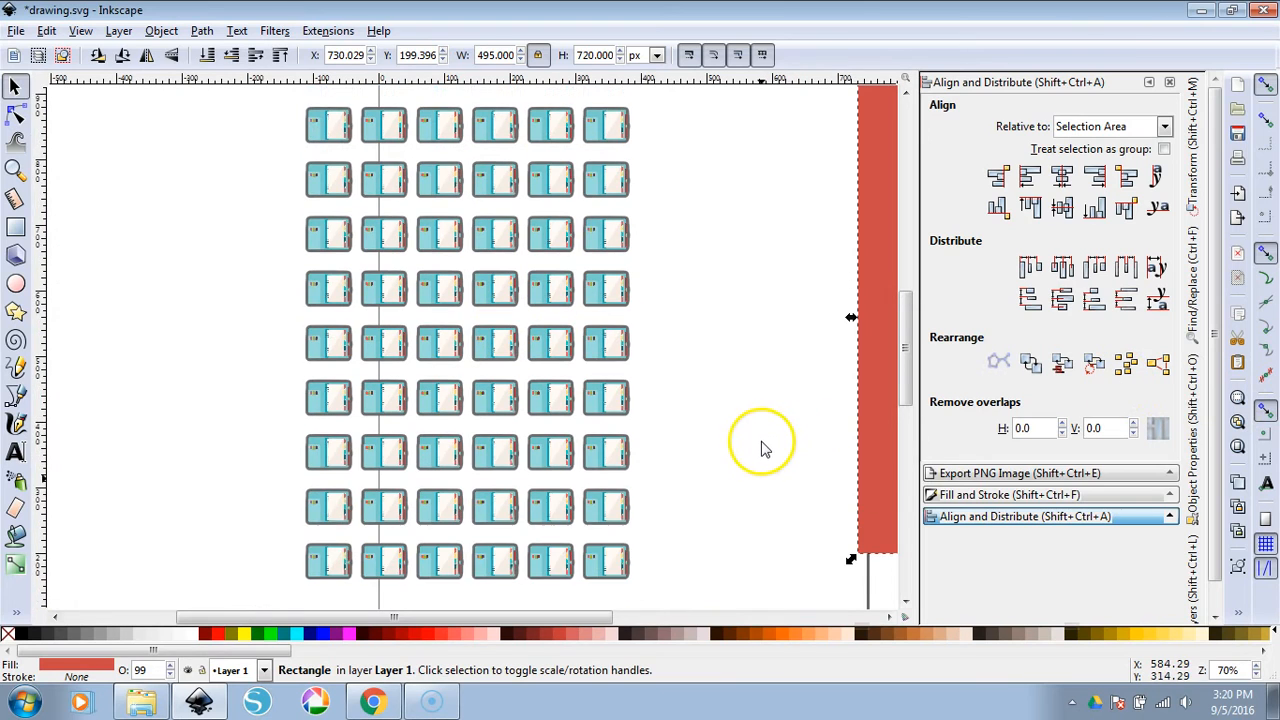
{"action": "mouse_move", "coordinate": [280, 100]}
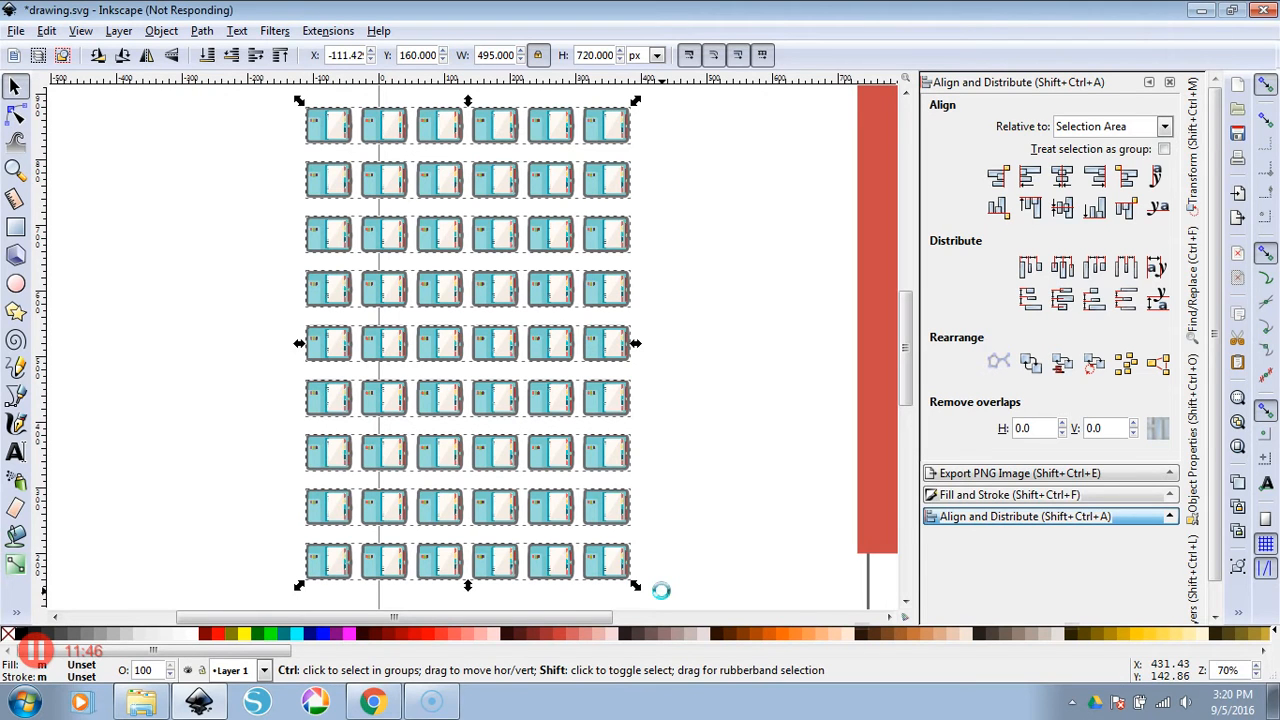
From one grey outline, use Edit > Select Same > Fill and Stroke to gather all 54 outlines
{"action": "left_click", "coordinate": [592, 570]}
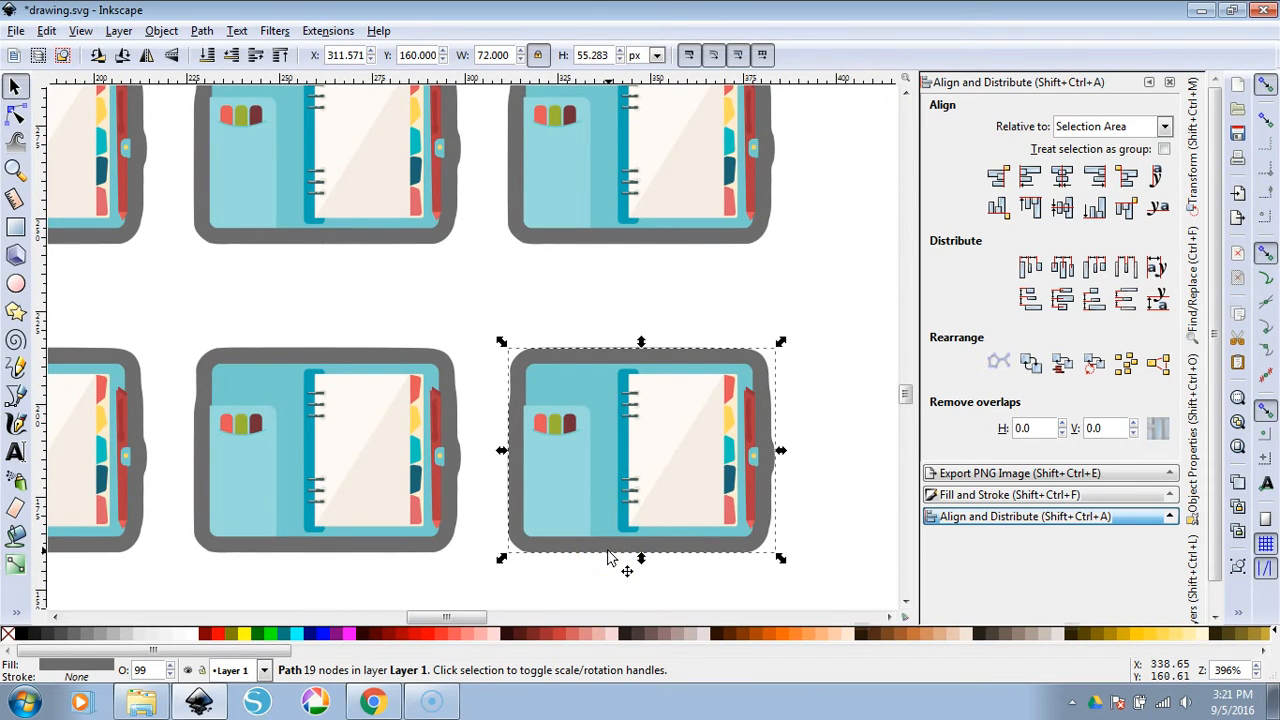
{"action": "key", "text": "ctrl"}
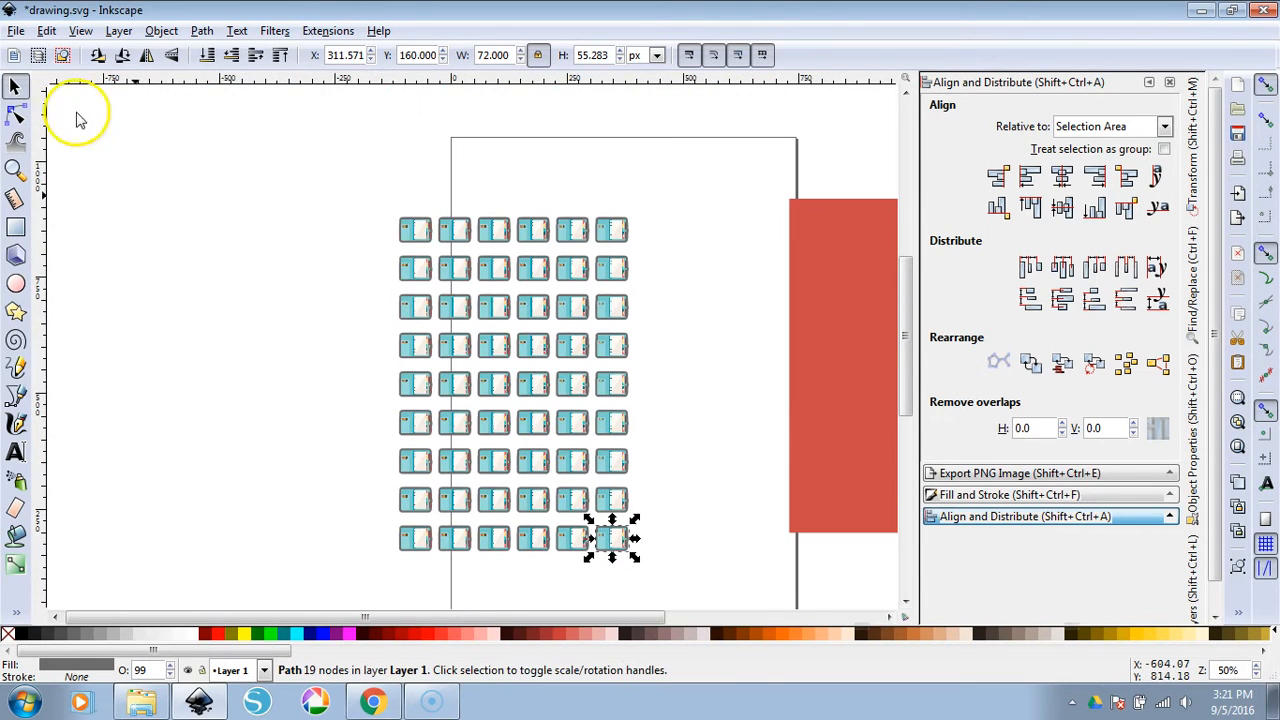
{"action": "left_click", "coordinate": [46, 30]}
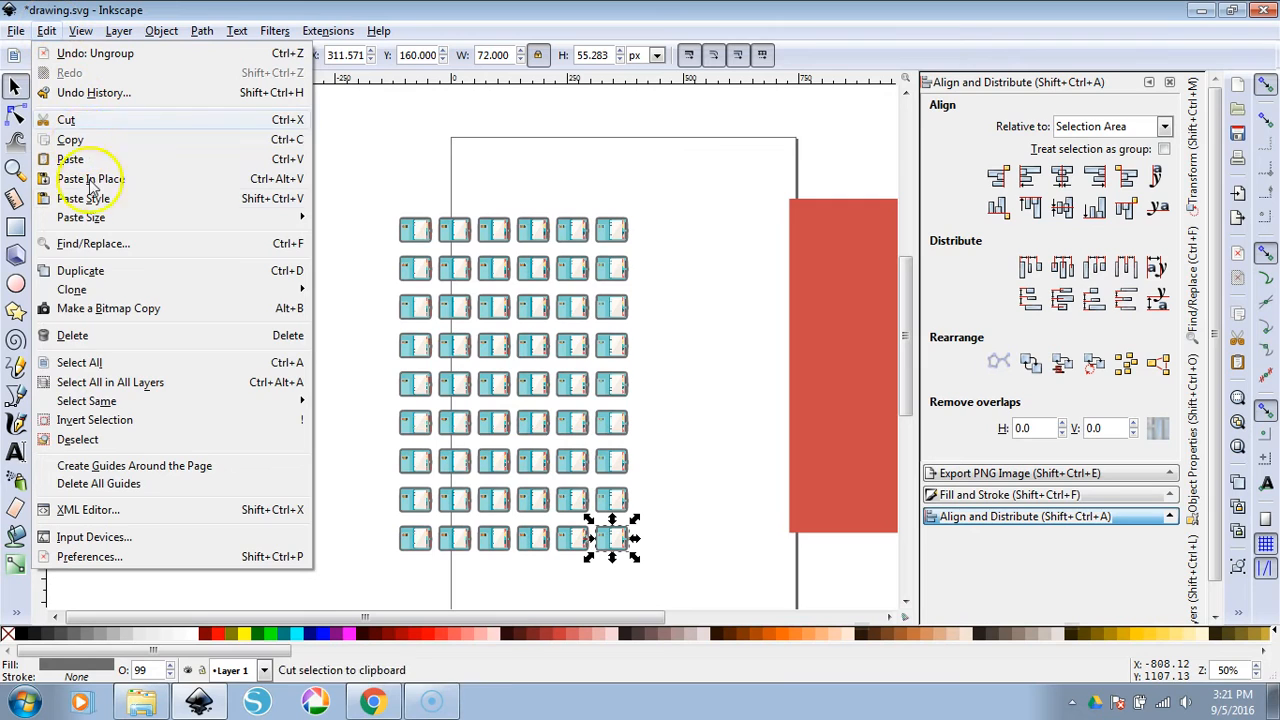
{"action": "mouse_move", "coordinate": [86, 400]}
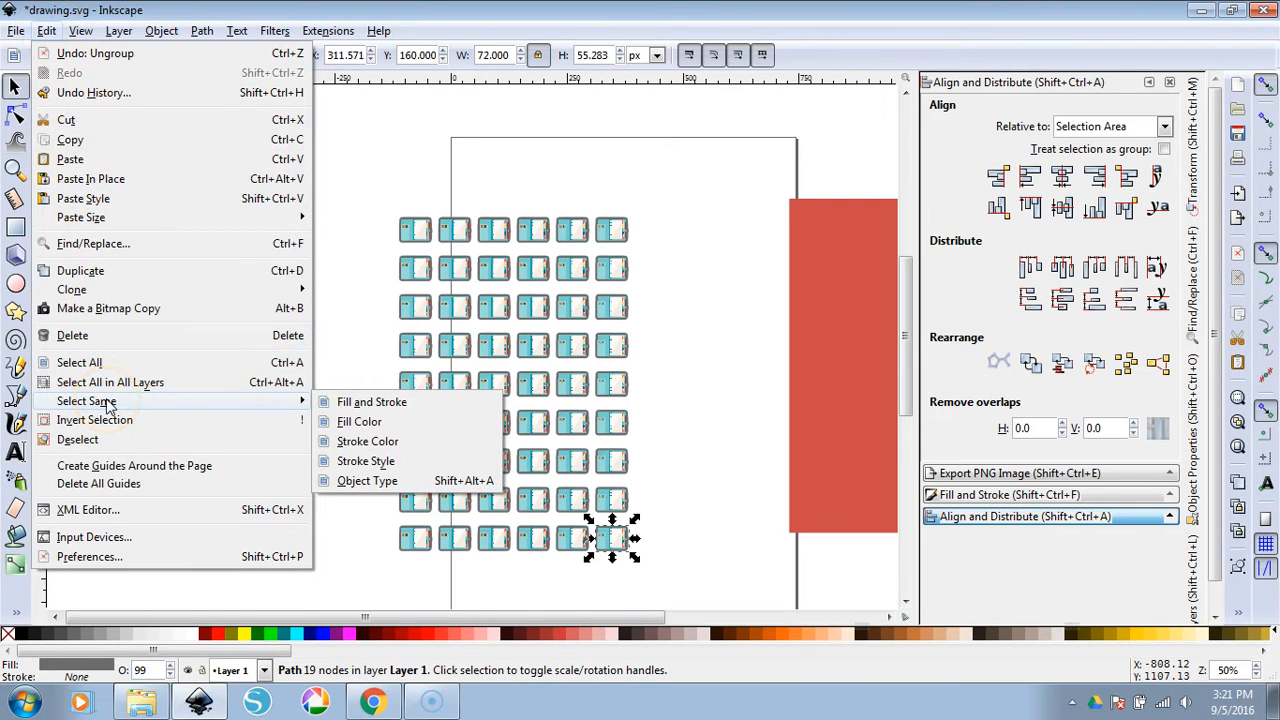
{"action": "mouse_move", "coordinate": [372, 400]}
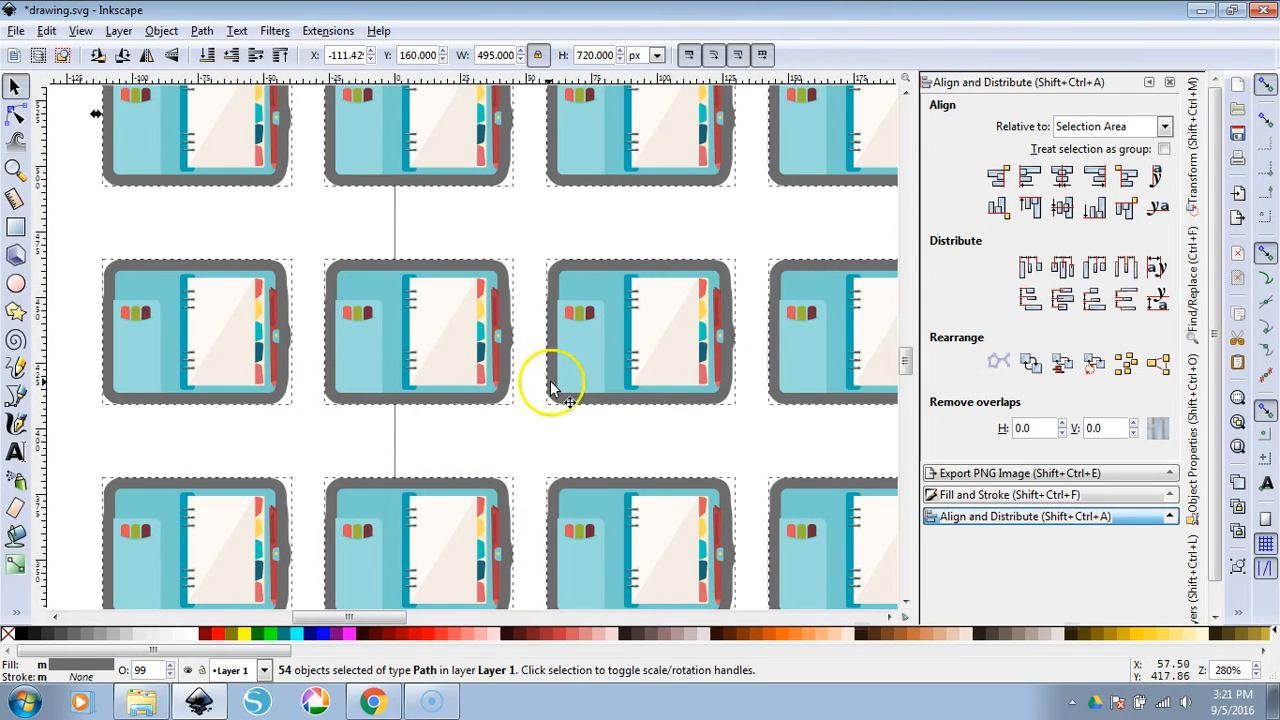
{"action": "scroll", "scroll_direction": "down", "scroll_amount": 3}
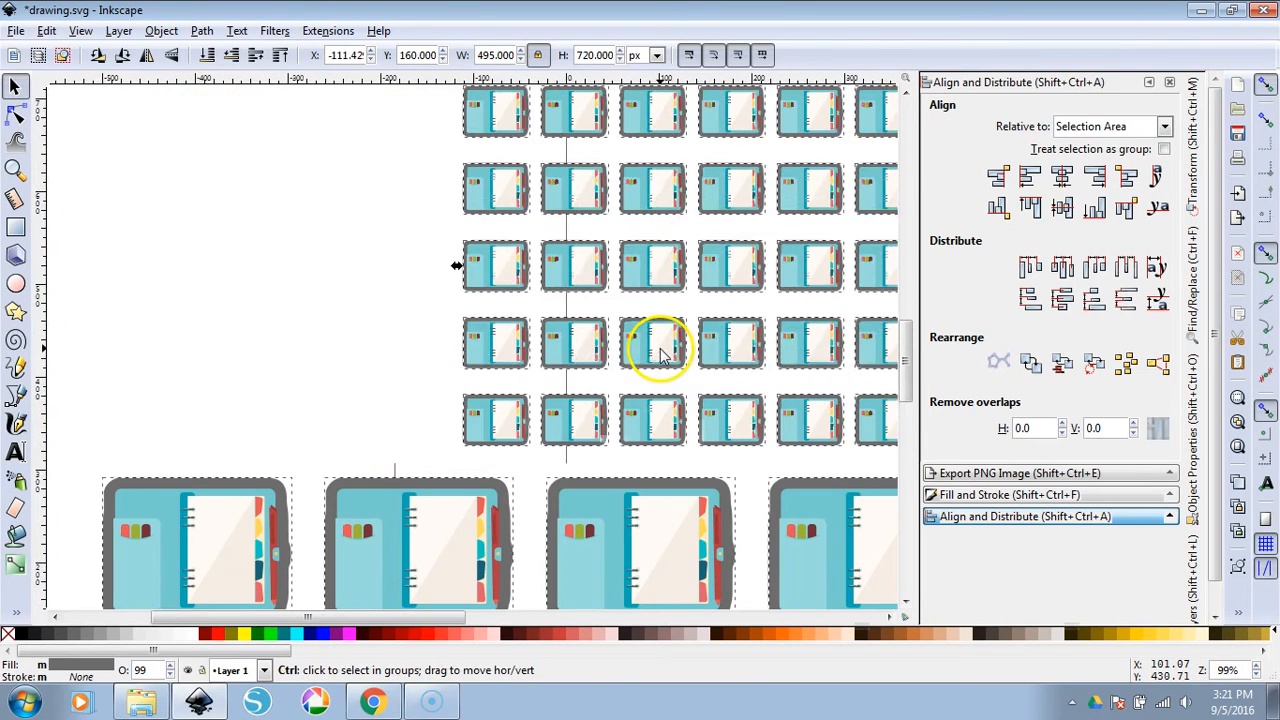
{"action": "scroll", "scroll_direction": "down", "scroll_amount": 3}
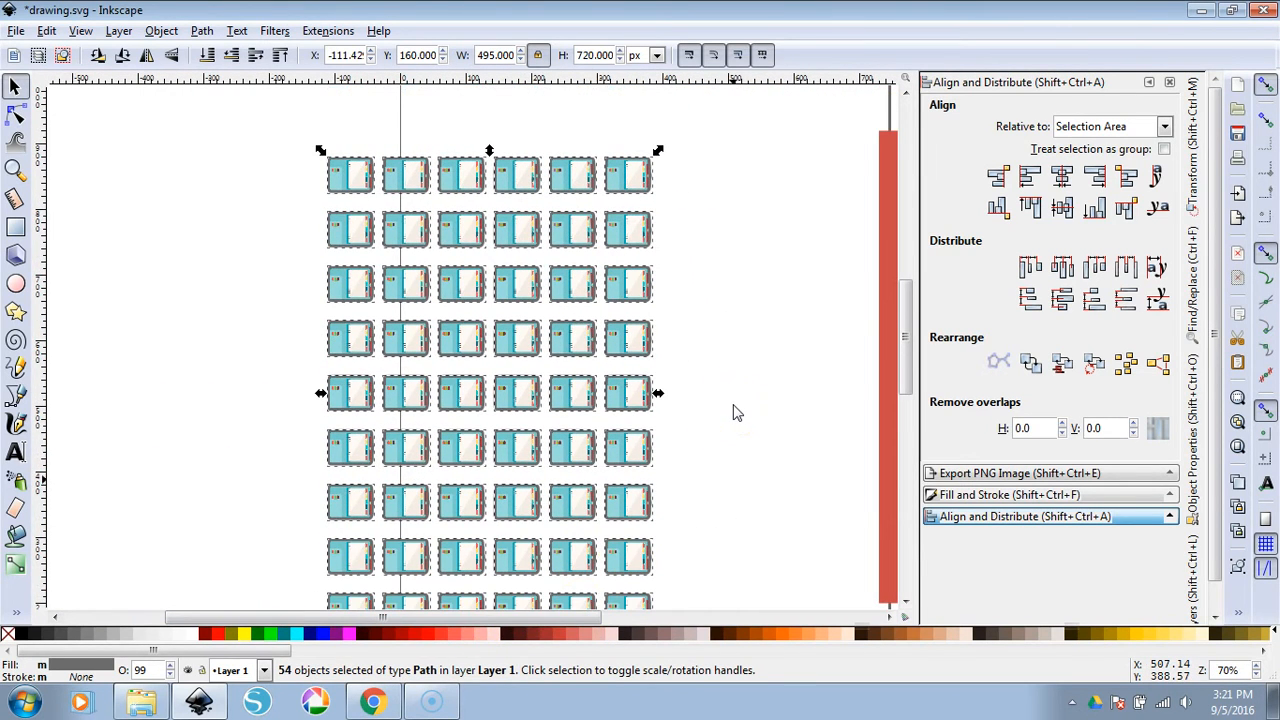
{"action": "mouse_move", "coordinate": [716, 330]}
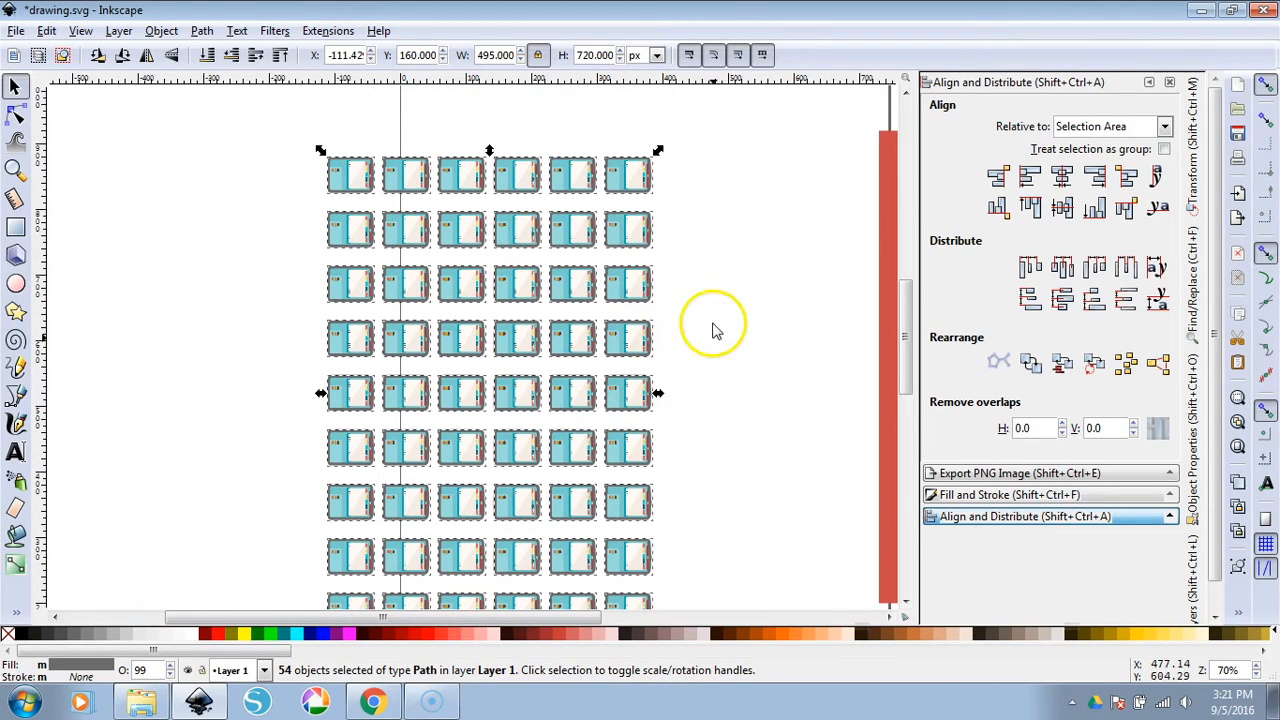
{"action": "mouse_move", "coordinate": [692, 278]}
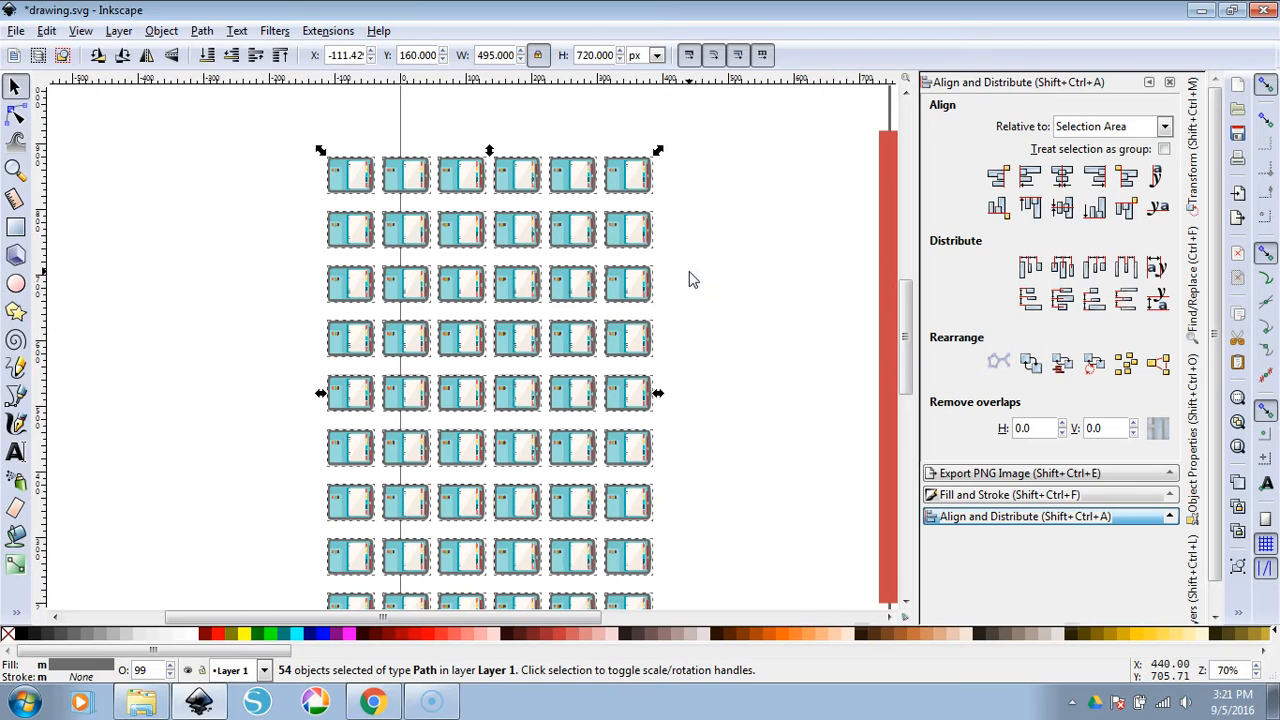
{"action": "mouse_move", "coordinate": [980, 480]}
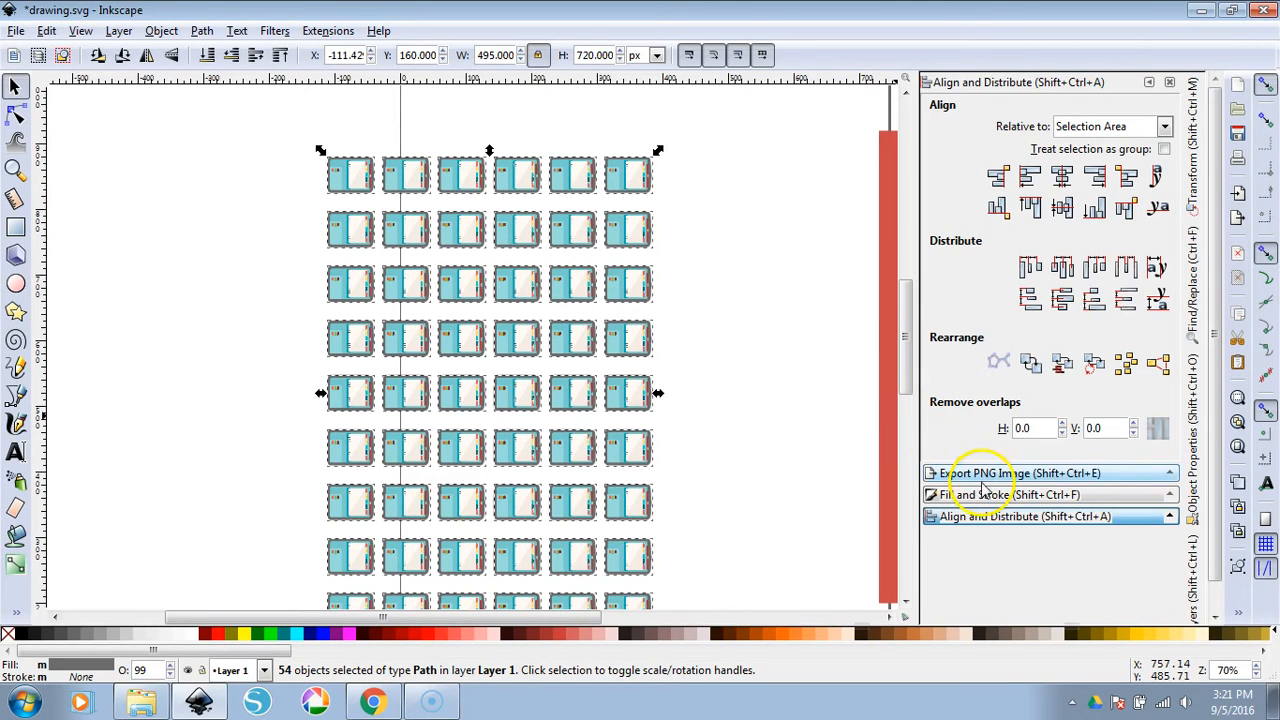
In Fill and Stroke, set the 54 outlines' flat fill colour to pure white (ffffffff)
{"action": "left_click", "coordinate": [1012, 494]}
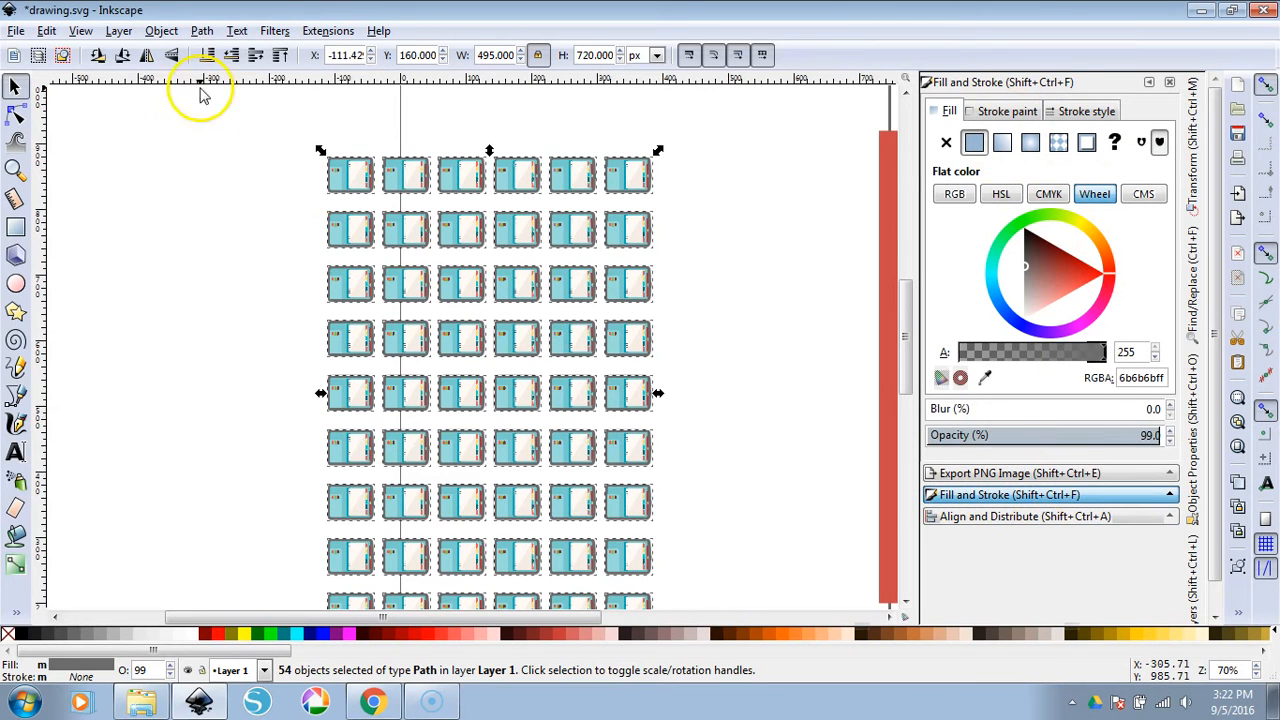
{"action": "left_click", "coordinate": [160, 30]}
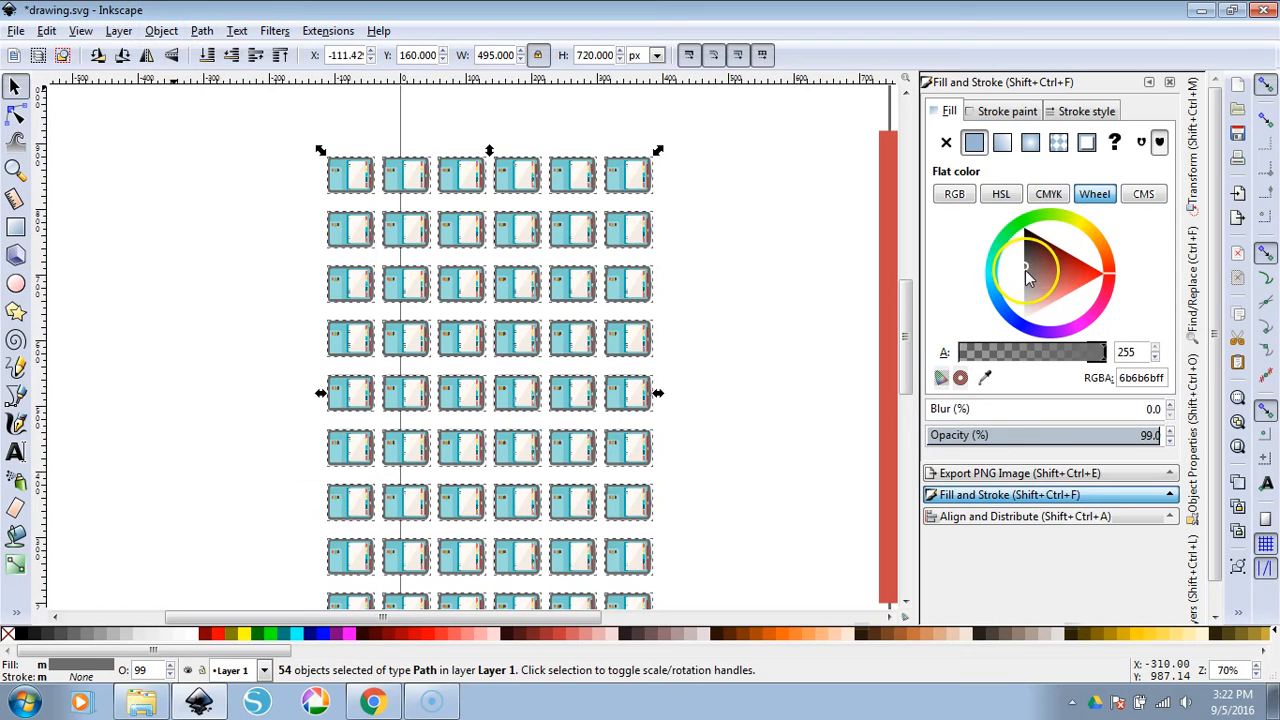
{"action": "left_click", "coordinate": [1024, 318]}
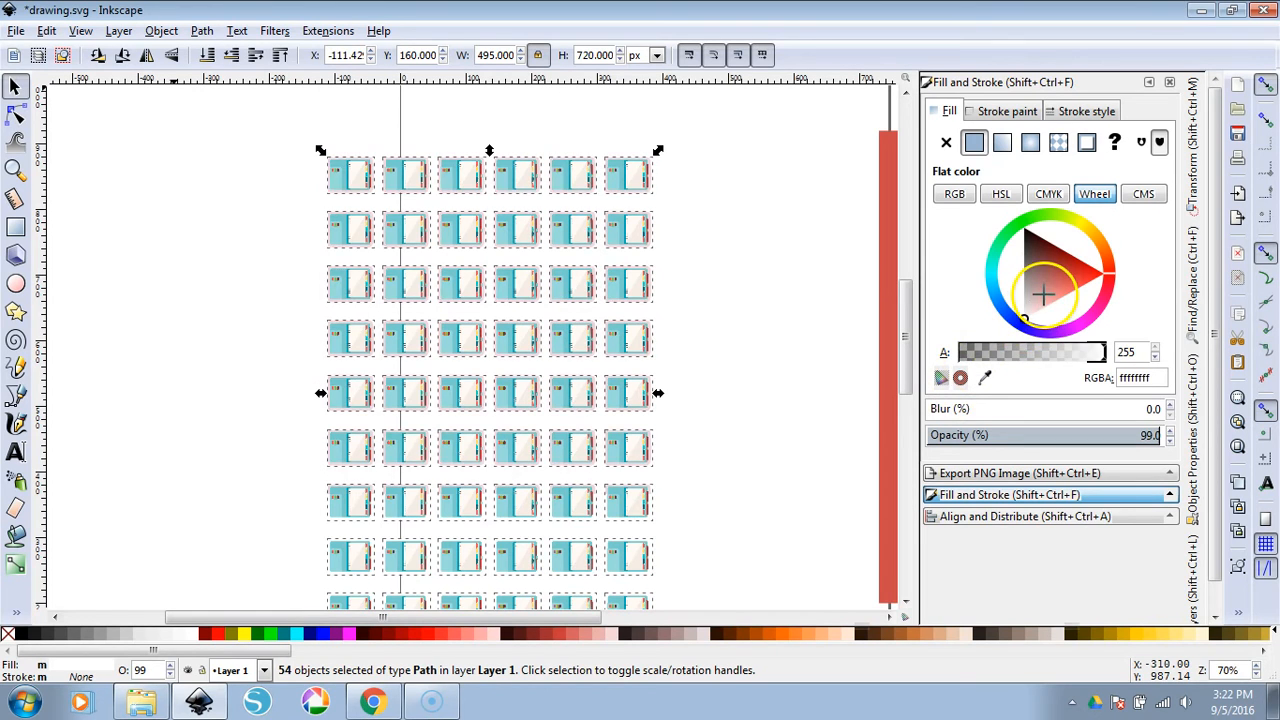
{"action": "left_click", "coordinate": [1044, 300]}
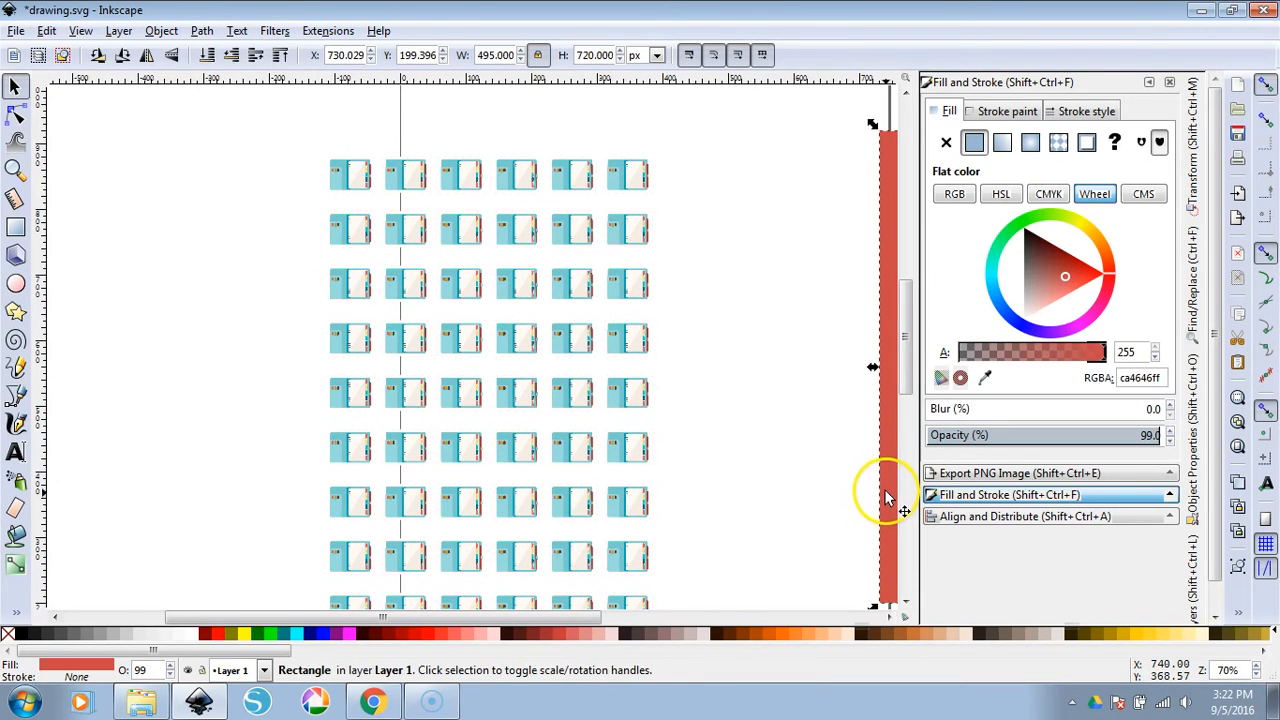
Slide the red rectangle behind the sticker grid to check the white offsets, then move it back aside
{"action": "left_click", "coordinate": [16, 228]}
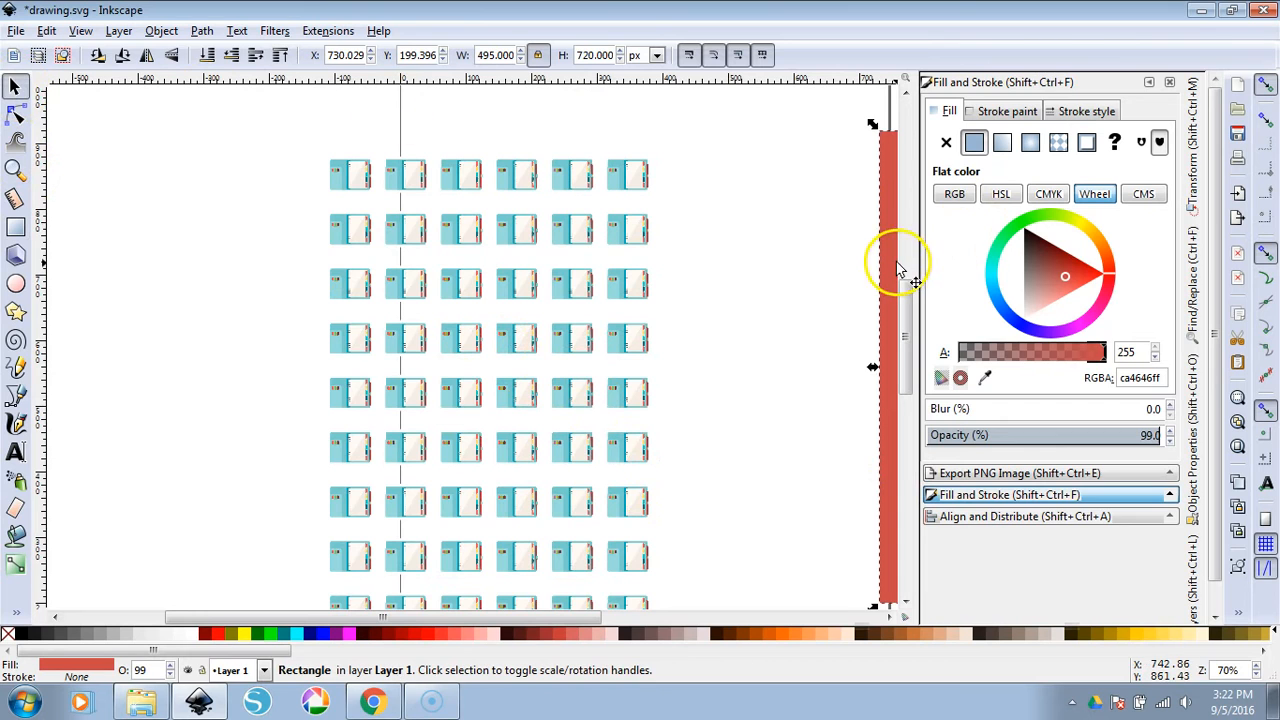
{"action": "left_click_drag", "start_coordinate": [890, 270], "coordinate": [336, 284]}
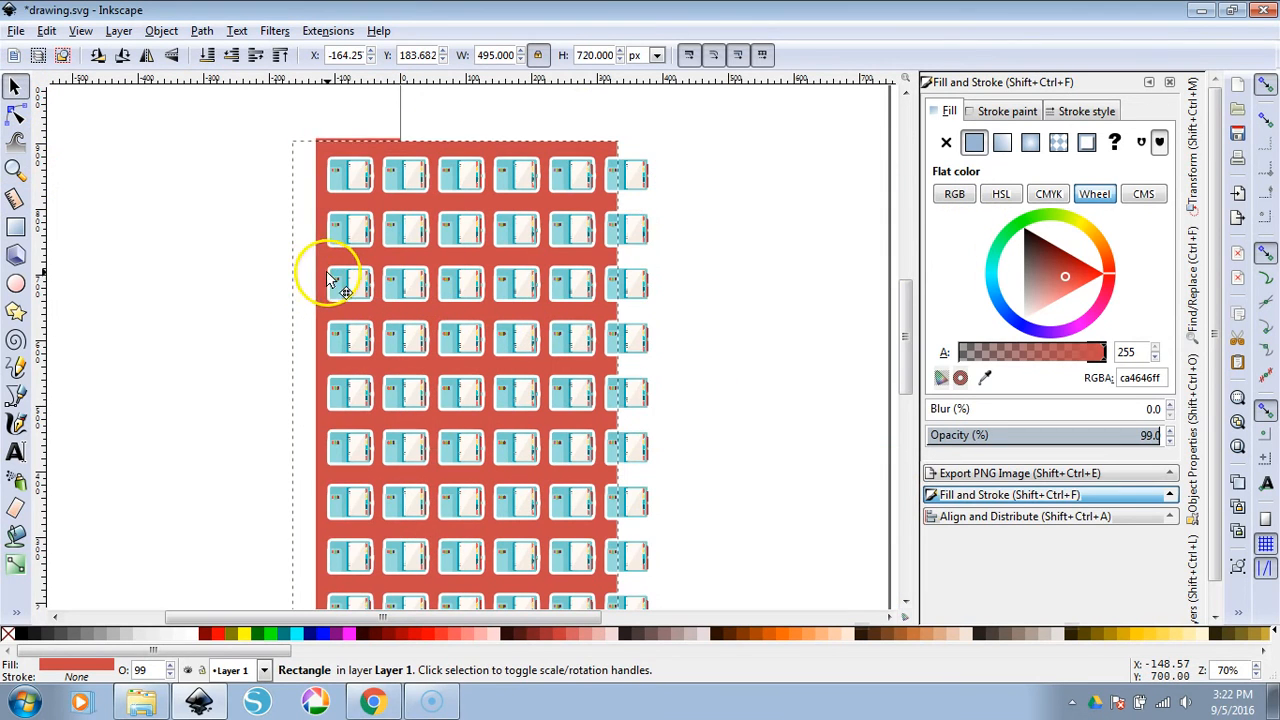
{"action": "left_click_drag", "start_coordinate": [336, 280], "coordinate": [630, 280]}
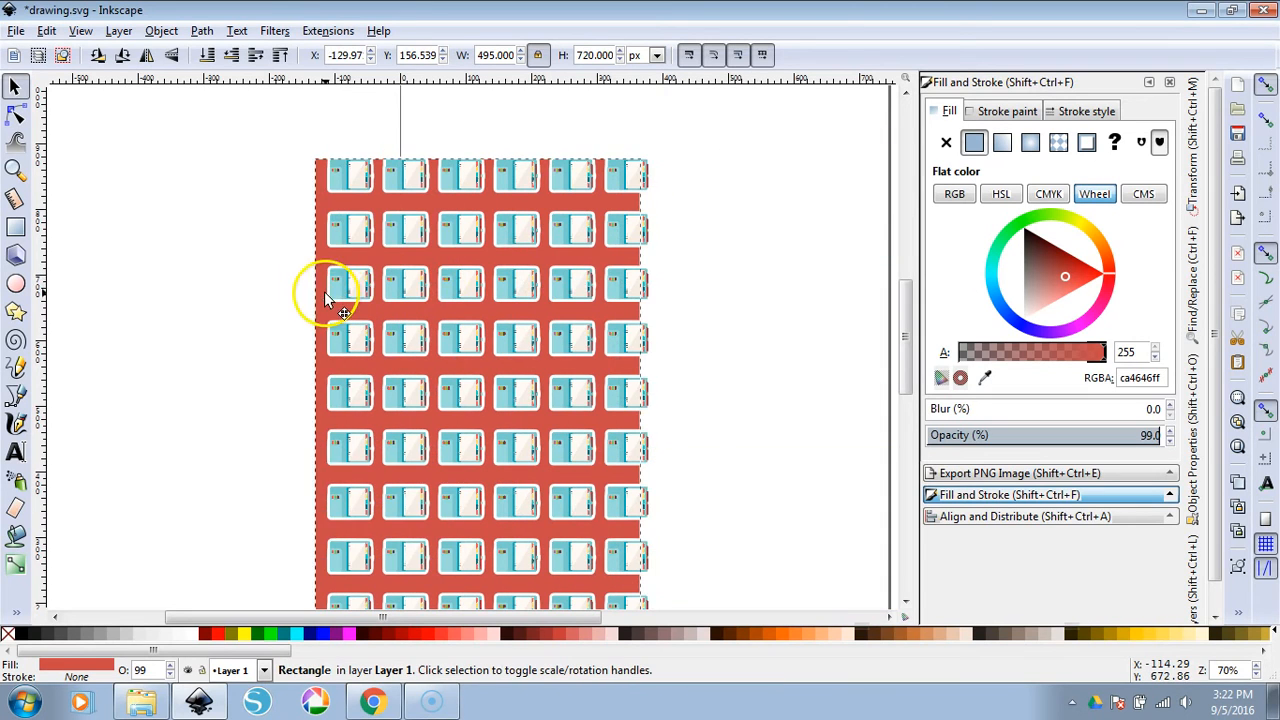
{"action": "left_click_drag", "start_coordinate": [330, 300], "coordinate": [344, 296]}
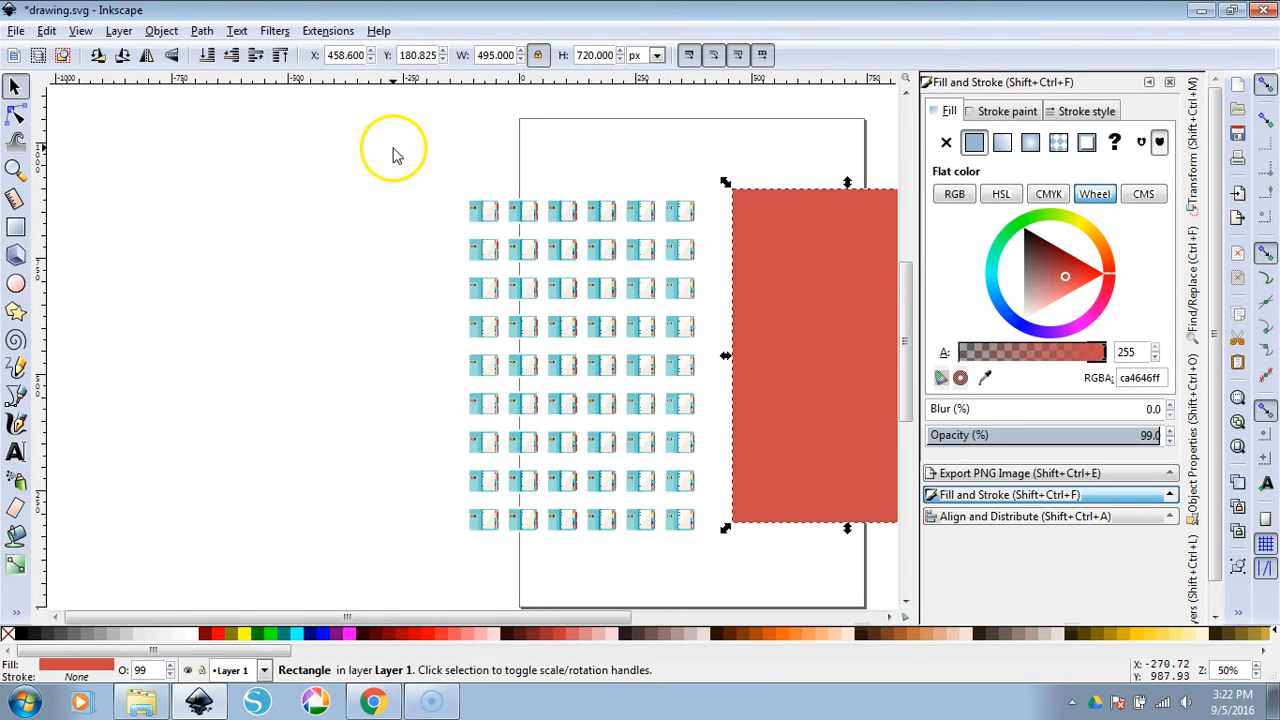
{"action": "mouse_move", "coordinate": [524, 504]}
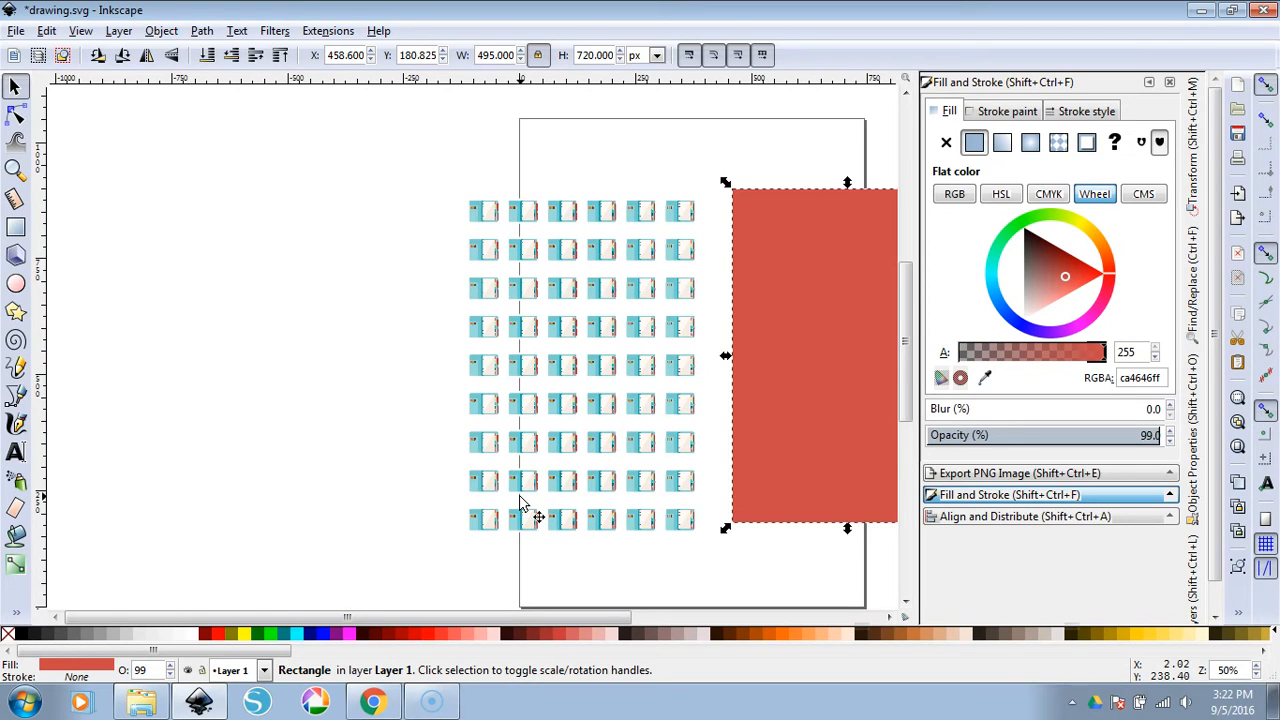
{"action": "mouse_move", "coordinate": [24, 278]}
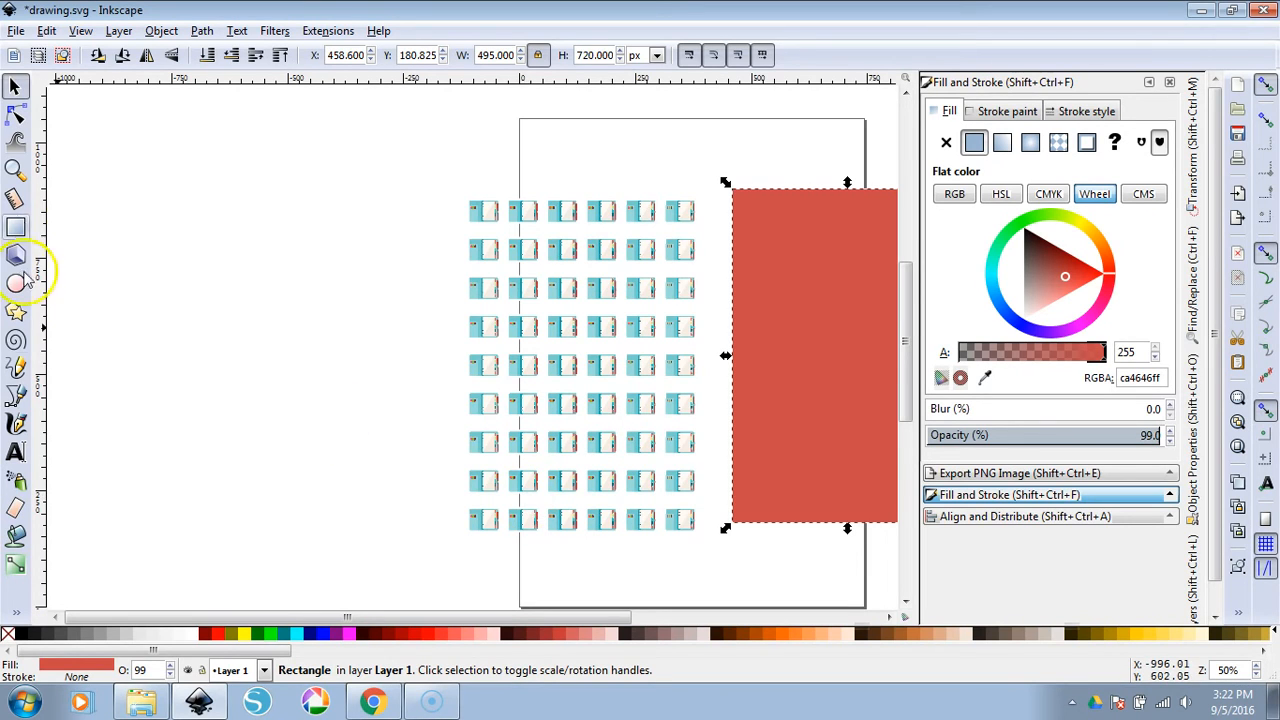
{"action": "mouse_move", "coordinate": [704, 510]}
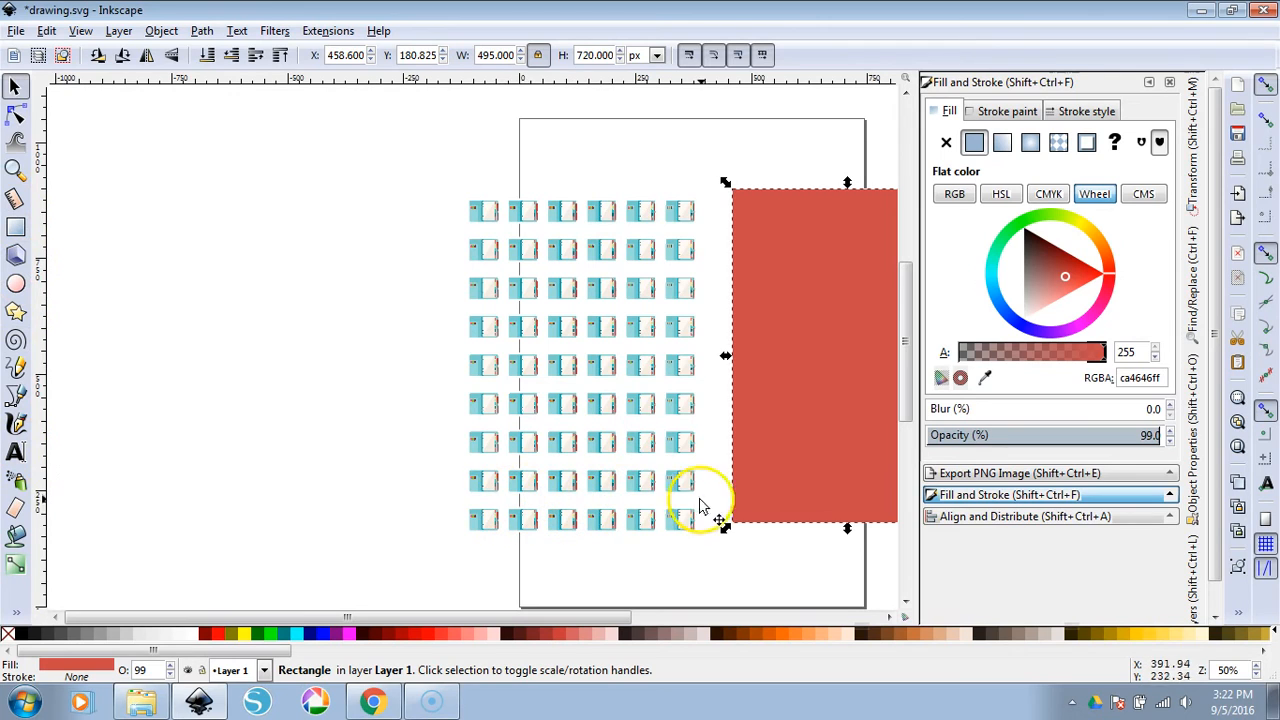
{"action": "mouse_move", "coordinate": [420, 170]}
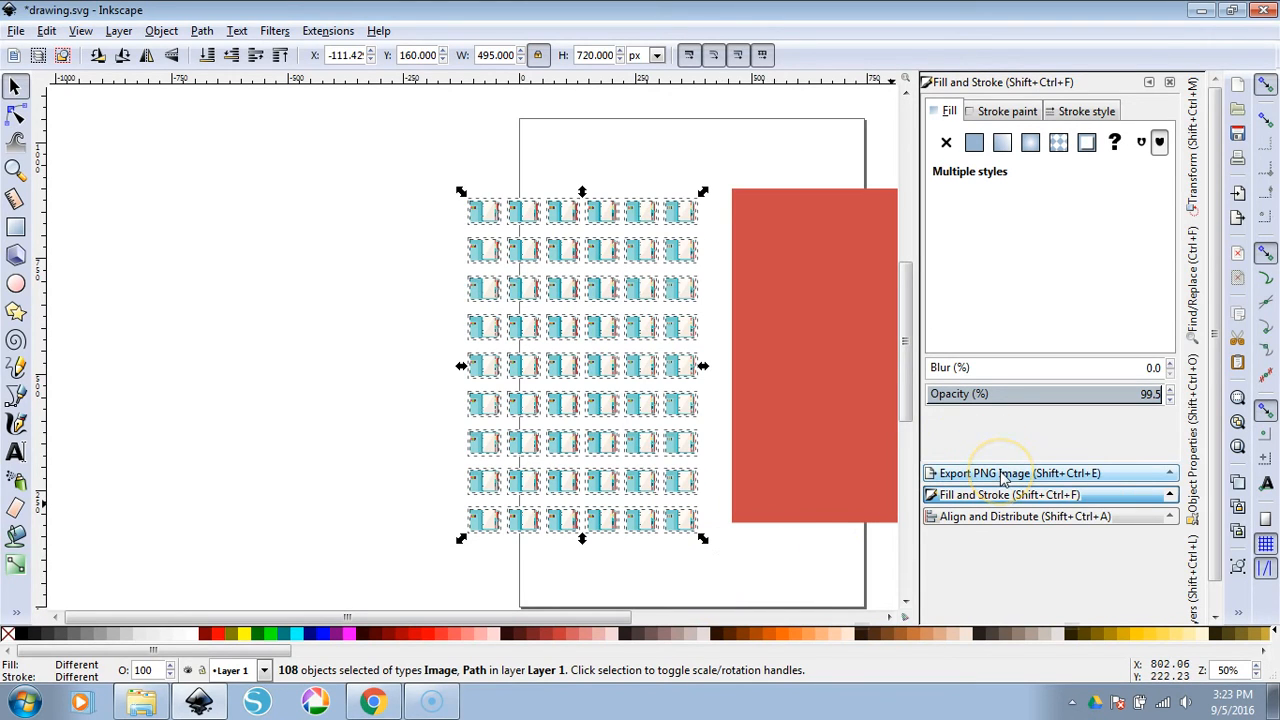
Bring up Export PNG Image for the selection at 300 dpi, 1650 × 2400 px
{"action": "left_click", "coordinate": [160, 30]}
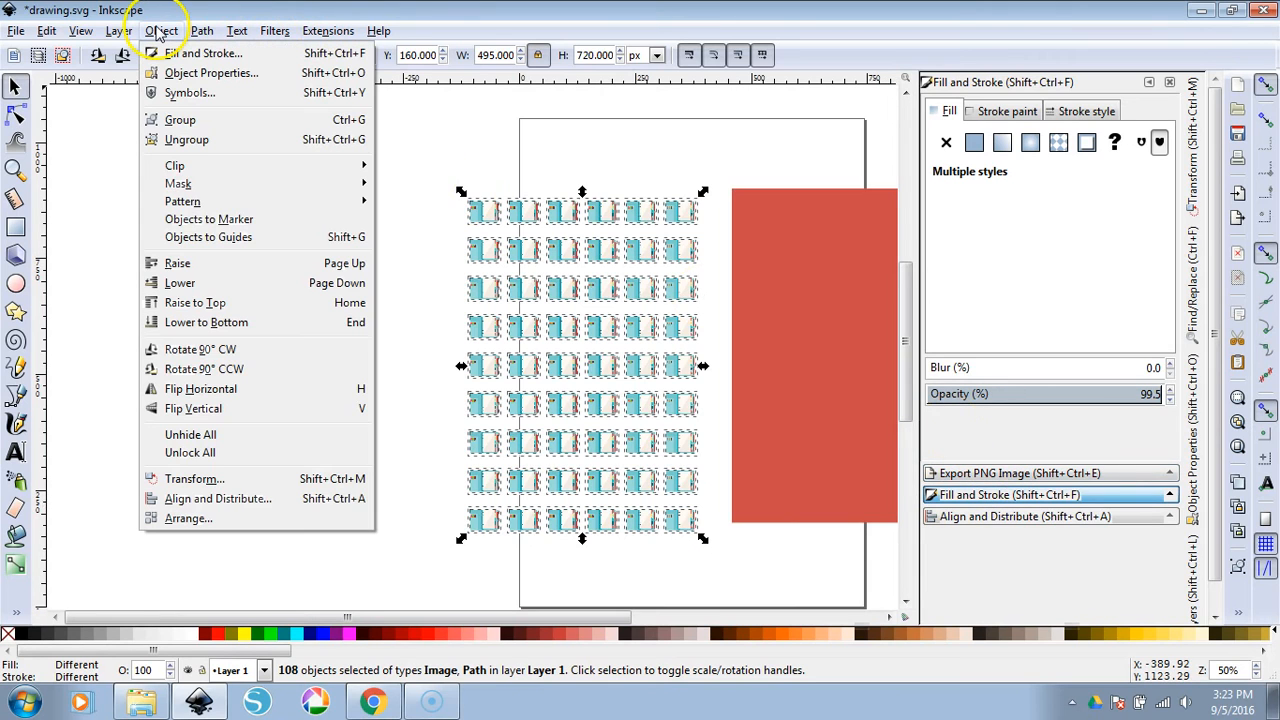
{"action": "left_click", "coordinate": [16, 30]}
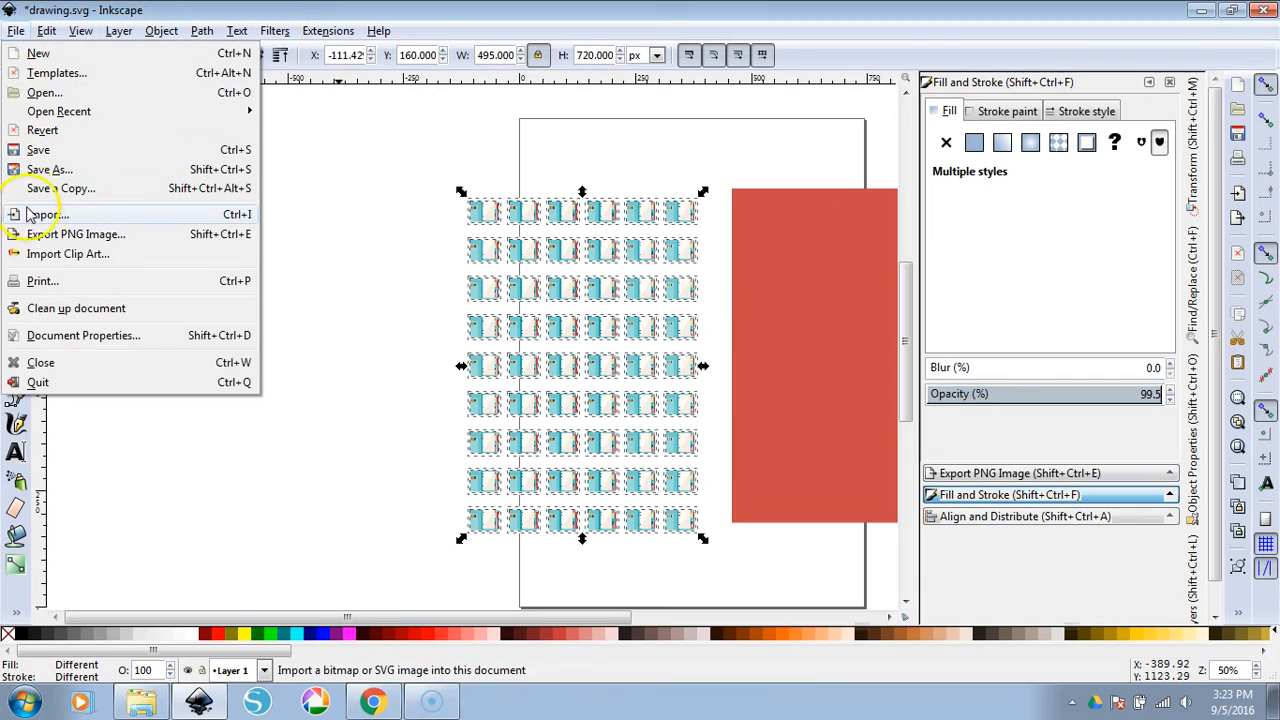
{"action": "mouse_move", "coordinate": [76, 232]}
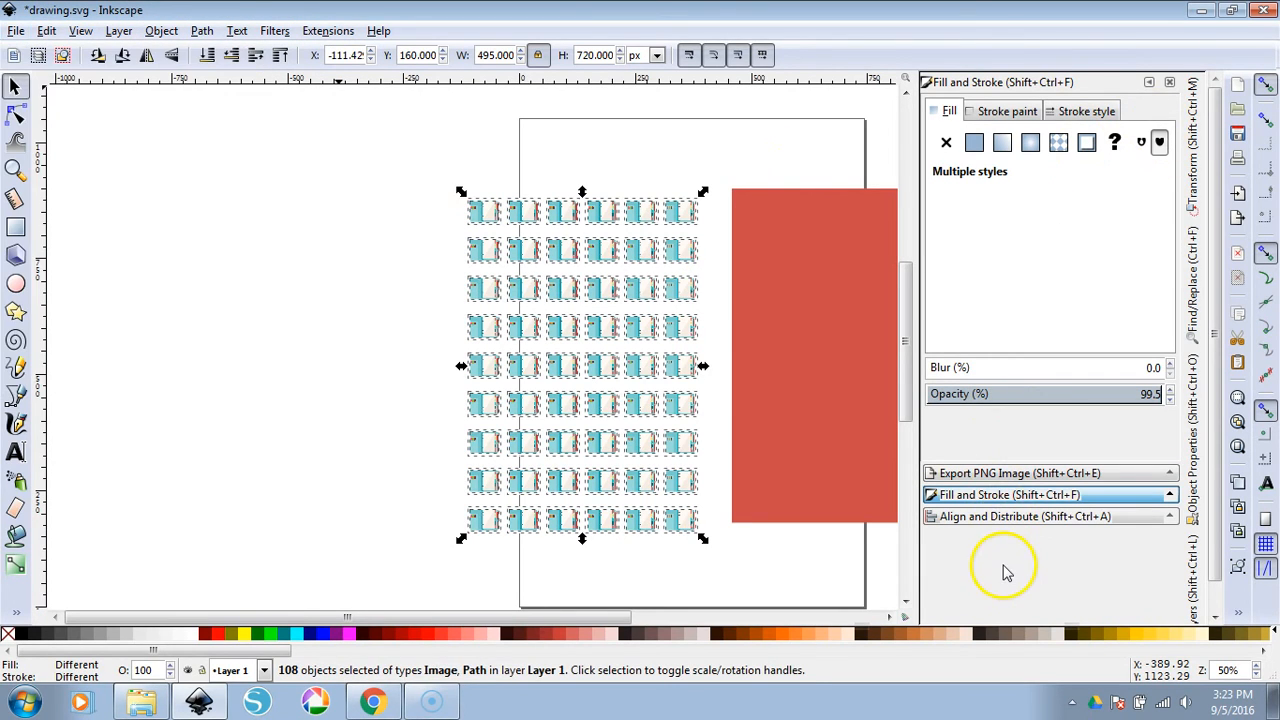
{"action": "left_click", "coordinate": [1016, 472]}
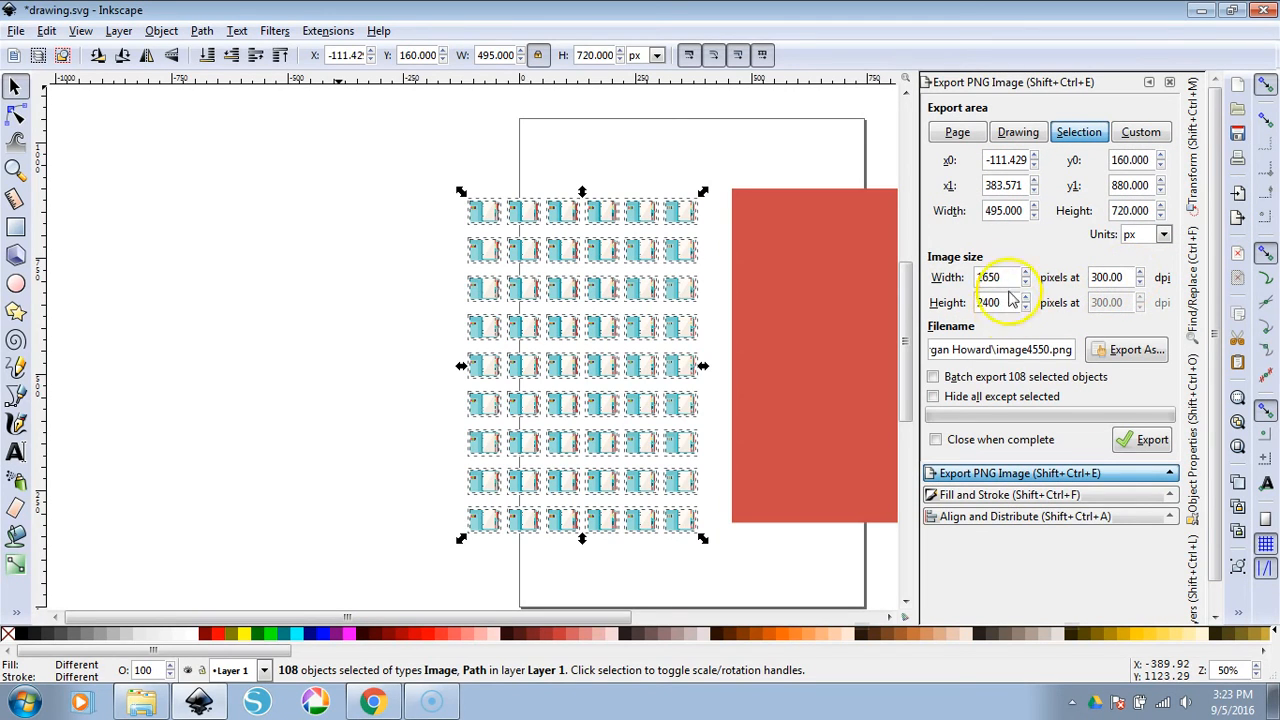
{"action": "mouse_move", "coordinate": [1128, 356]}
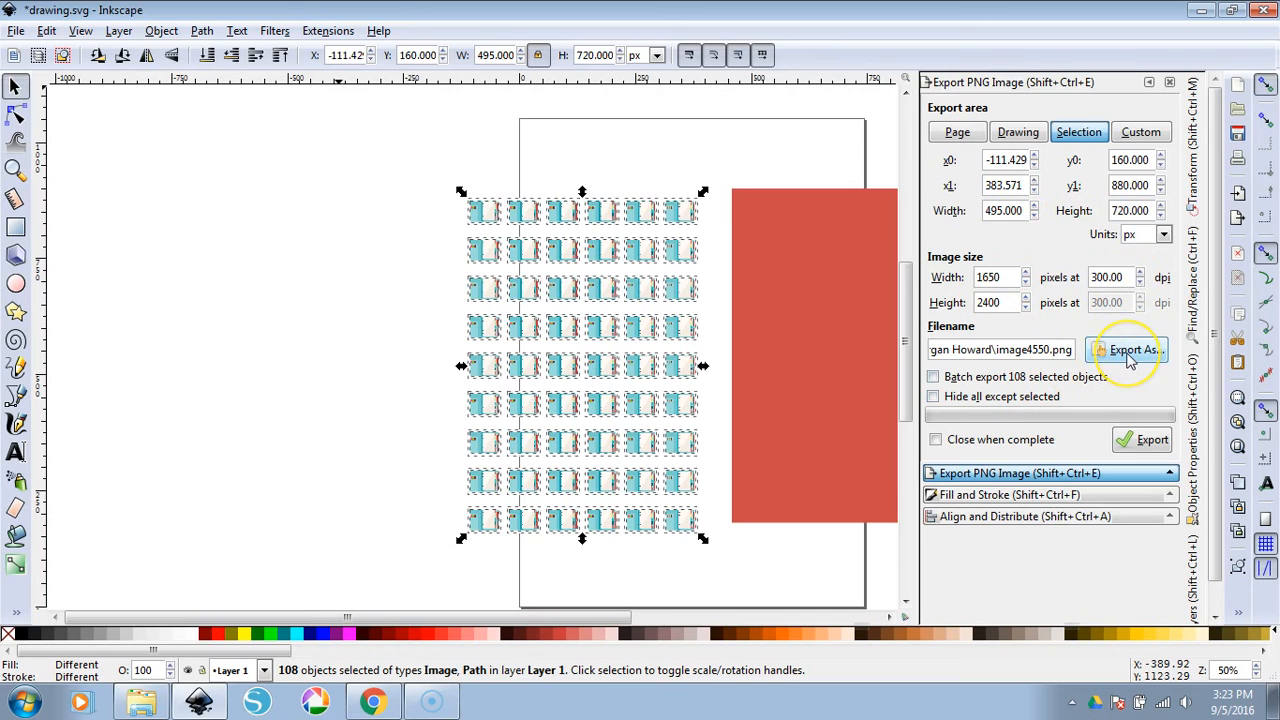
Export the grid as 'planner sheet.png' into the create sticker sheet inkscape folder
{"action": "left_click", "coordinate": [1128, 348]}
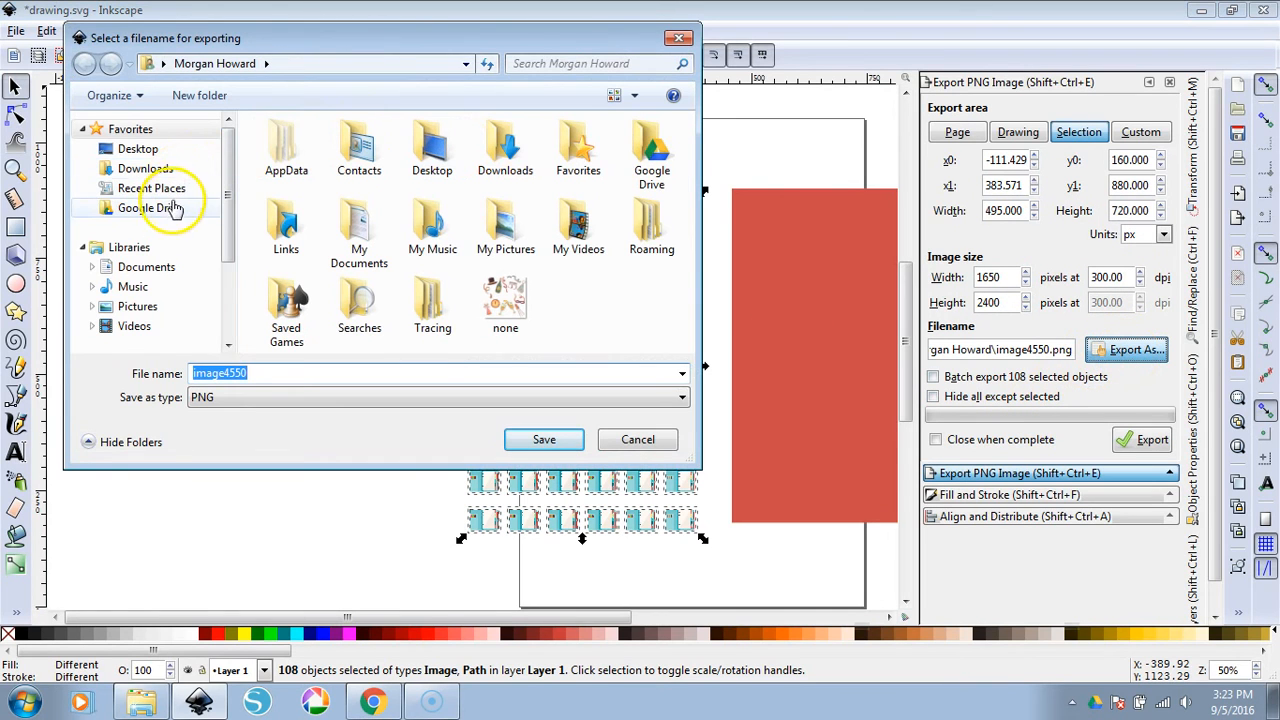
{"action": "mouse_move", "coordinate": [44, 656]}
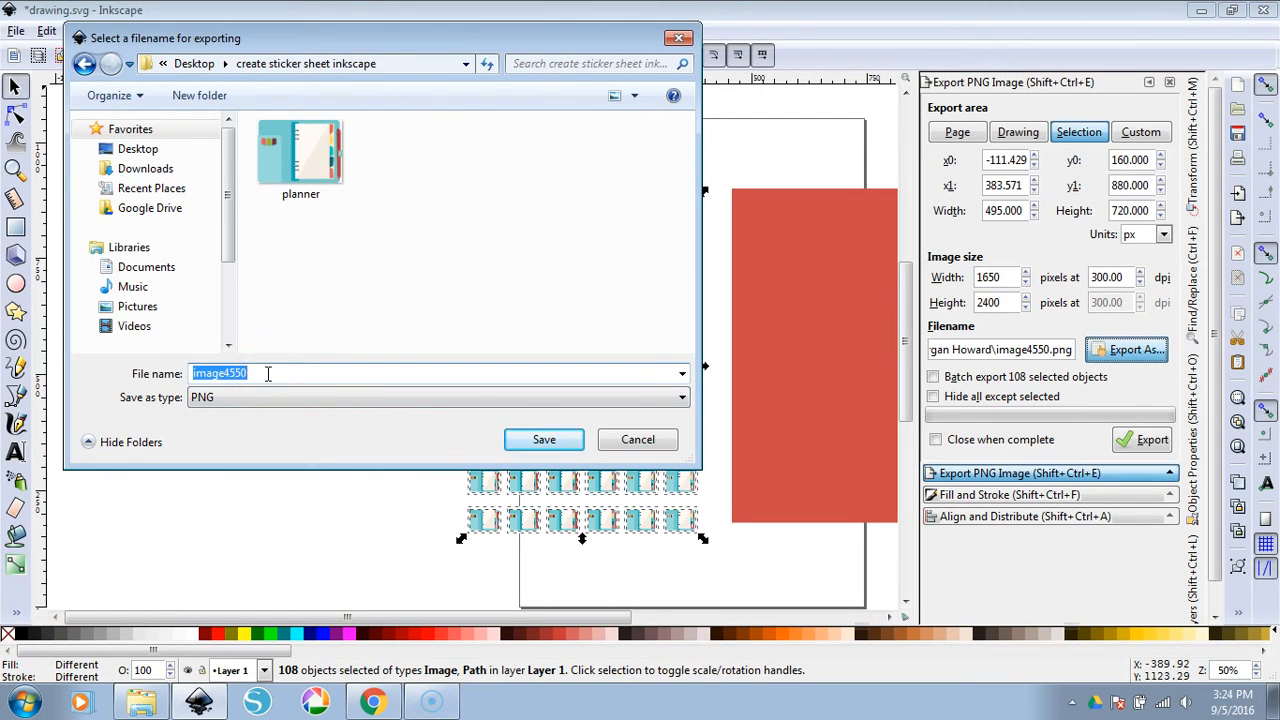
{"action": "type", "text": "planner"}
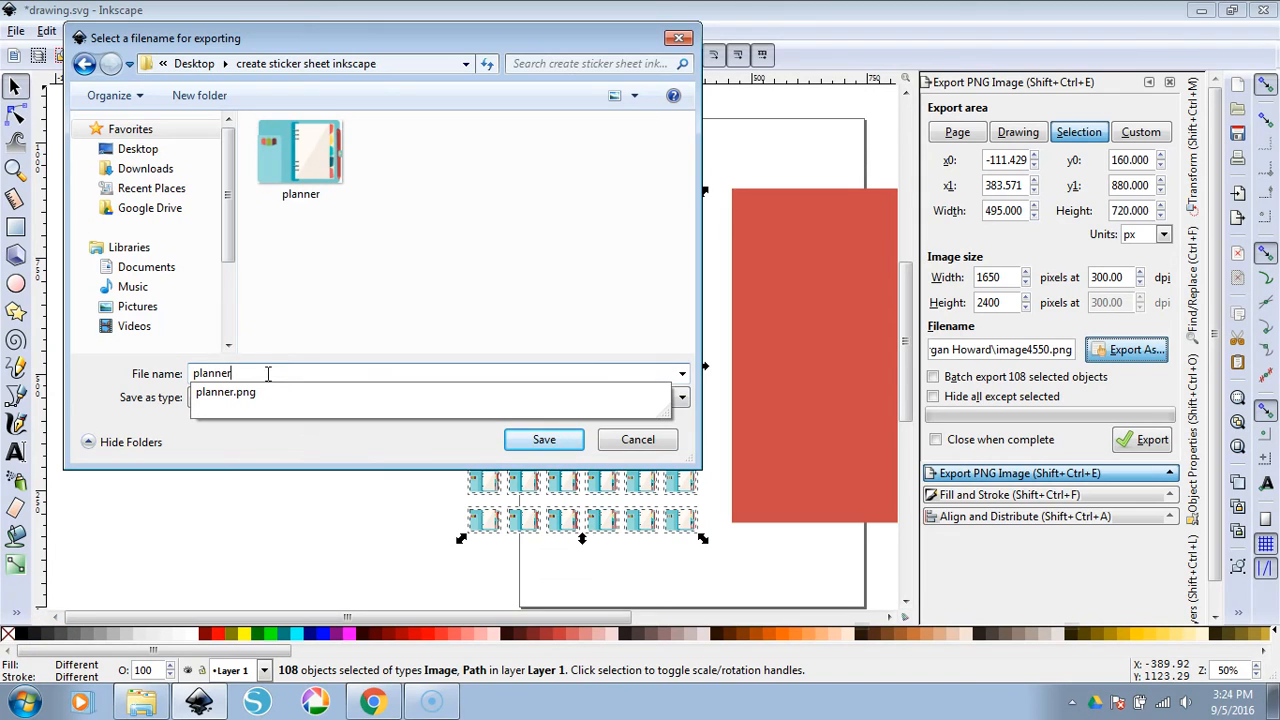
{"action": "type", "text": "sheet"}
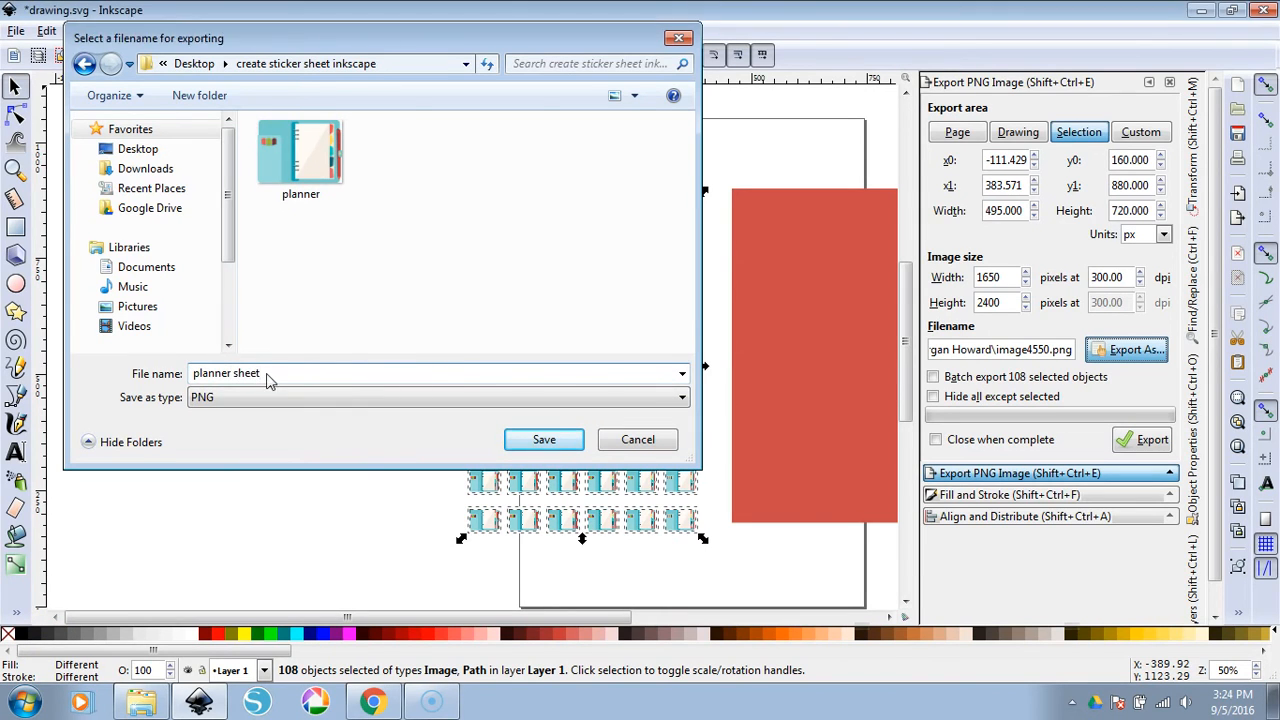
{"action": "left_click", "coordinate": [544, 440]}
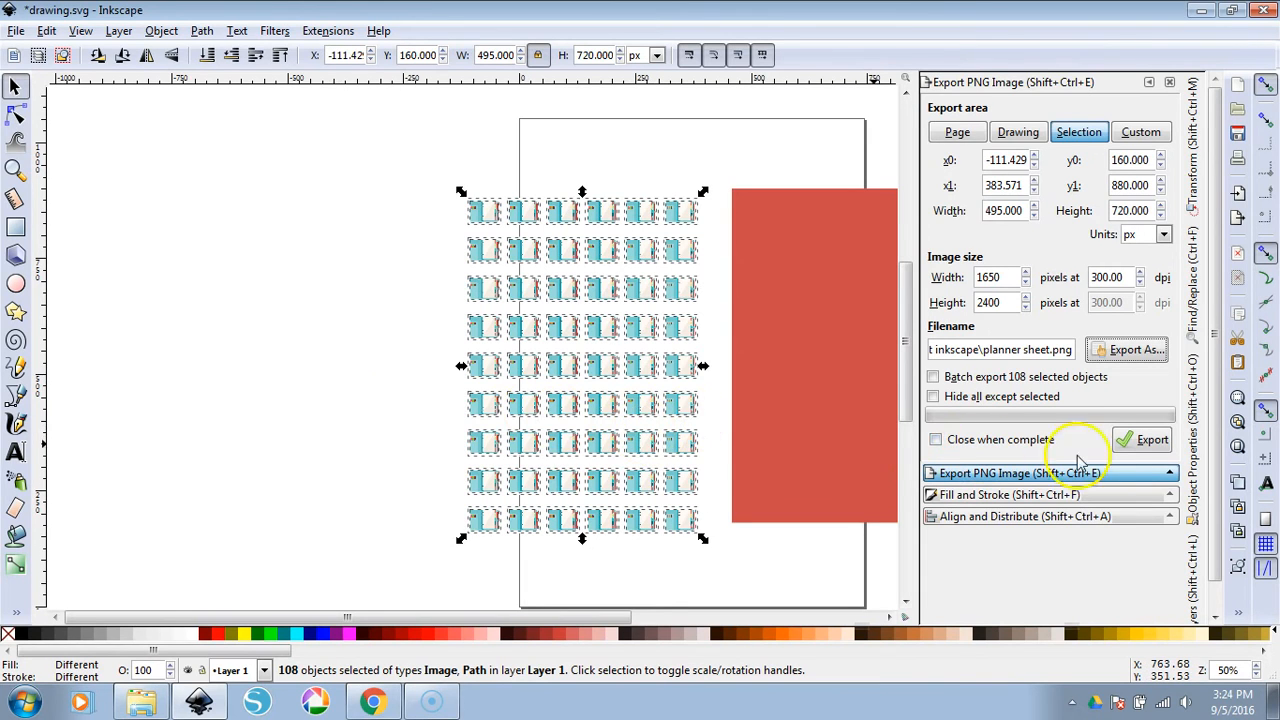
{"action": "left_click", "coordinate": [1144, 440]}
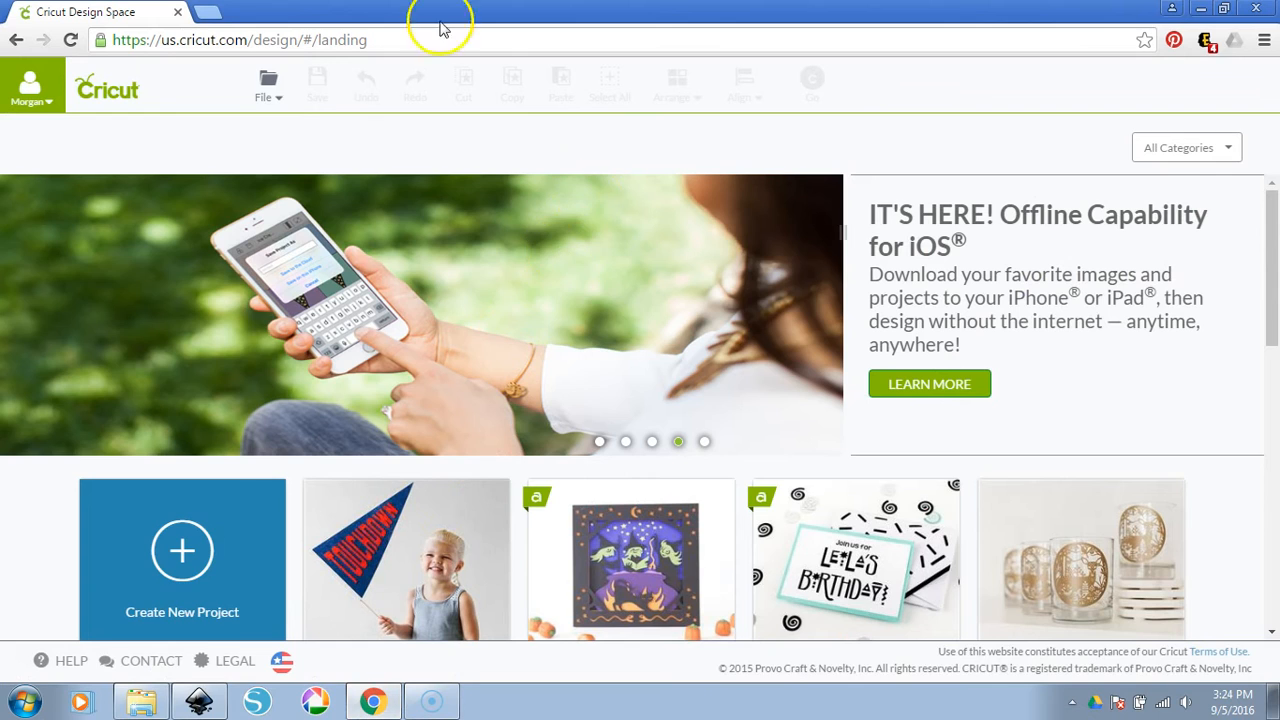
Start a new blank project from the File menu in Cricut Design Space
{"action": "left_click", "coordinate": [264, 84]}
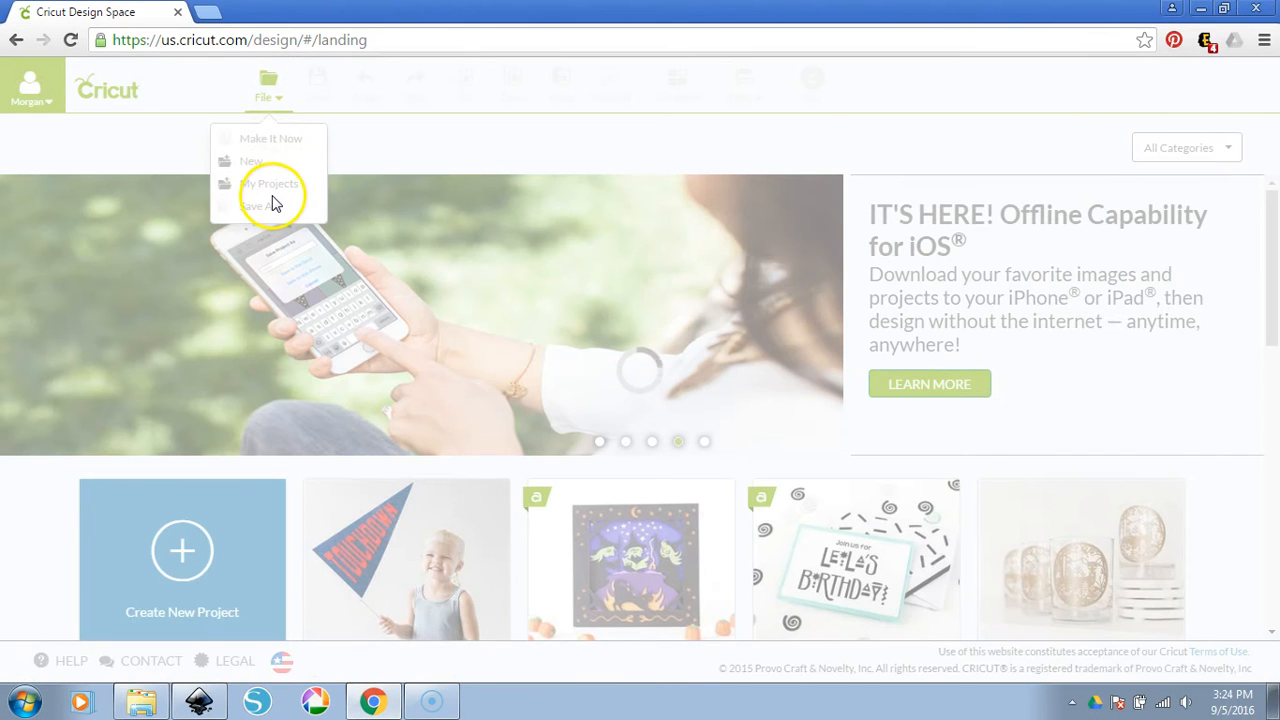
{"action": "mouse_move", "coordinate": [252, 170]}
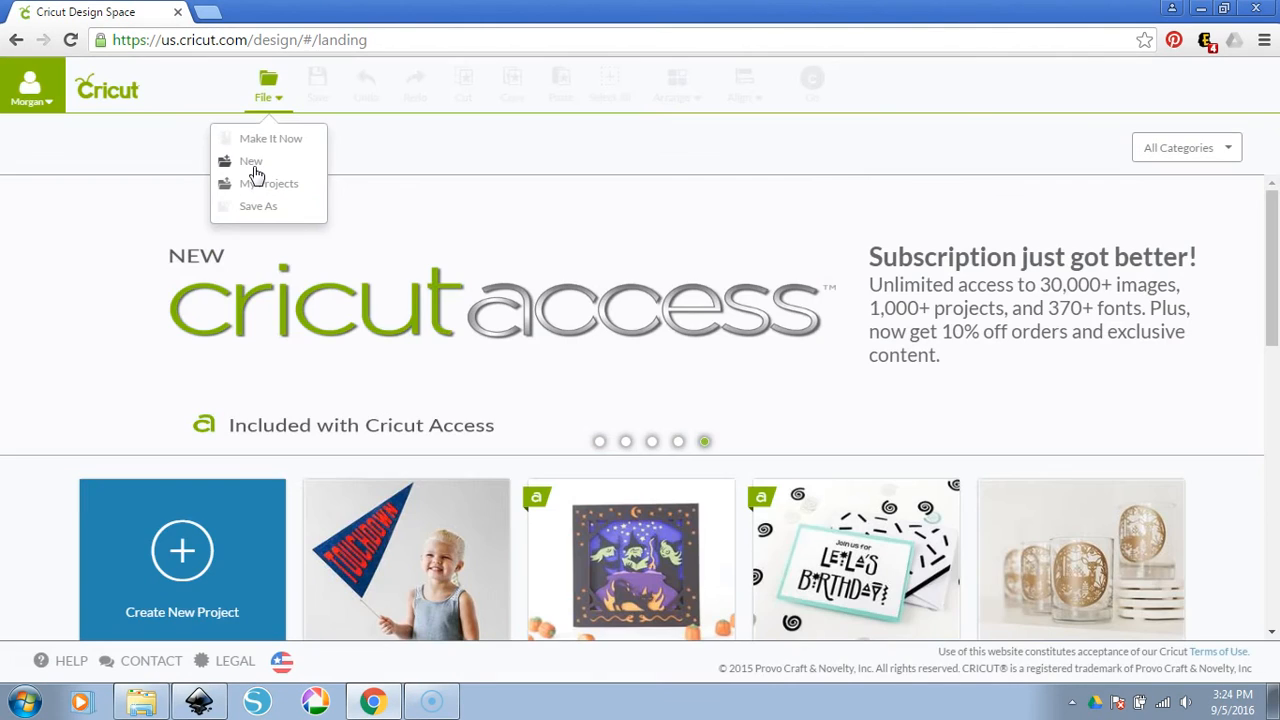
{"action": "left_click", "coordinate": [252, 160]}
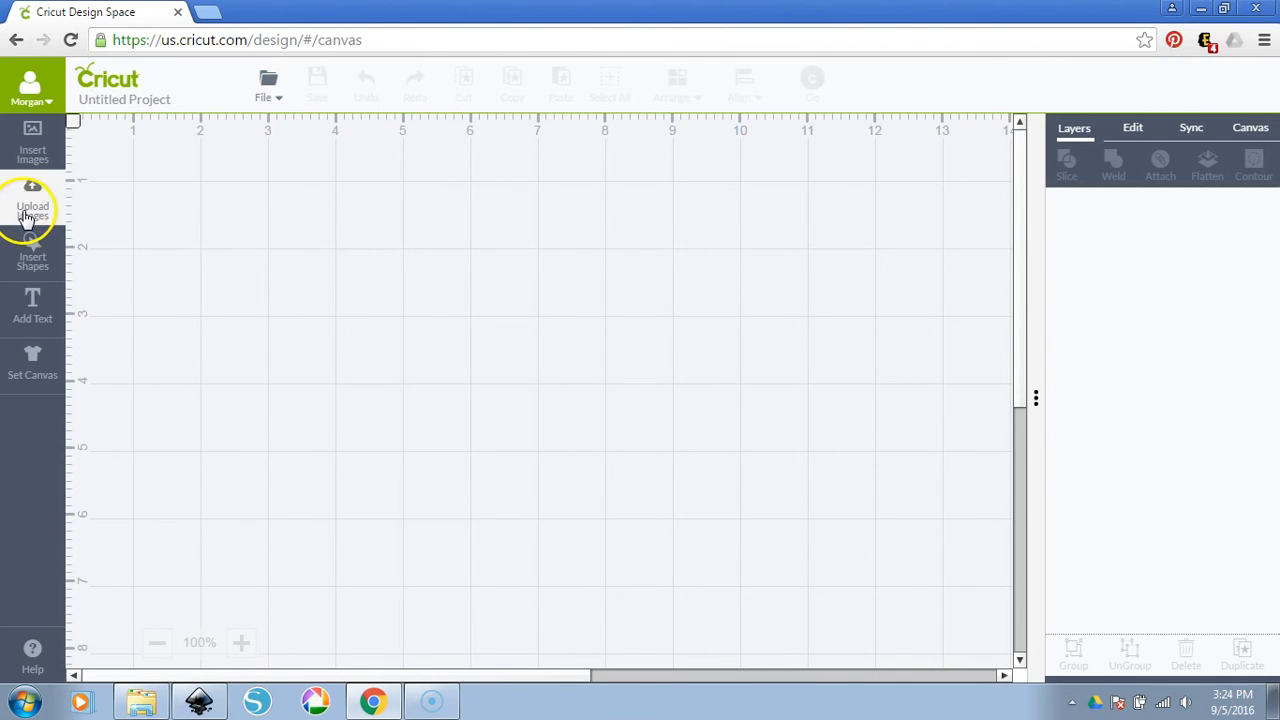
Upload the planner sheet PNG from the computer so its image type choices appear
{"action": "left_click", "coordinate": [32, 200]}
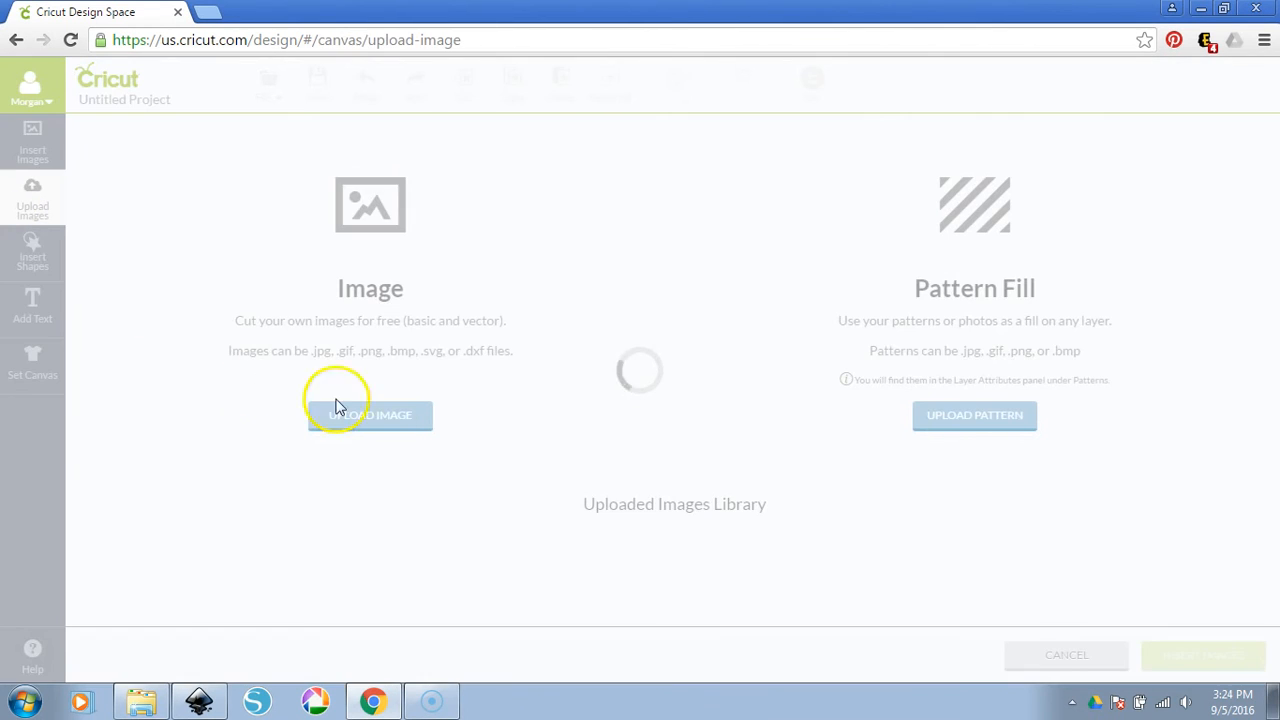
{"action": "left_click", "coordinate": [368, 414]}
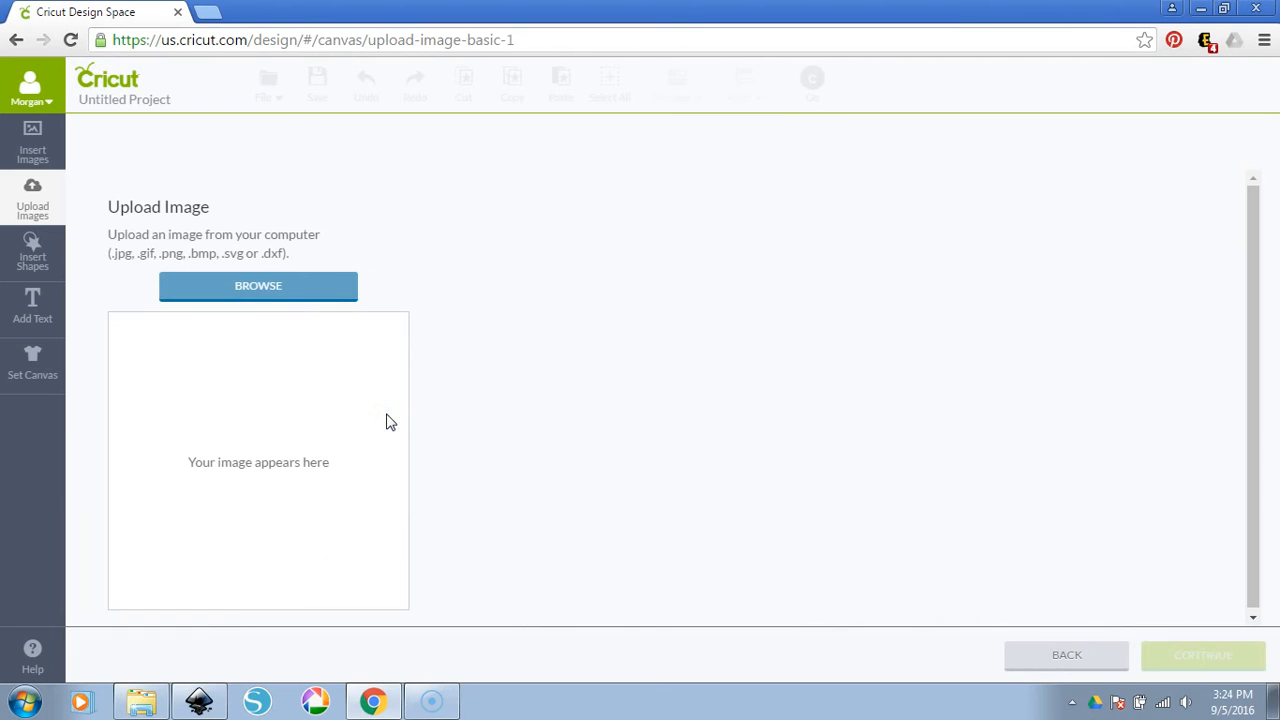
{"action": "left_click", "coordinate": [258, 284]}
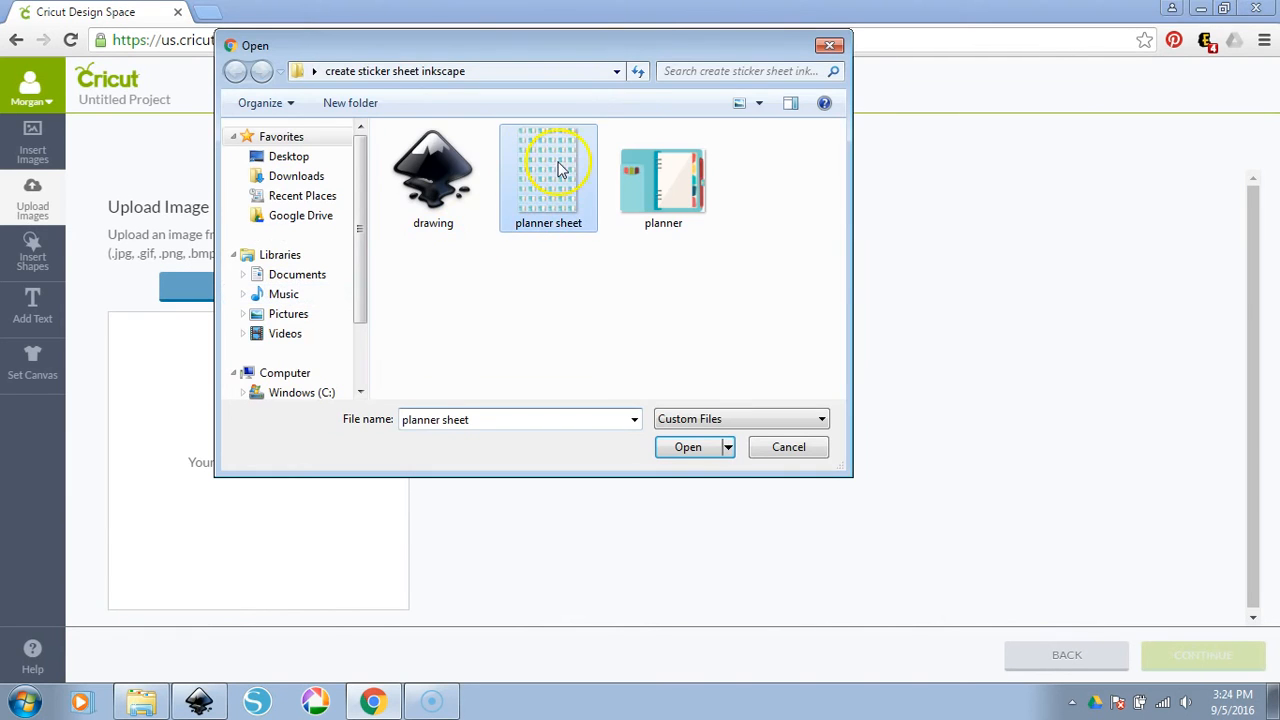
{"action": "left_click", "coordinate": [688, 448]}
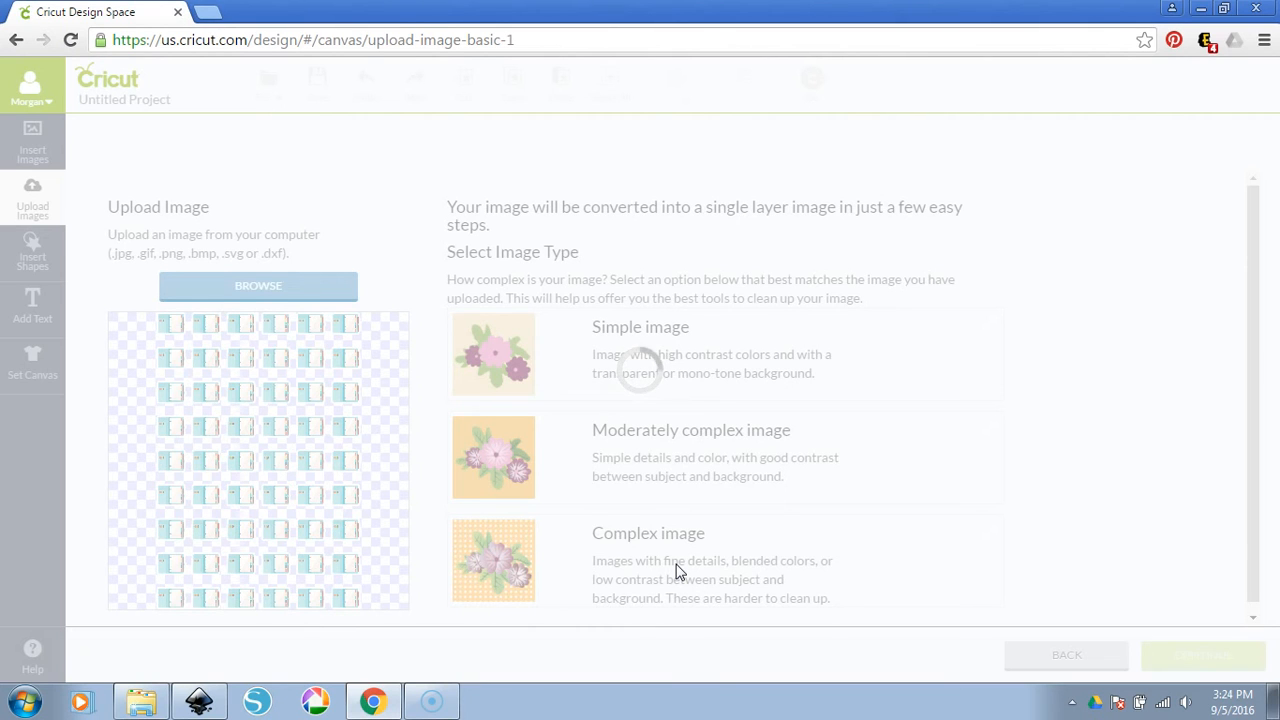
Mark the planner sheet upload as a Complex image and preview the cut shapes on Select & Erase
{"action": "left_click", "coordinate": [724, 560]}
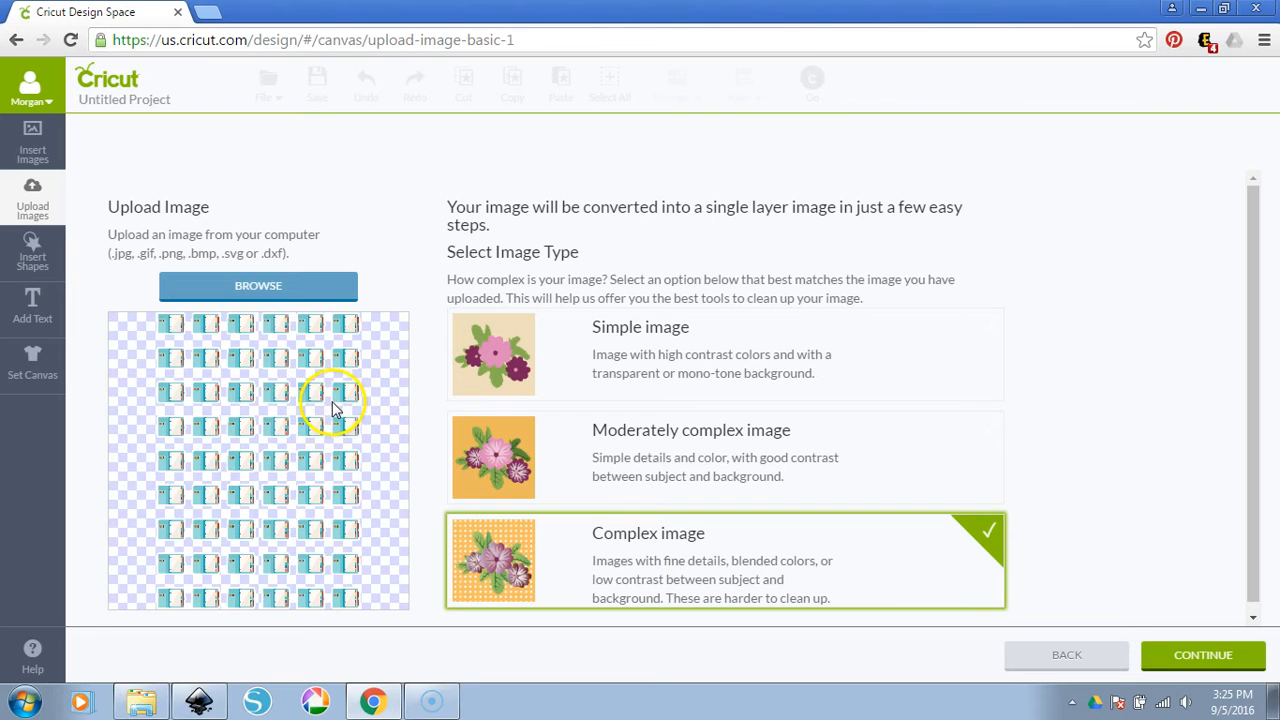
{"action": "mouse_move", "coordinate": [360, 348]}
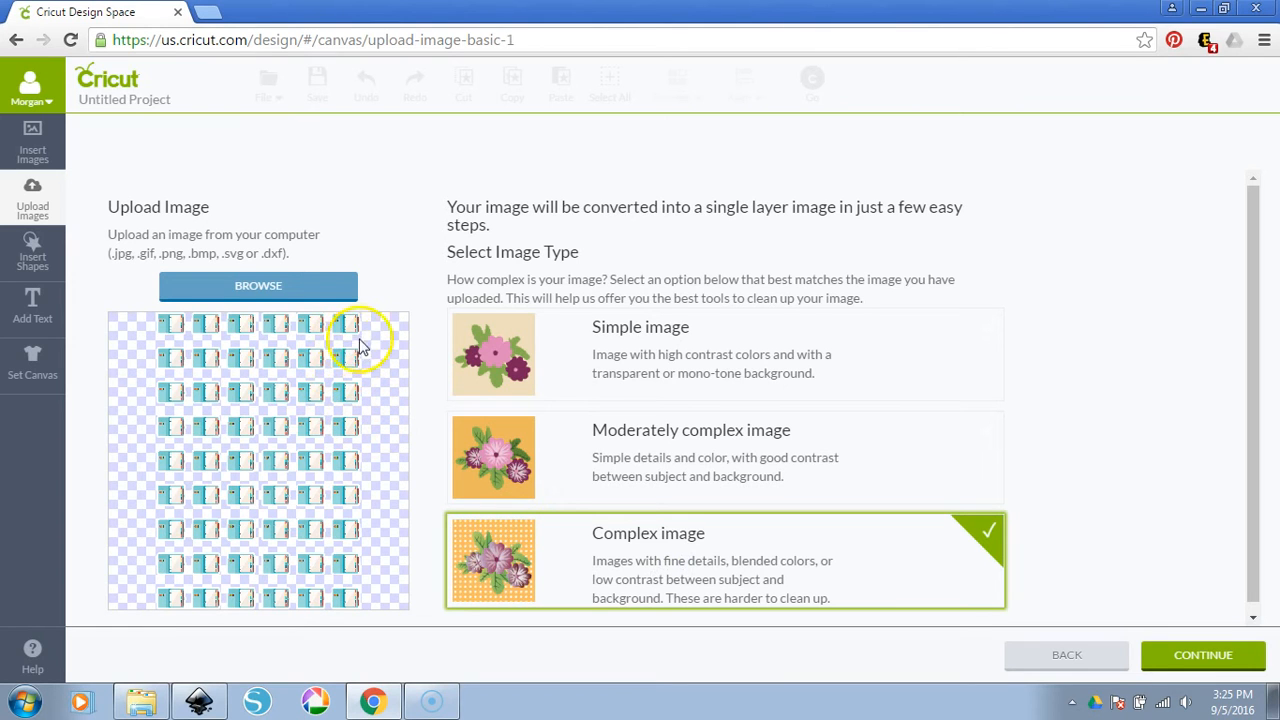
{"action": "left_click", "coordinate": [1202, 654]}
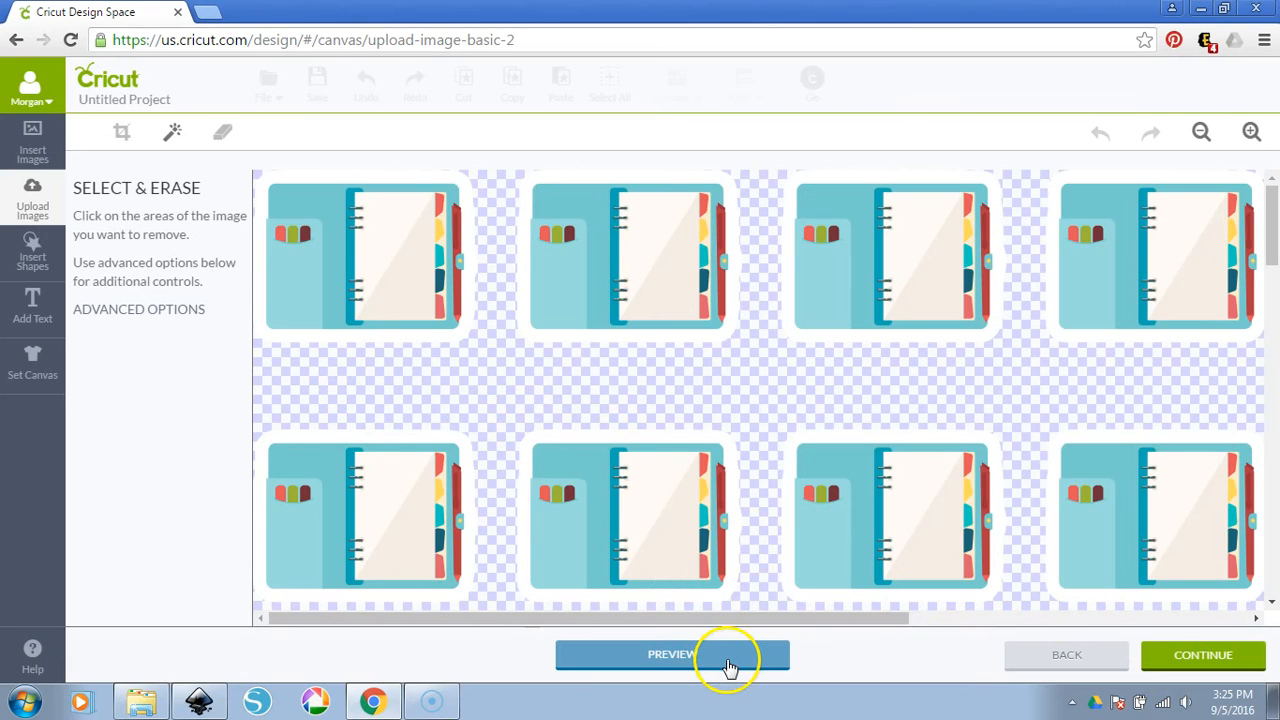
{"action": "left_click", "coordinate": [672, 654]}
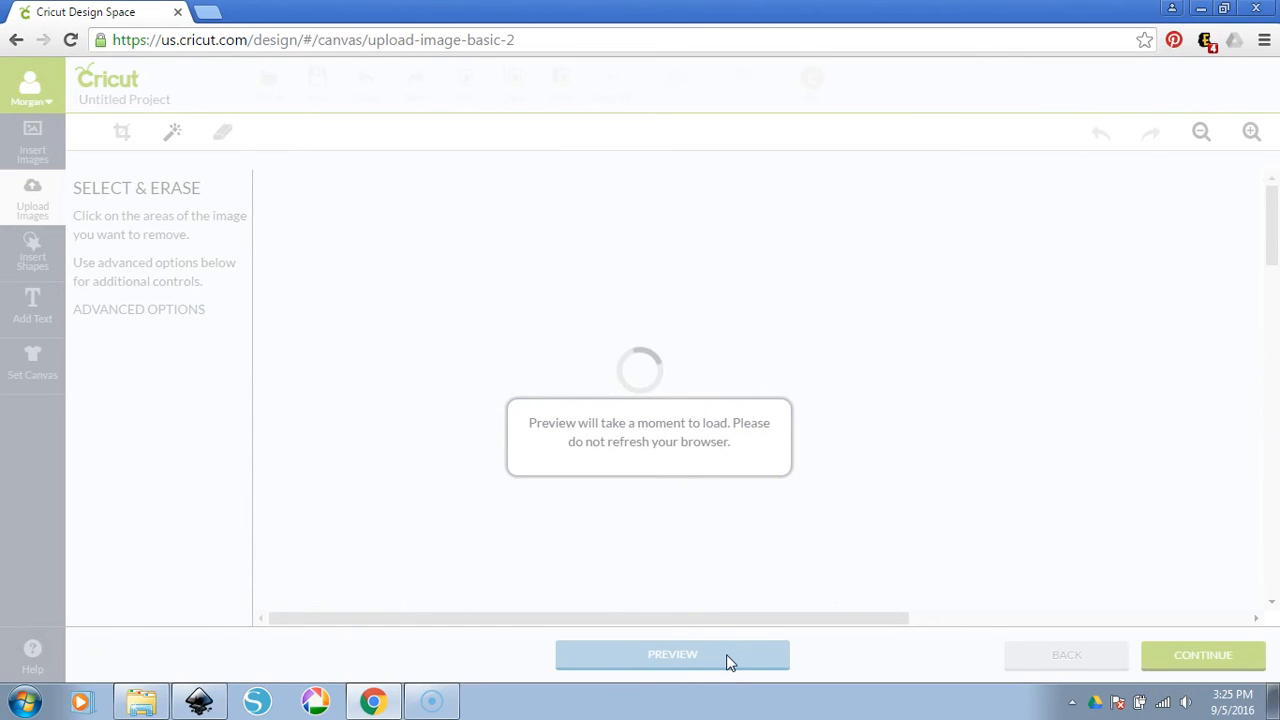
{"action": "mouse_move", "coordinate": [628, 216]}
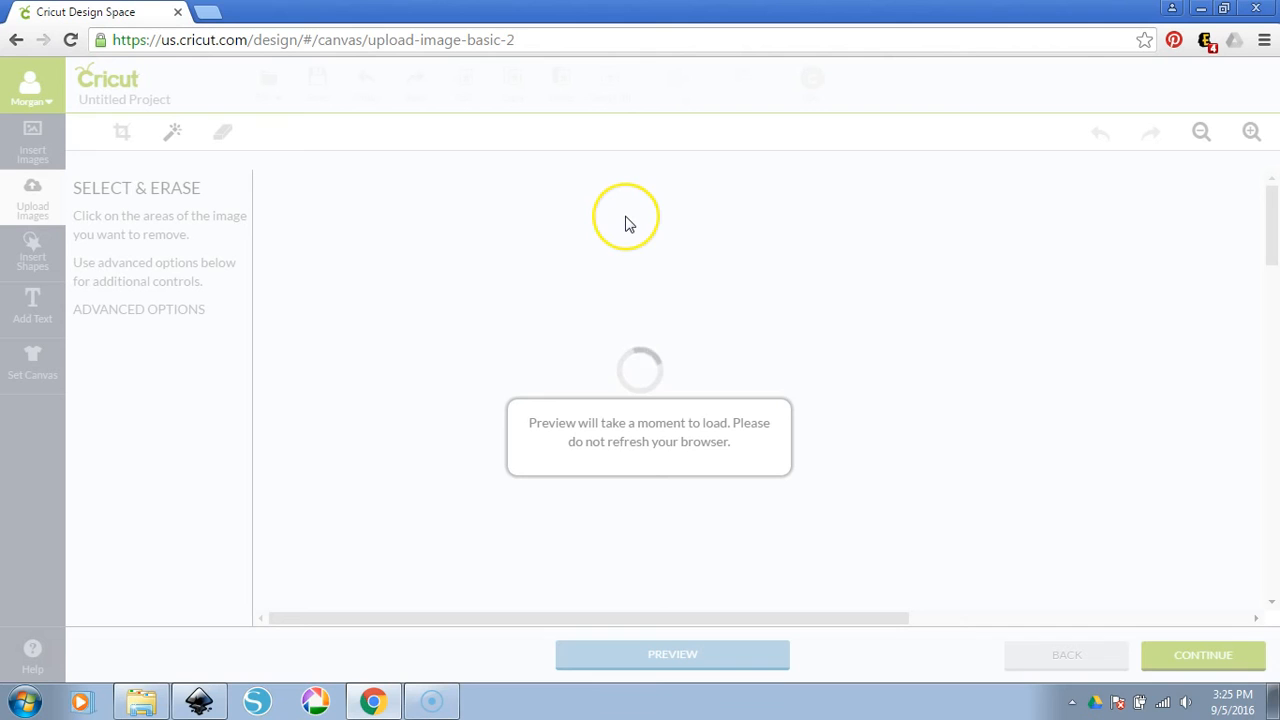
{"action": "mouse_move", "coordinate": [732, 358]}
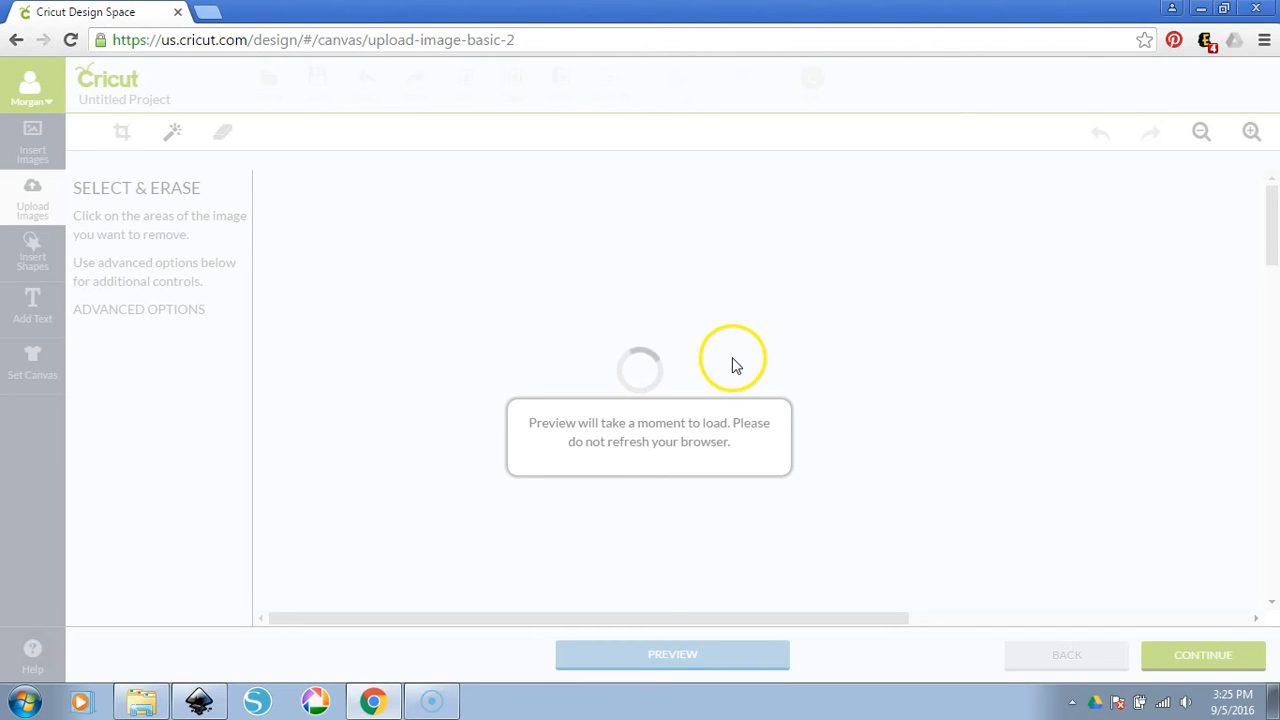
{"action": "mouse_move", "coordinate": [900, 350]}
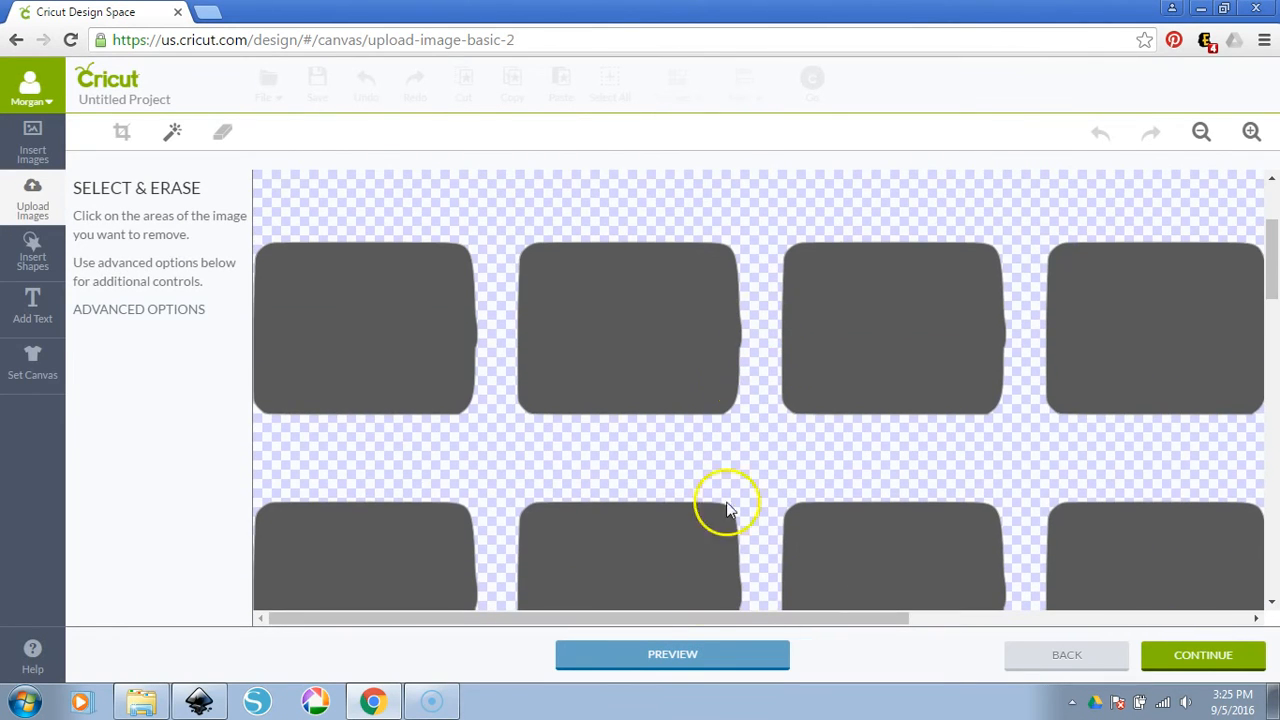
{"action": "mouse_move", "coordinate": [1124, 610]}
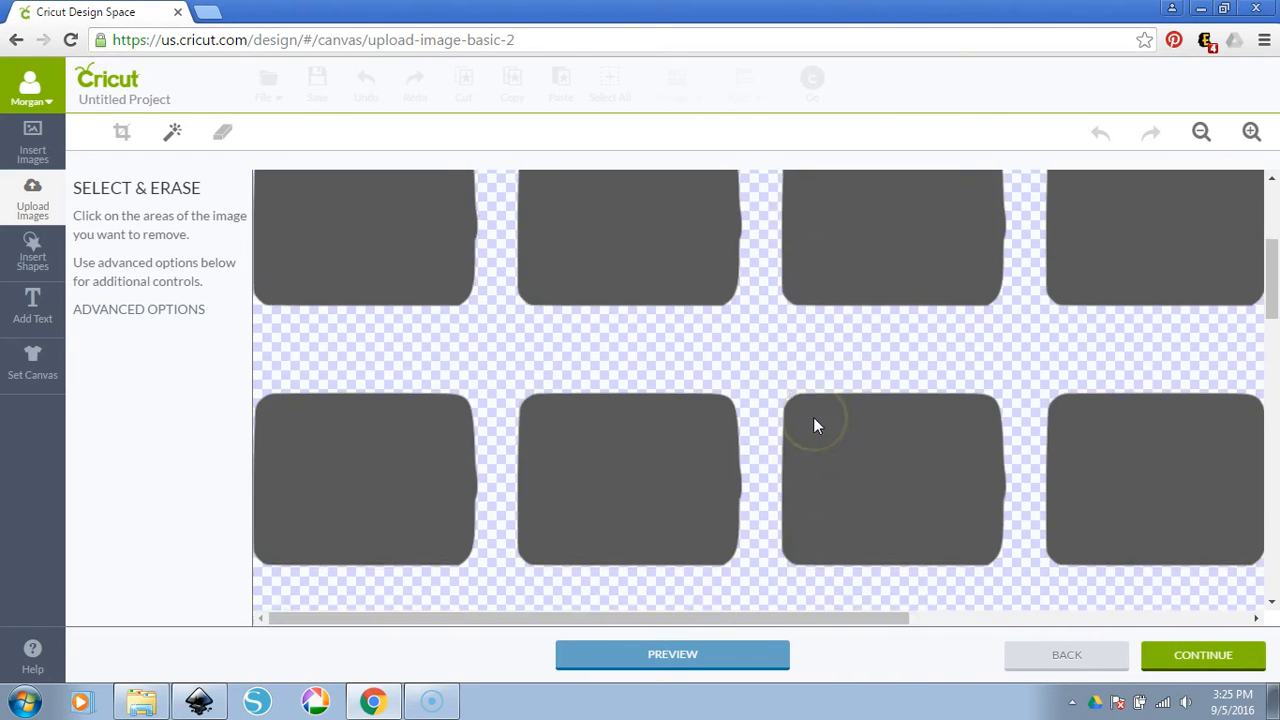
Continue to the Name & Tag screen with Print Then Cut selected
{"action": "left_click", "coordinate": [1202, 654]}
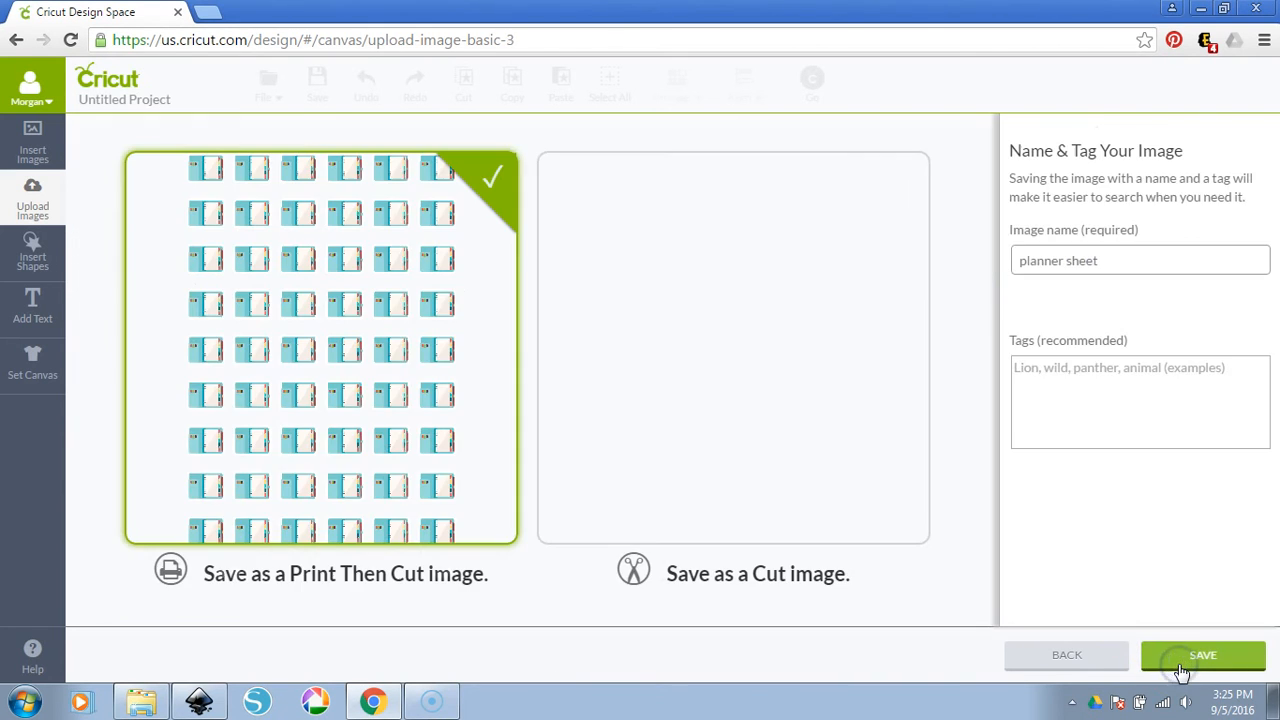
{"action": "mouse_move", "coordinate": [1086, 252]}
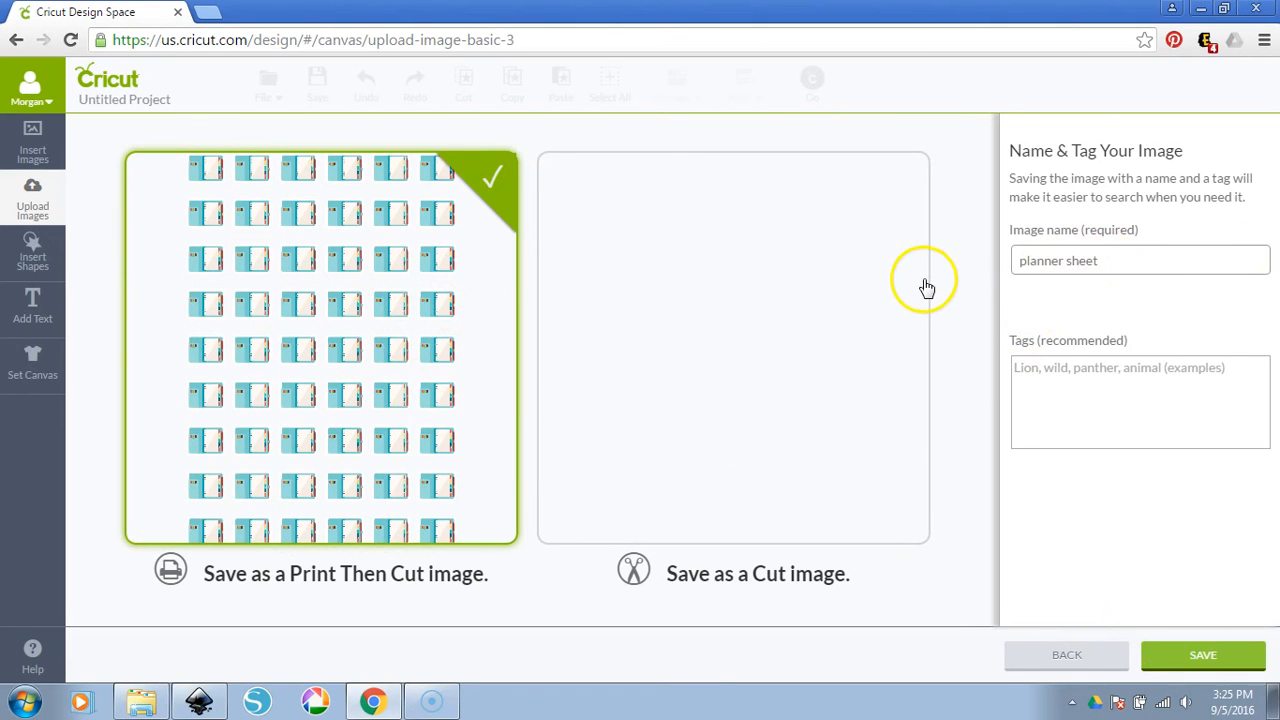
{"action": "mouse_move", "coordinate": [340, 324]}
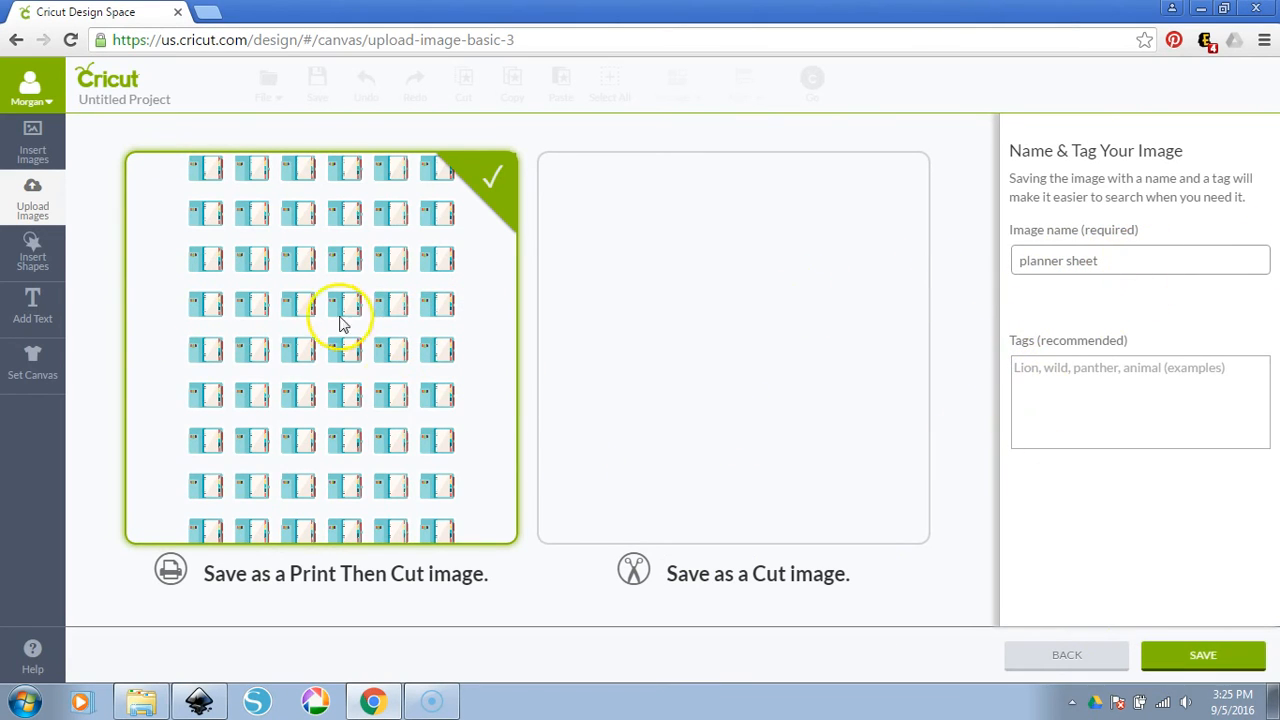
{"action": "mouse_move", "coordinate": [320, 358]}
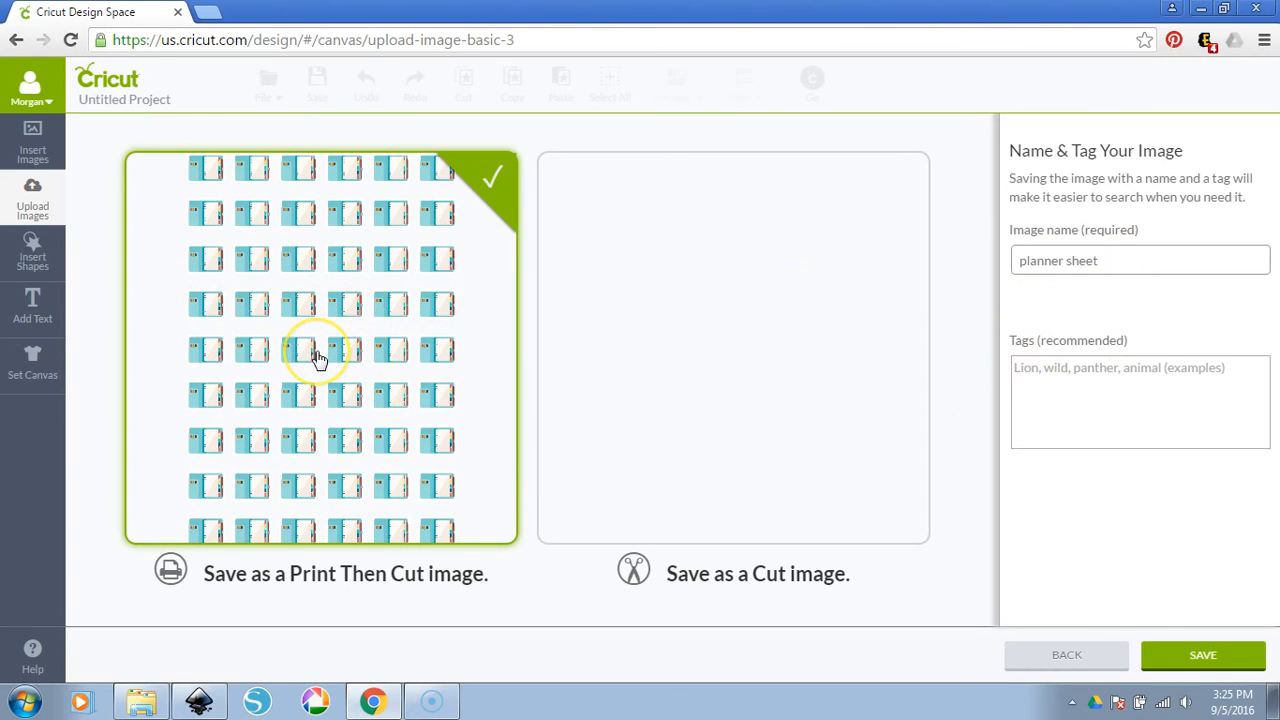
{"action": "mouse_move", "coordinate": [1080, 700]}
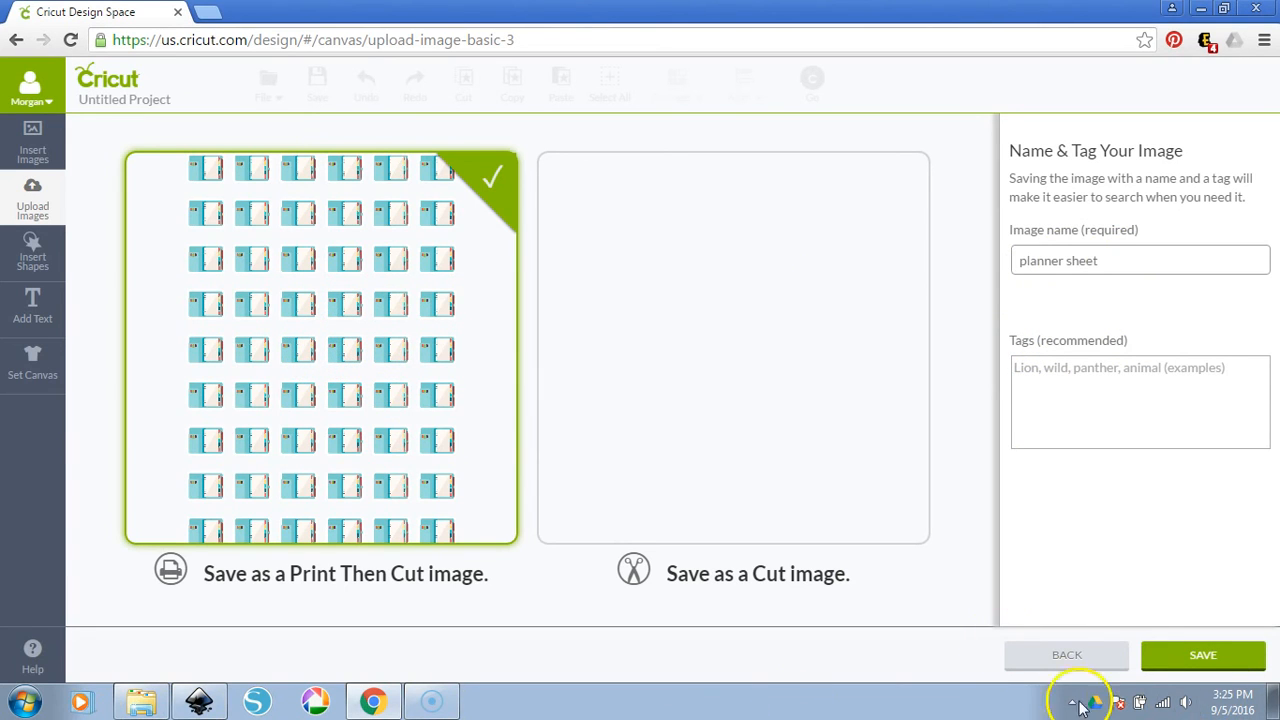
Save the sheet as a Print Then Cut image and set its width to 5.5 in on the canvas
{"action": "left_click", "coordinate": [1204, 656]}
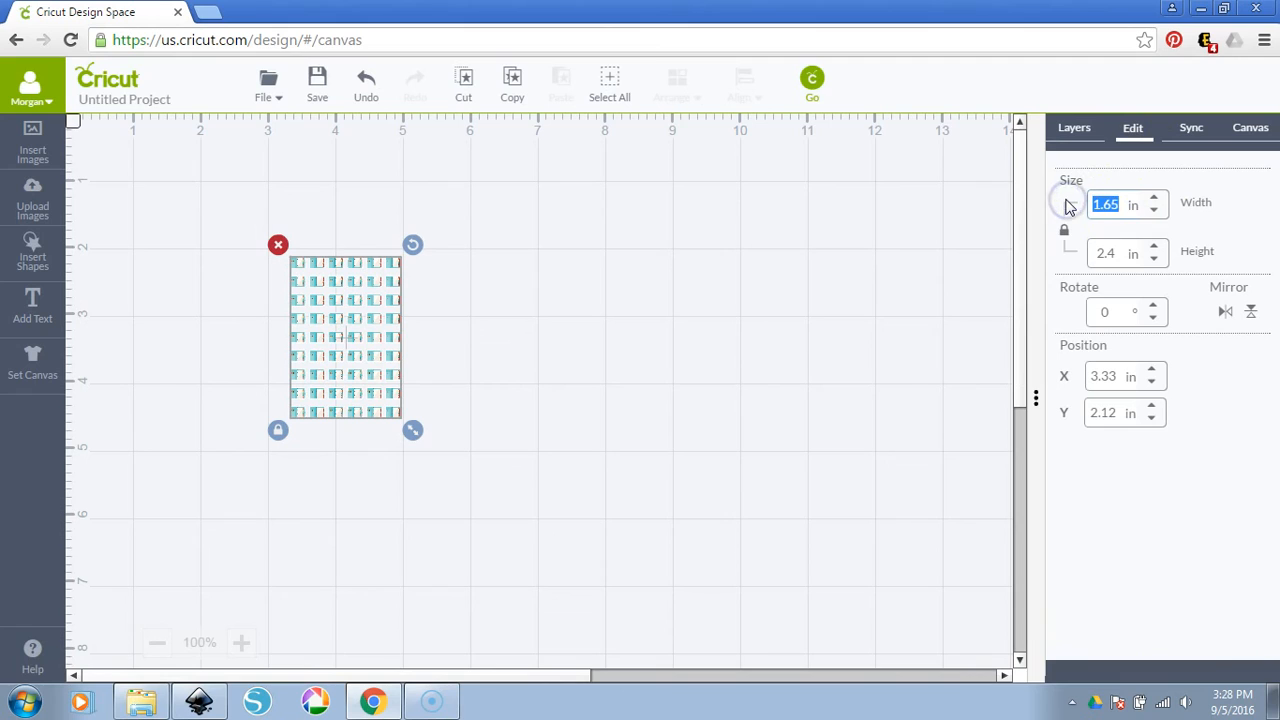
{"action": "type", "text": "5.5"}
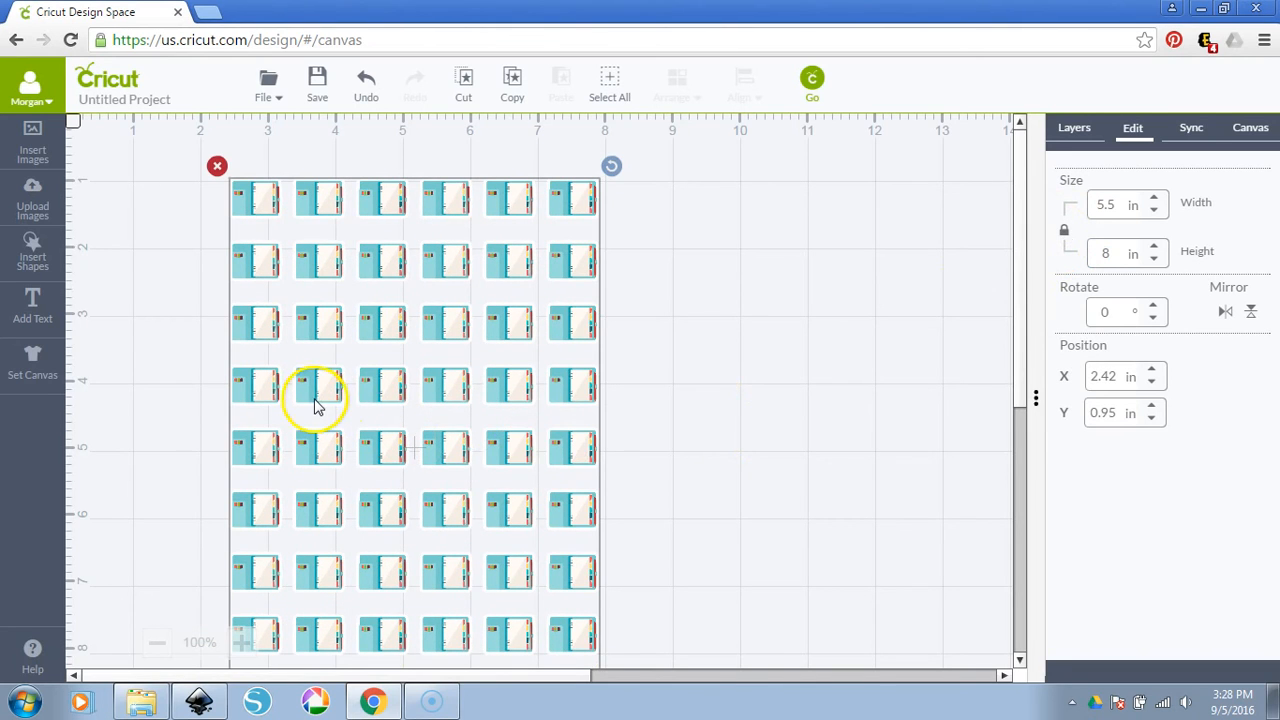
{"action": "mouse_move", "coordinate": [298, 384]}
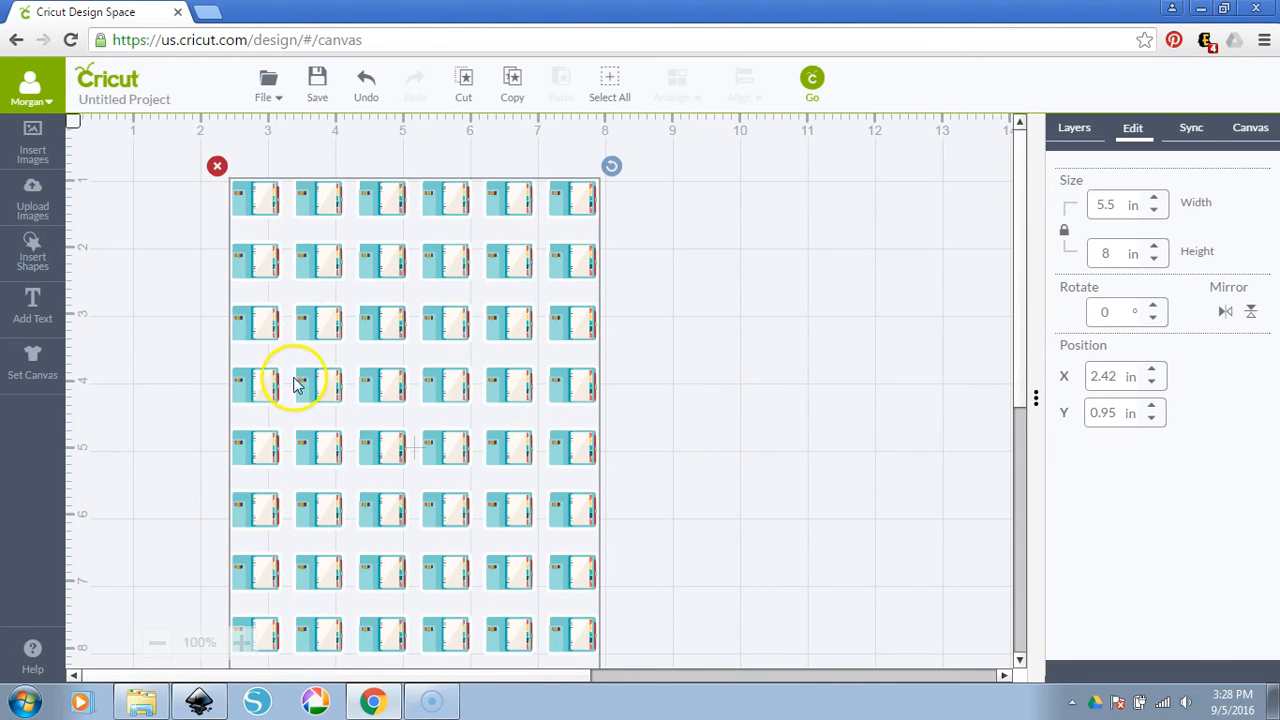
{"action": "mouse_move", "coordinate": [330, 350]}
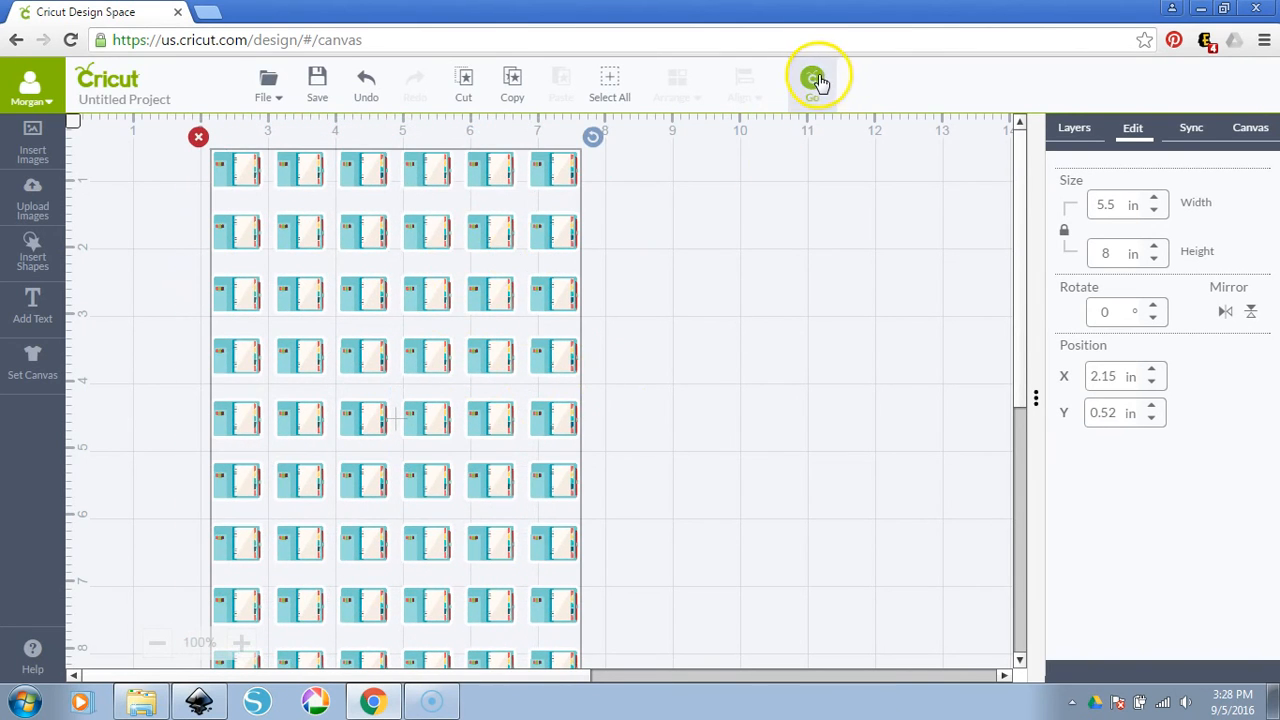
Show the mat preview with the sticker sheet on an 8.5×11 print-then-cut mat
{"action": "left_click", "coordinate": [812, 78]}
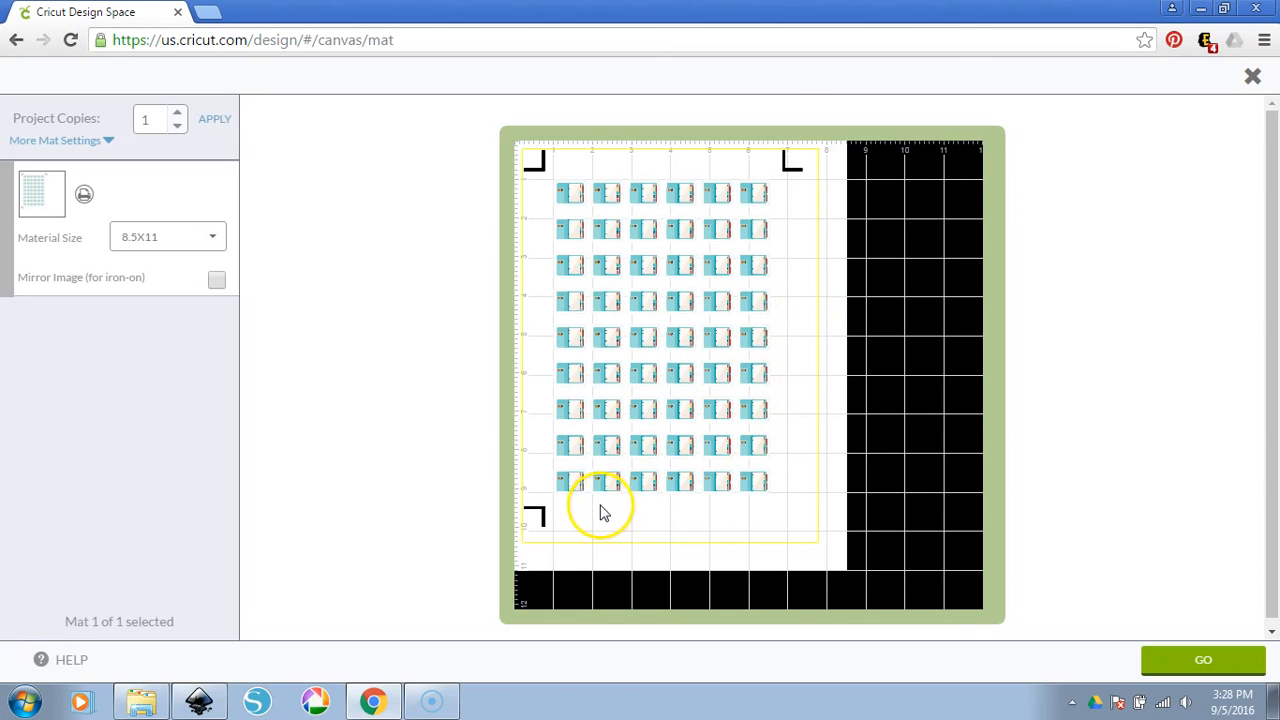
{"action": "mouse_move", "coordinate": [784, 414]}
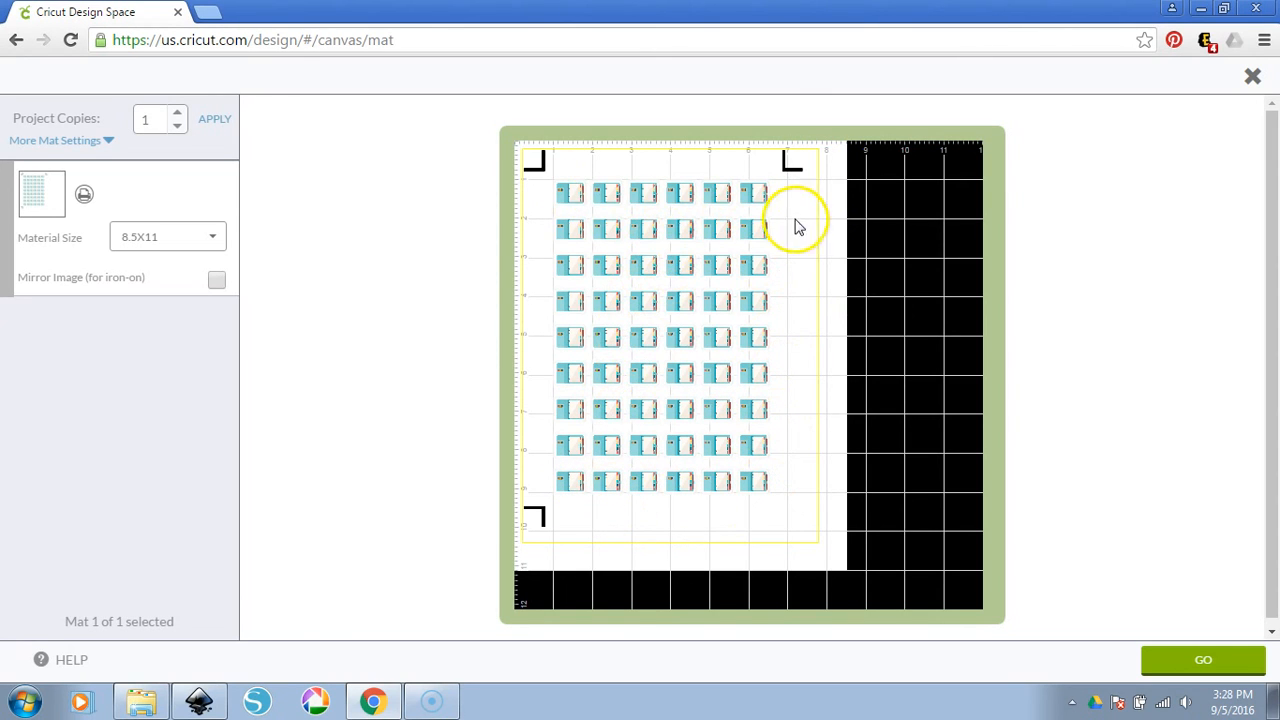
{"action": "mouse_move", "coordinate": [256, 60]}
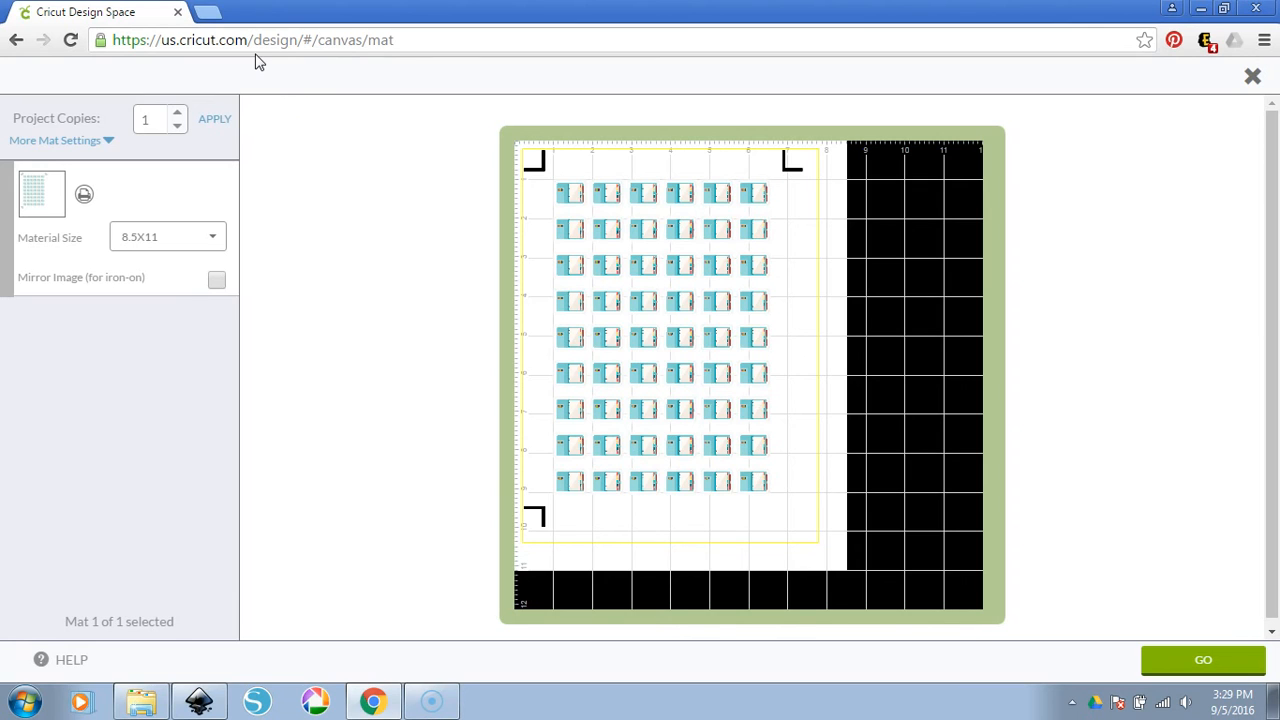
Expand More Mat Settings to confirm Bleed is enabled for the sticker sheet
{"action": "left_click", "coordinate": [56, 140]}
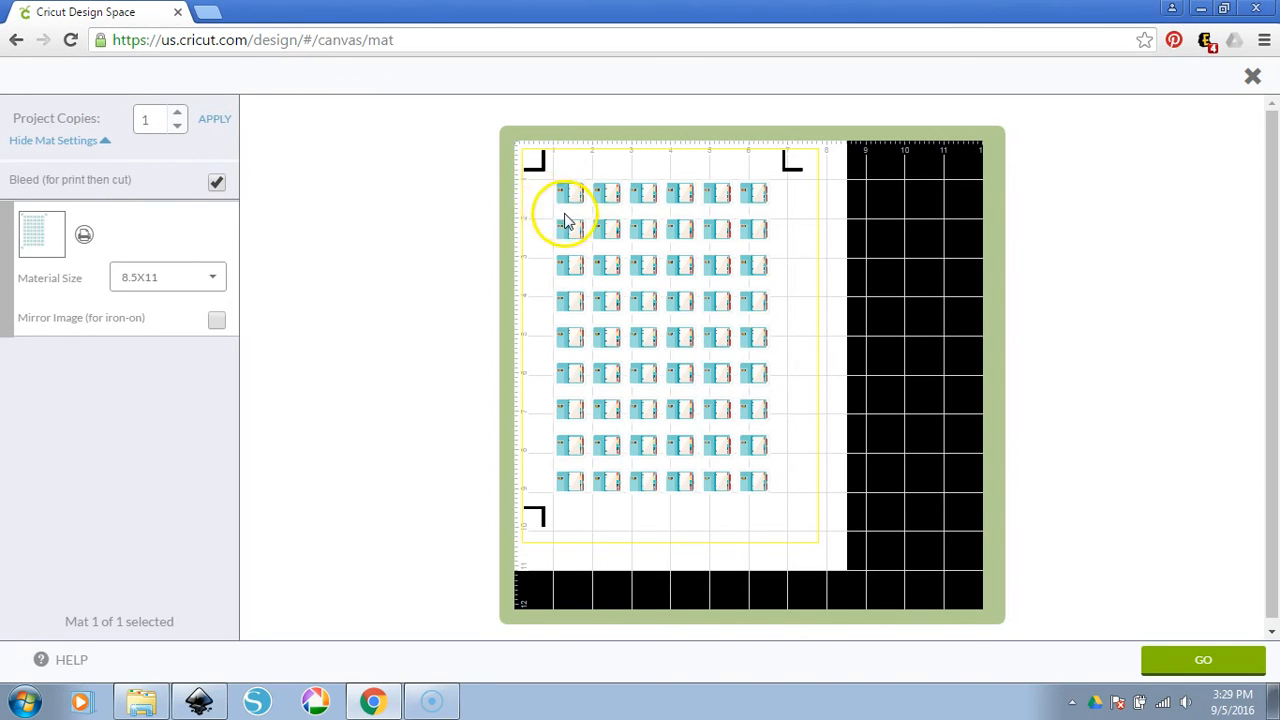
{"action": "mouse_move", "coordinate": [590, 210]}
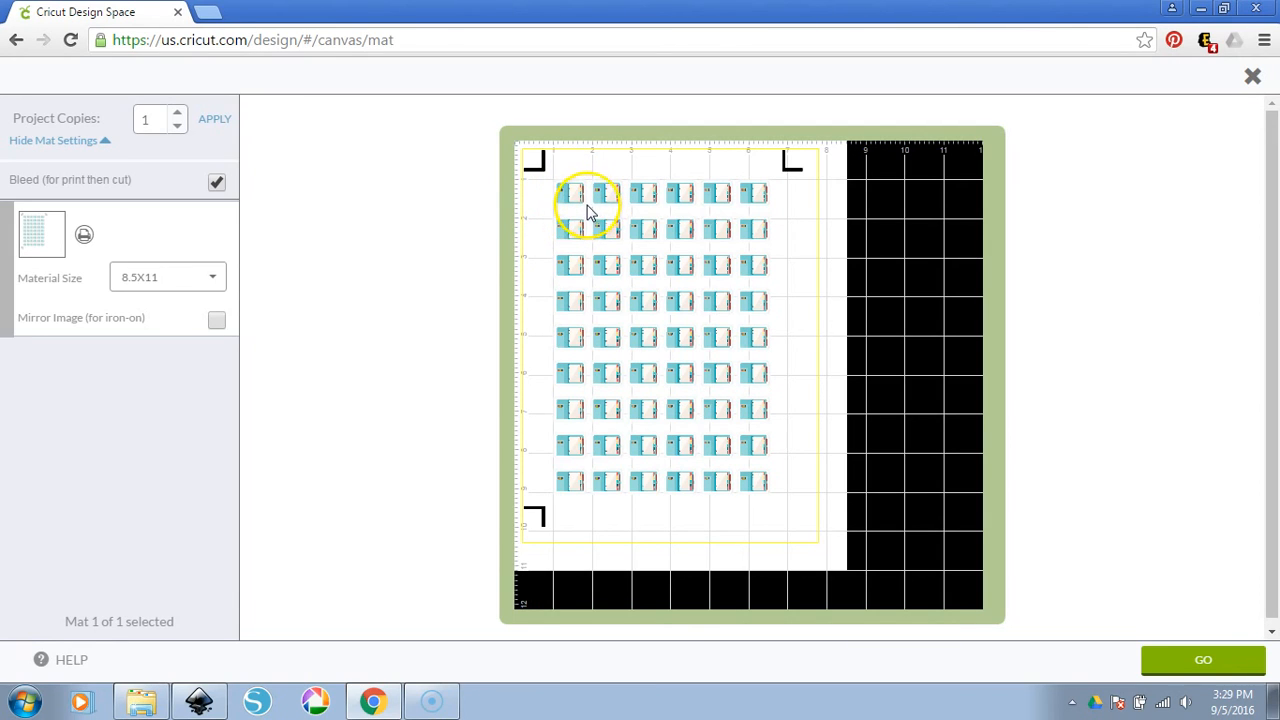
{"action": "mouse_move", "coordinate": [560, 230]}
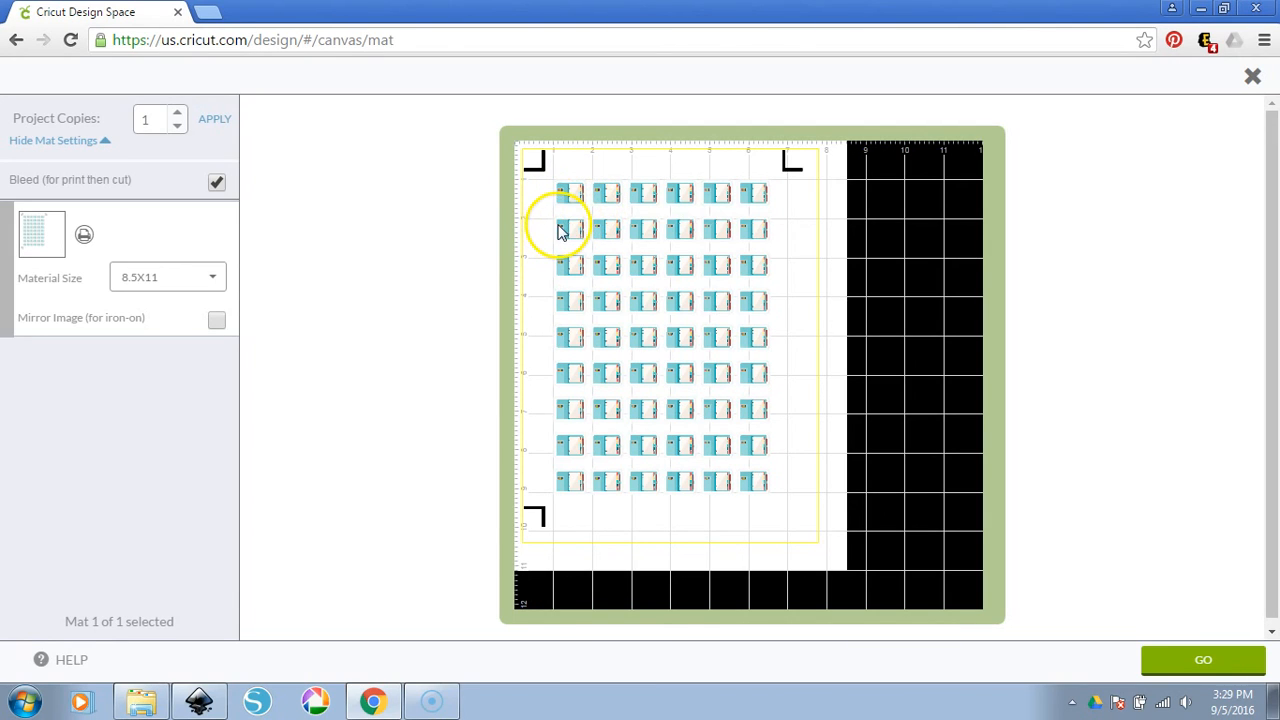
{"action": "mouse_move", "coordinate": [512, 332]}
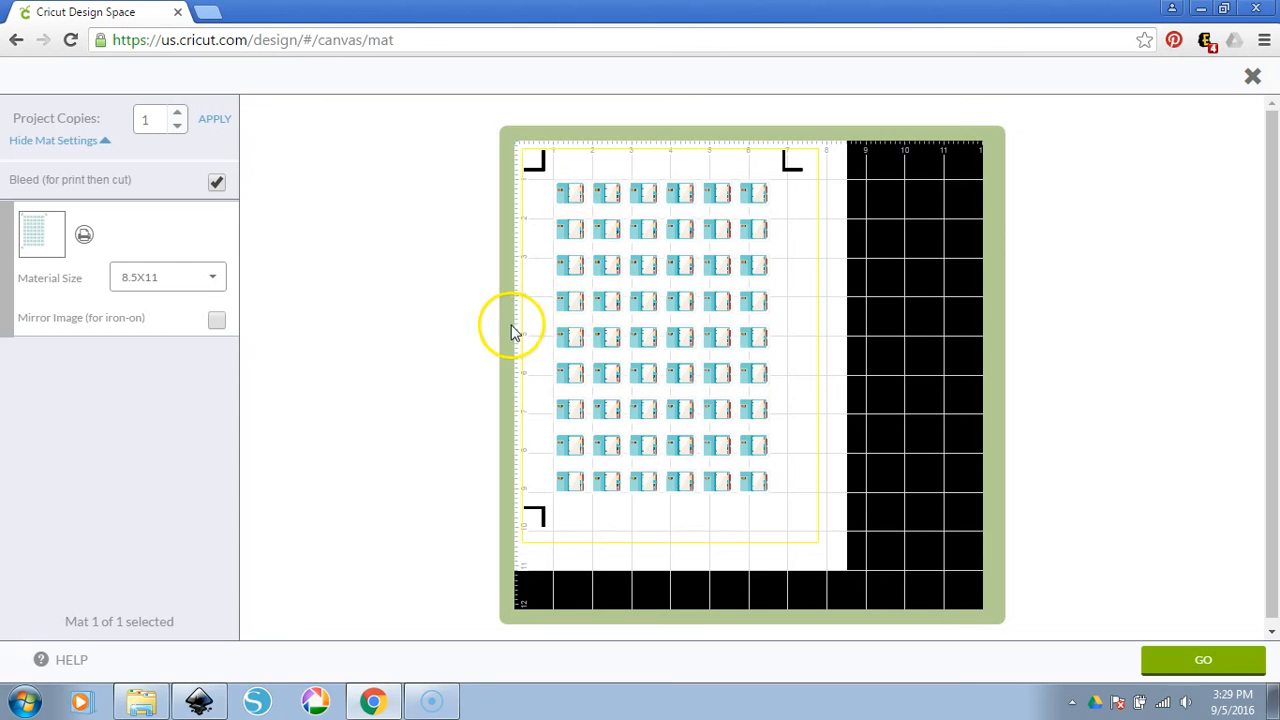
{"action": "mouse_move", "coordinate": [576, 304]}
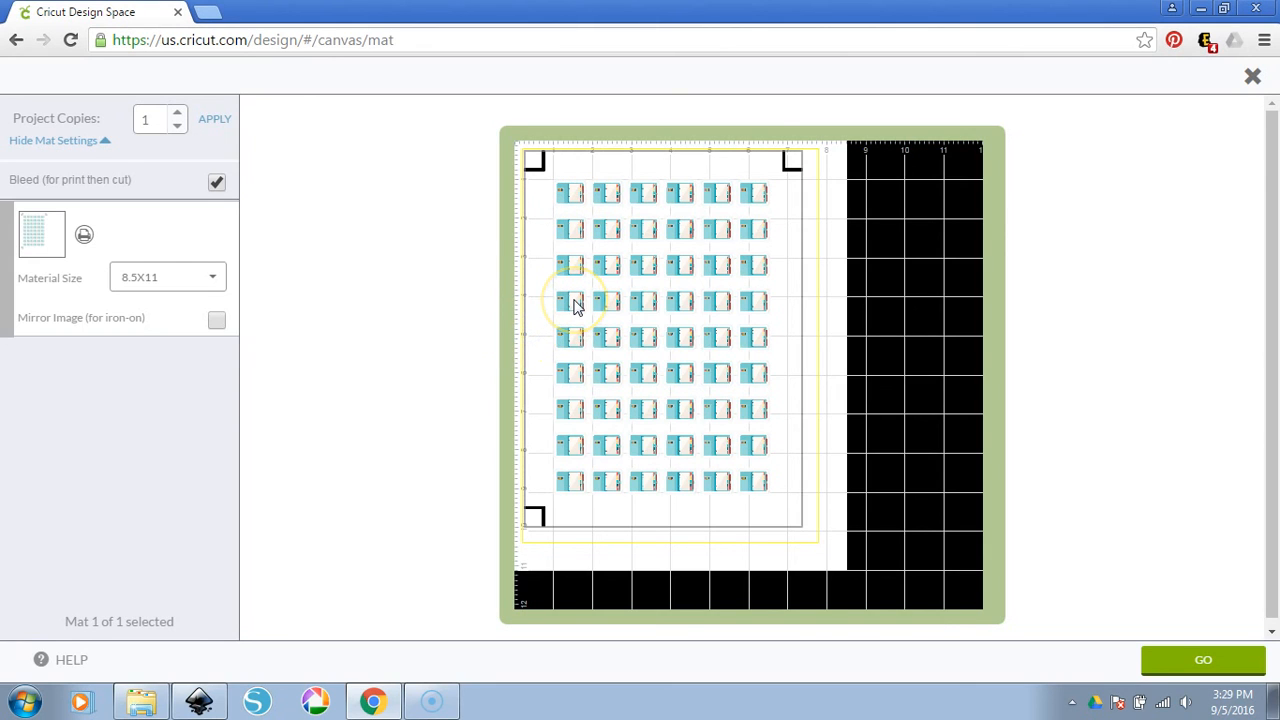
{"action": "mouse_move", "coordinate": [790, 304]}
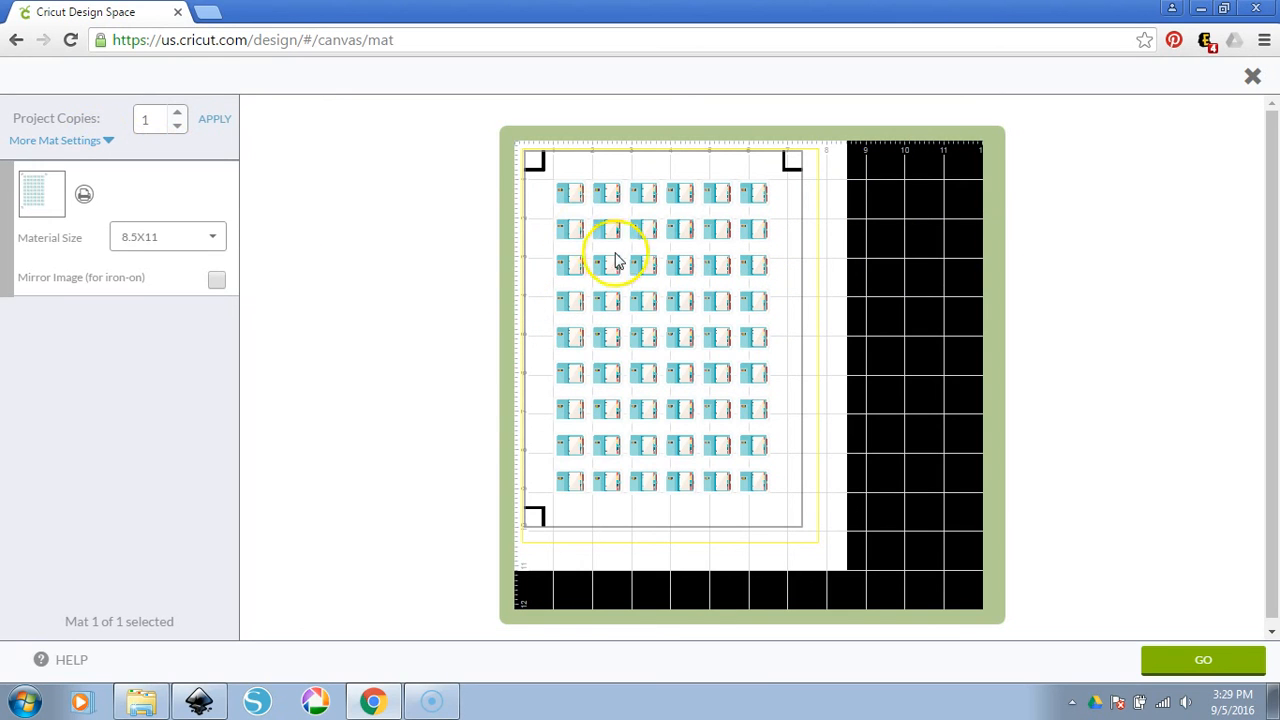
{"action": "mouse_move", "coordinate": [1172, 210]}
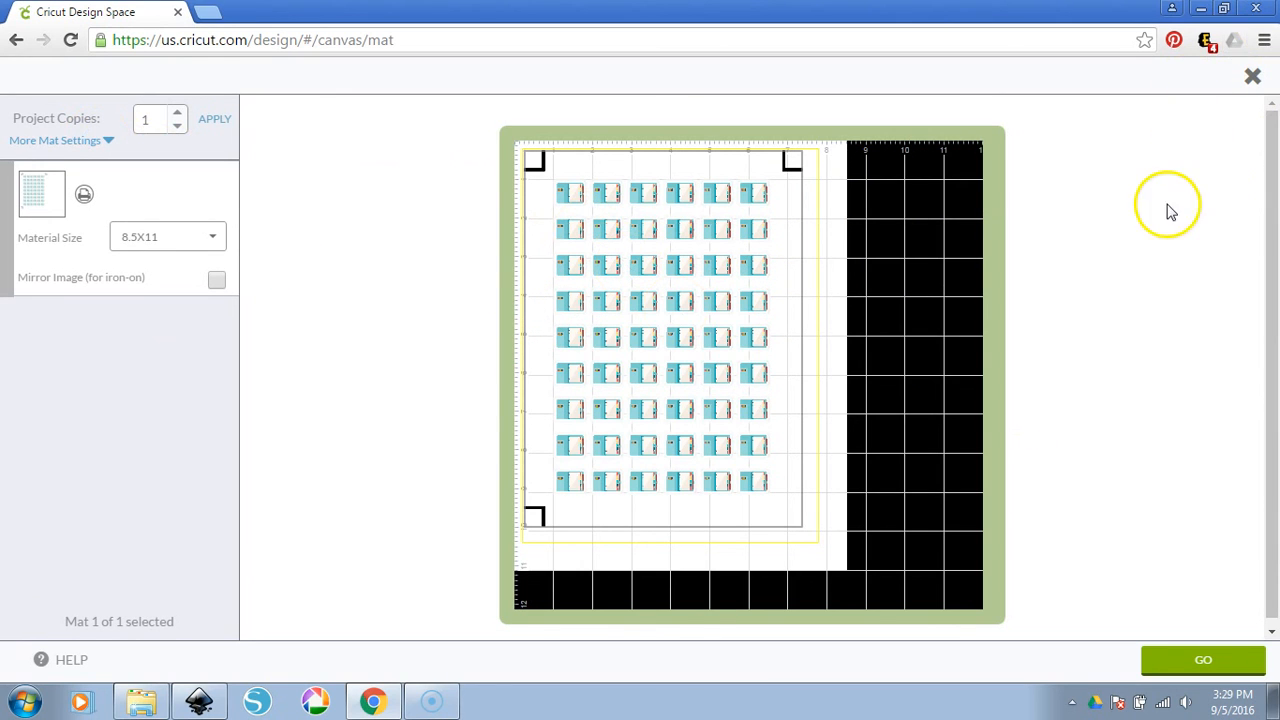
{"action": "mouse_move", "coordinate": [630, 324]}
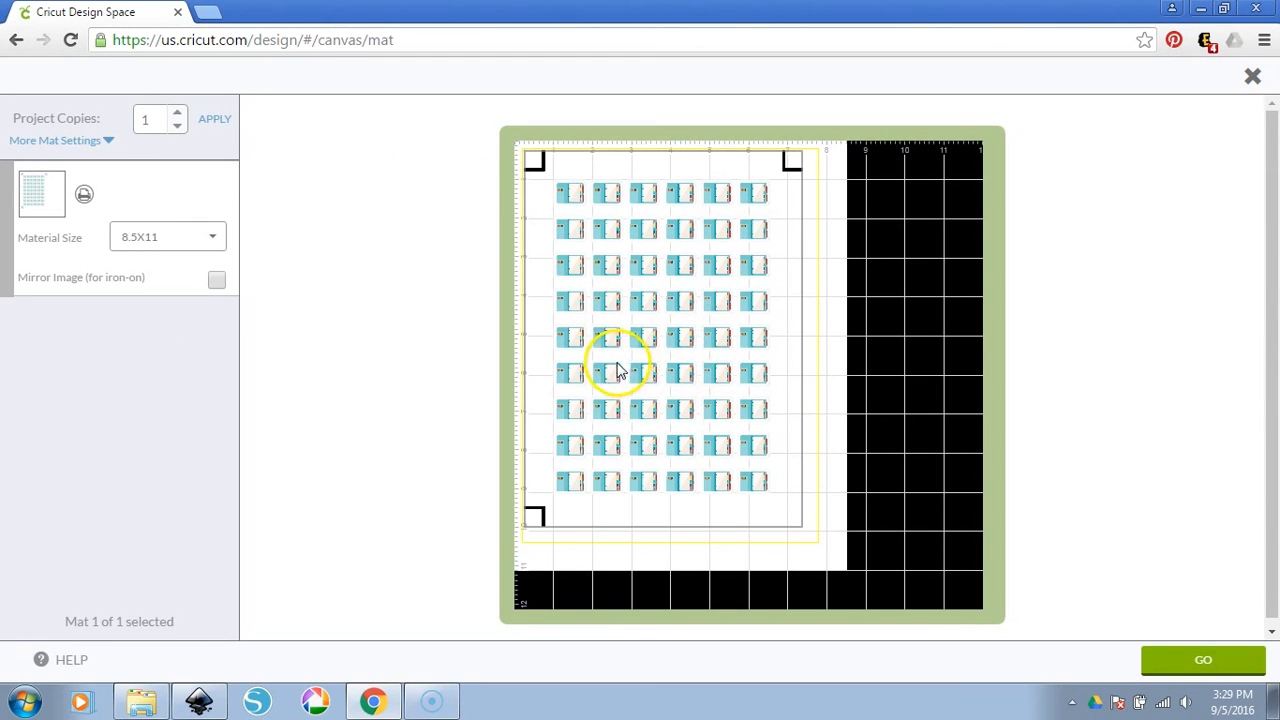
{"action": "mouse_move", "coordinate": [598, 332]}
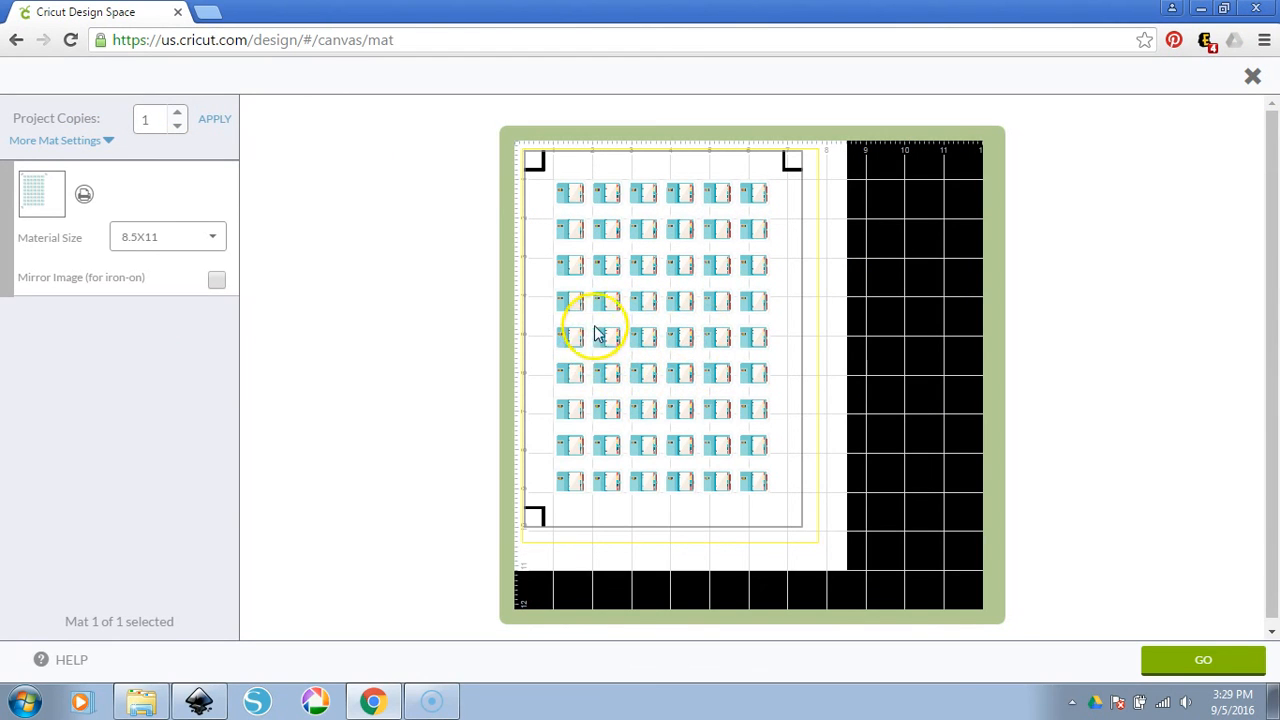
{"action": "mouse_move", "coordinate": [620, 130]}
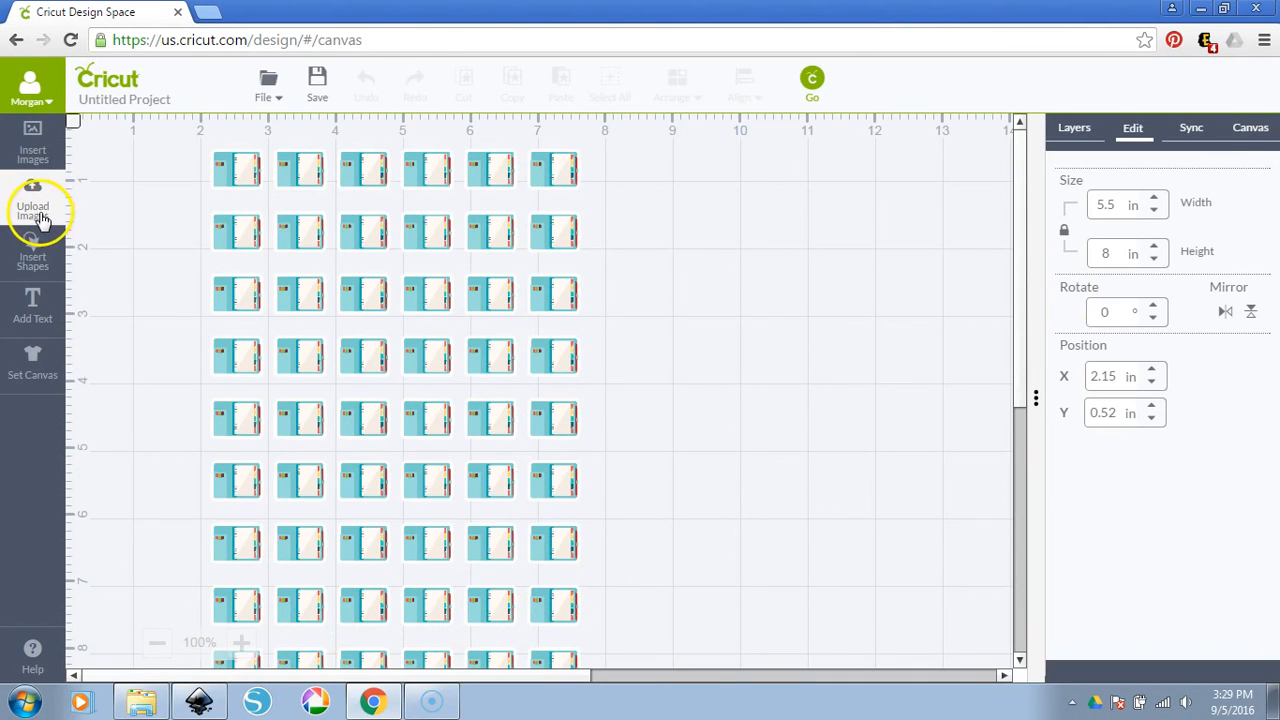
Move the lone planner image right of the sheet and set the sheet width to 5.5 in
{"action": "left_click", "coordinate": [32, 196]}
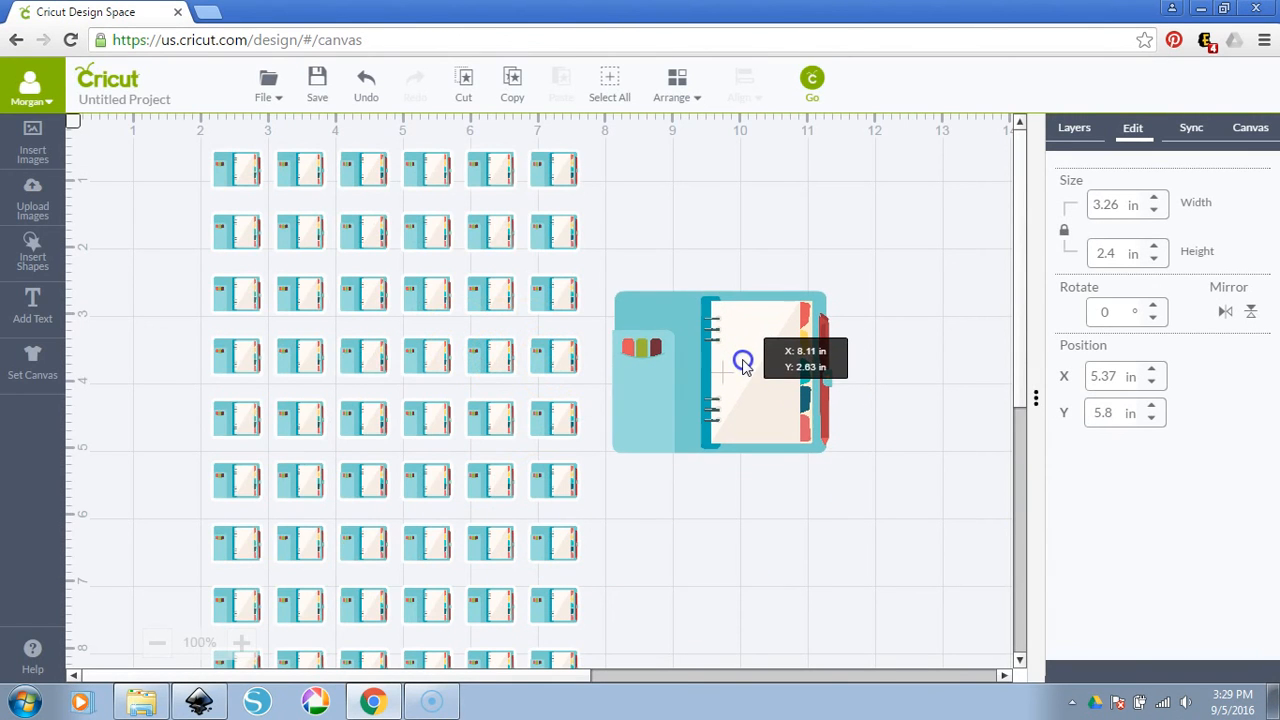
{"action": "left_click", "coordinate": [744, 360]}
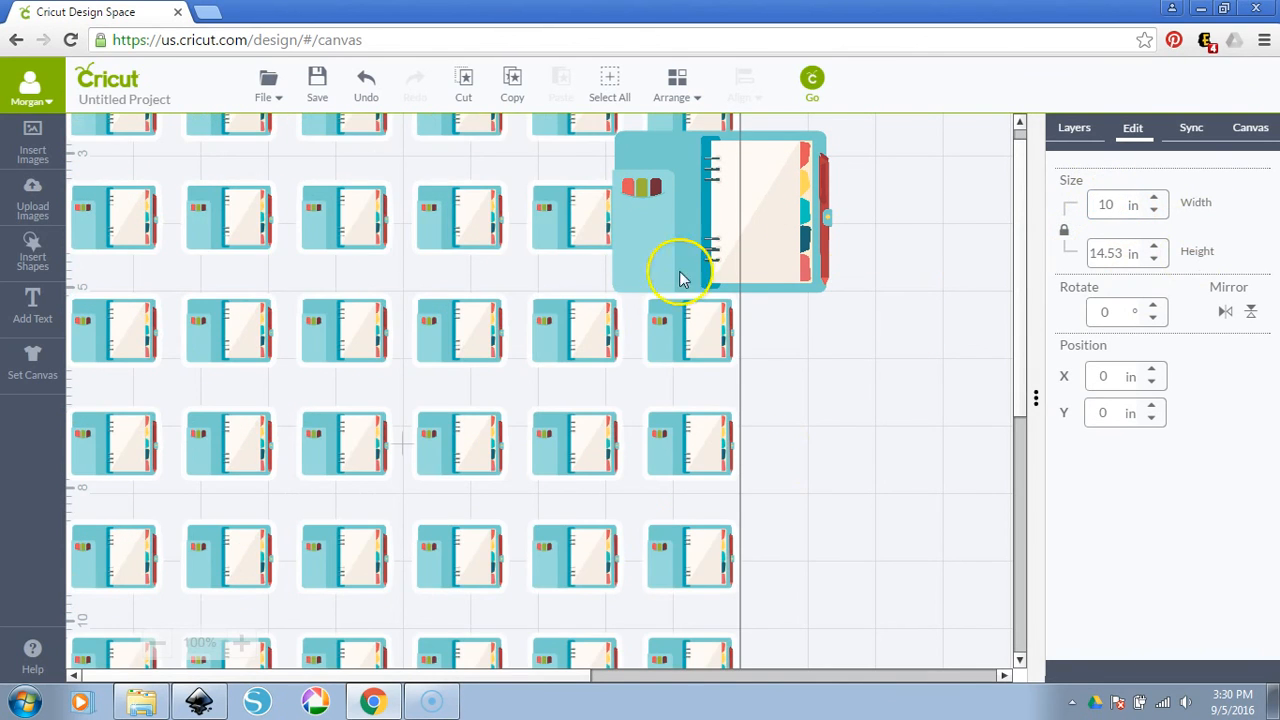
{"action": "left_click_drag", "start_coordinate": [684, 278], "coordinate": [896, 316]}
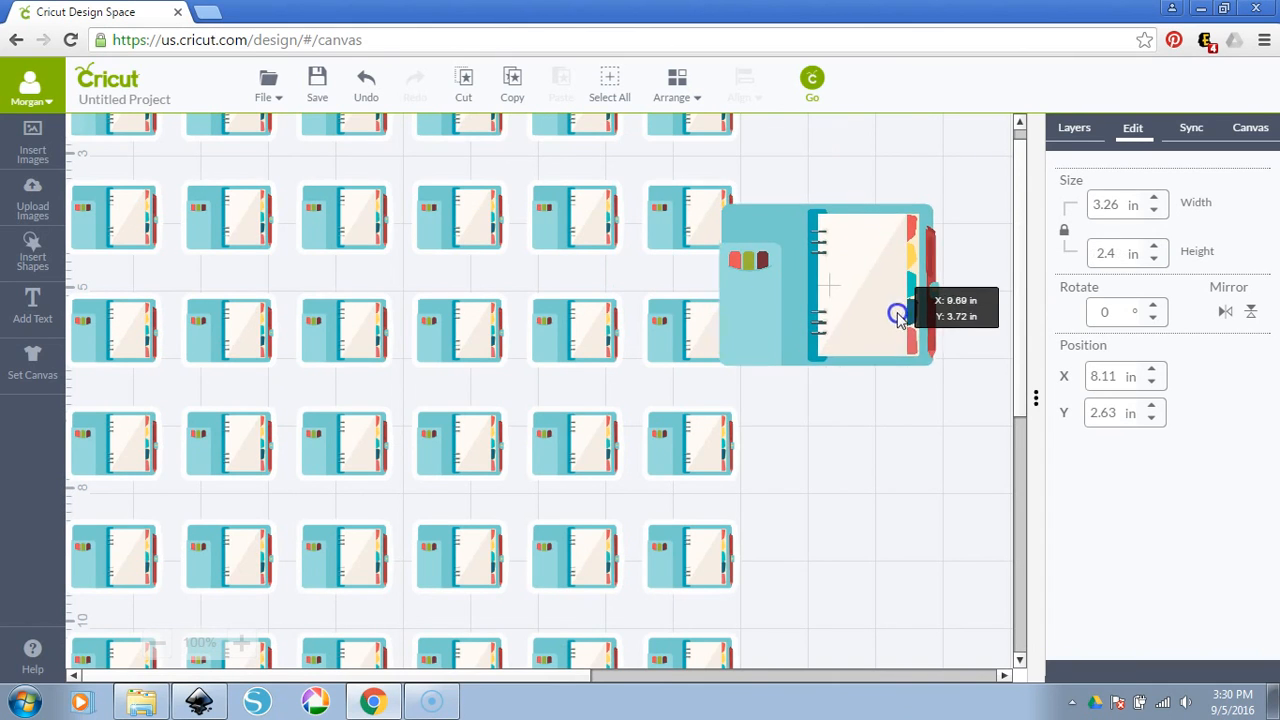
{"action": "left_click_drag", "start_coordinate": [896, 312], "coordinate": [936, 278]}
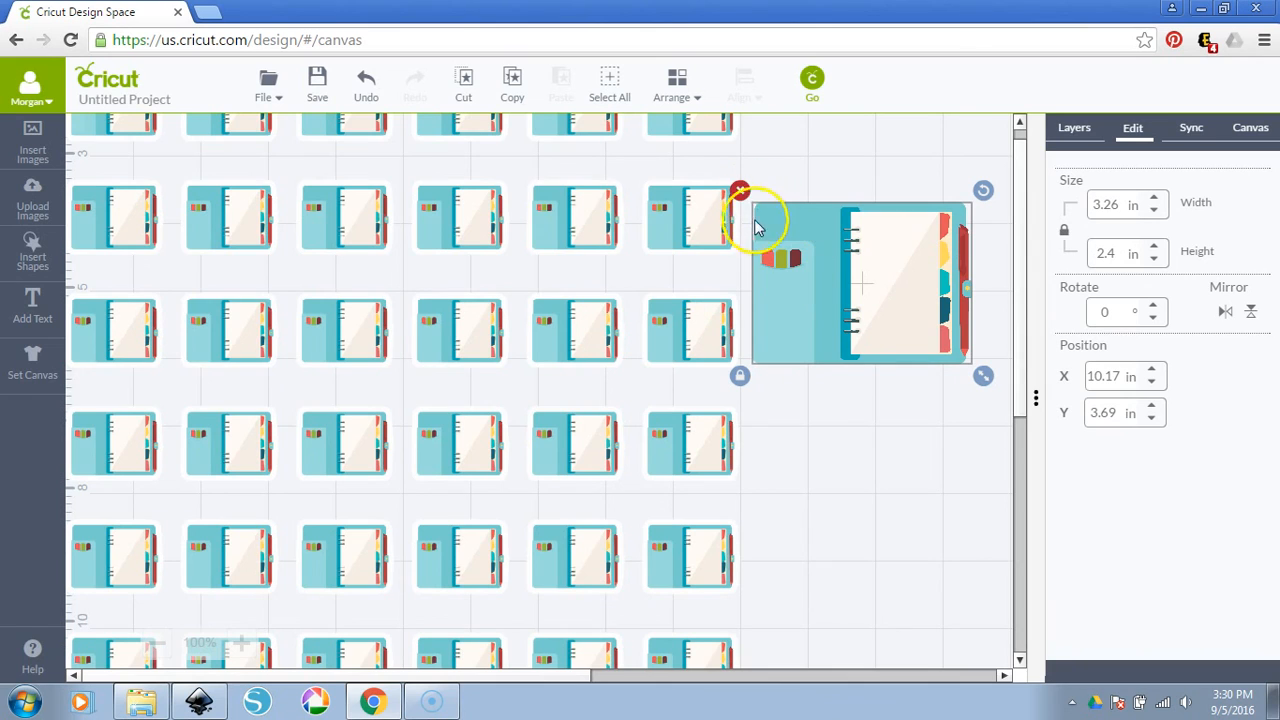
{"action": "mouse_move", "coordinate": [684, 180]}
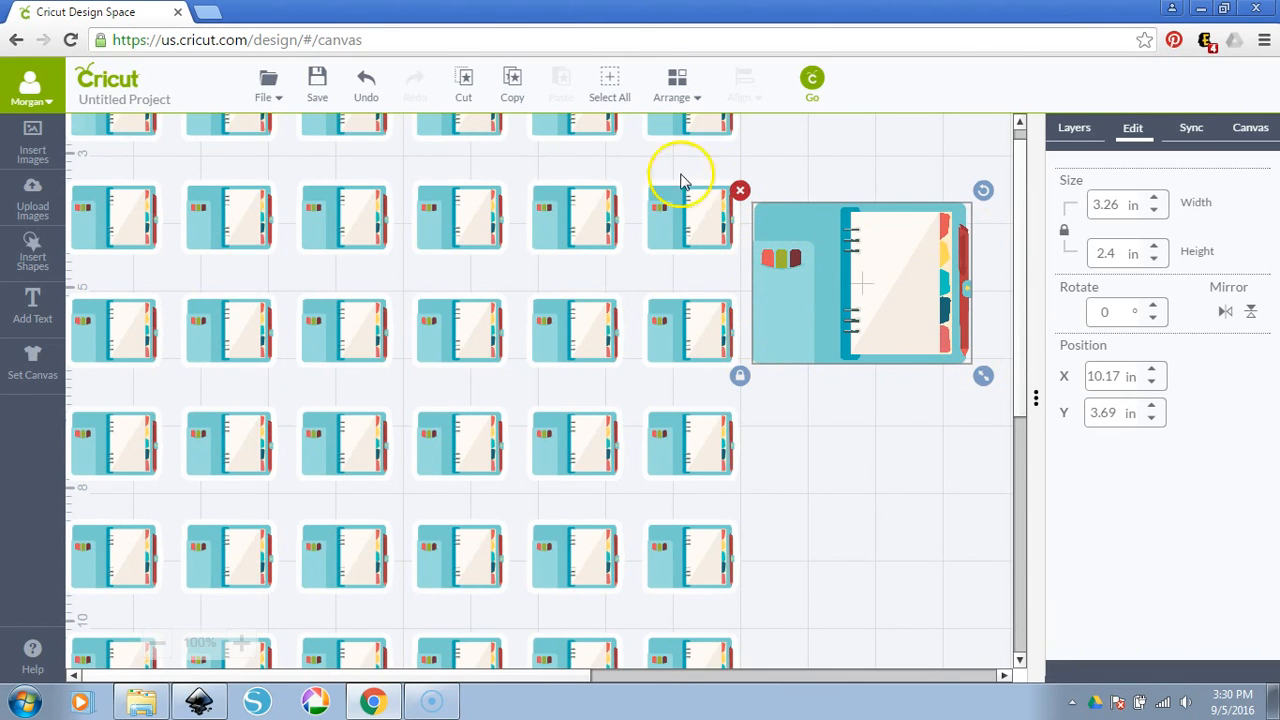
{"action": "mouse_move", "coordinate": [656, 230]}
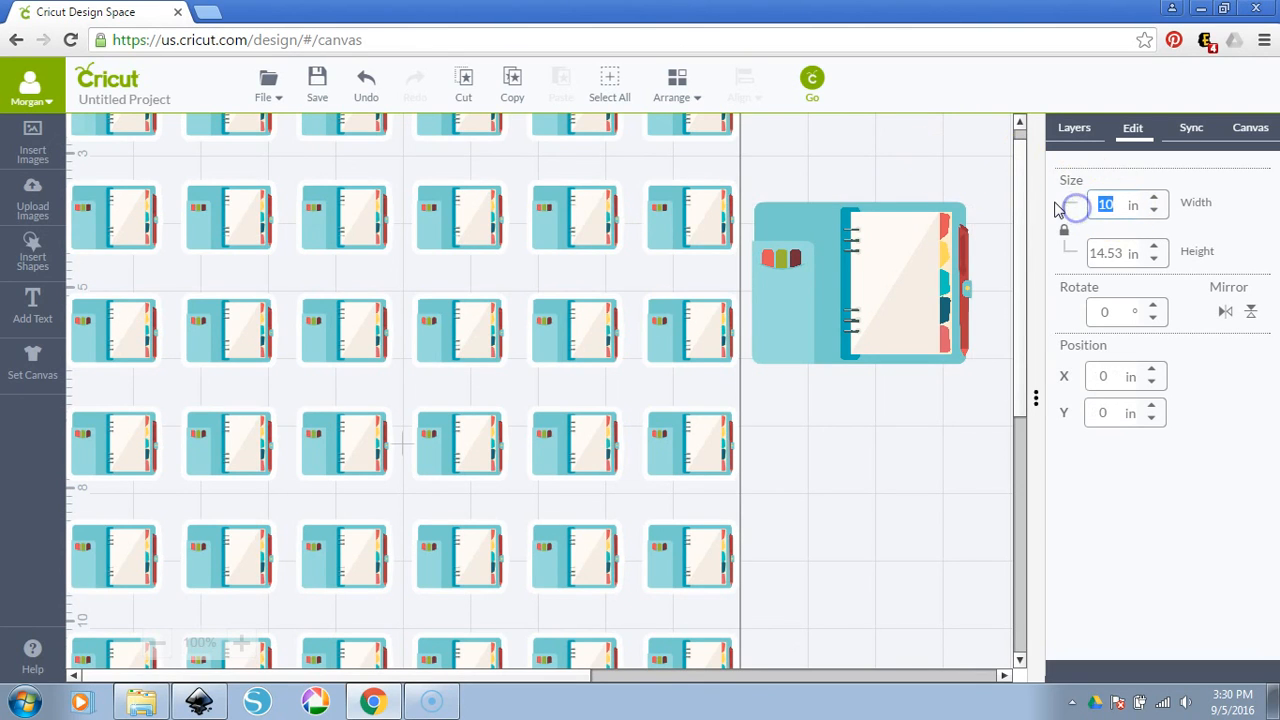
{"action": "type", "text": "5.5"}
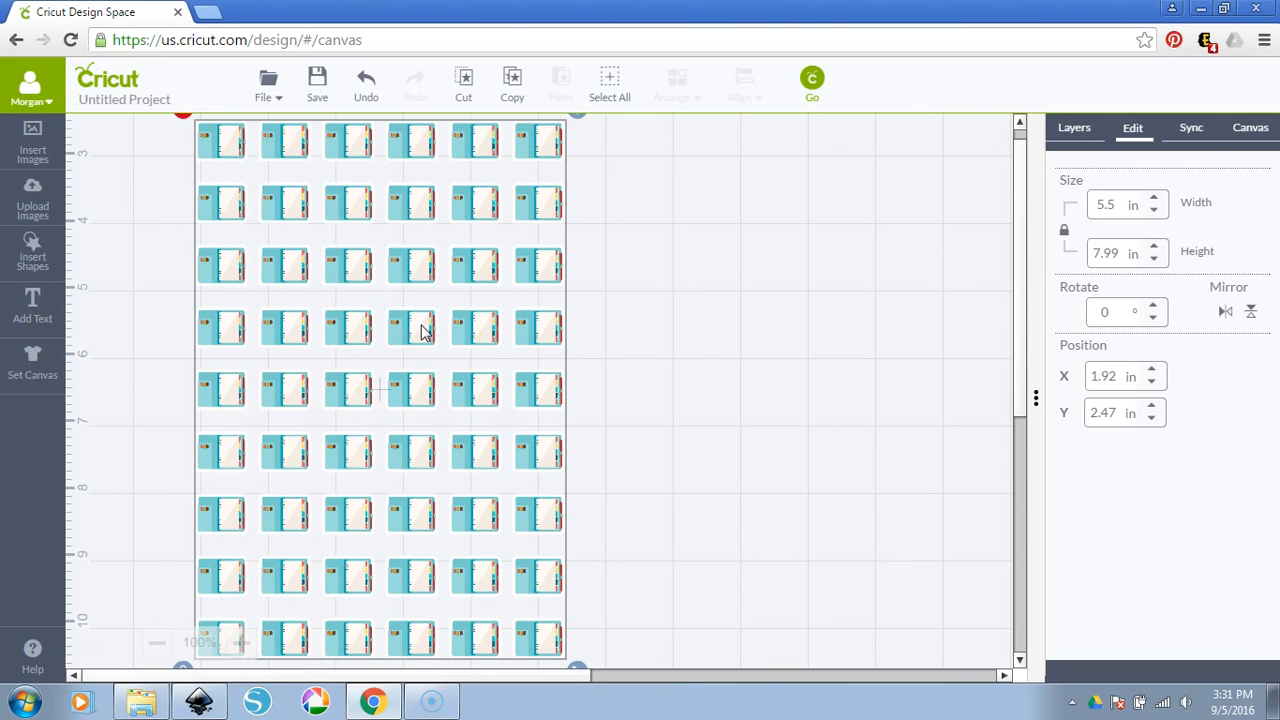
{"action": "mouse_move", "coordinate": [560, 360]}
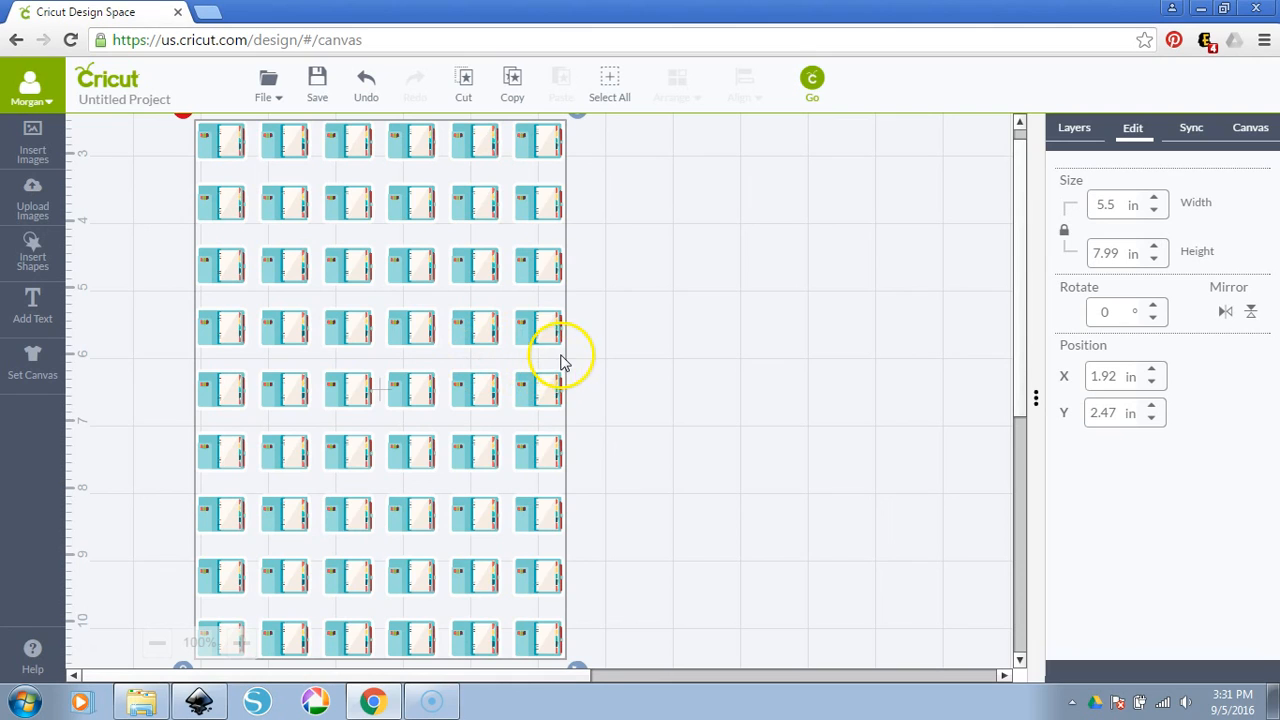
{"action": "mouse_move", "coordinate": [532, 328]}
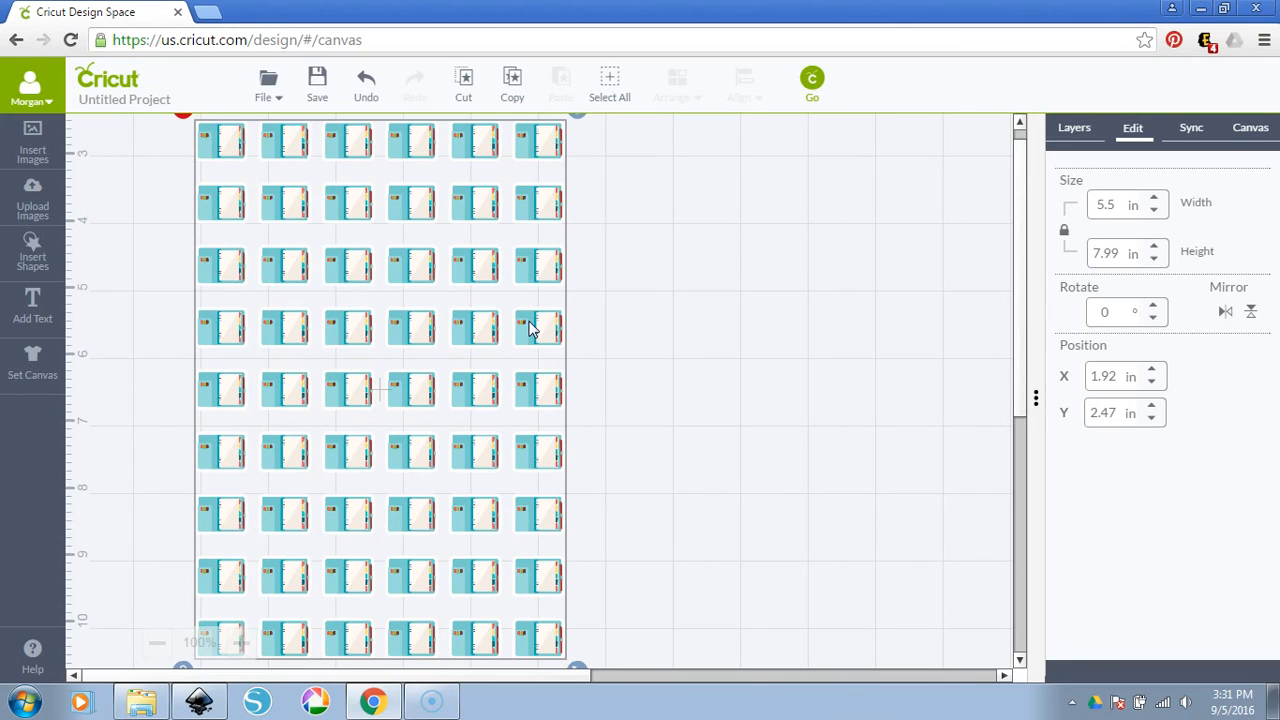
{"action": "mouse_move", "coordinate": [32, 650]}
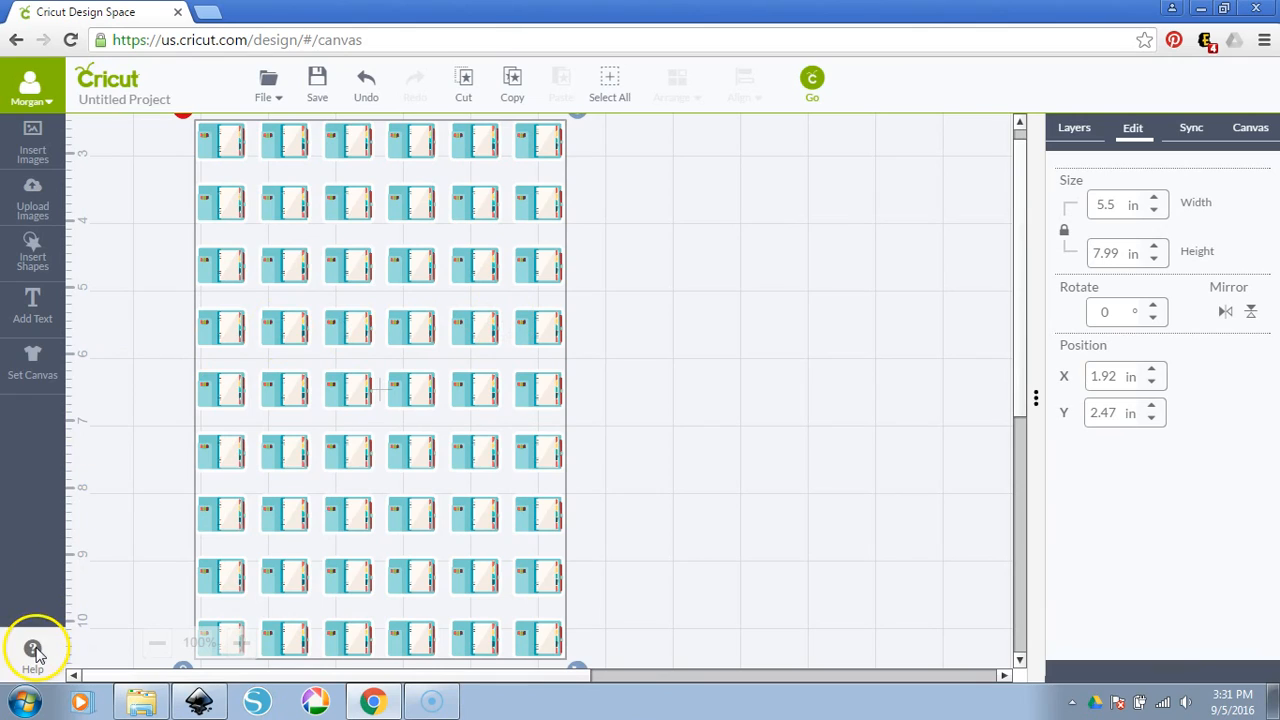